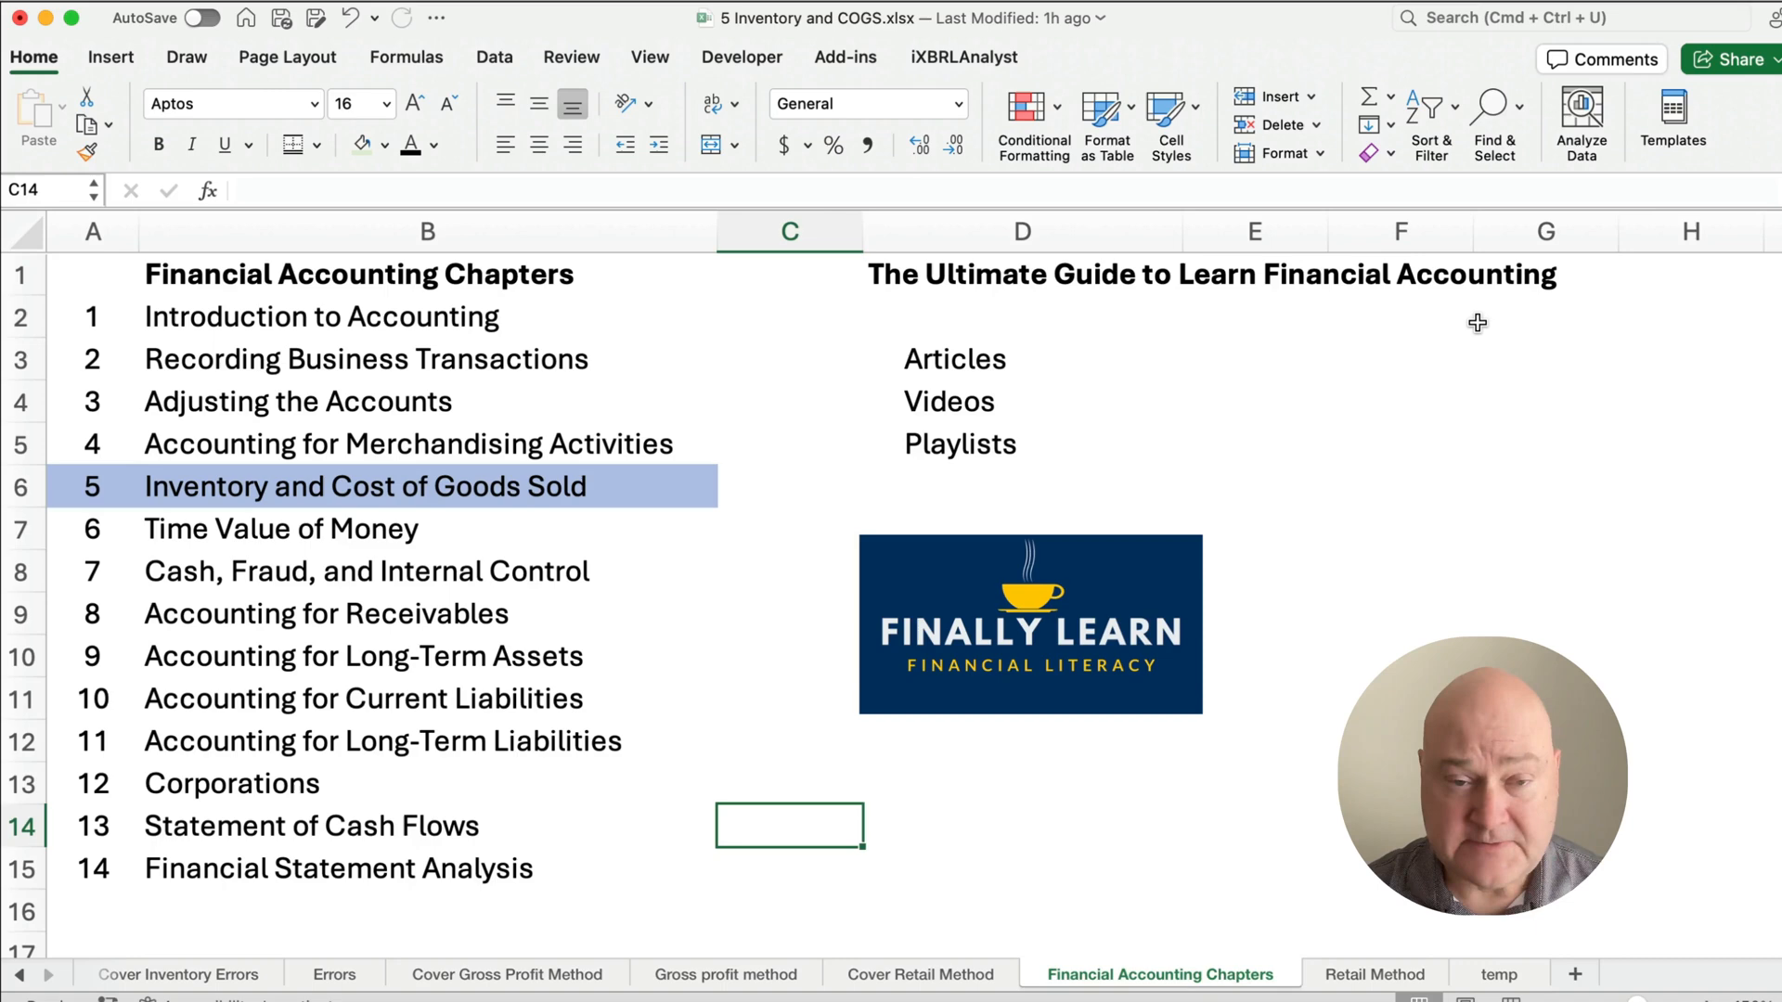
# - Switch to the Retail Method sheet showing Example 1 and clear the selection
pyautogui.click(1368, 975)
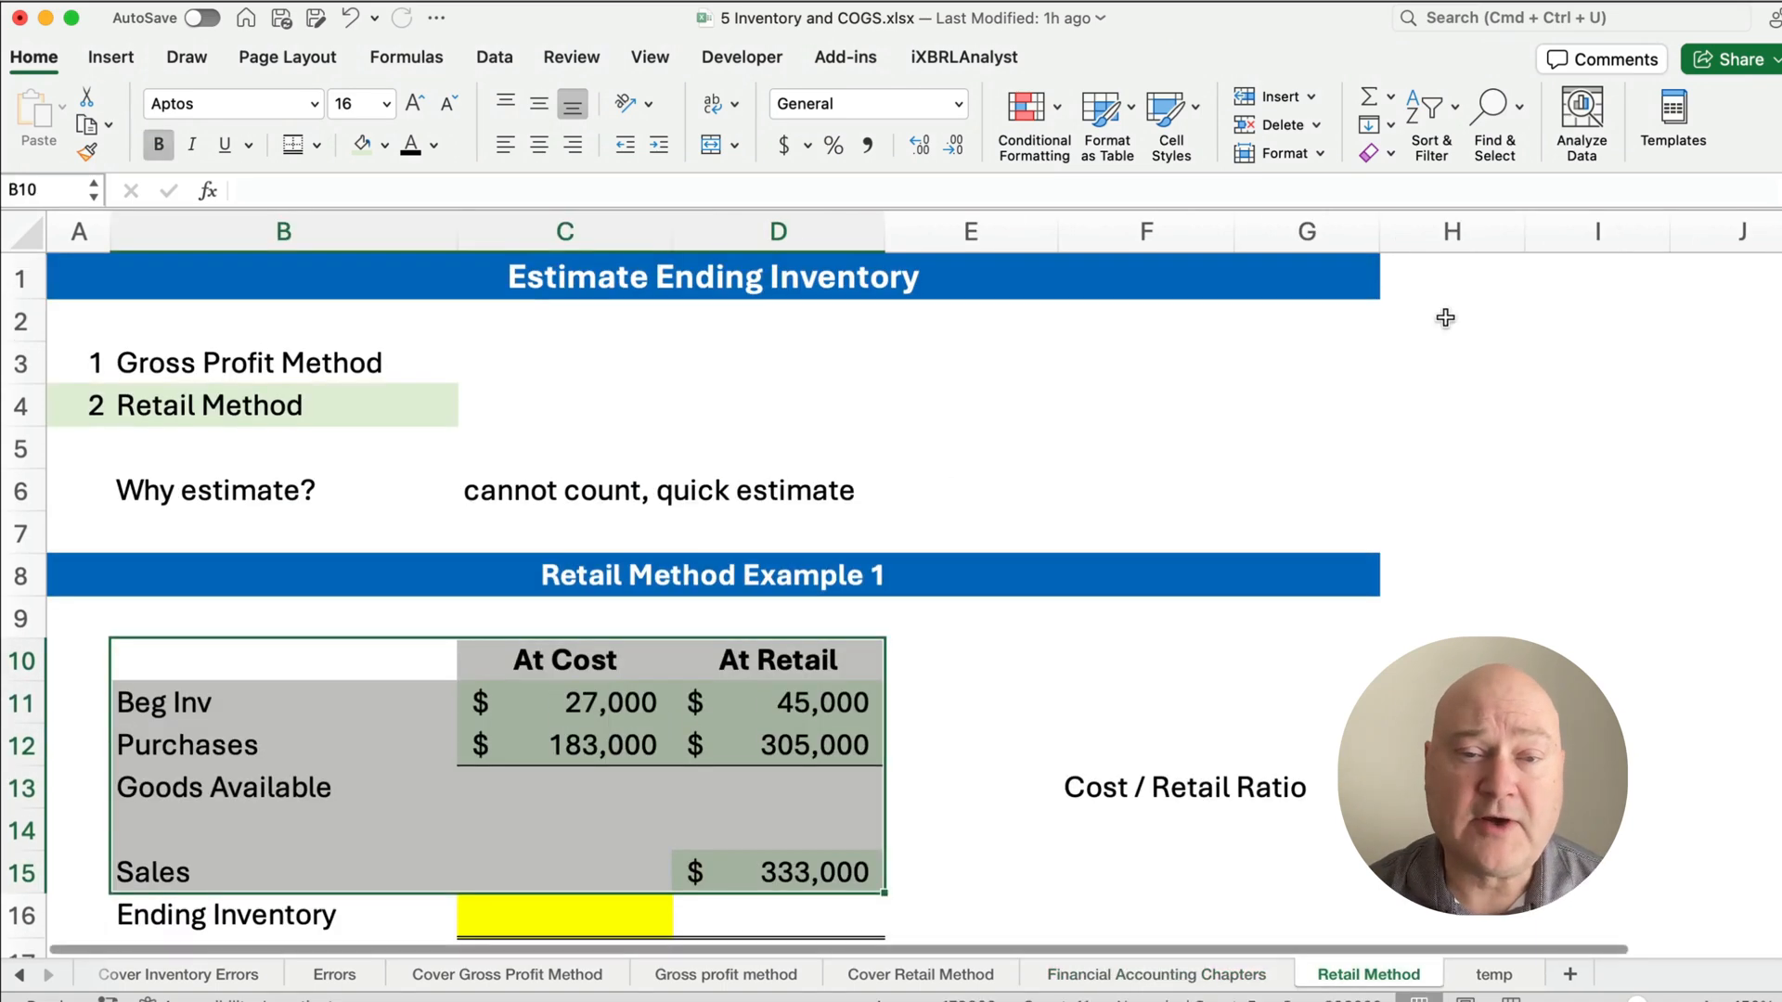
pyautogui.click(969, 405)
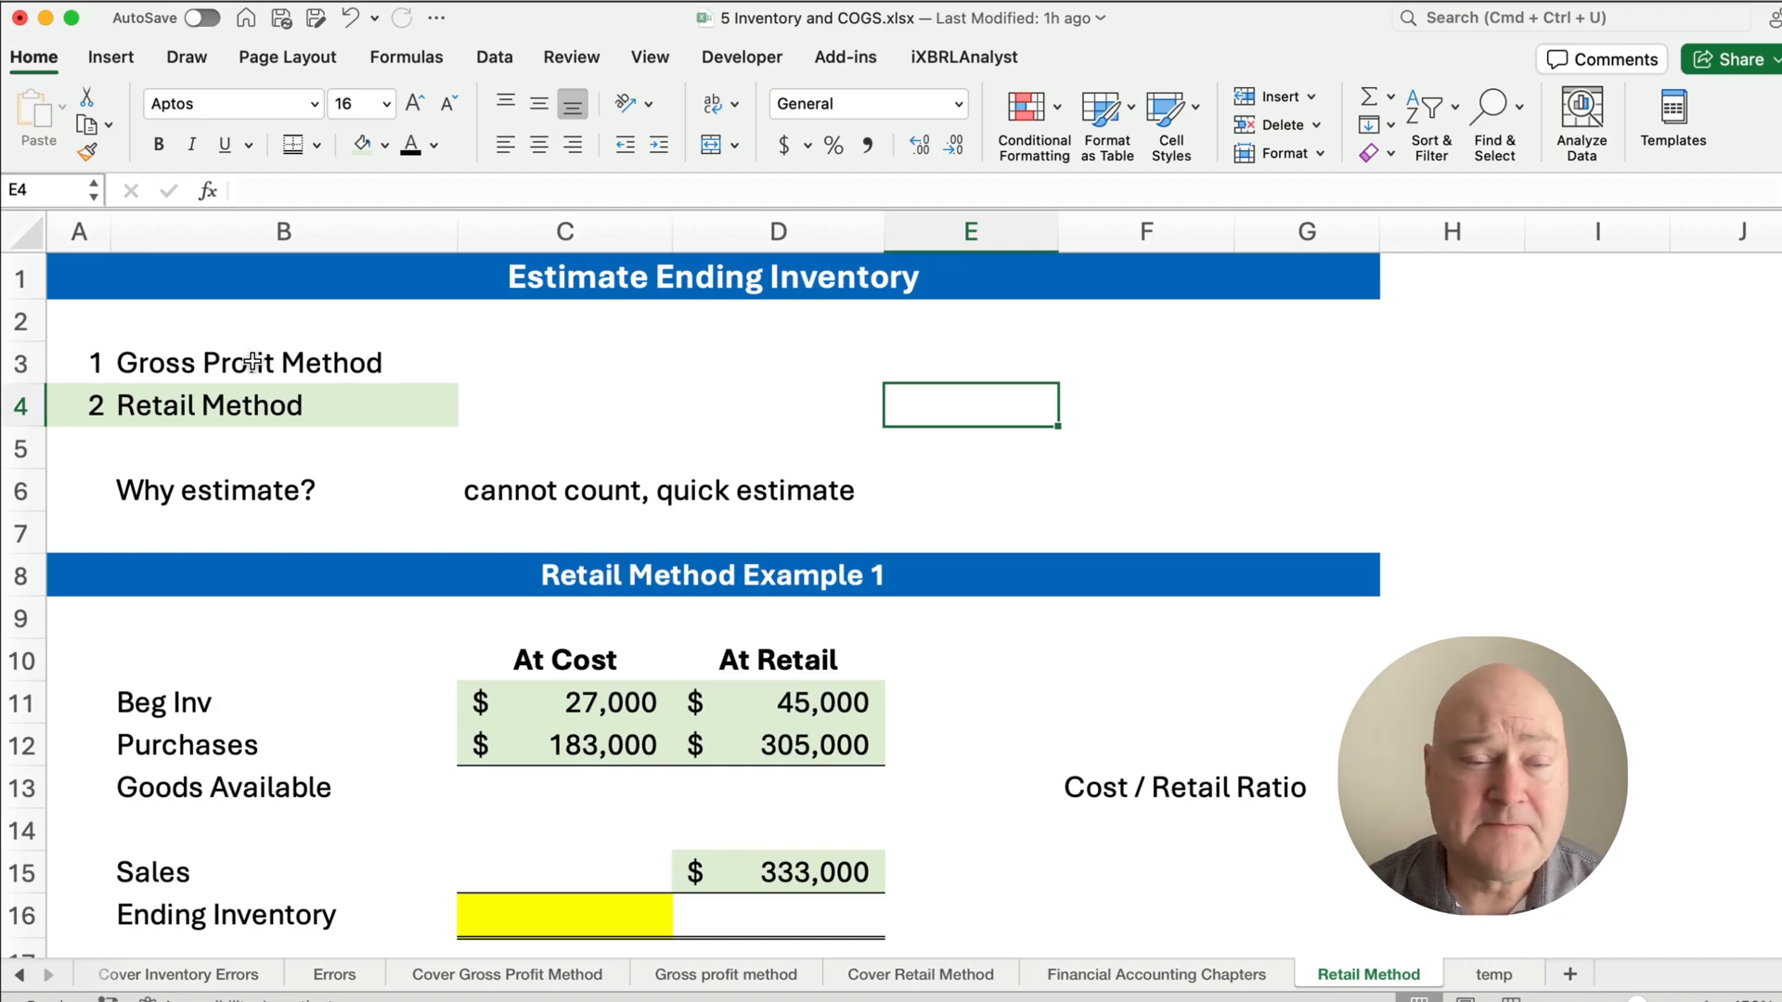
pyautogui.moveTo(545, 414)
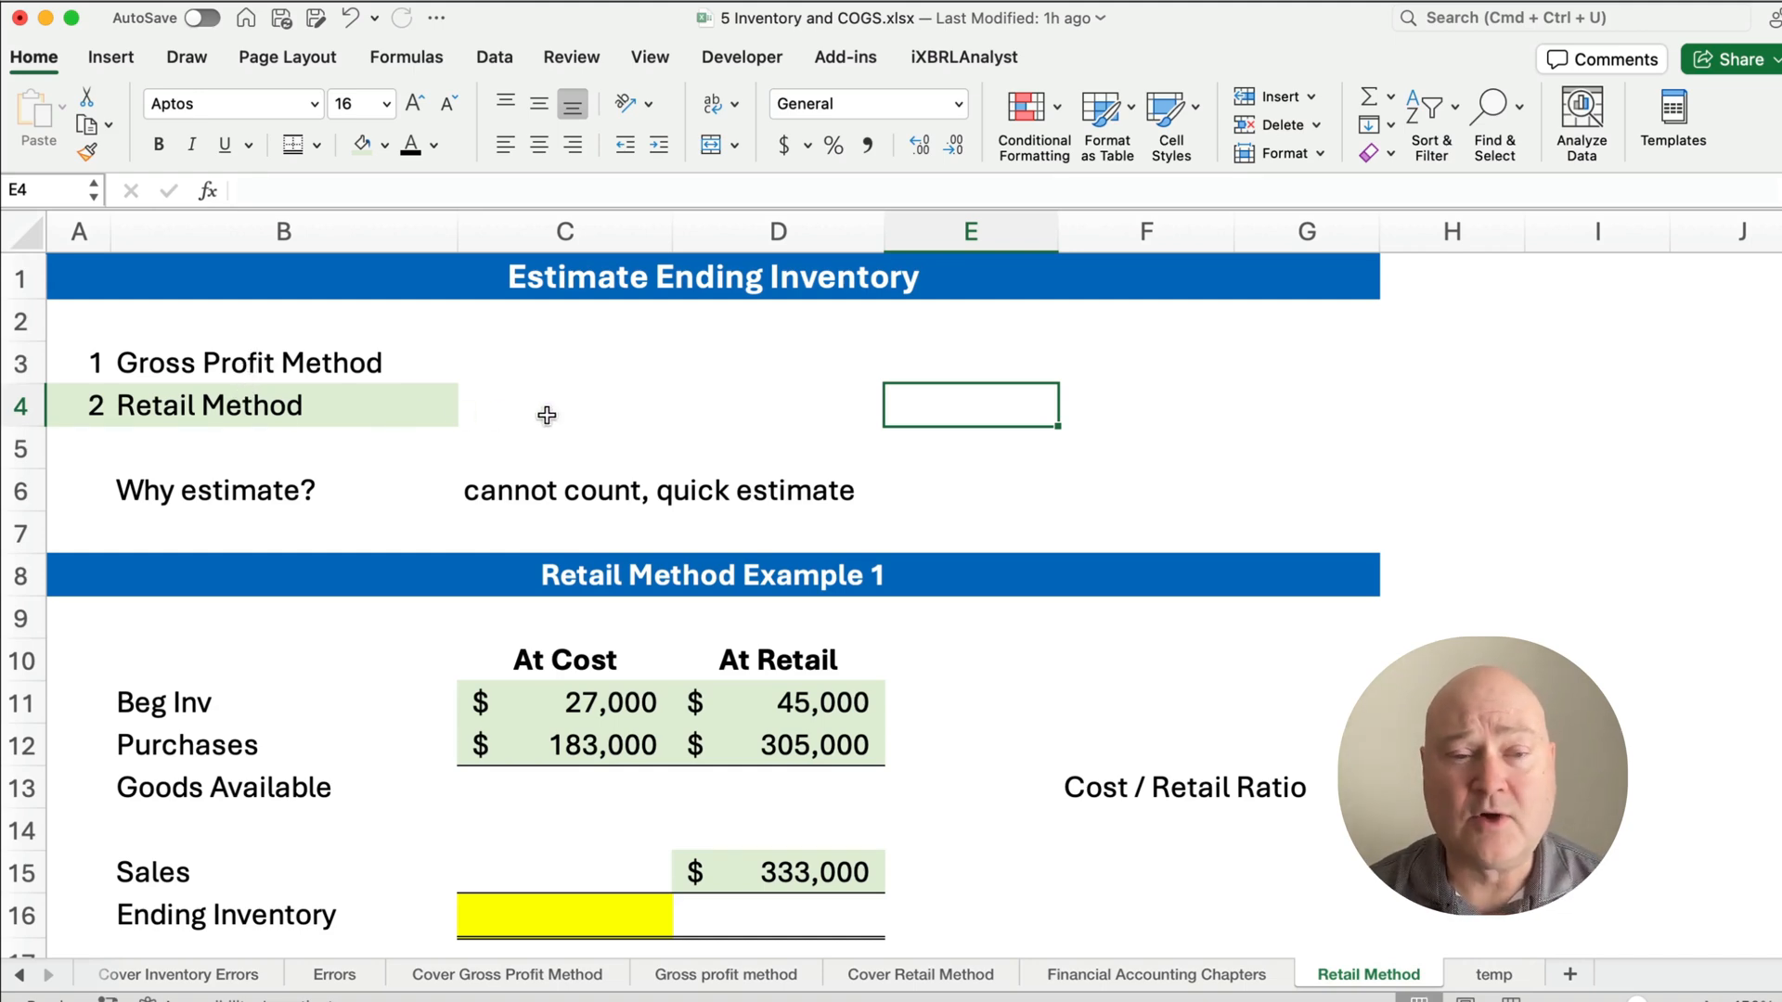
pyautogui.moveTo(394, 461)
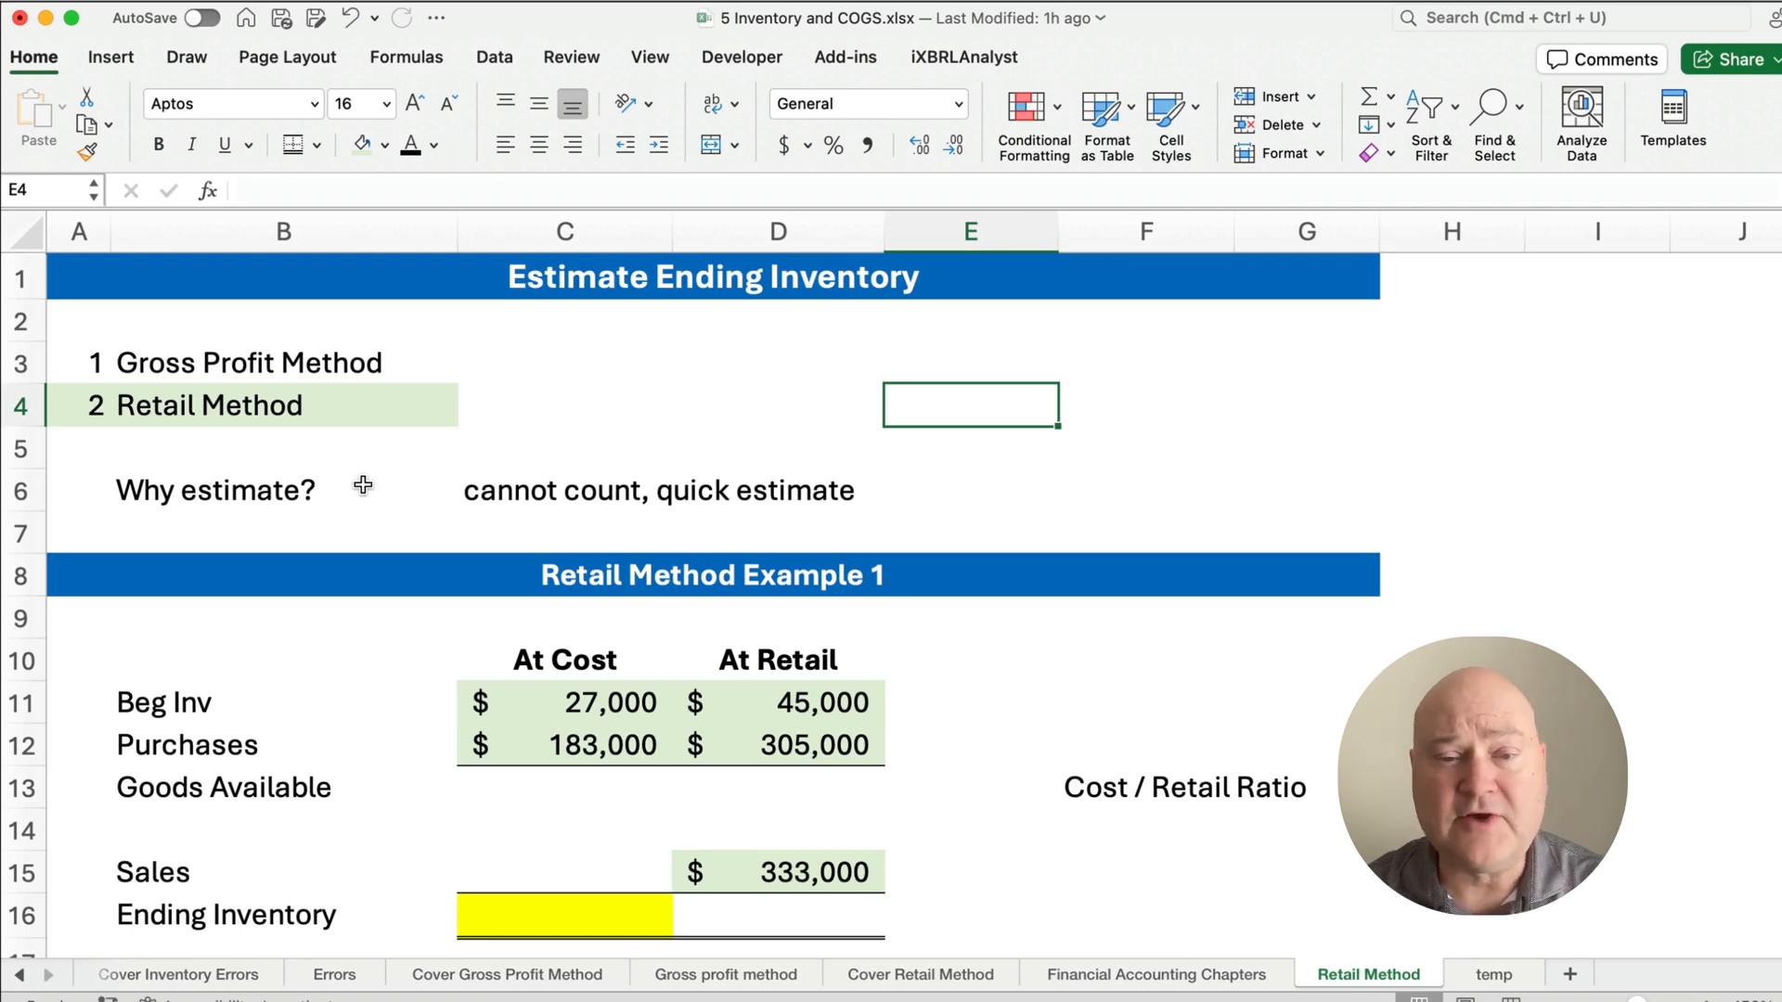
pyautogui.scroll(-3)
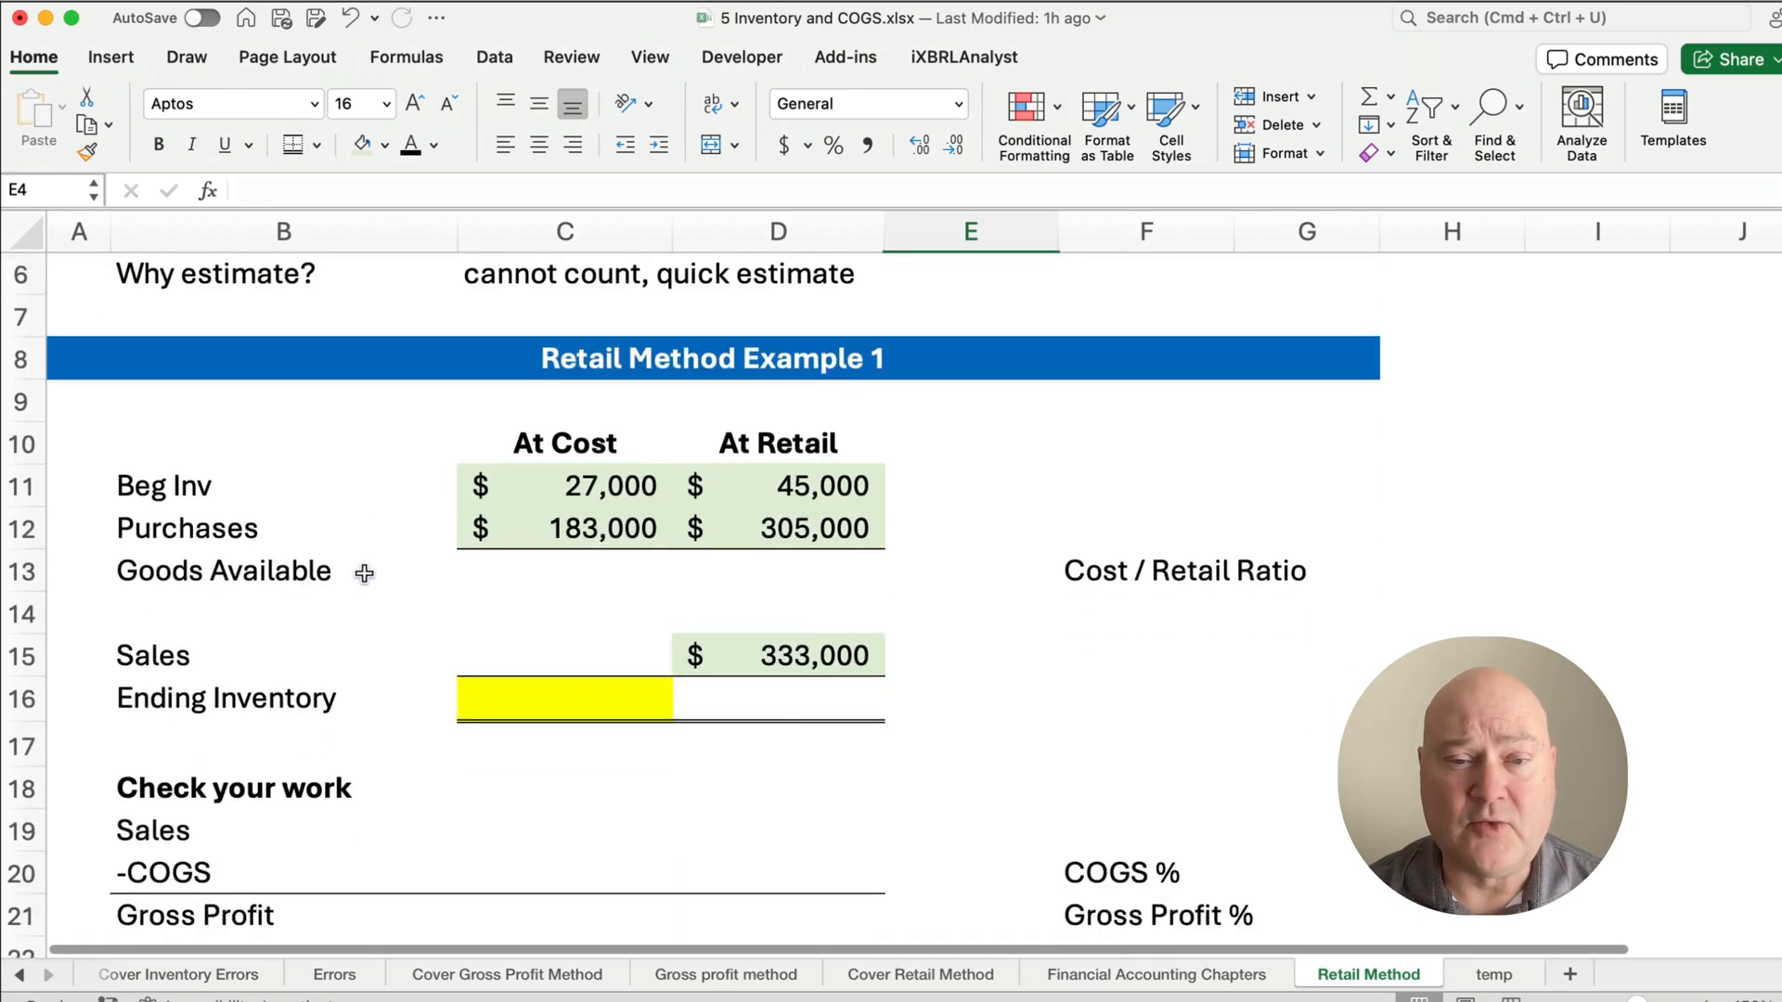
pyautogui.scroll(3)
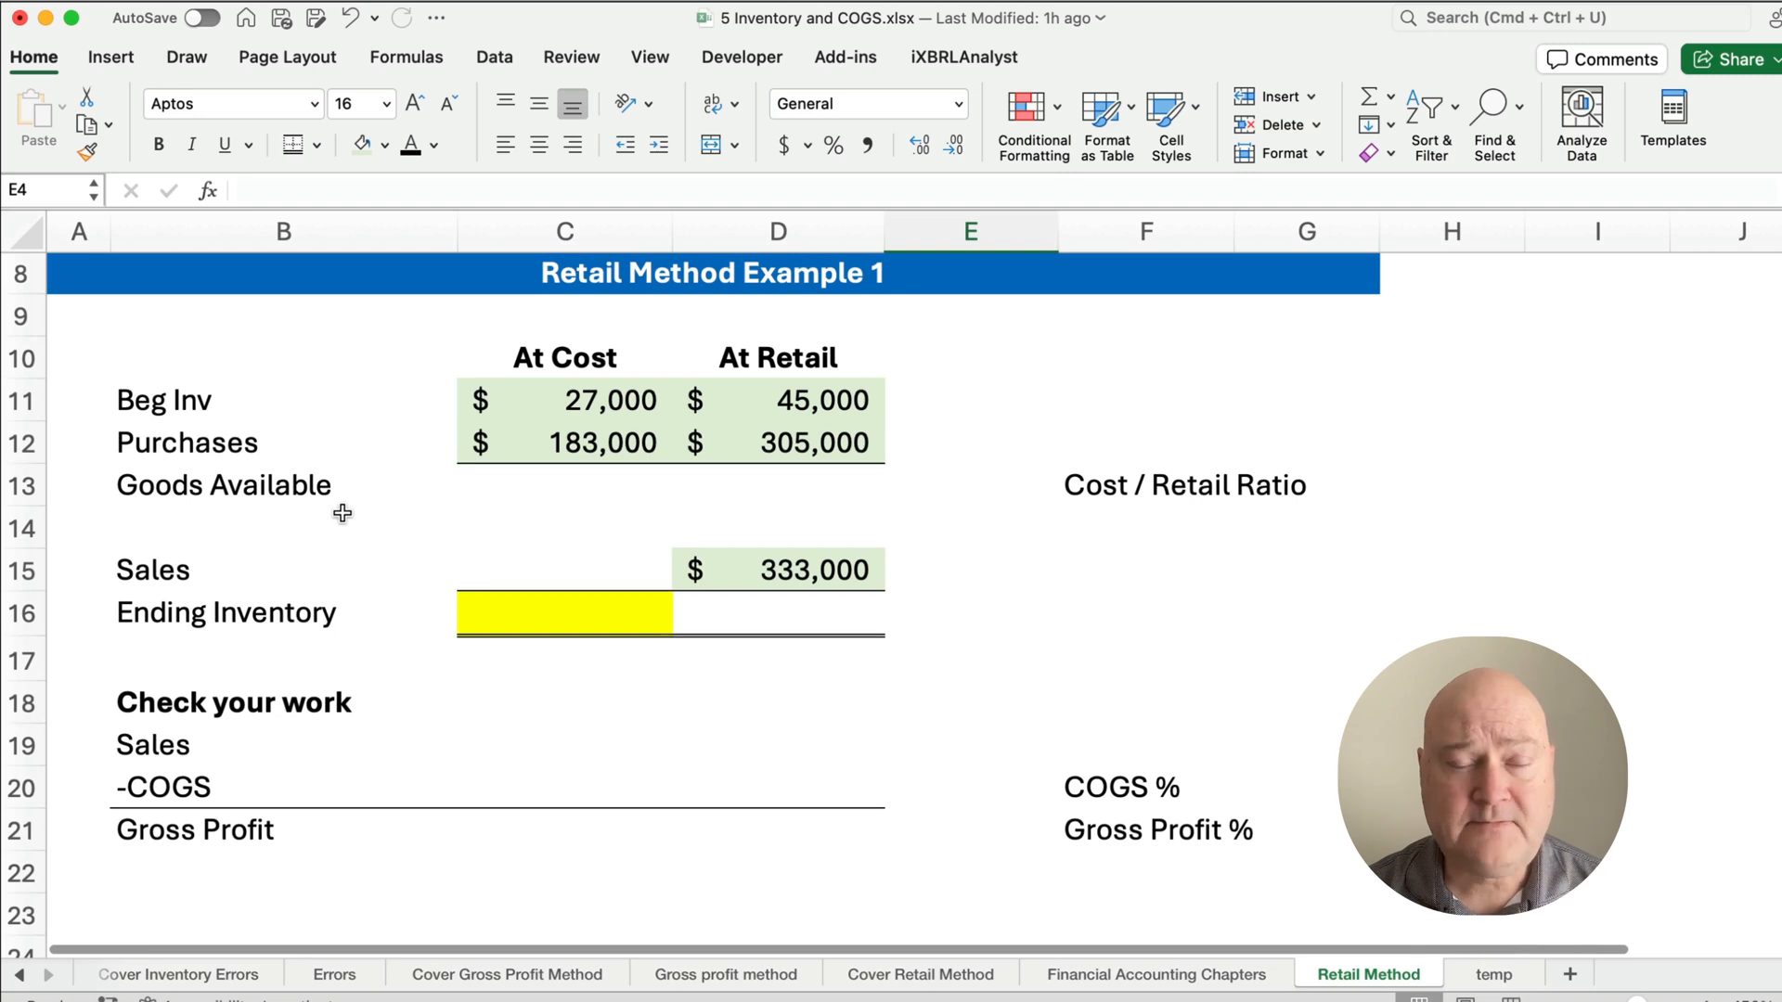
pyautogui.moveTo(435, 459)
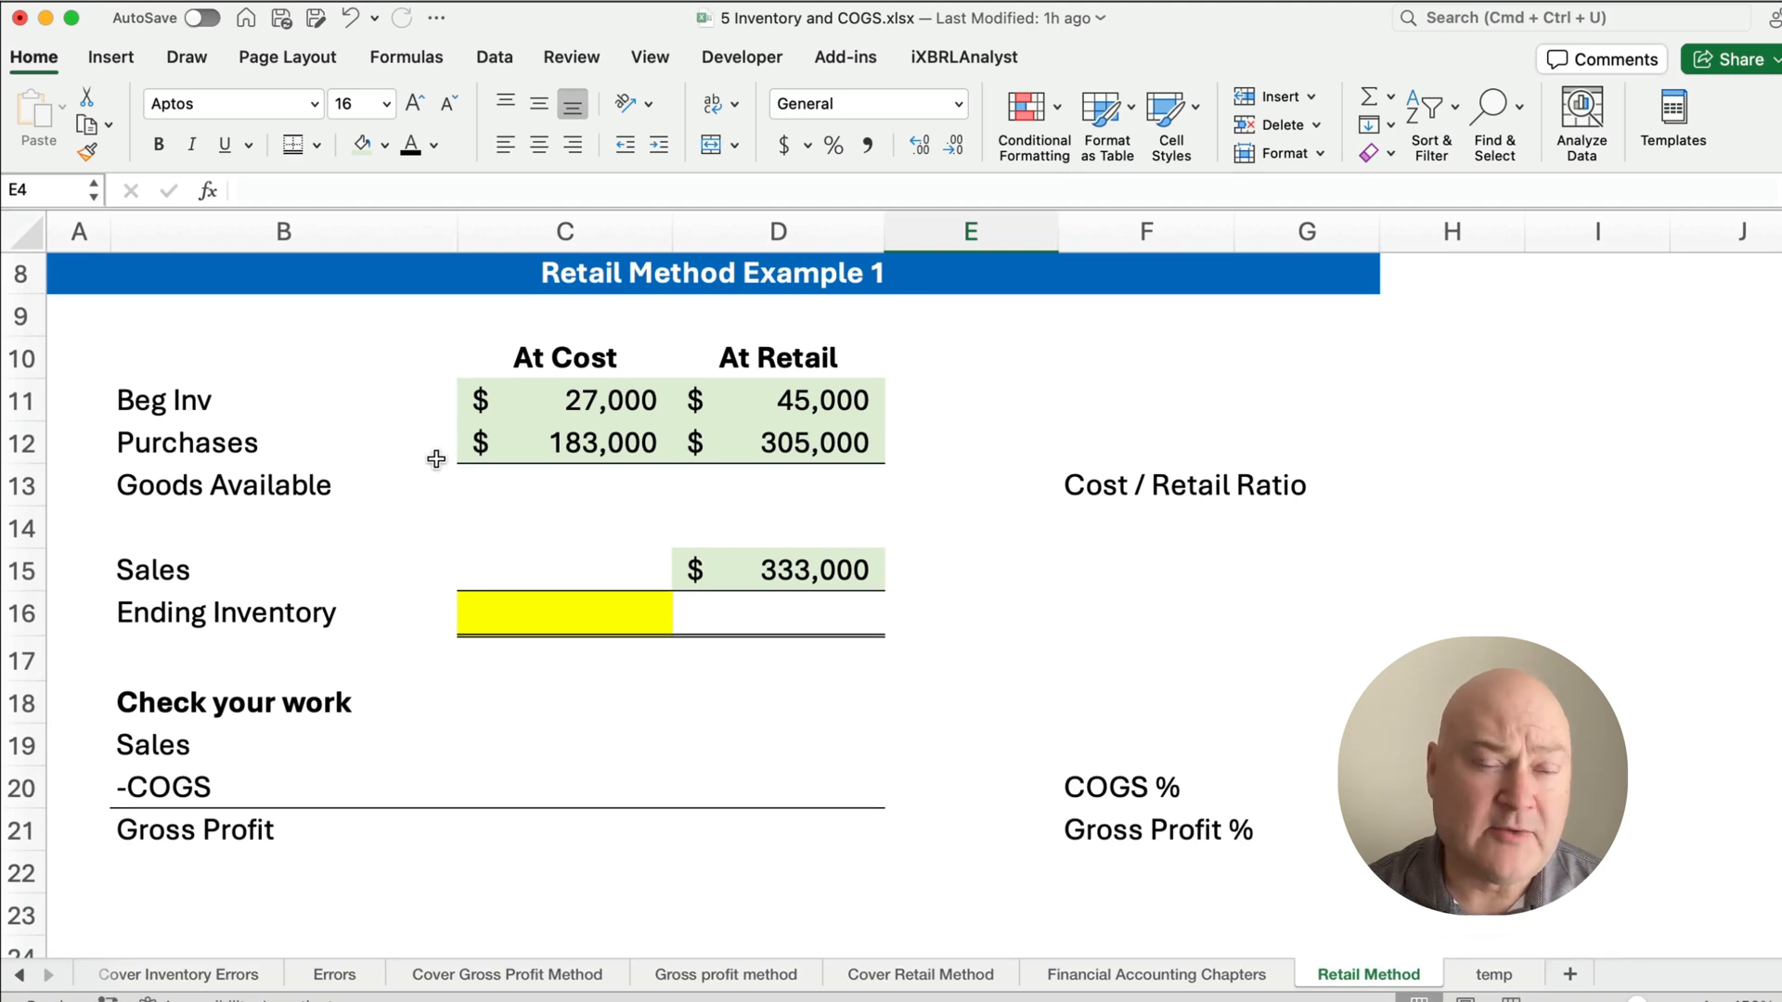
pyautogui.moveTo(564, 357); pyautogui.dragTo(565, 400)
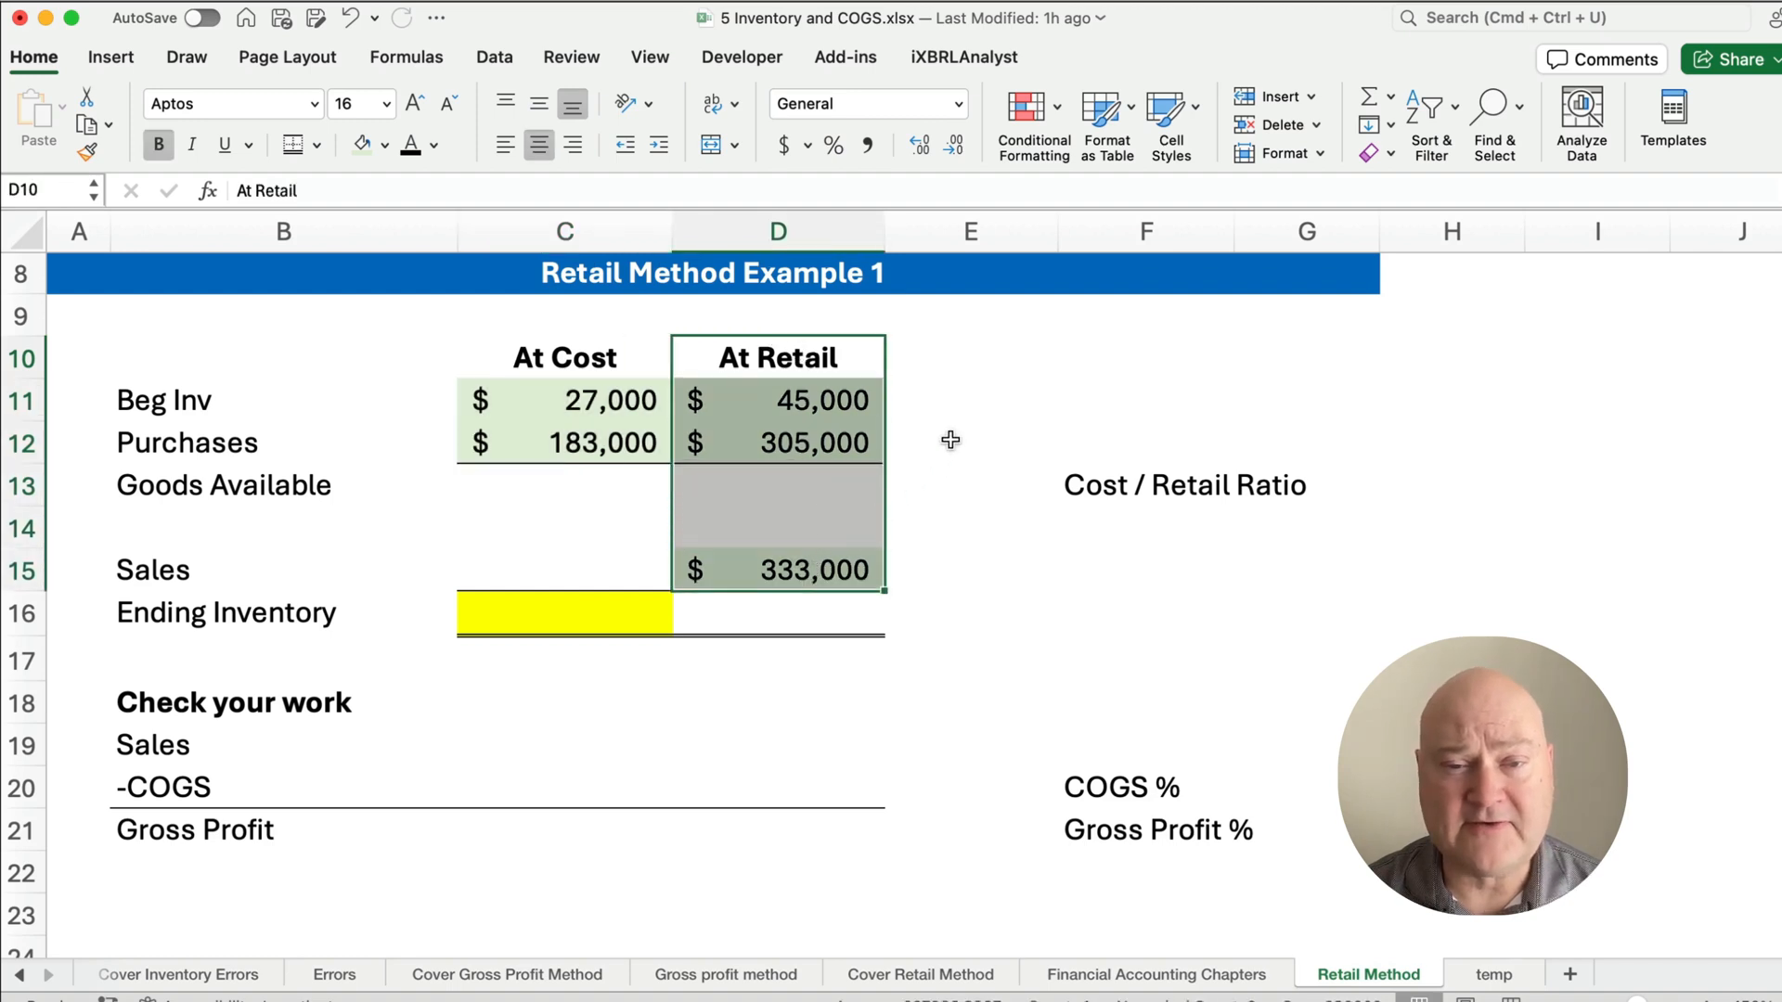
pyautogui.click(969, 401)
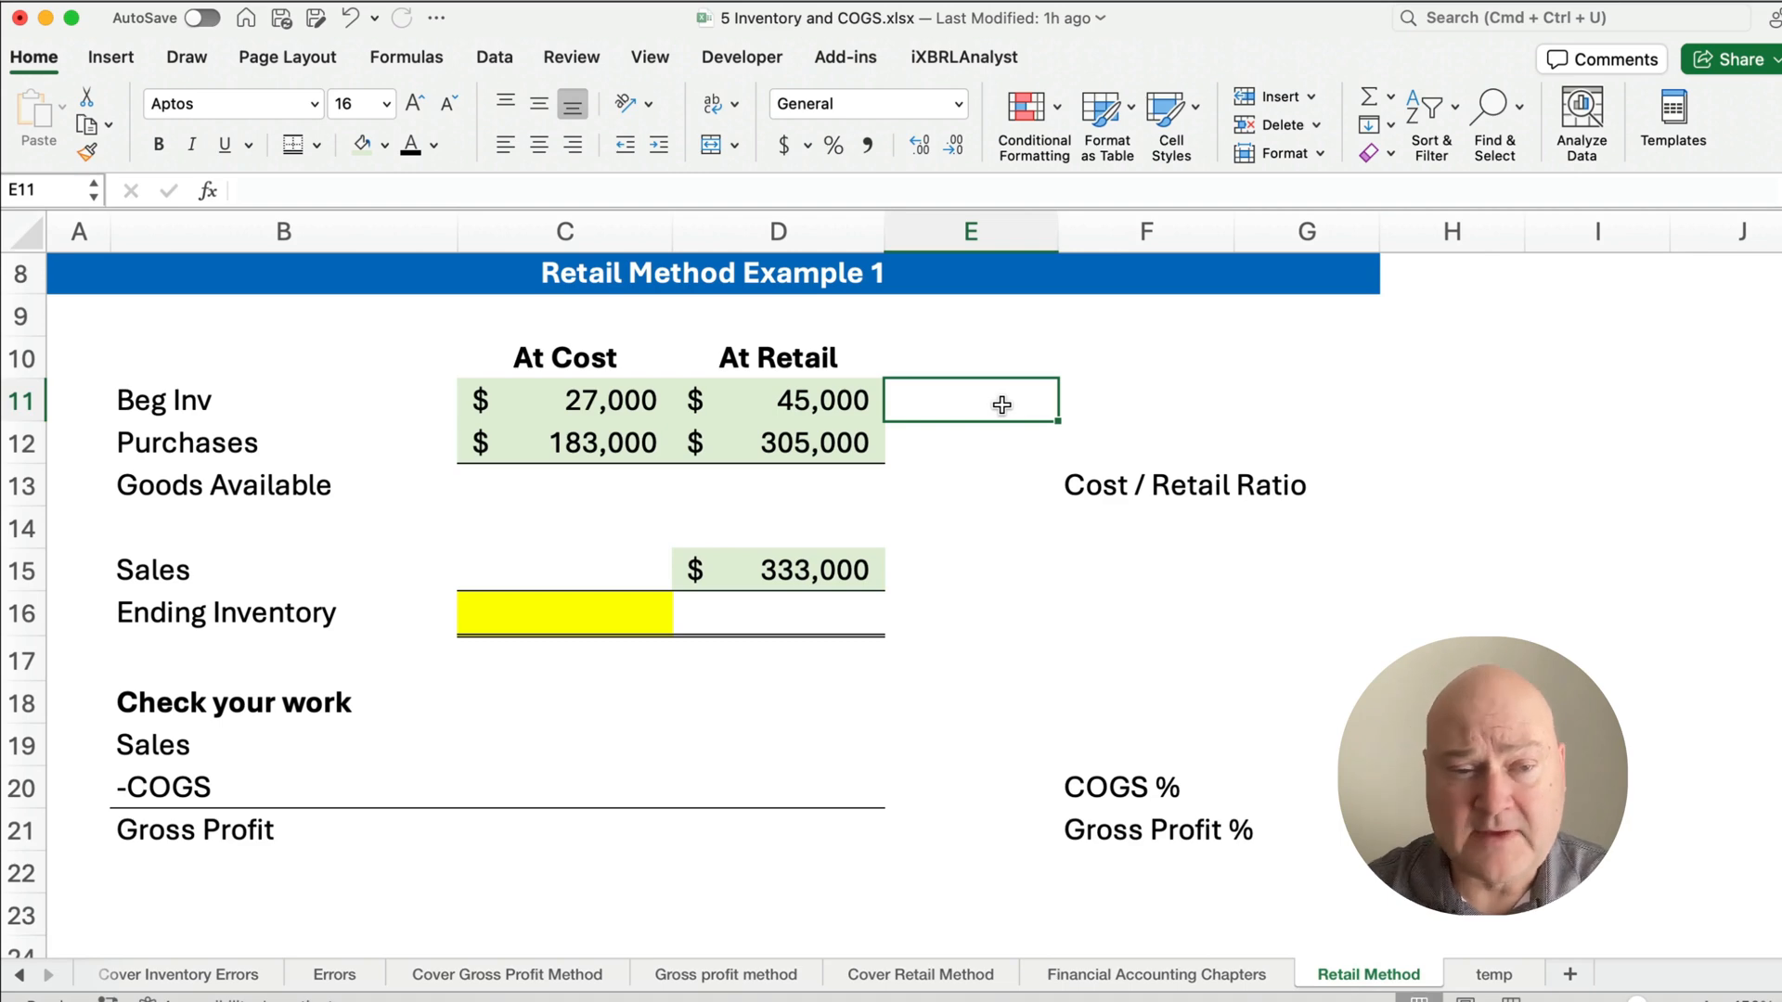
pyautogui.click(778, 570)
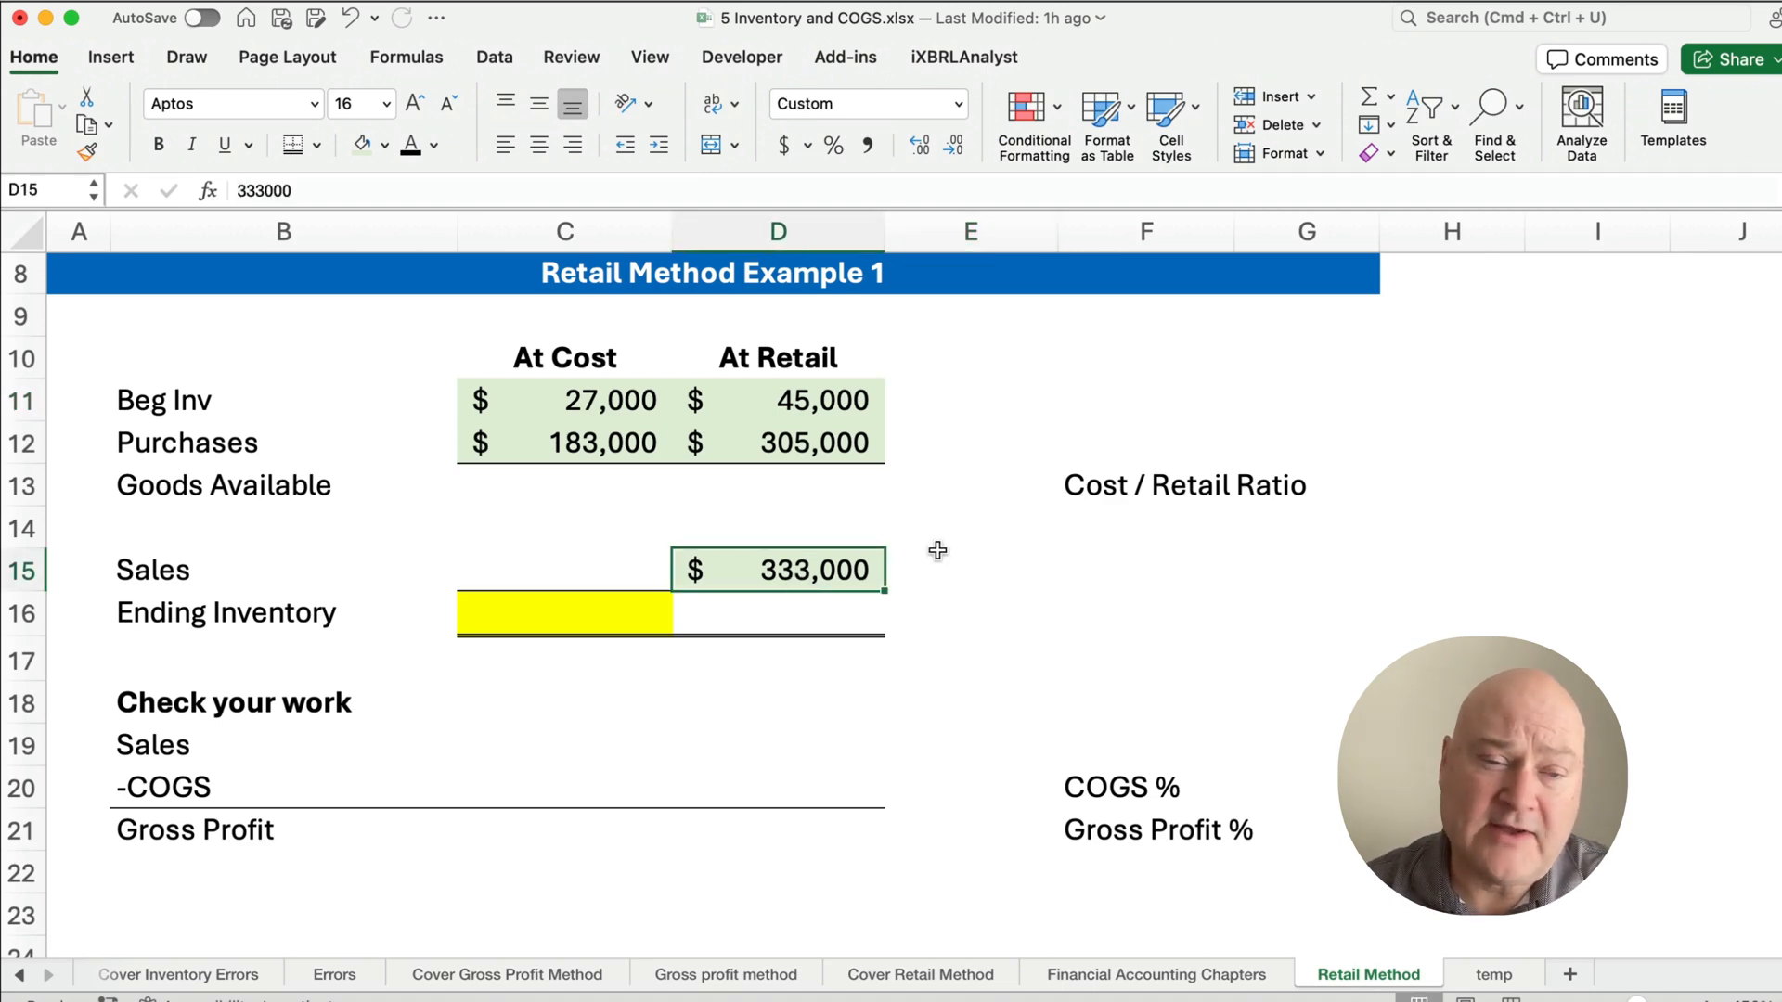
pyautogui.moveTo(783, 330)
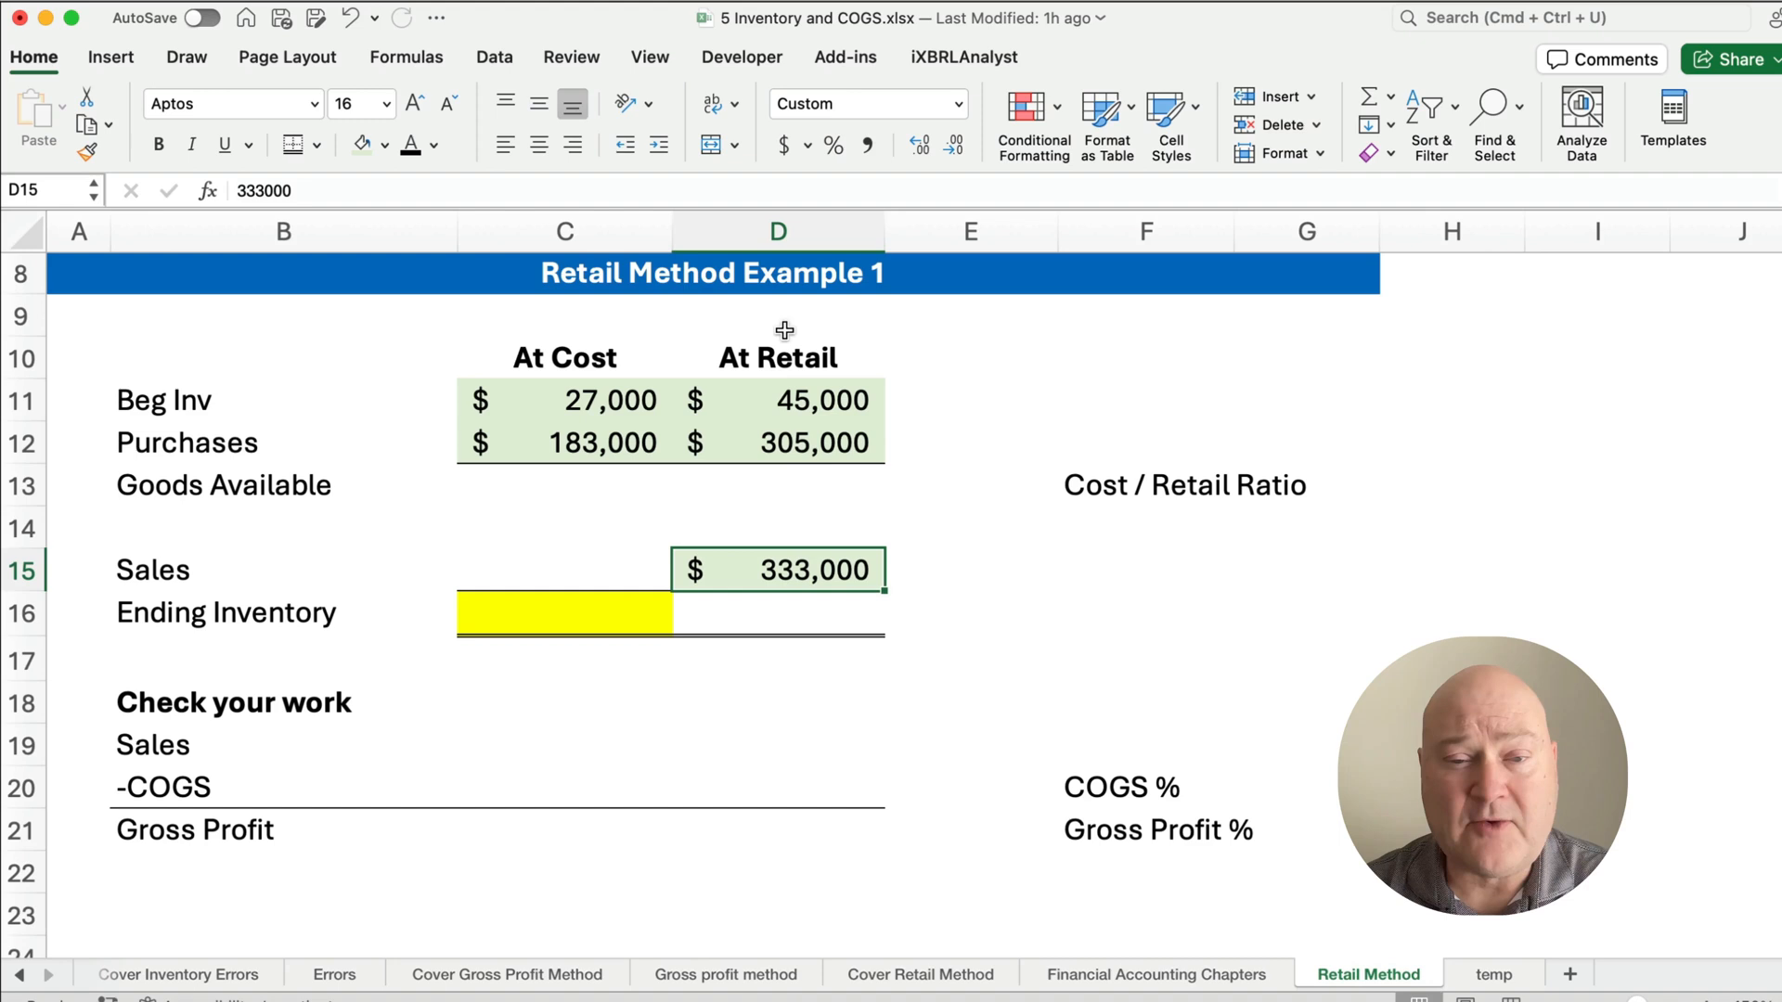
pyautogui.moveTo(534, 611)
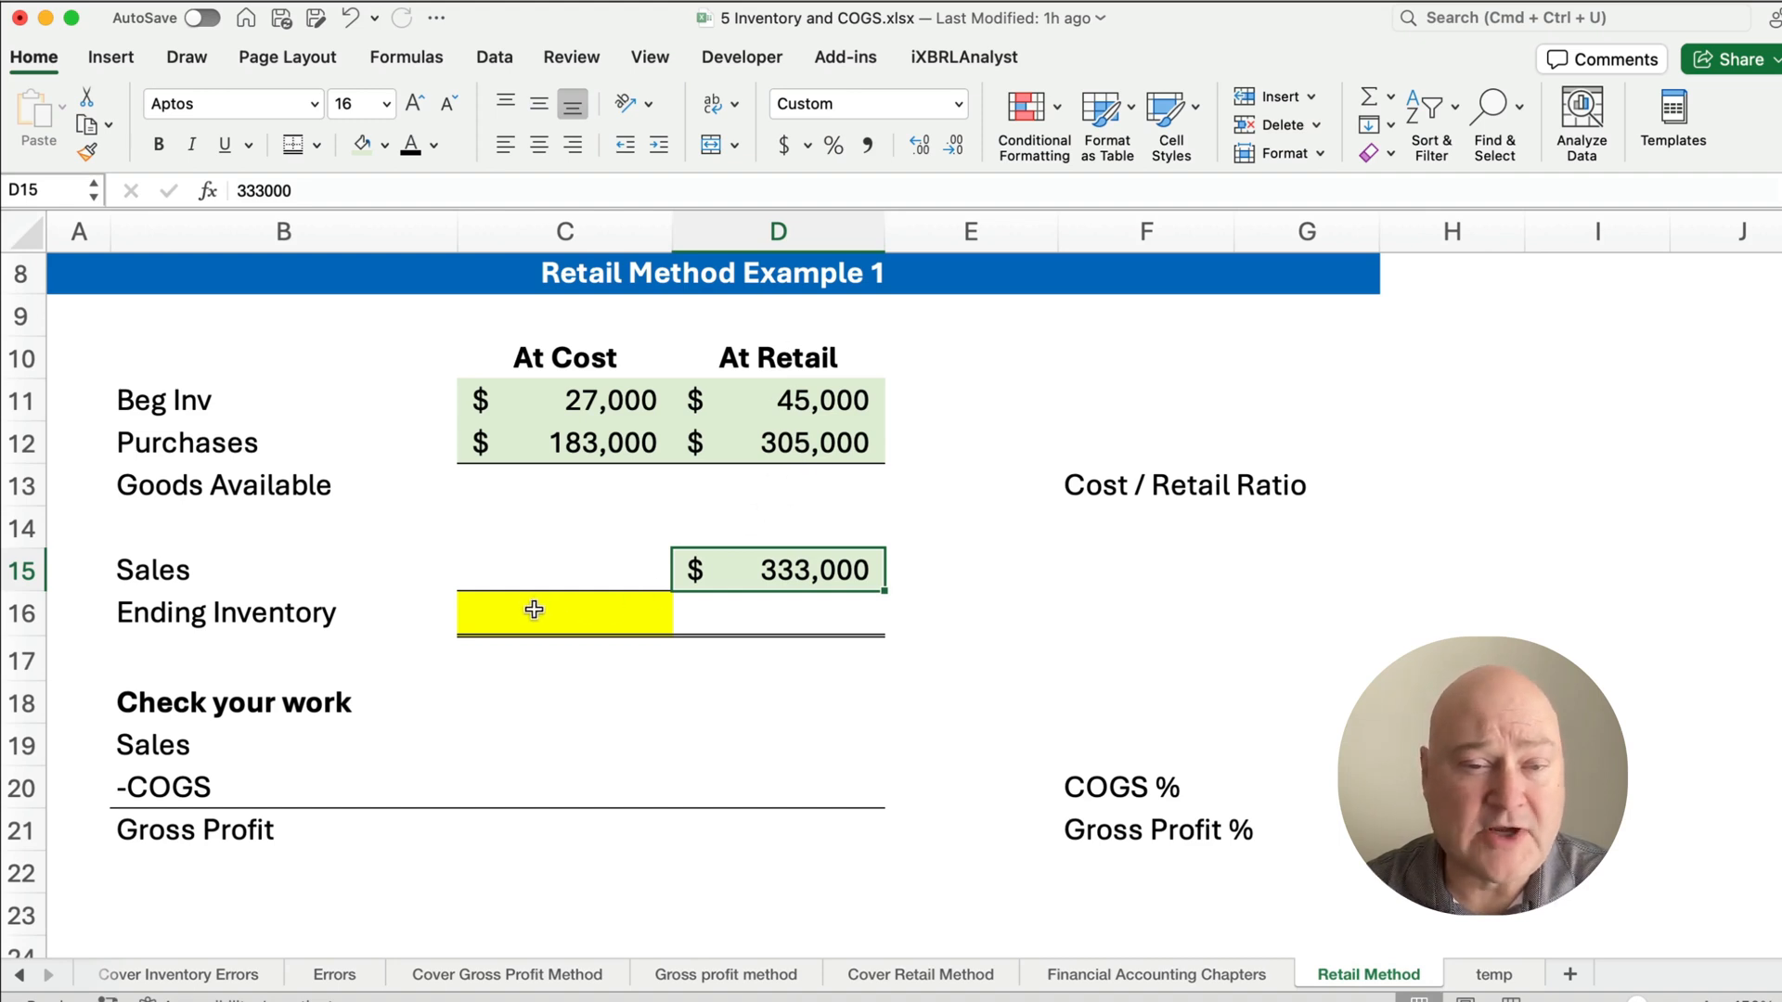
pyautogui.click(564, 611)
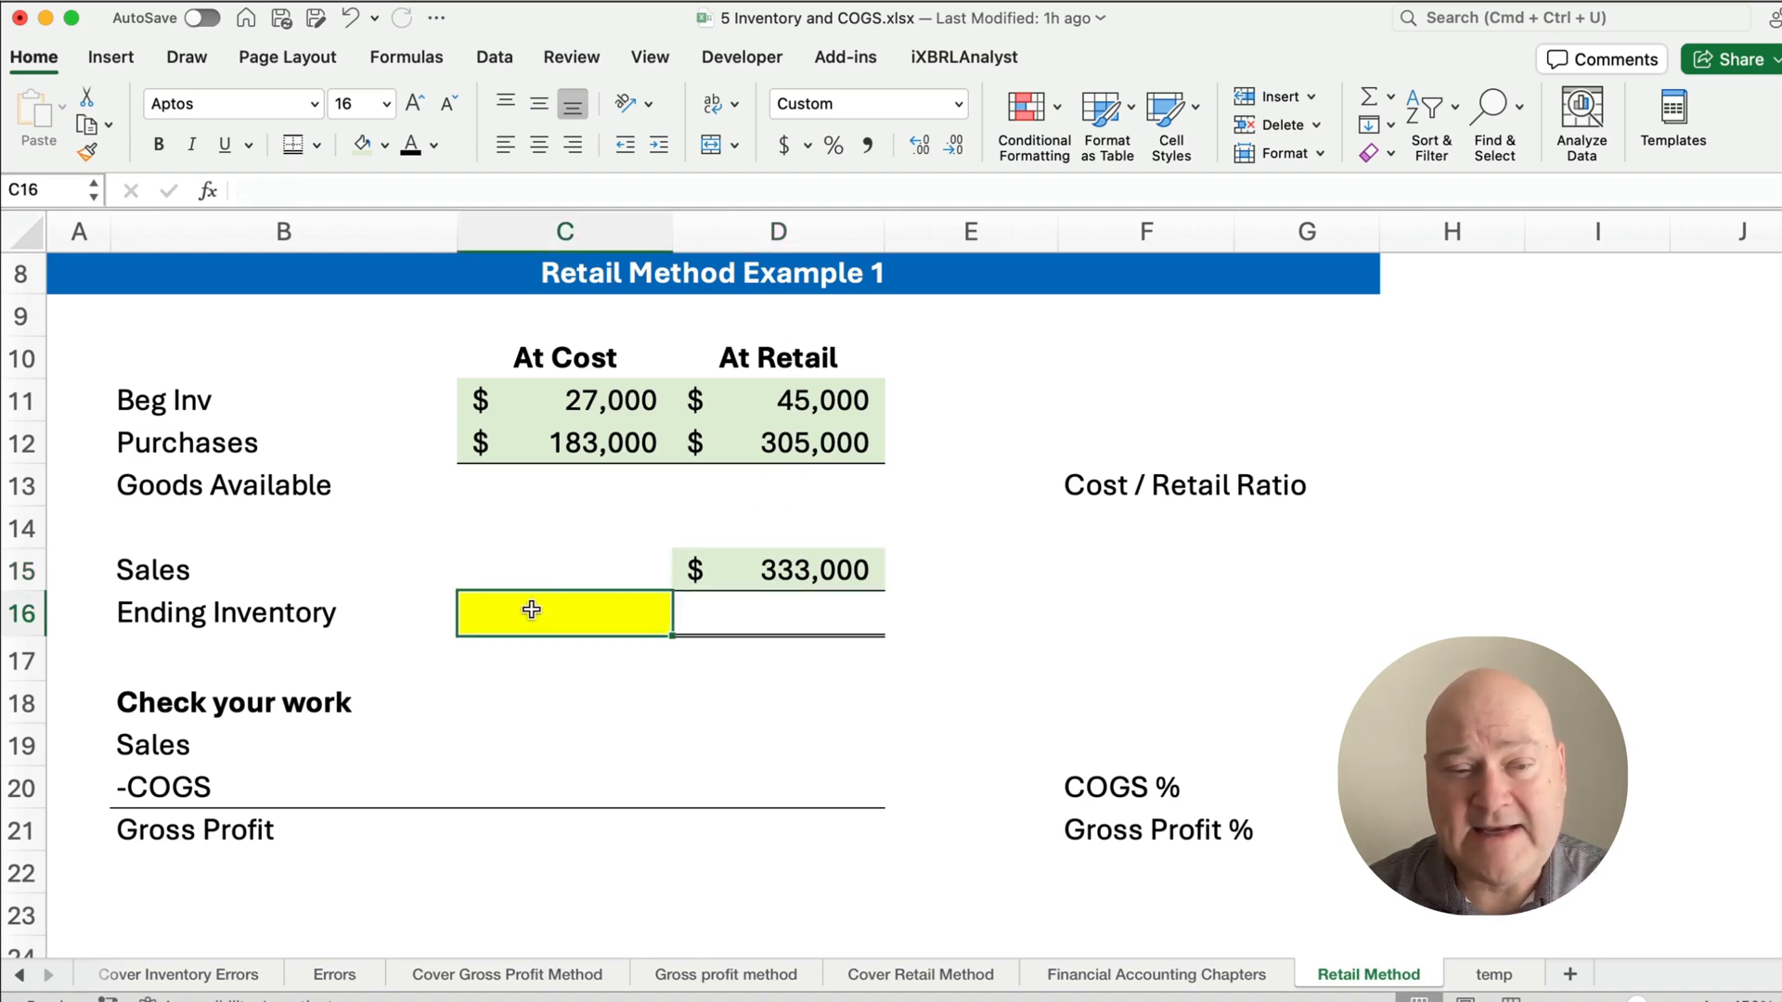
pyautogui.moveTo(765, 759)
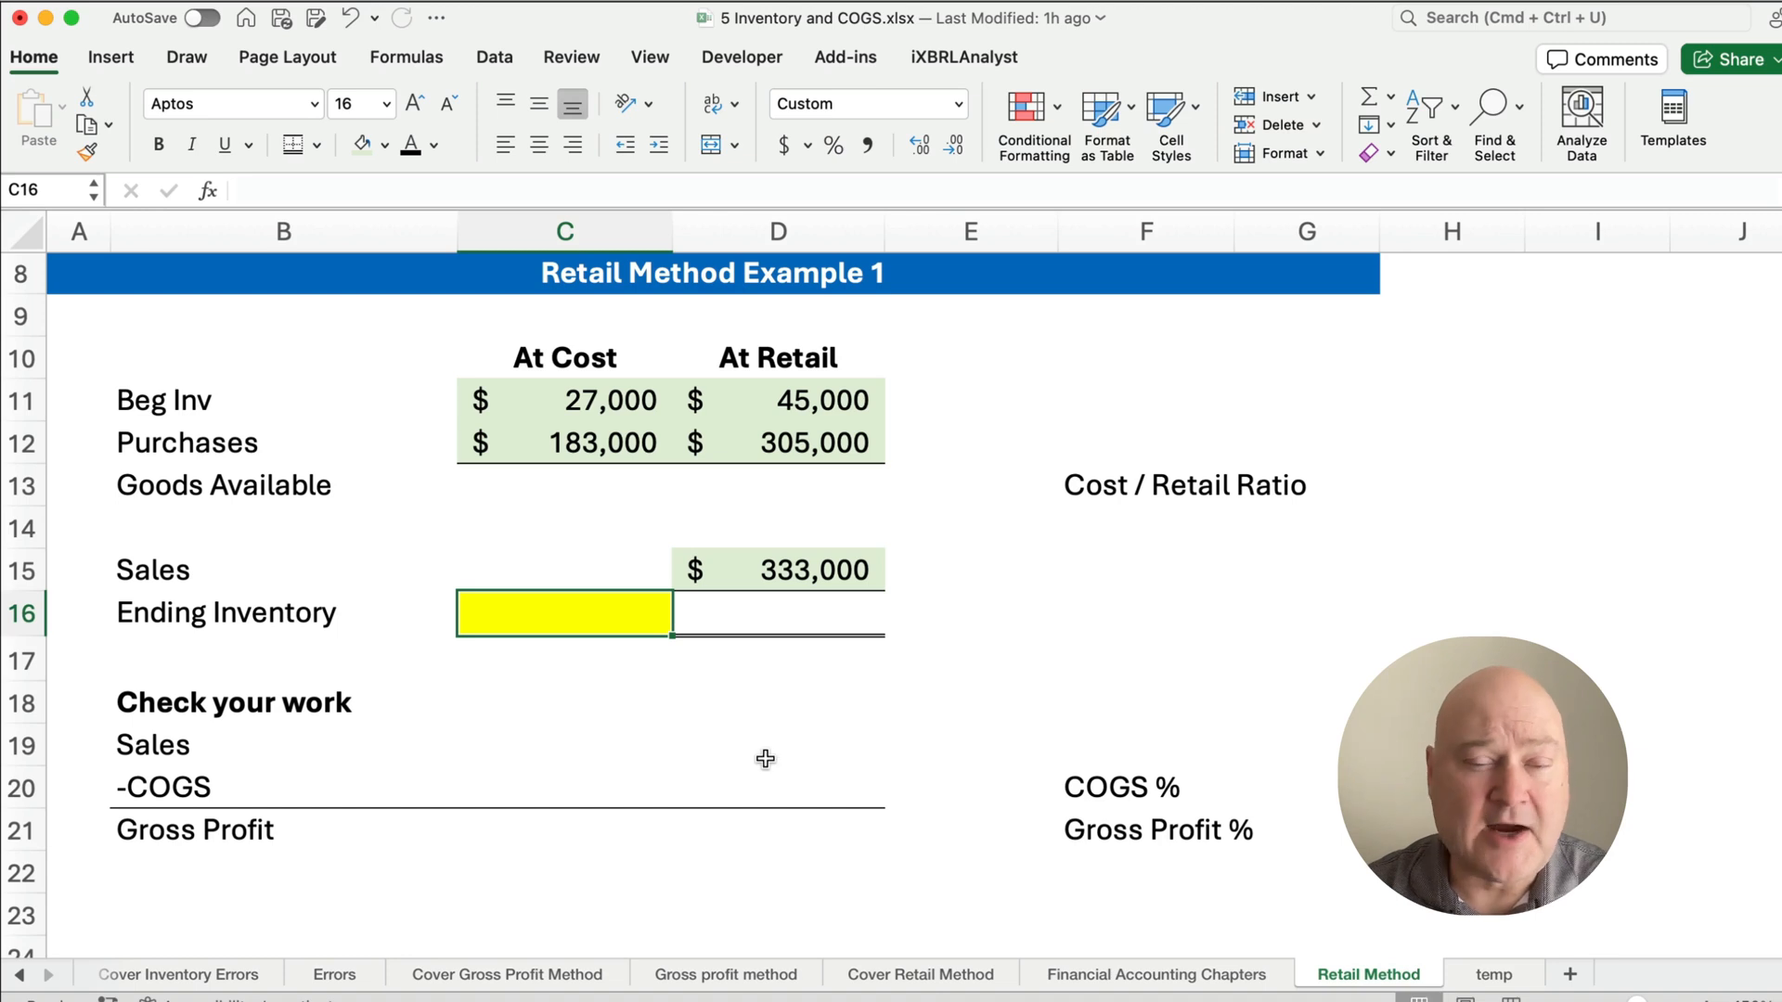
pyautogui.click(565, 486)
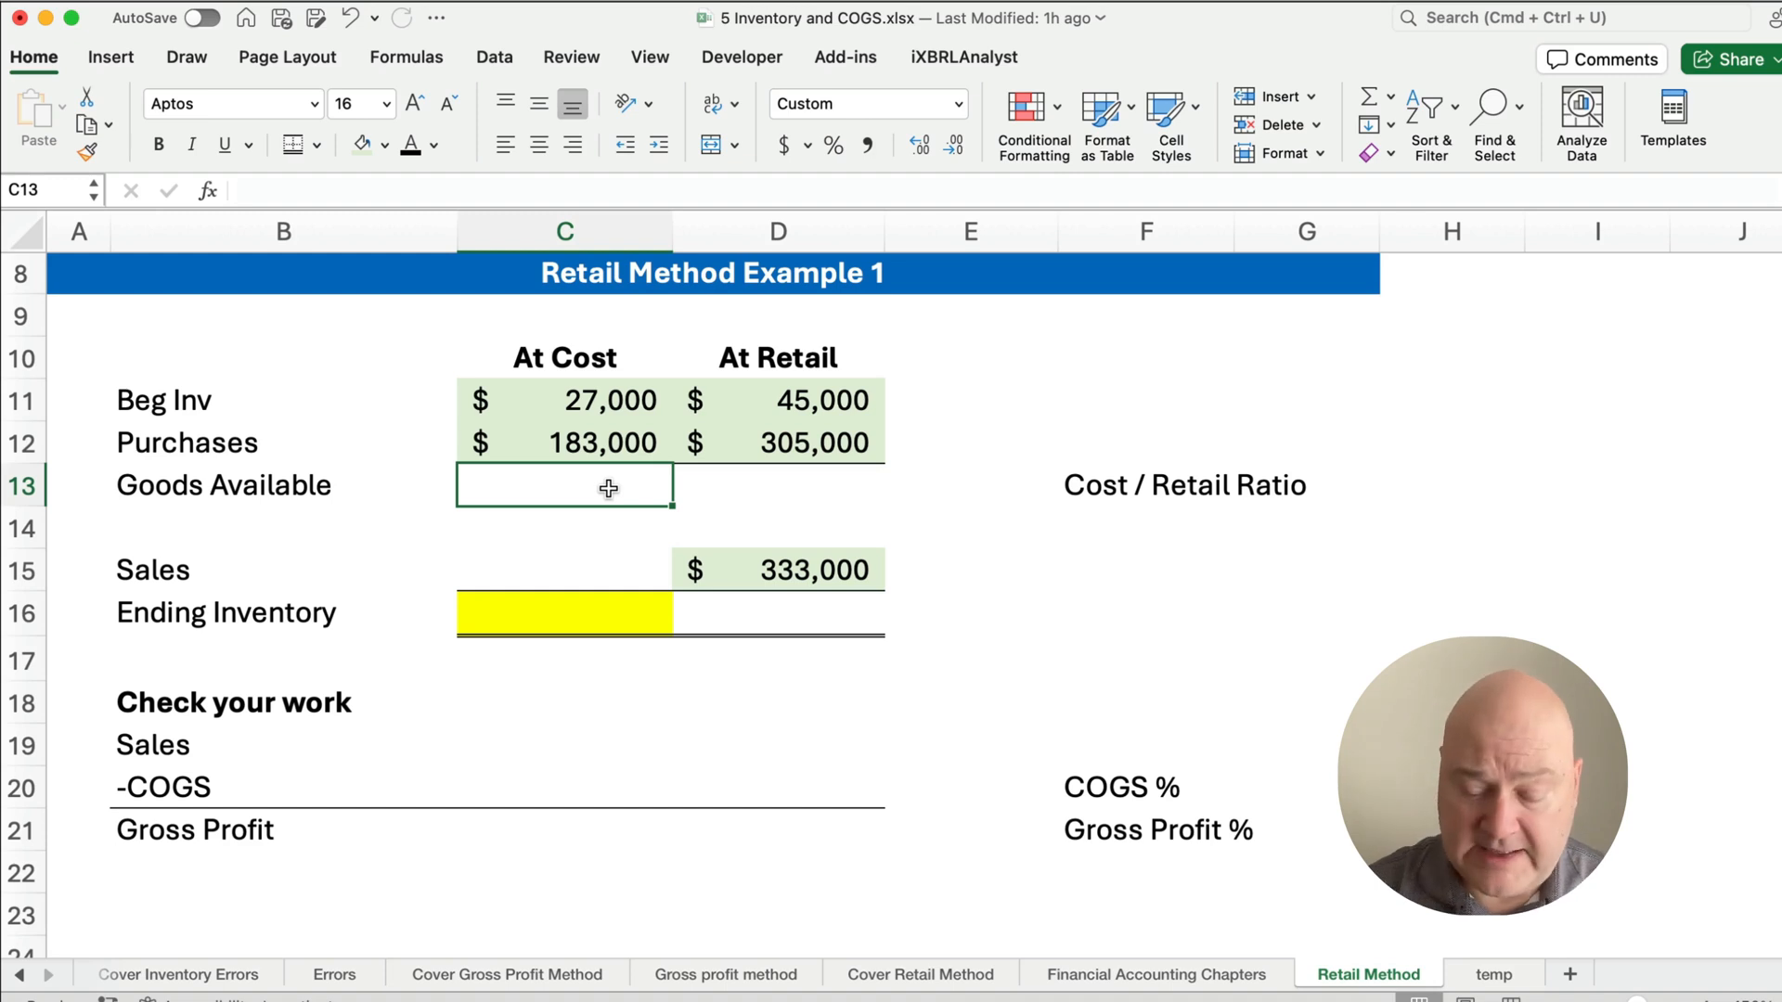
# - Total Goods Available as =C11+C12 at cost (210,000) and =D11+D12 at retail (350,000)
pyautogui.write('=C11')
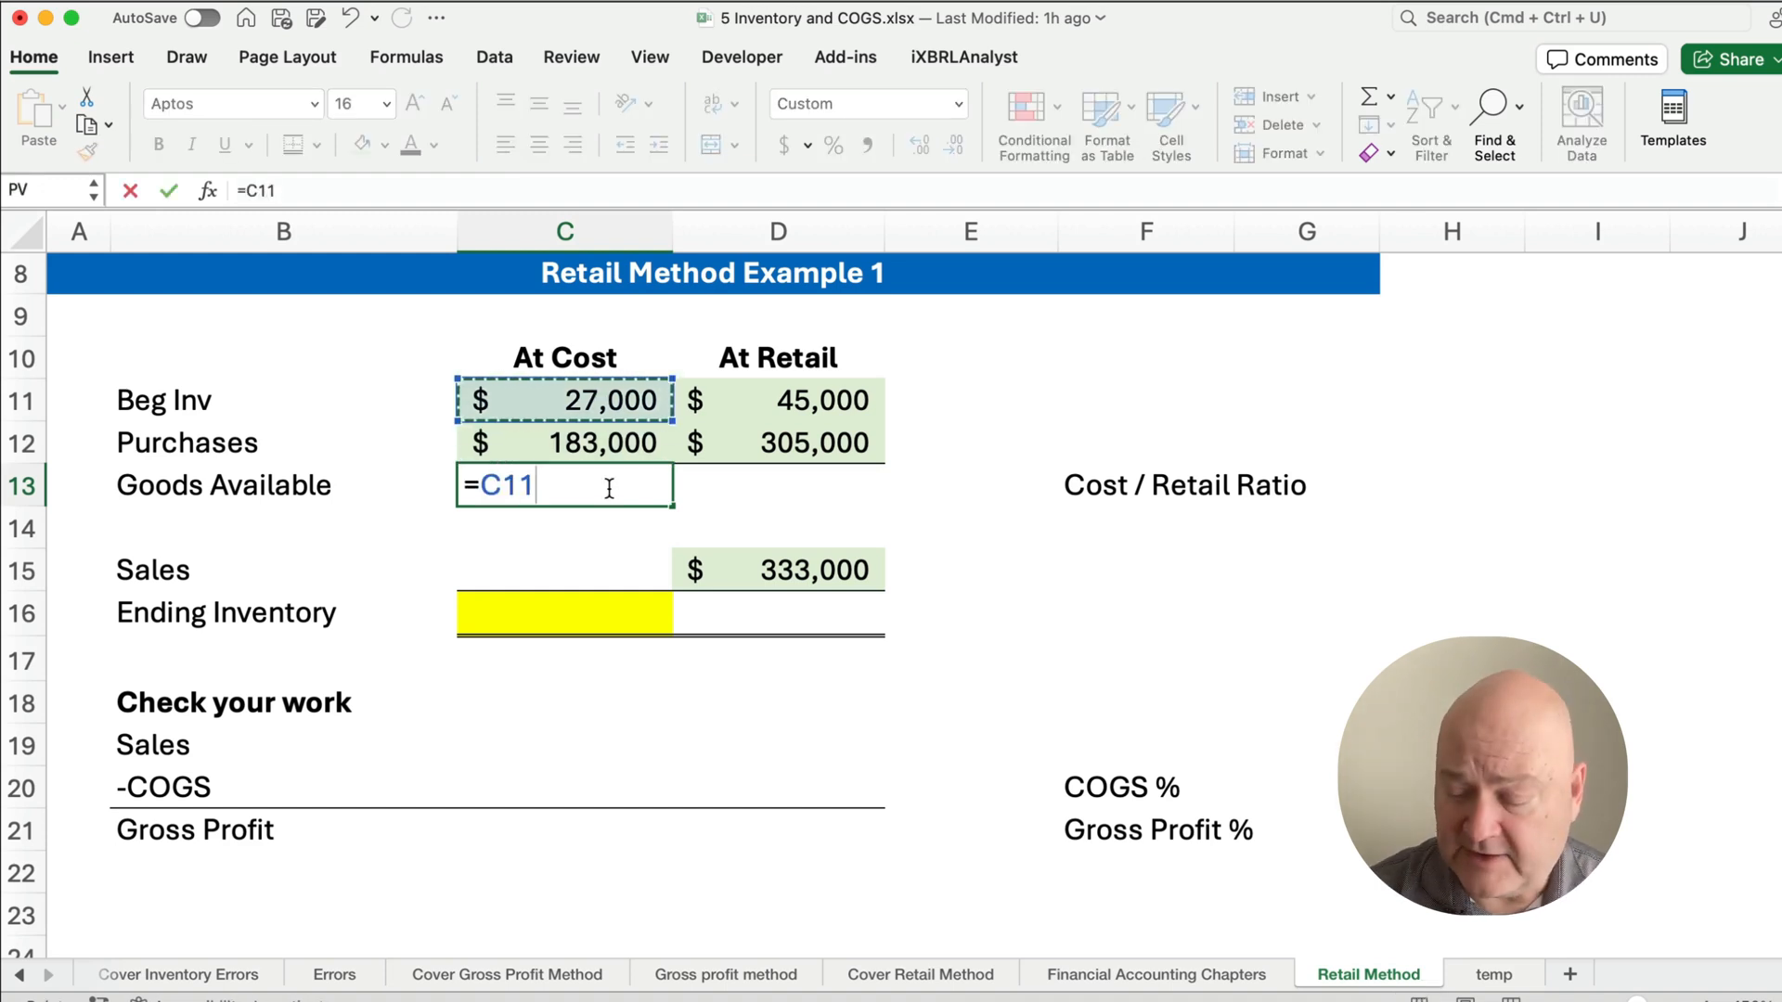
pyautogui.write('+C12')
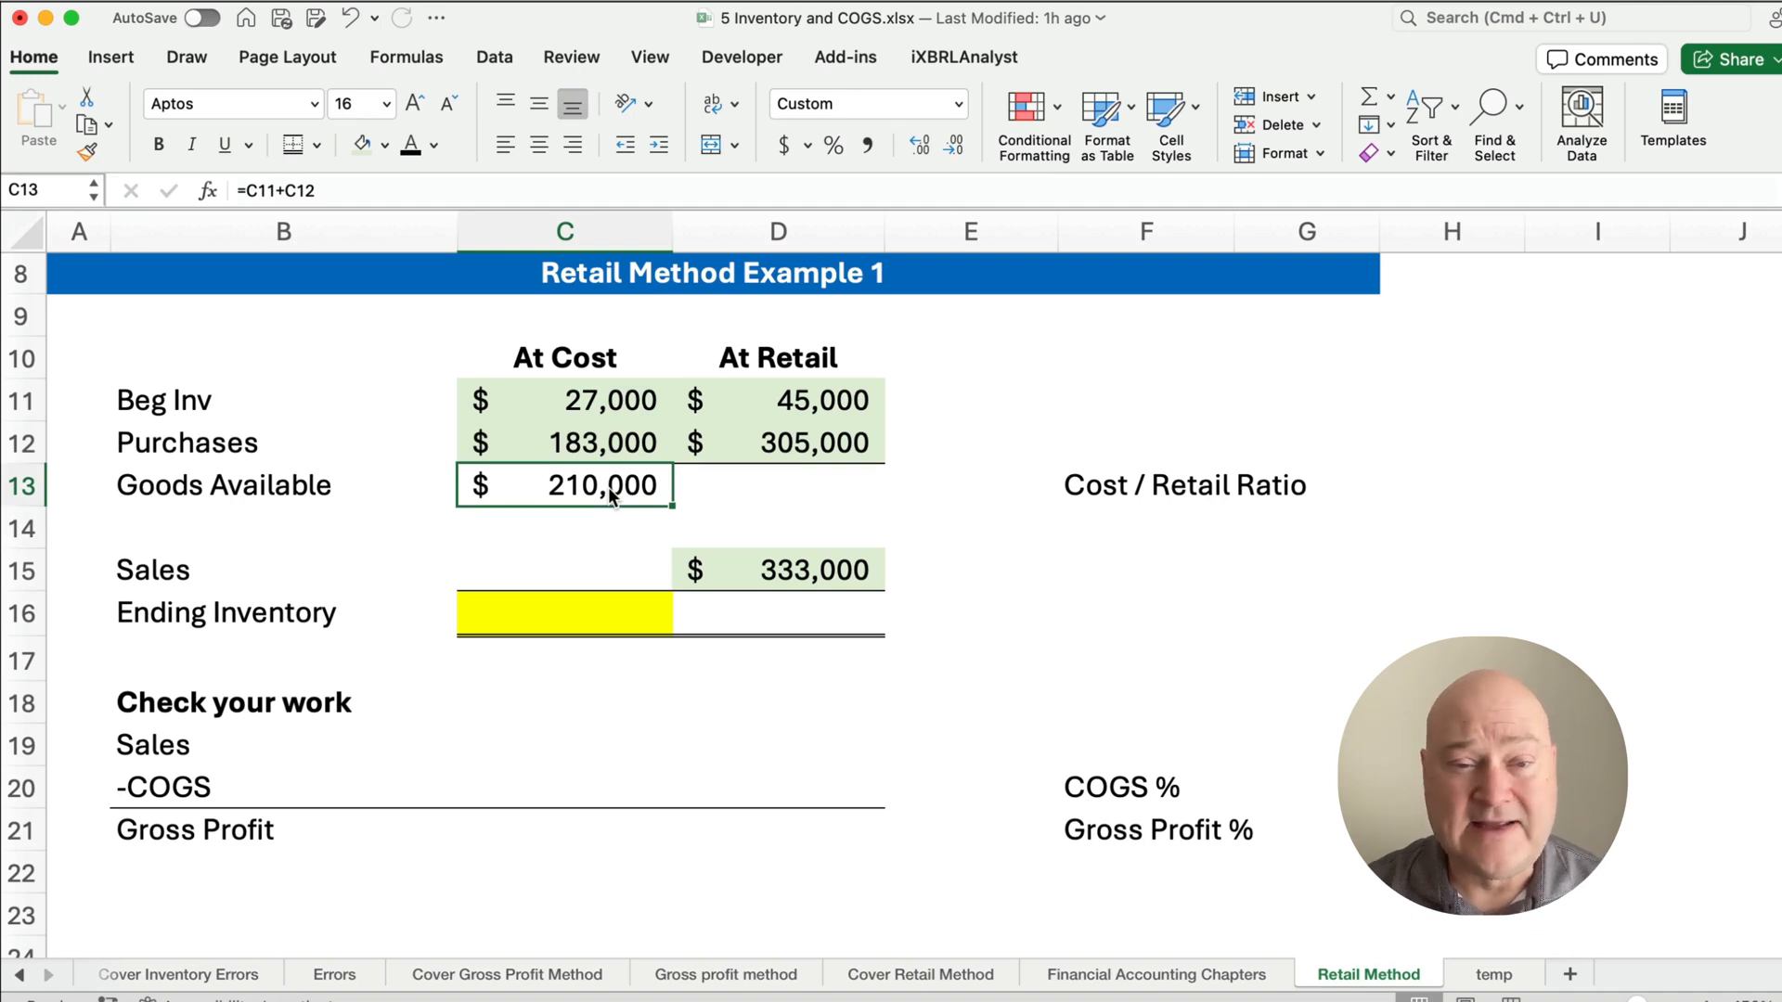
pyautogui.click(778, 484)
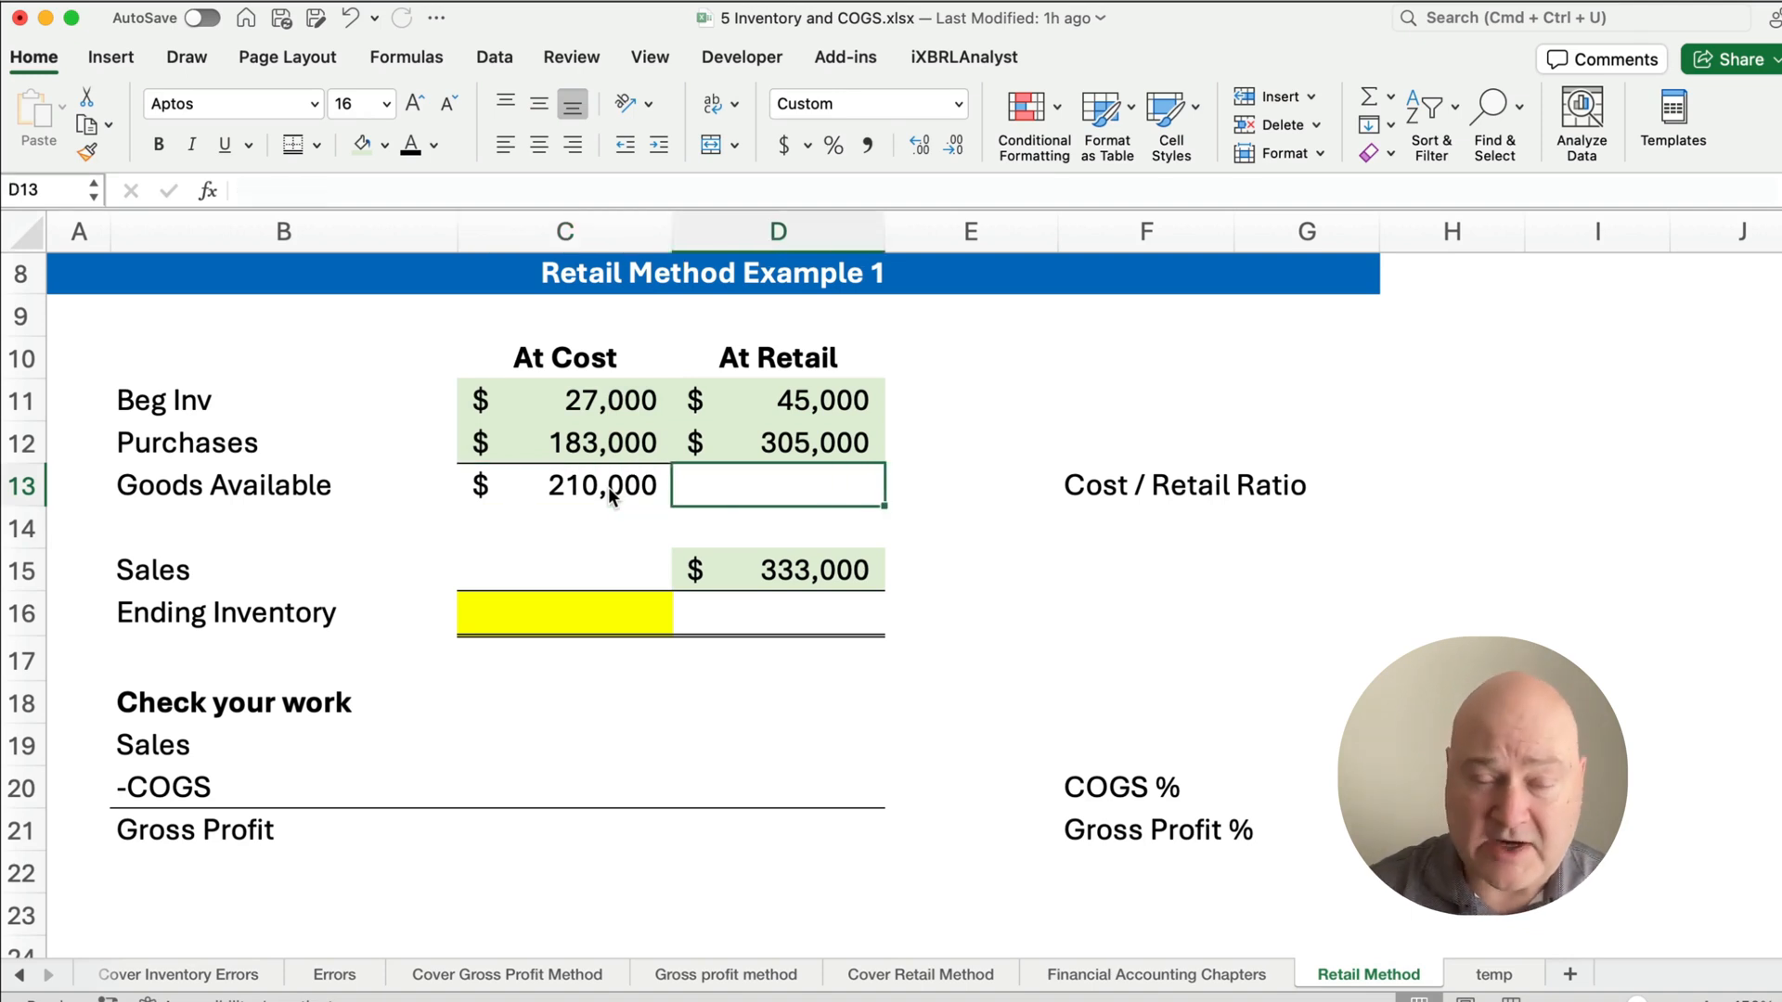
pyautogui.write('=C11+C12')
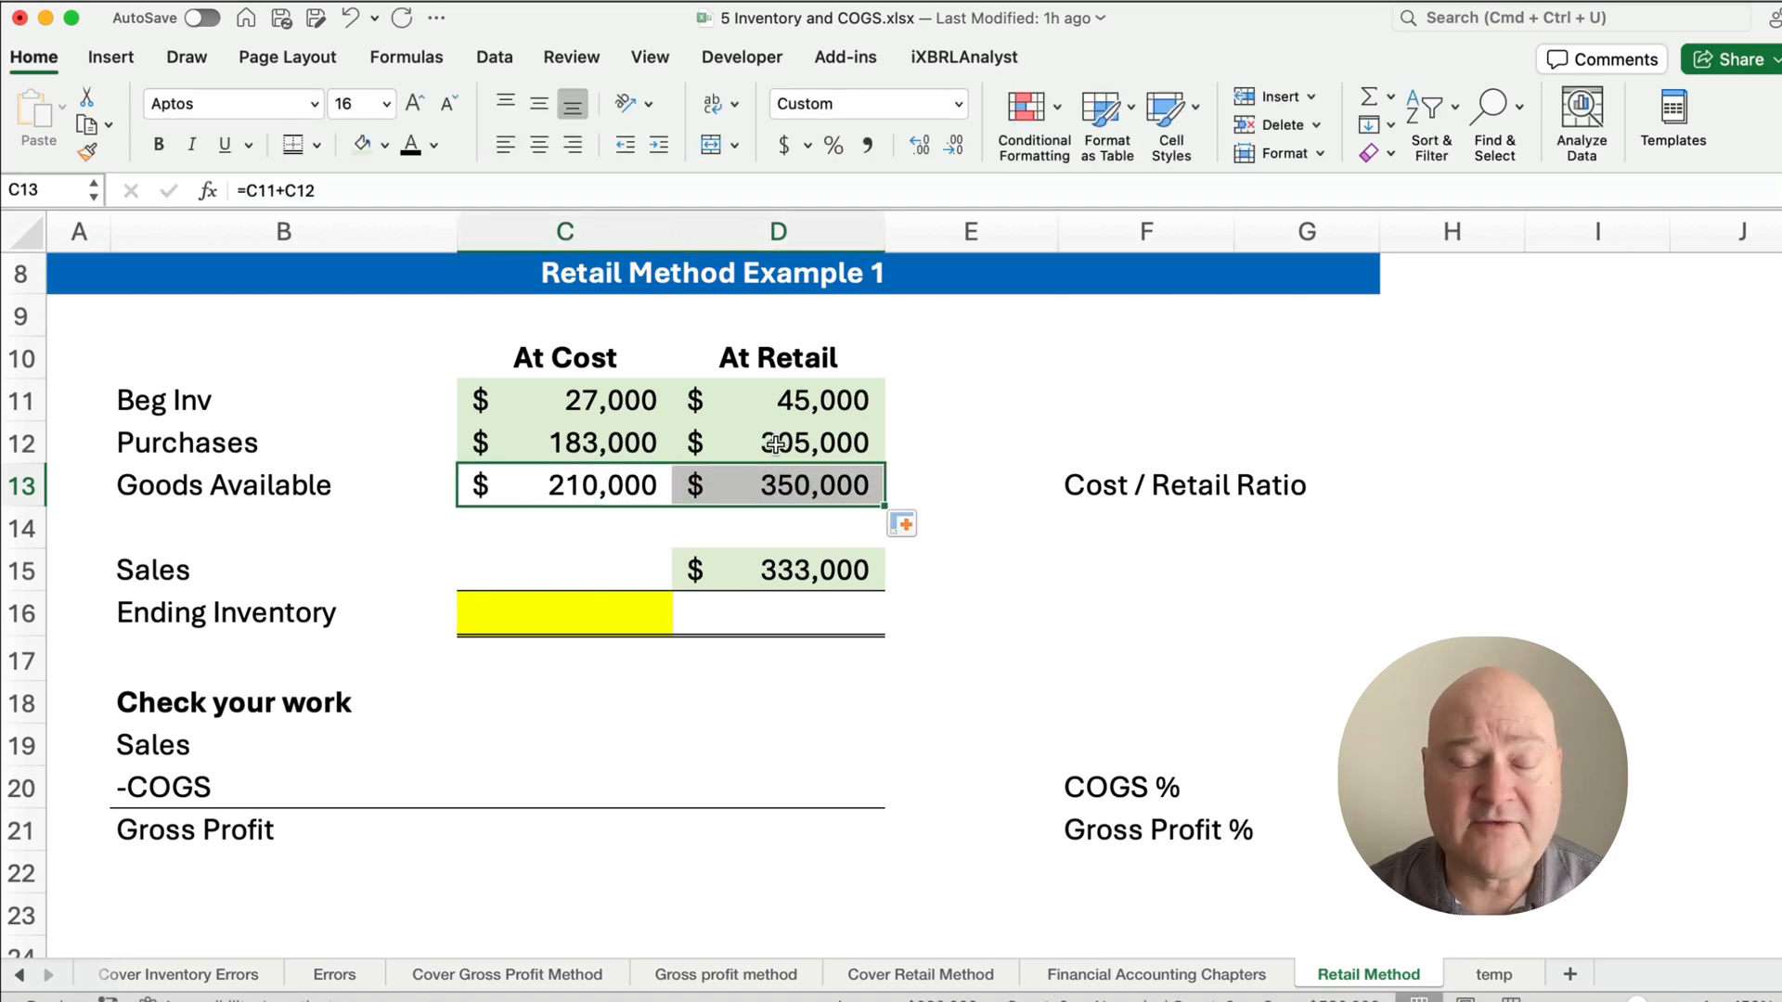
pyautogui.click(778, 485)
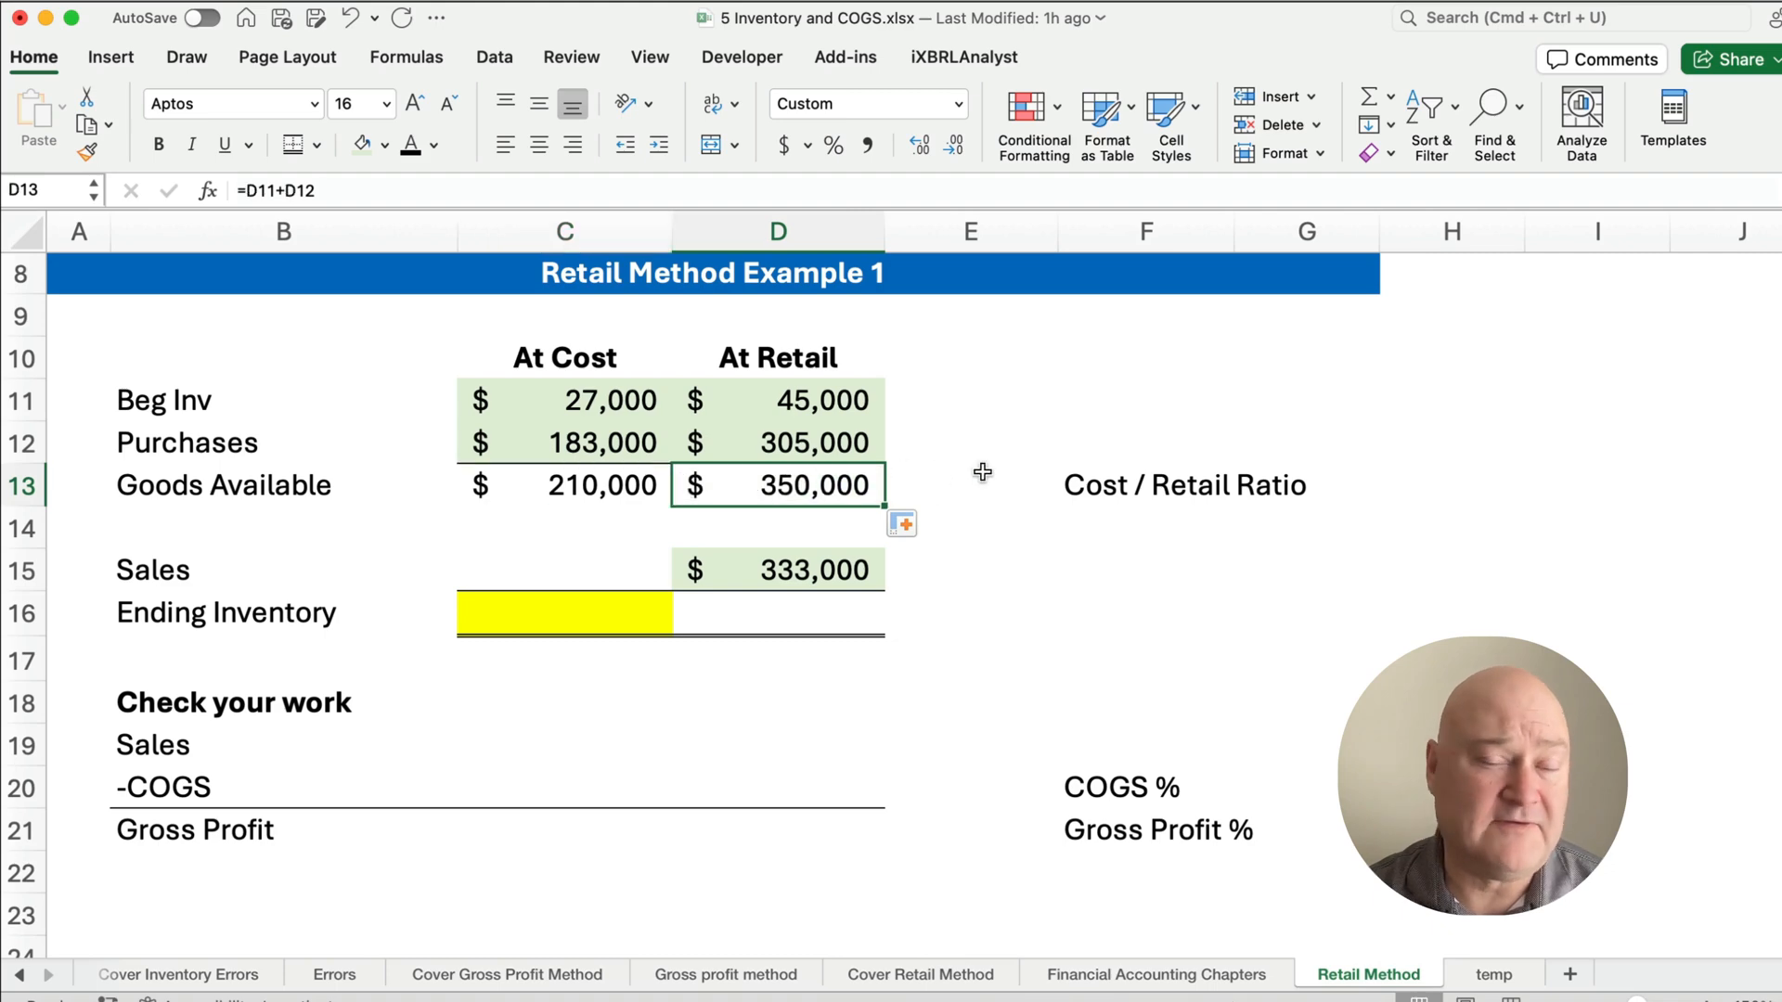
pyautogui.moveTo(1023, 592)
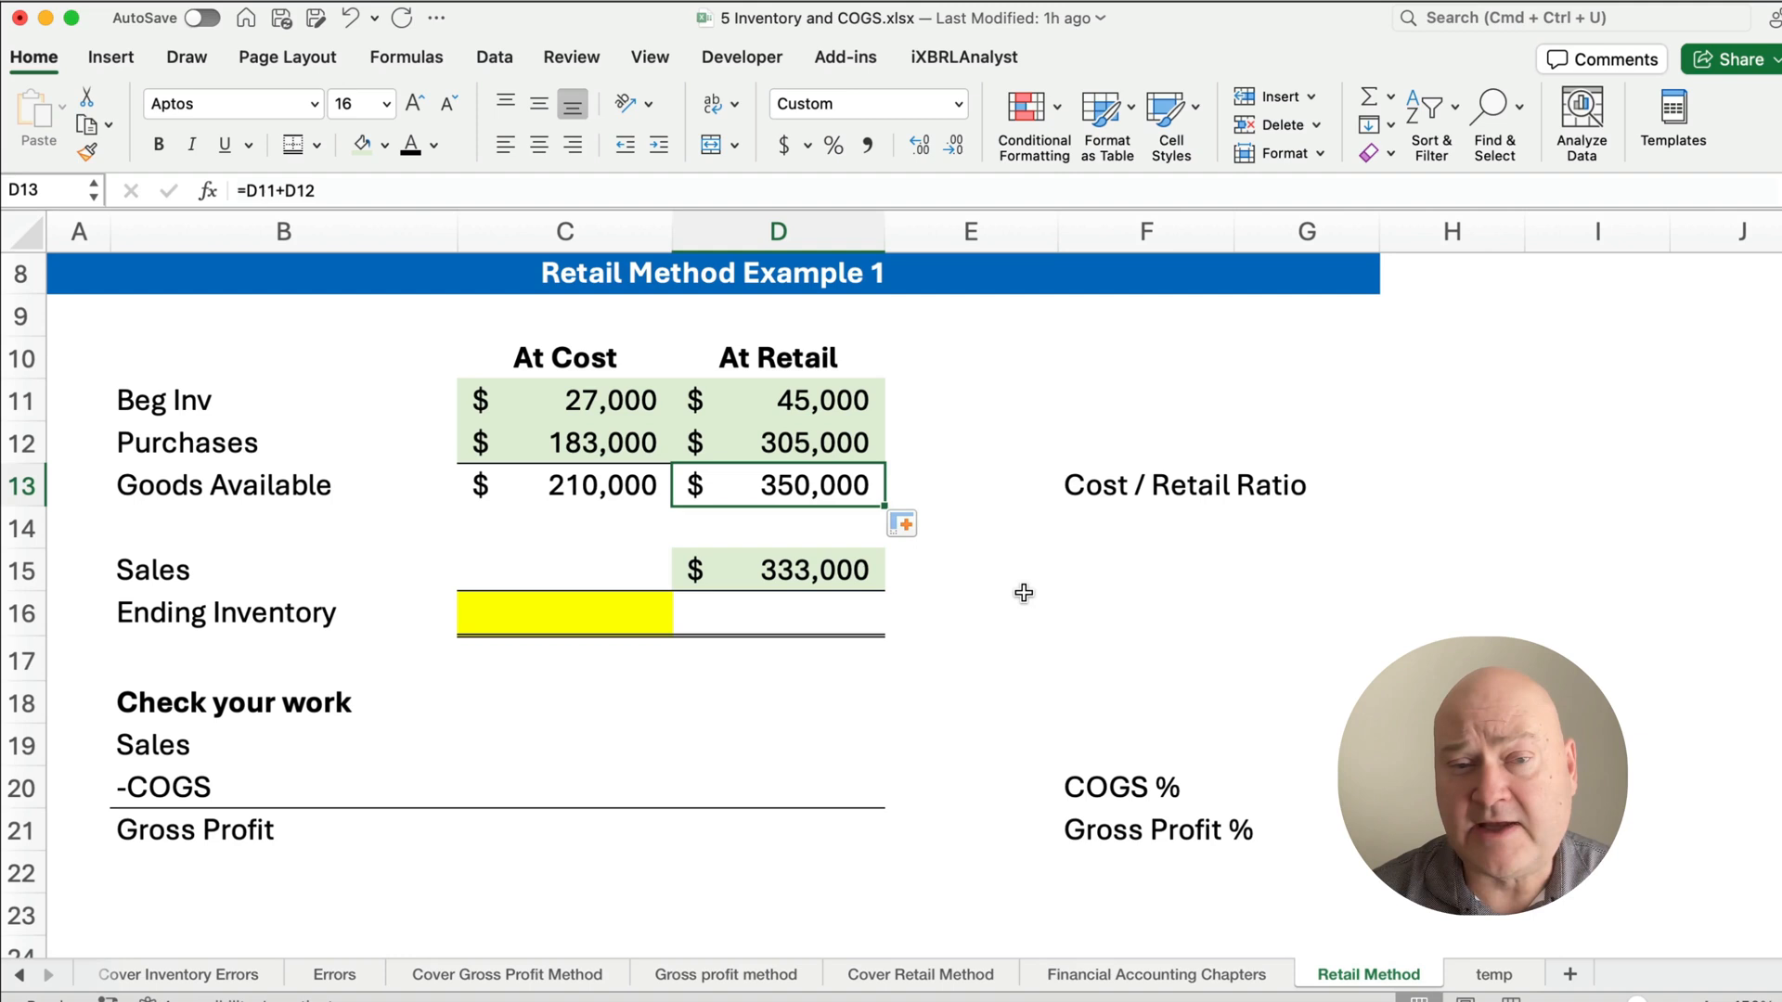
pyautogui.moveTo(997, 486)
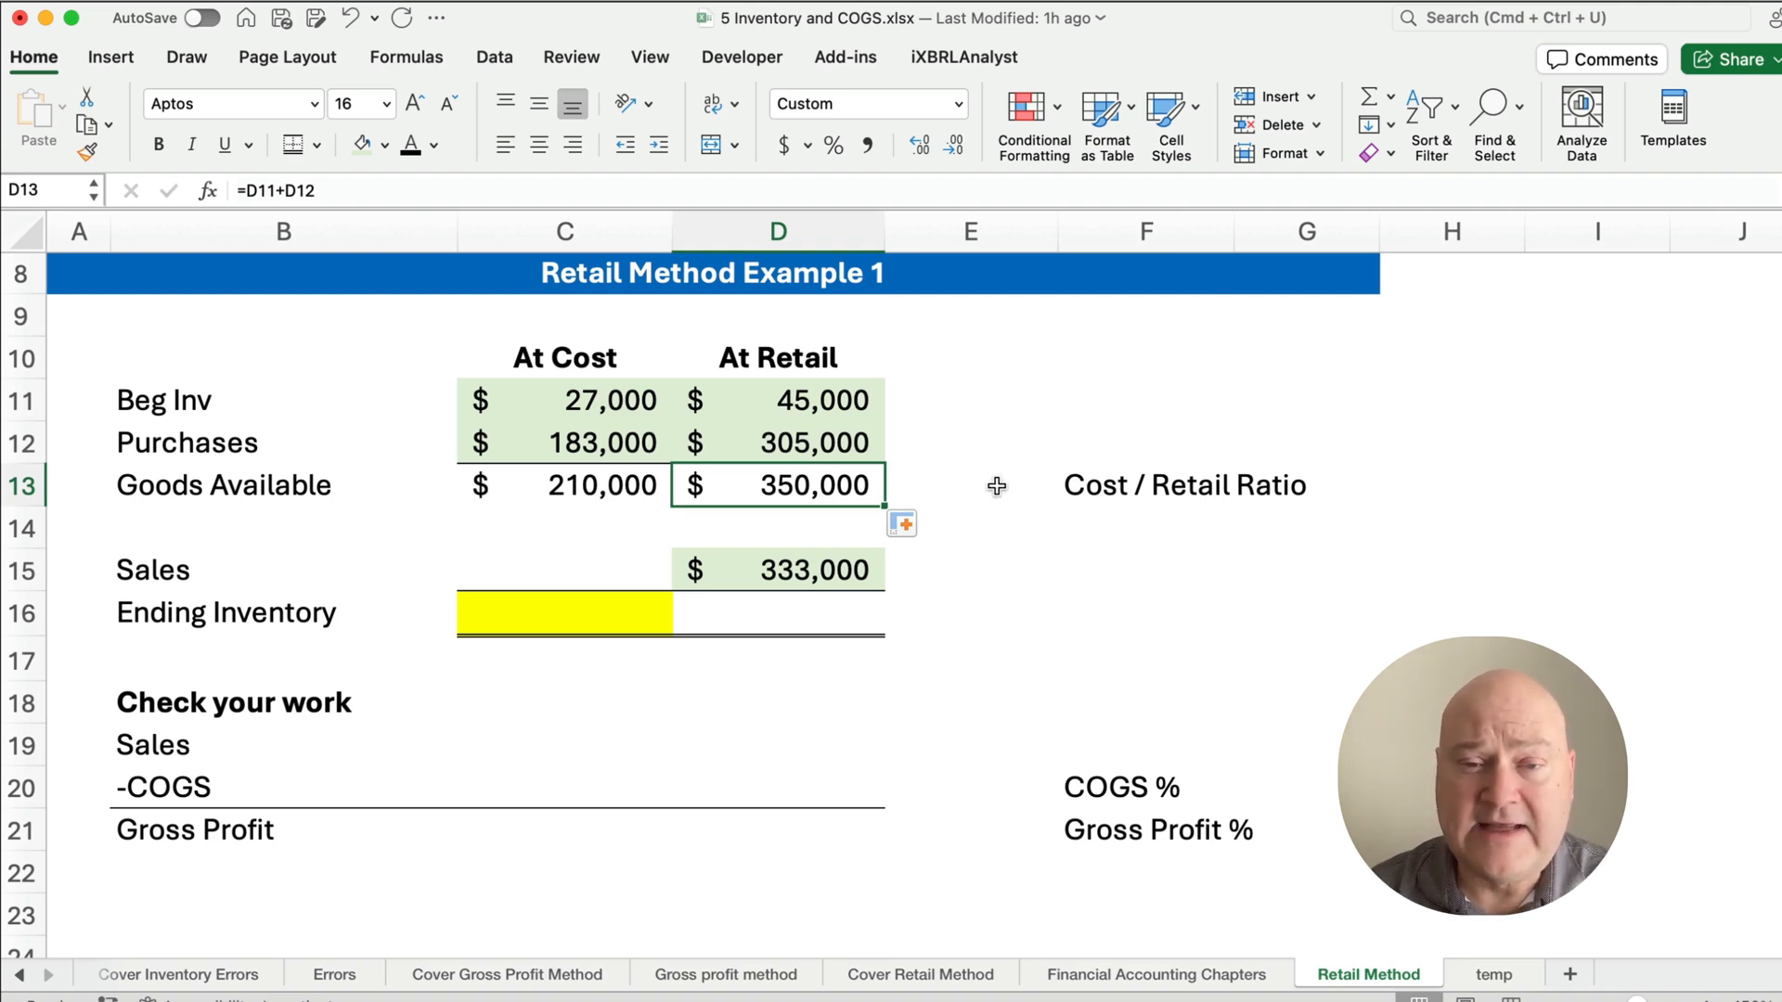
# - Compute the cost/retail ratio =C13/D13 in E13 and format it as 60.00%
pyautogui.click(969, 485)
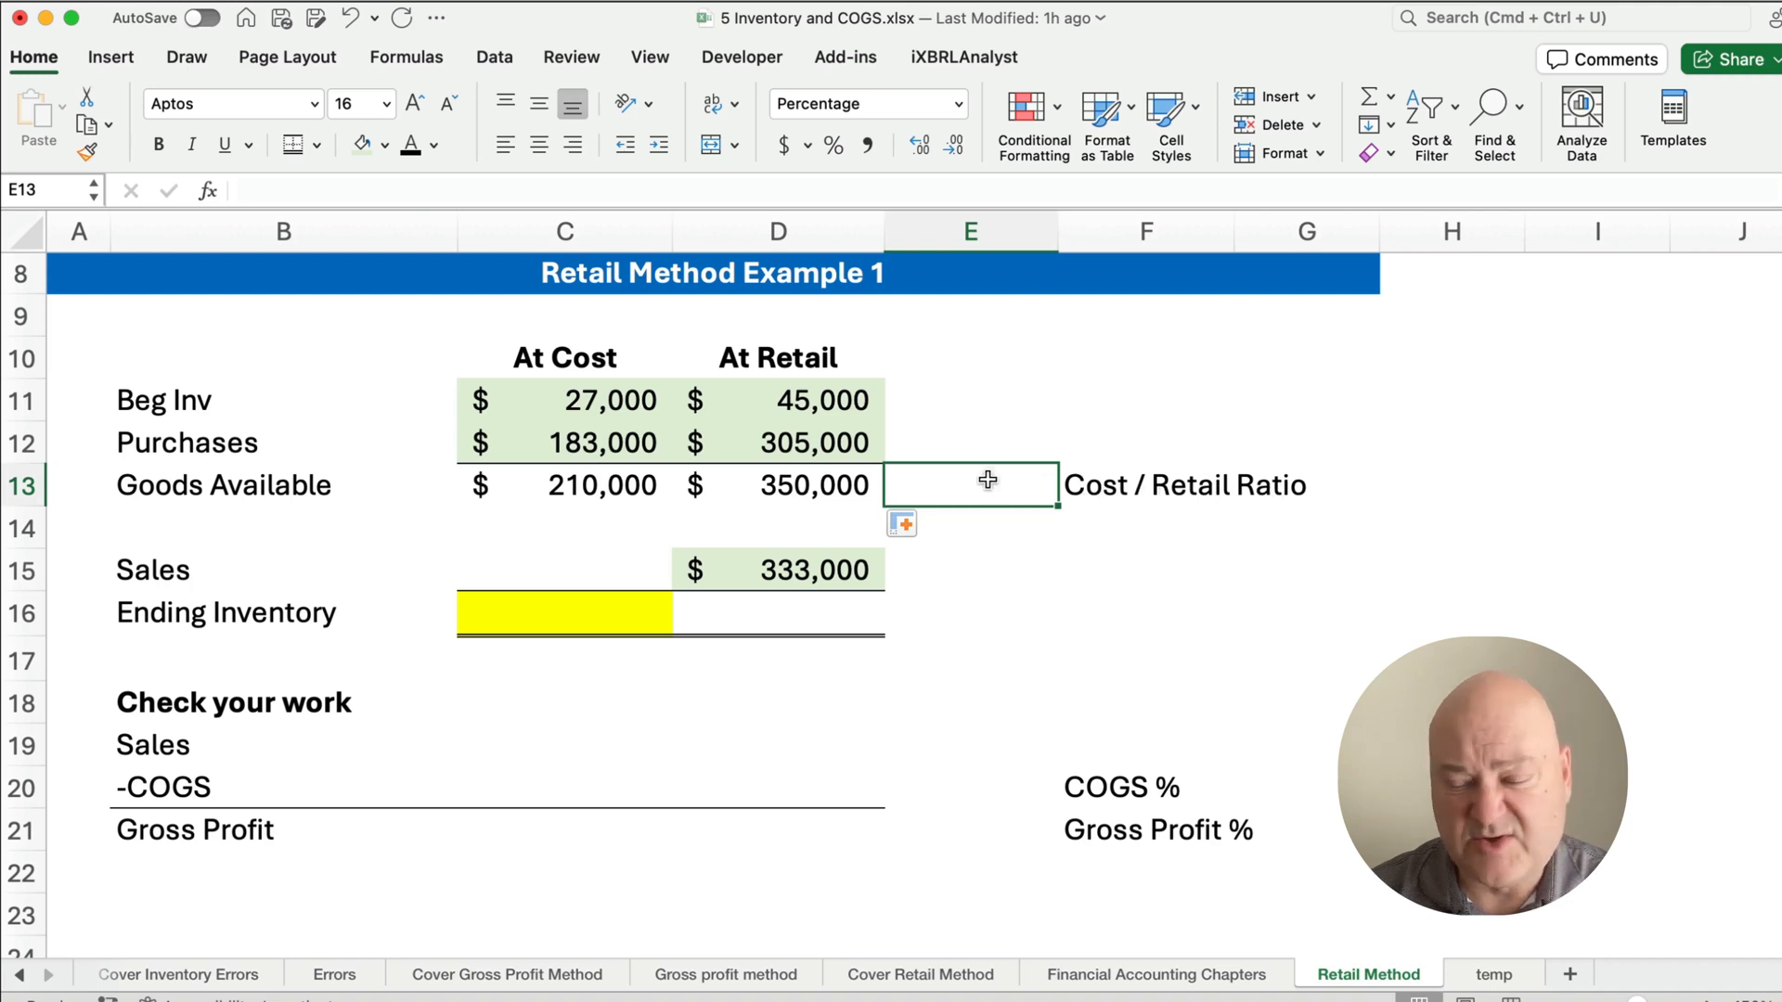
pyautogui.write('=C13/')
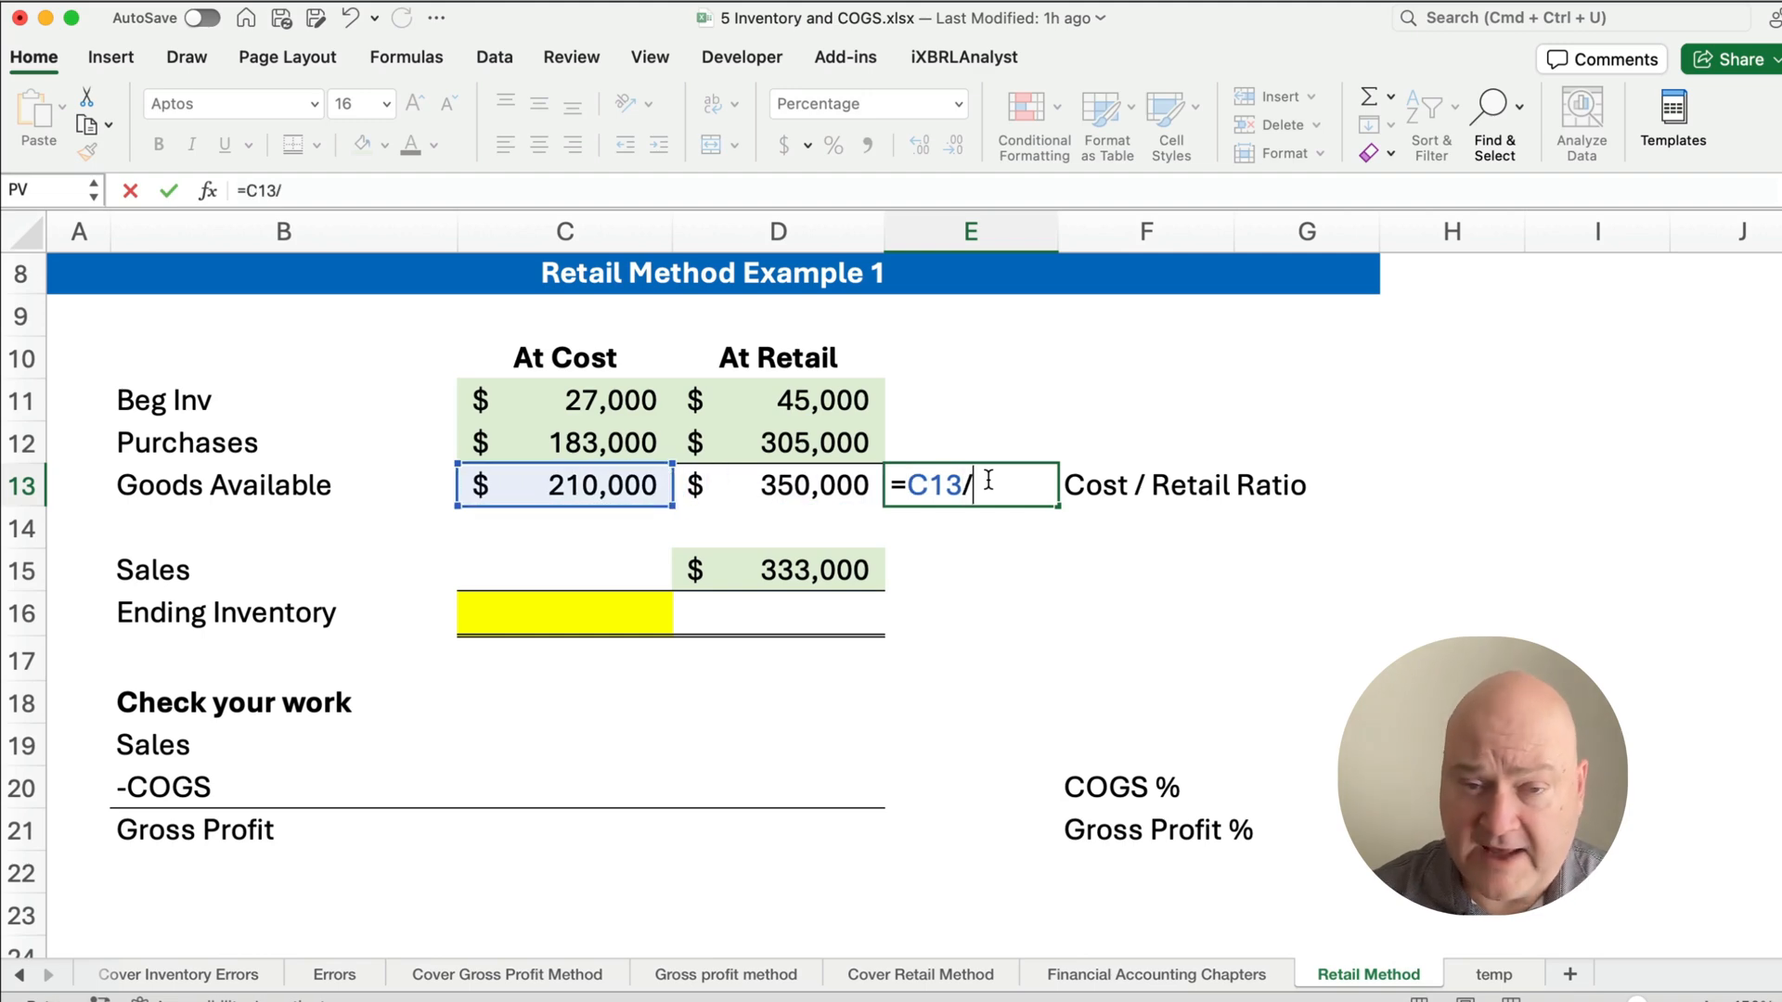
pyautogui.press('Return')
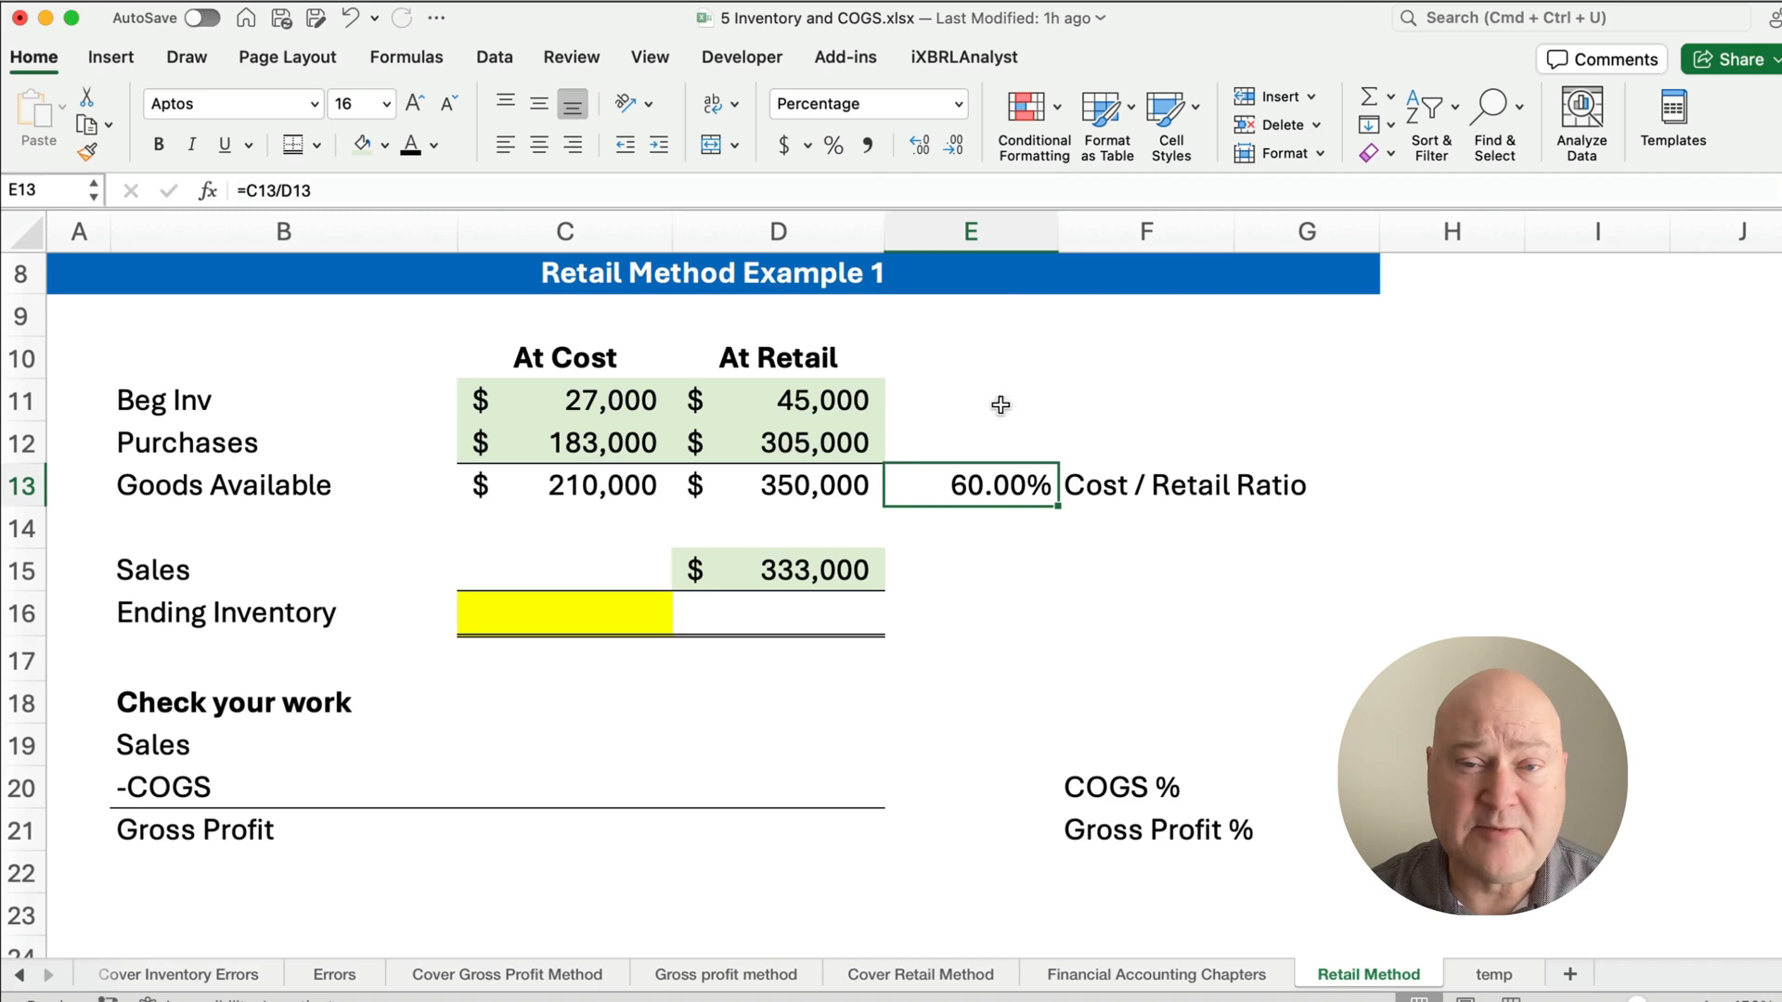
pyautogui.click(832, 145)
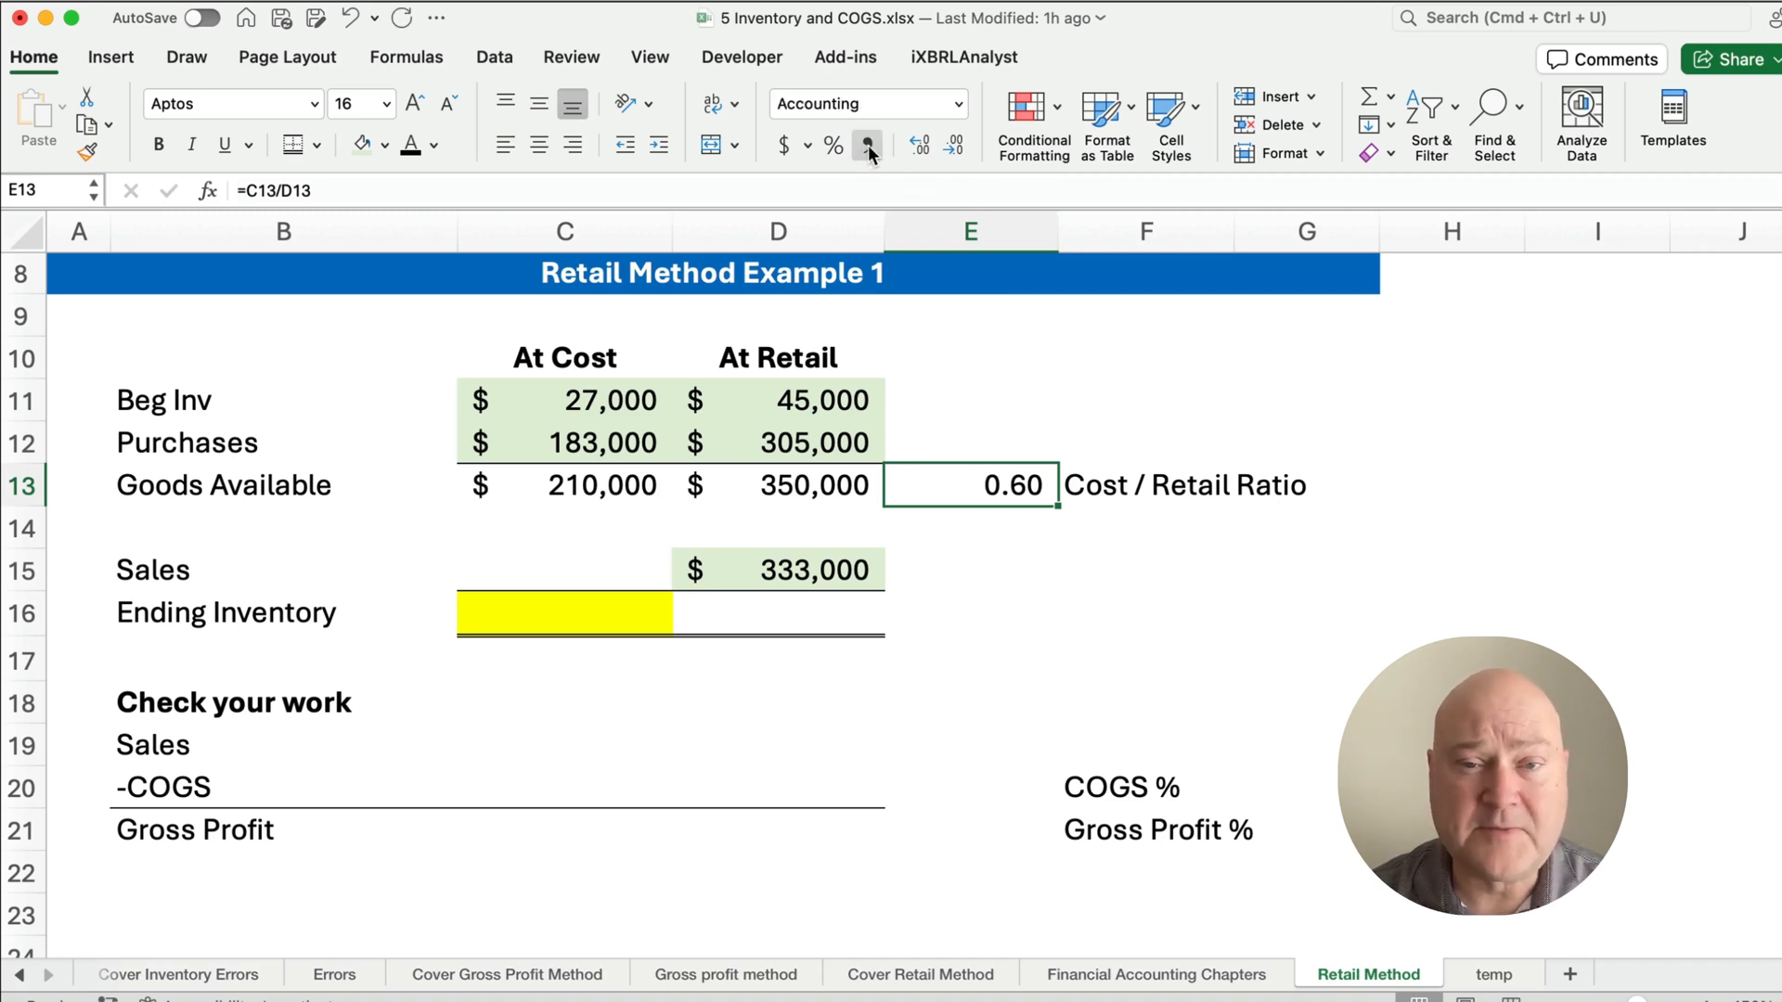
pyautogui.click(834, 144)
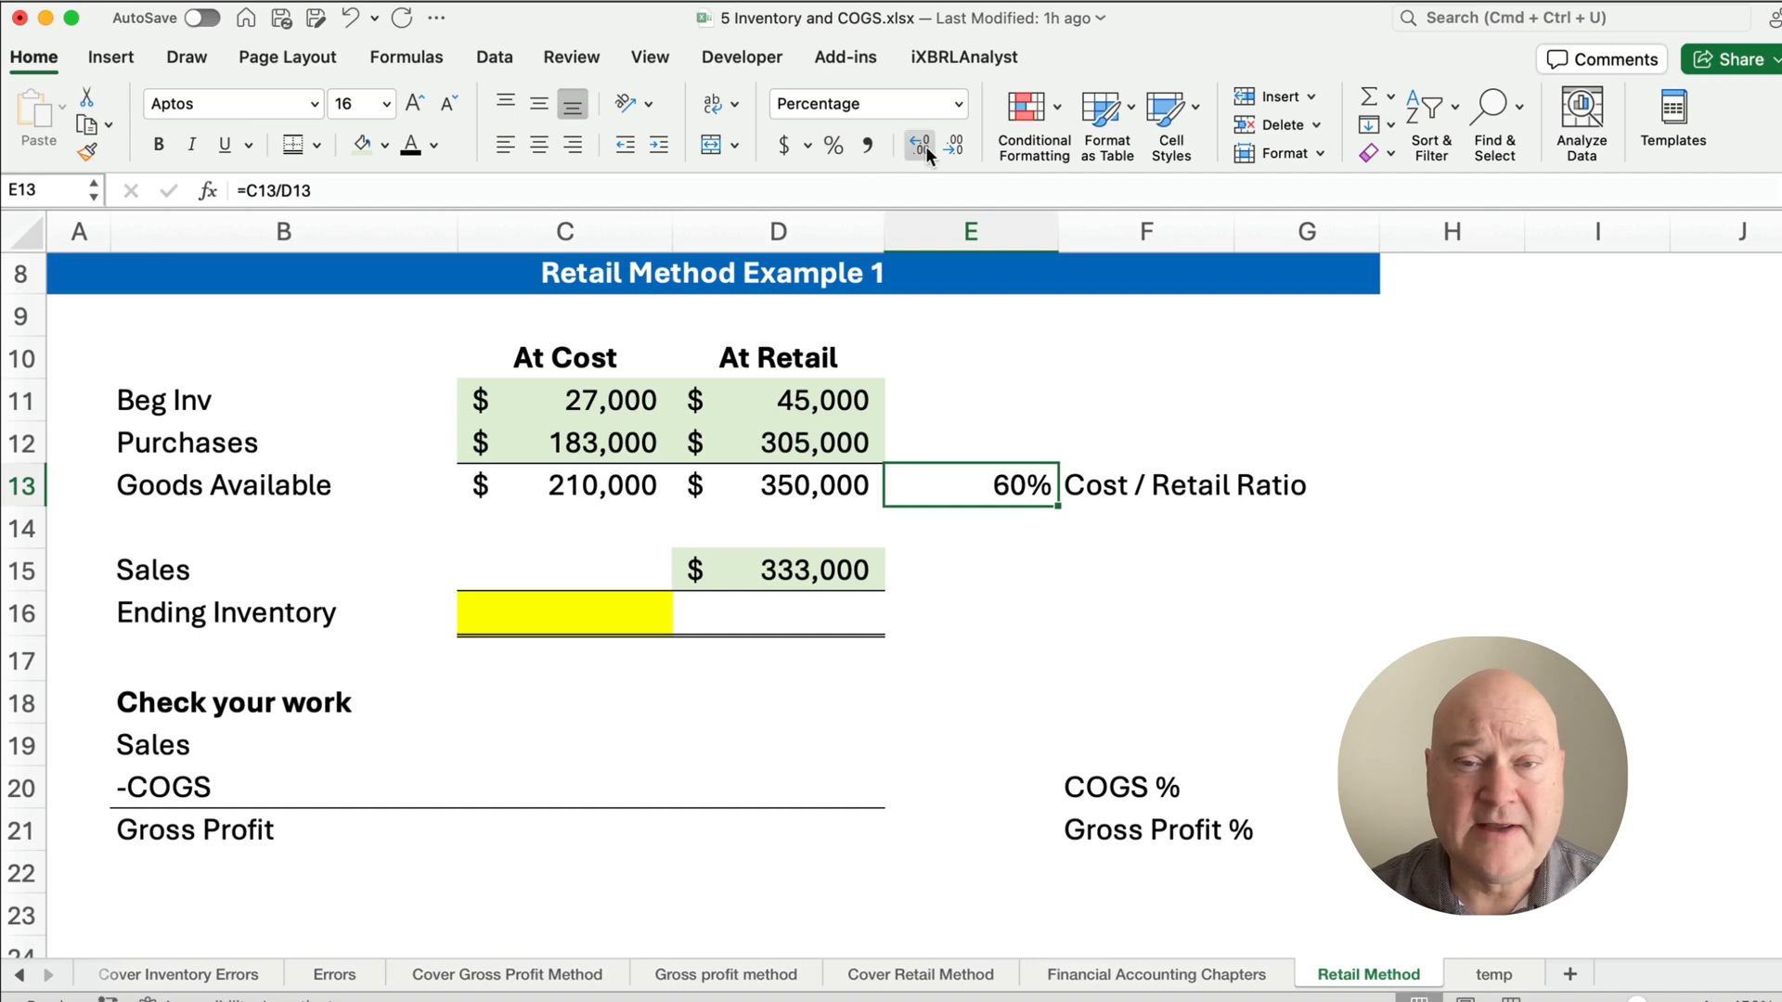
pyautogui.click(921, 144)
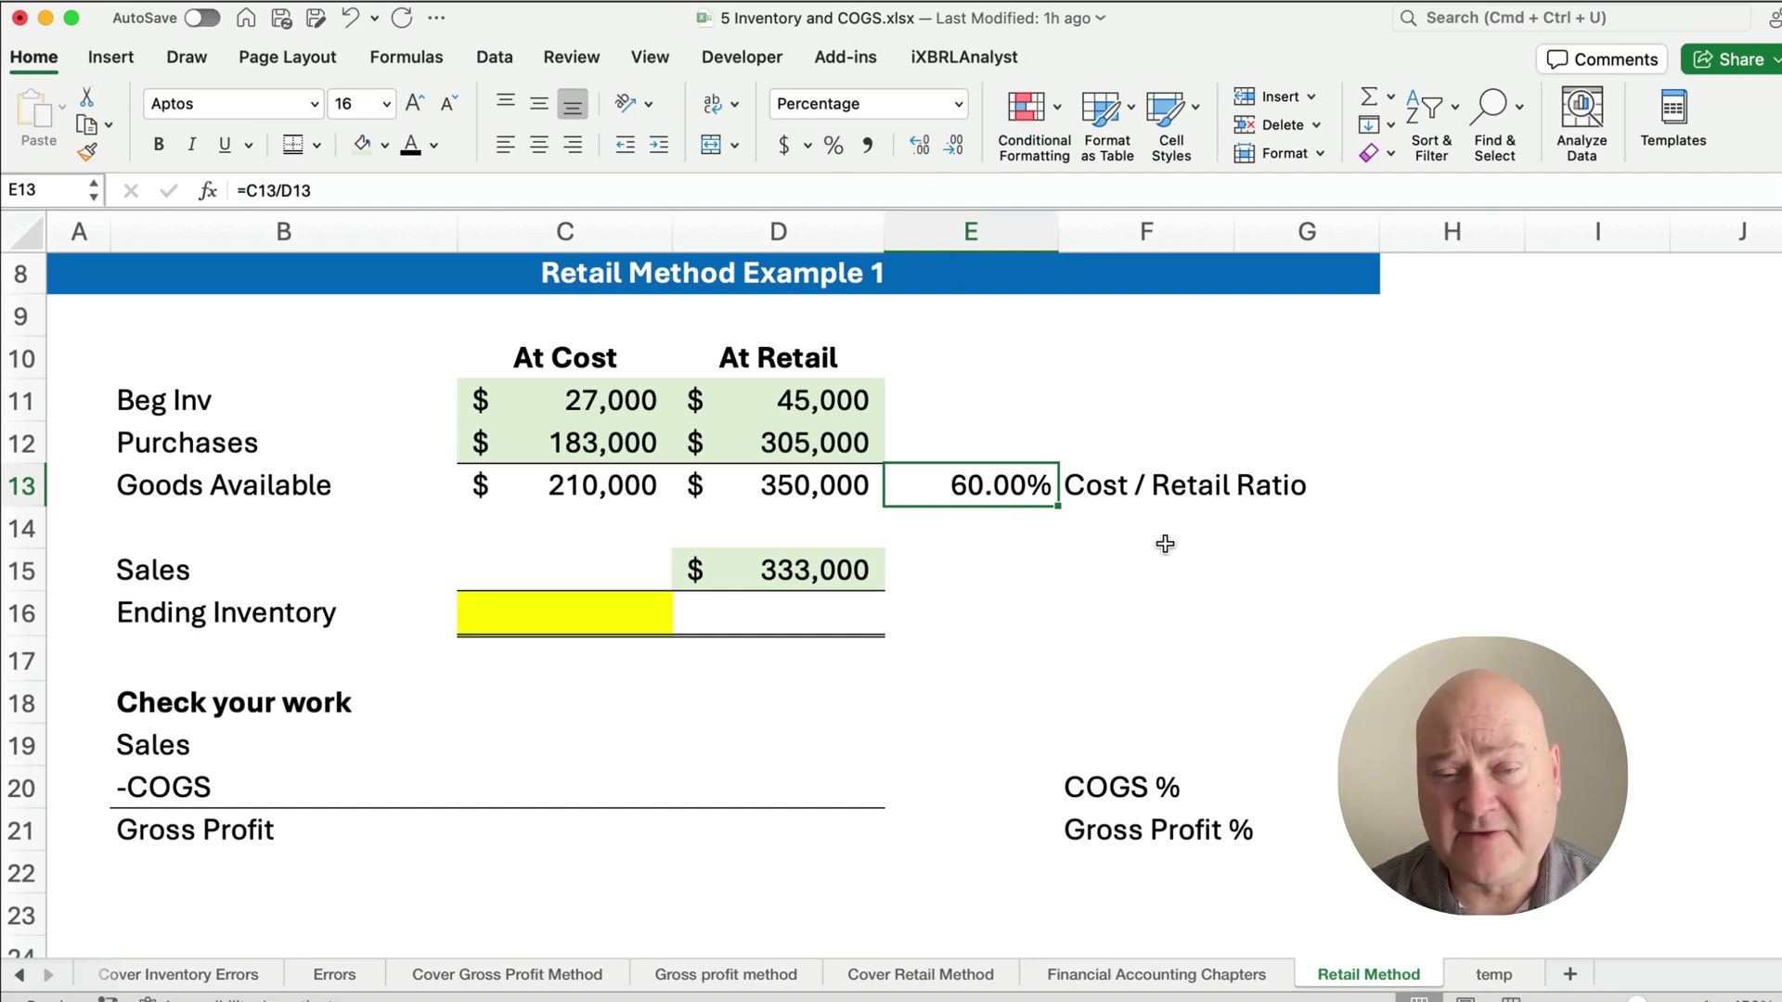
pyautogui.moveTo(1127, 556)
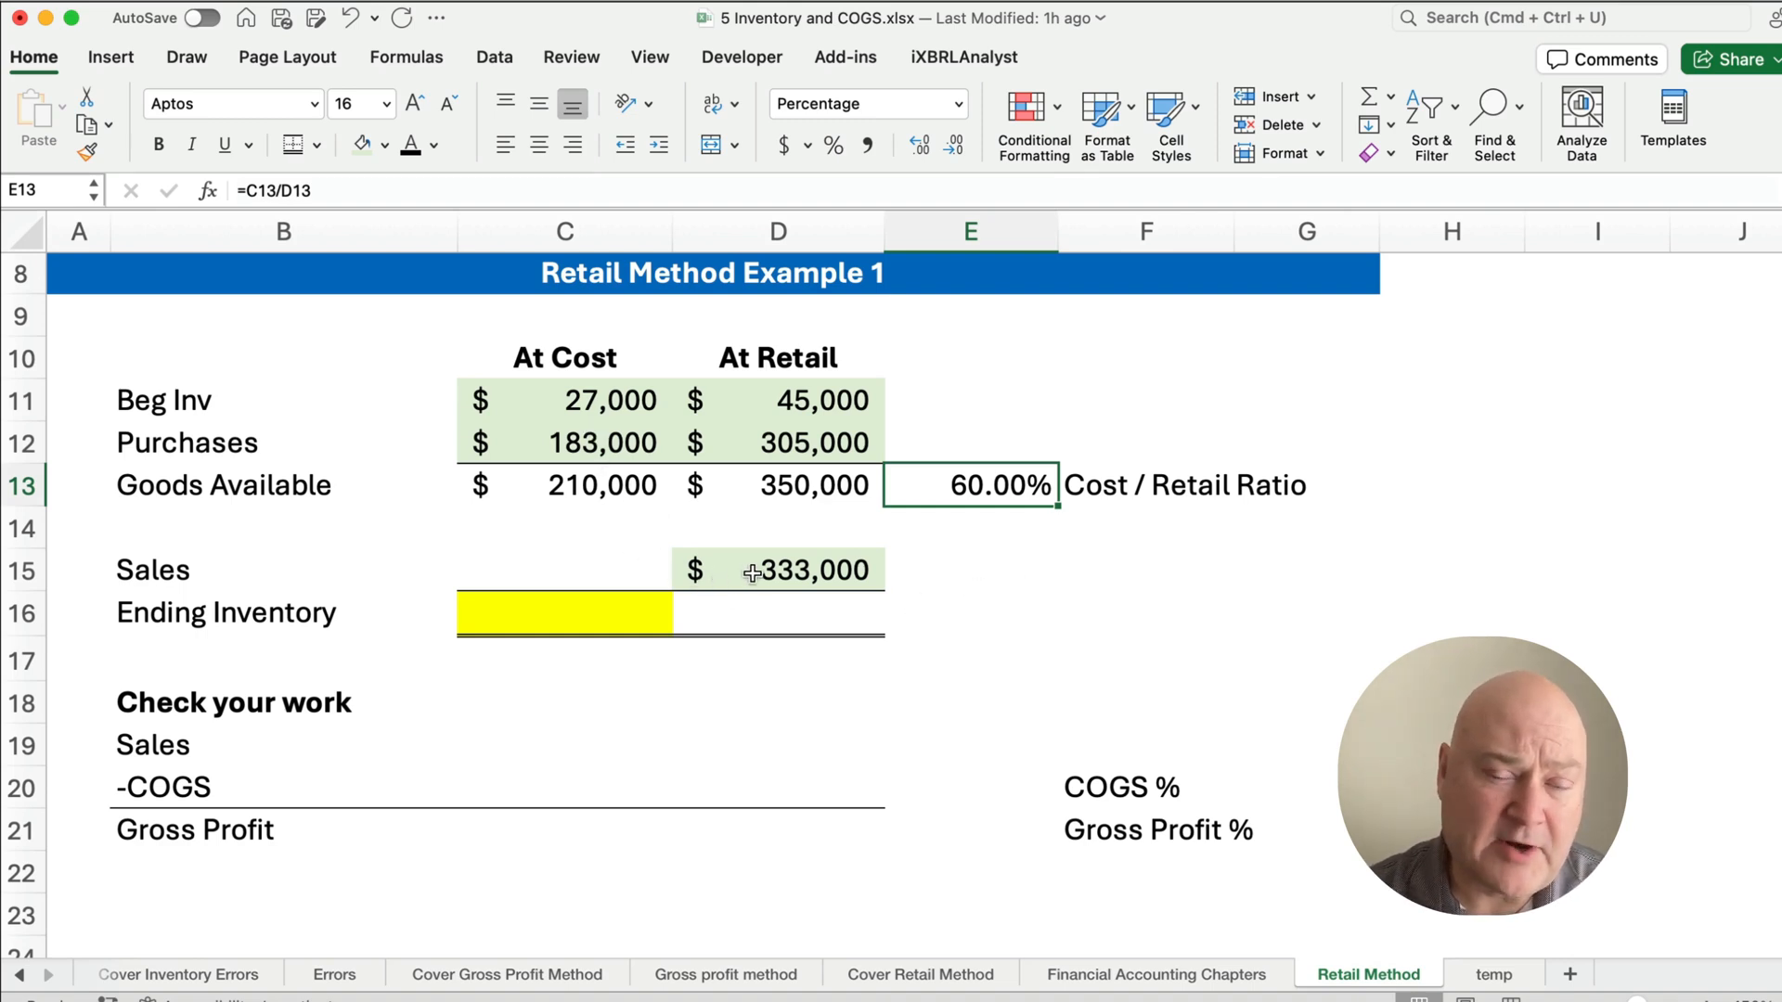
pyautogui.click(778, 612)
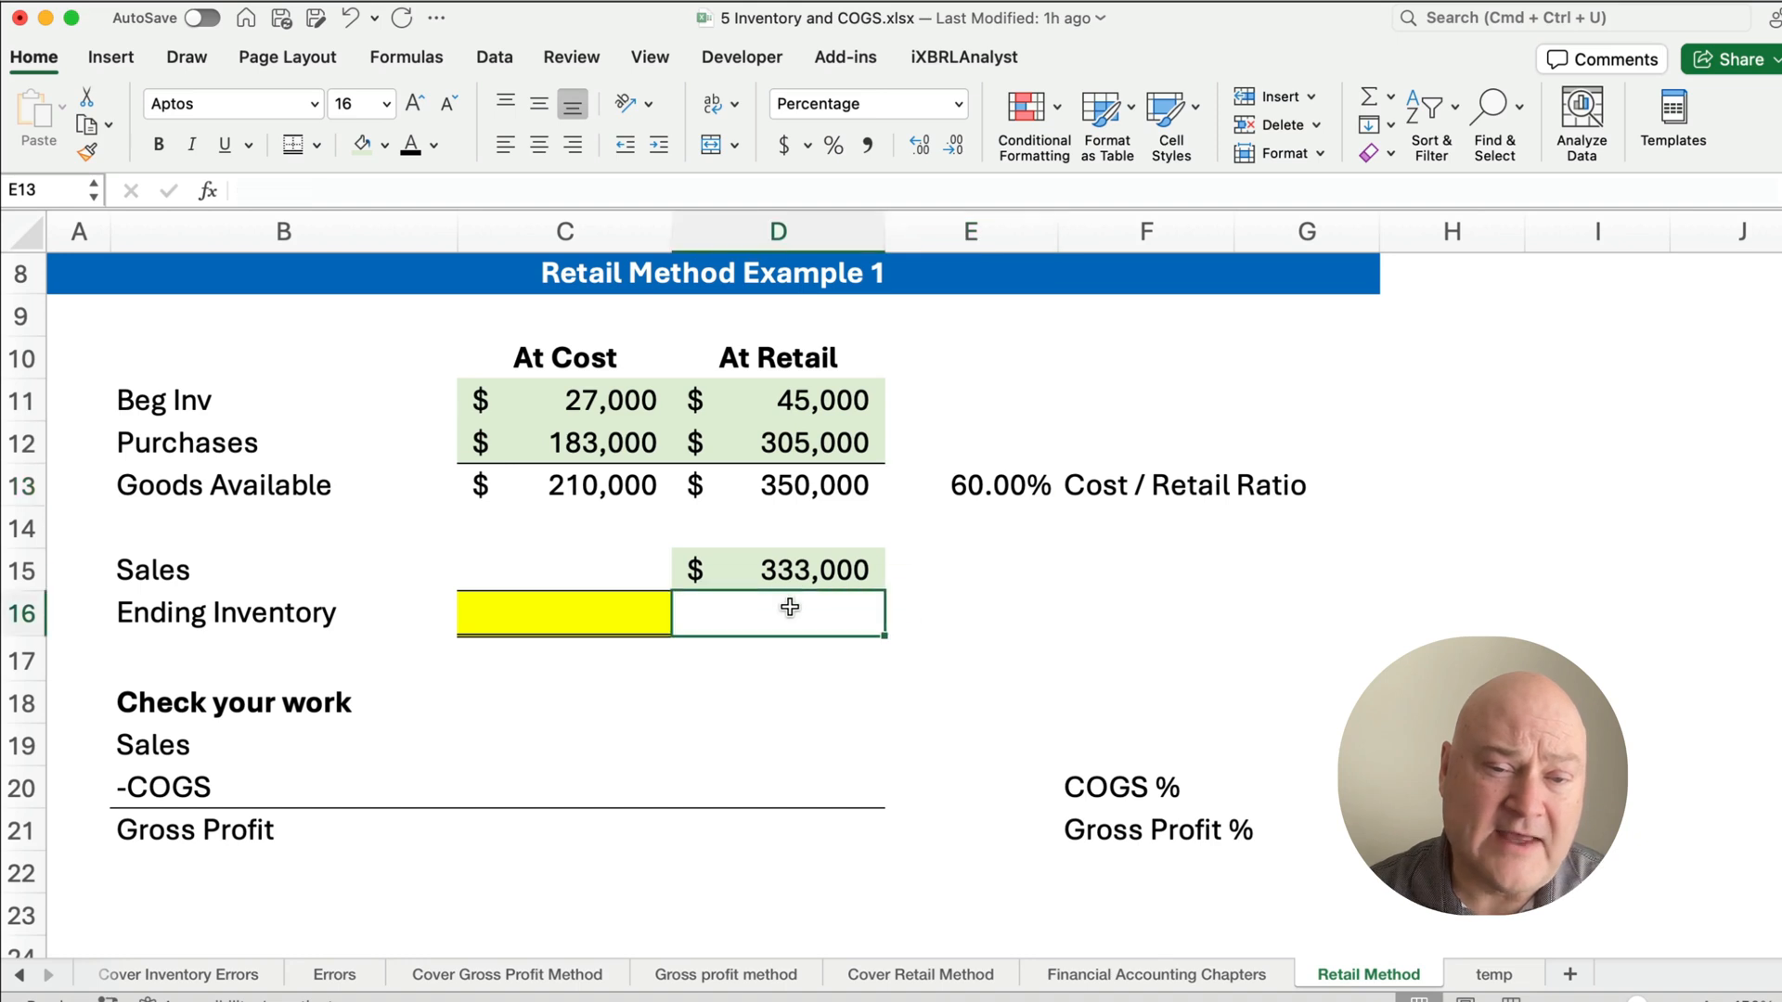
pyautogui.click(778, 613)
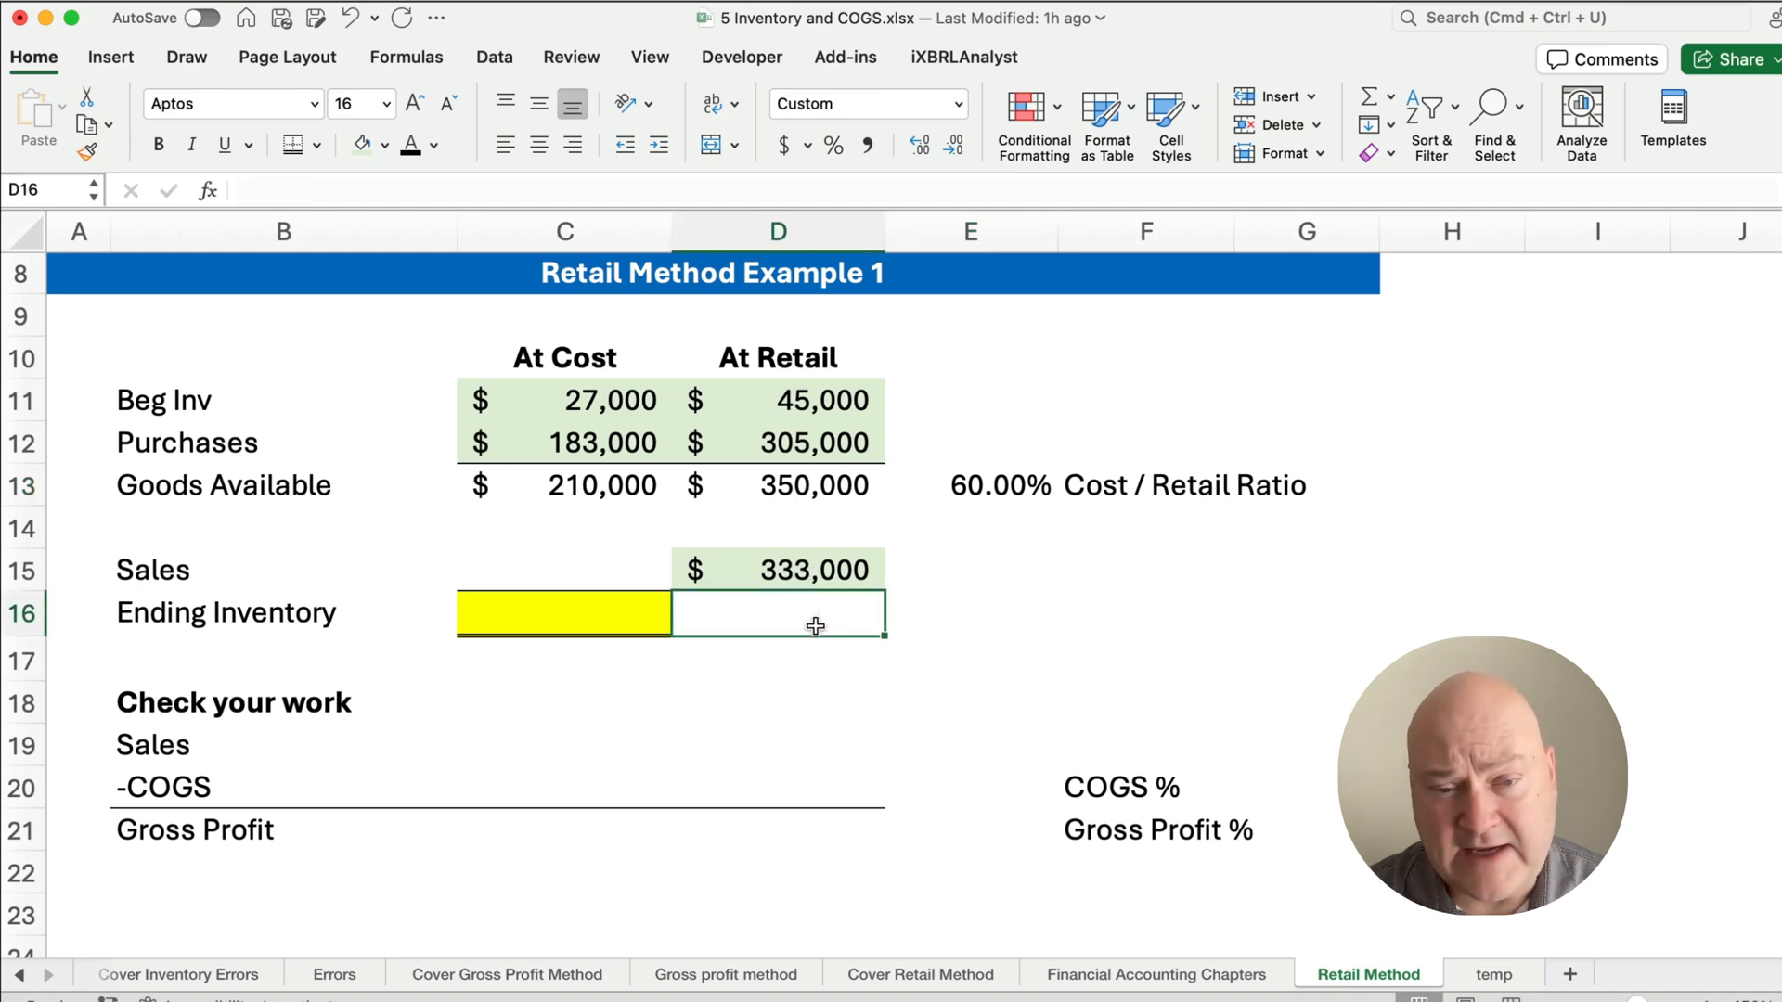
pyautogui.moveTo(534, 602)
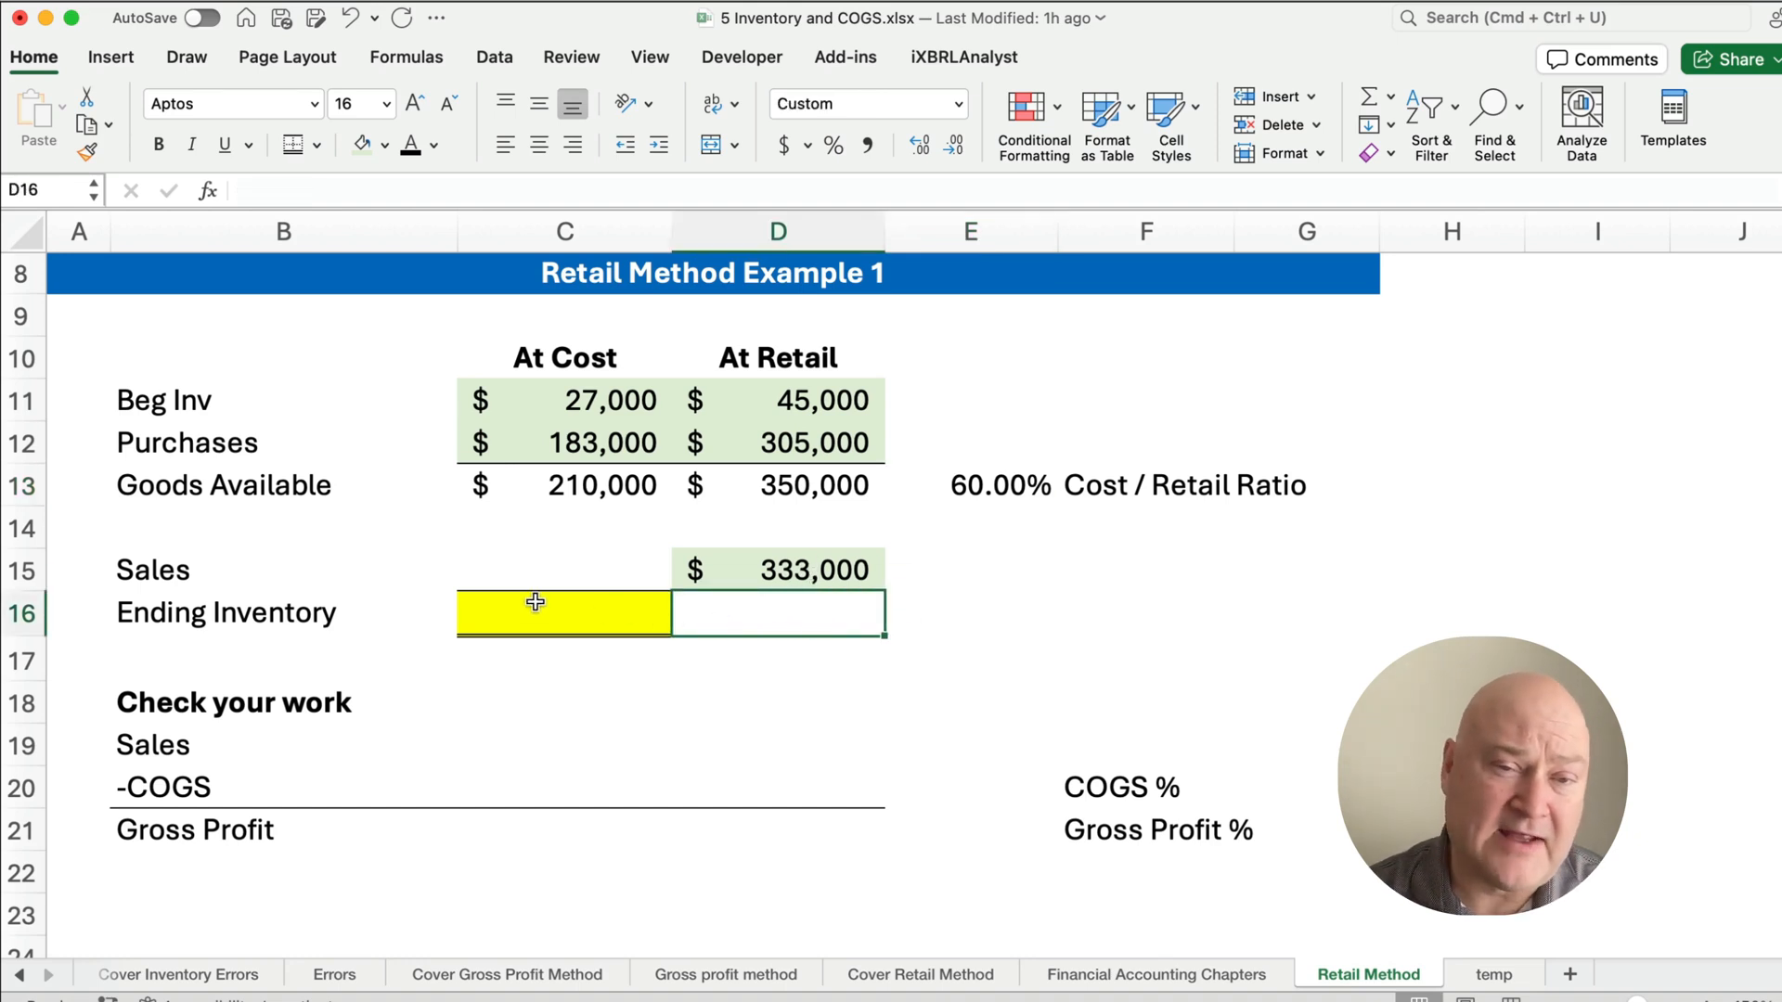
pyautogui.moveTo(585, 583)
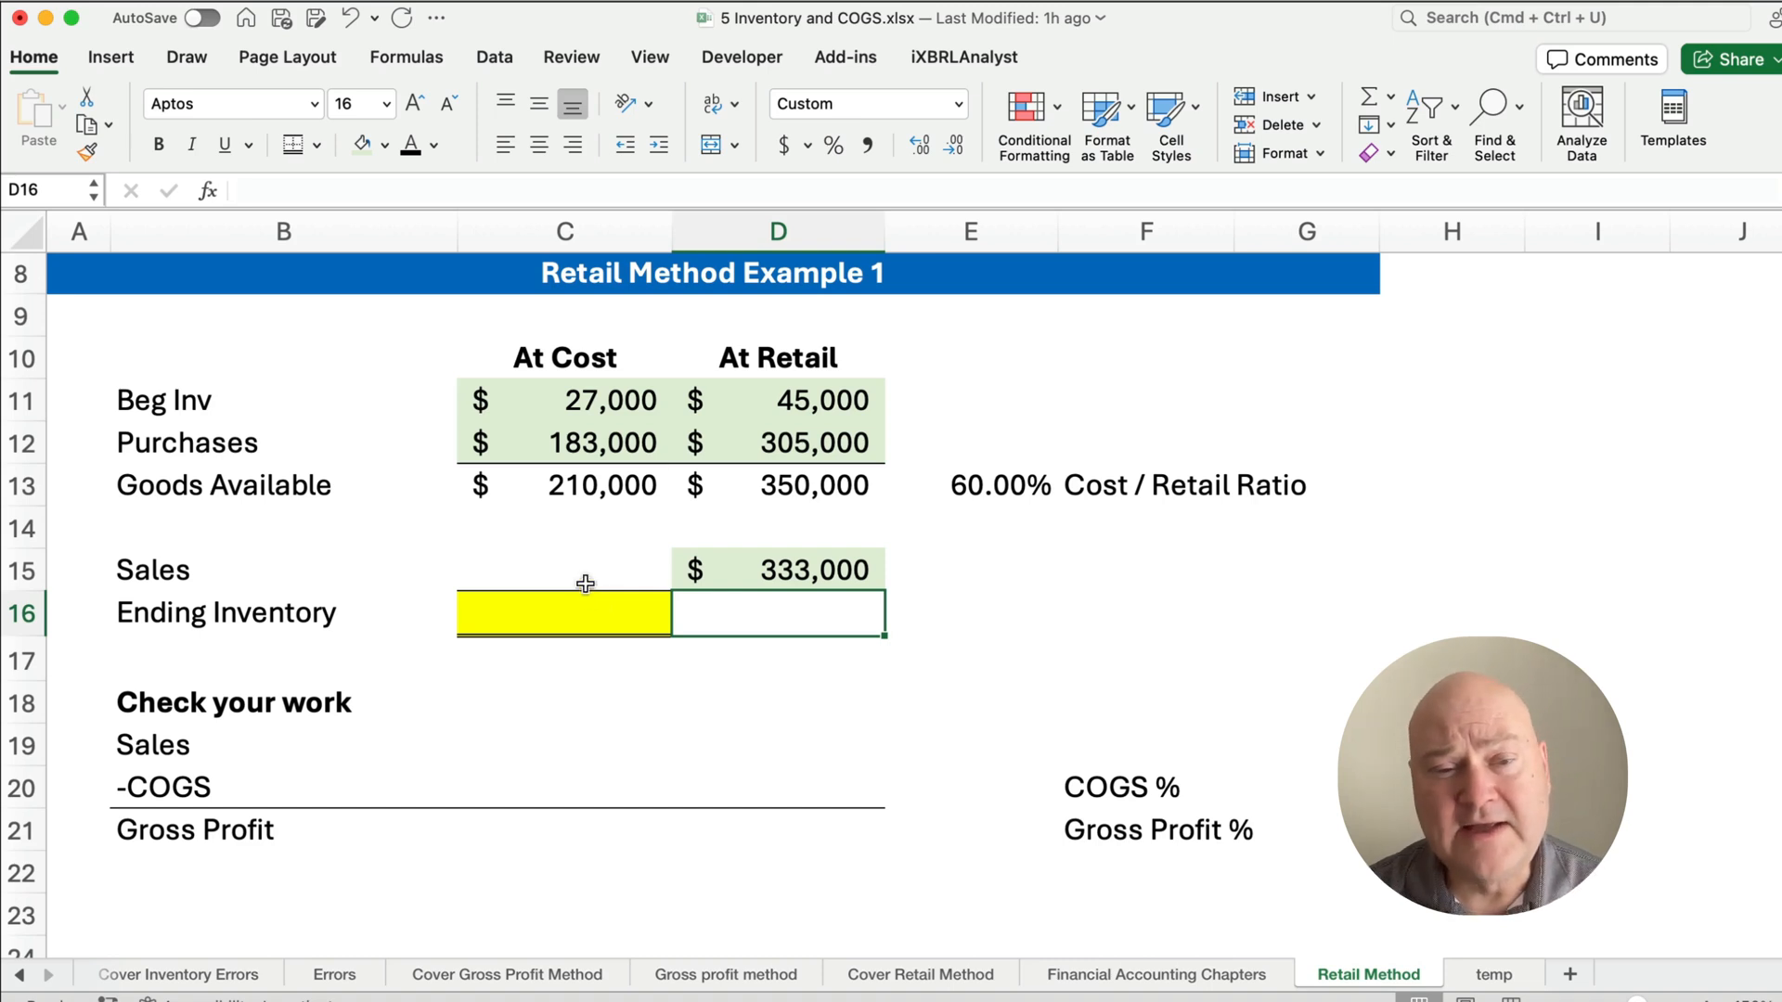
pyautogui.moveTo(741, 722)
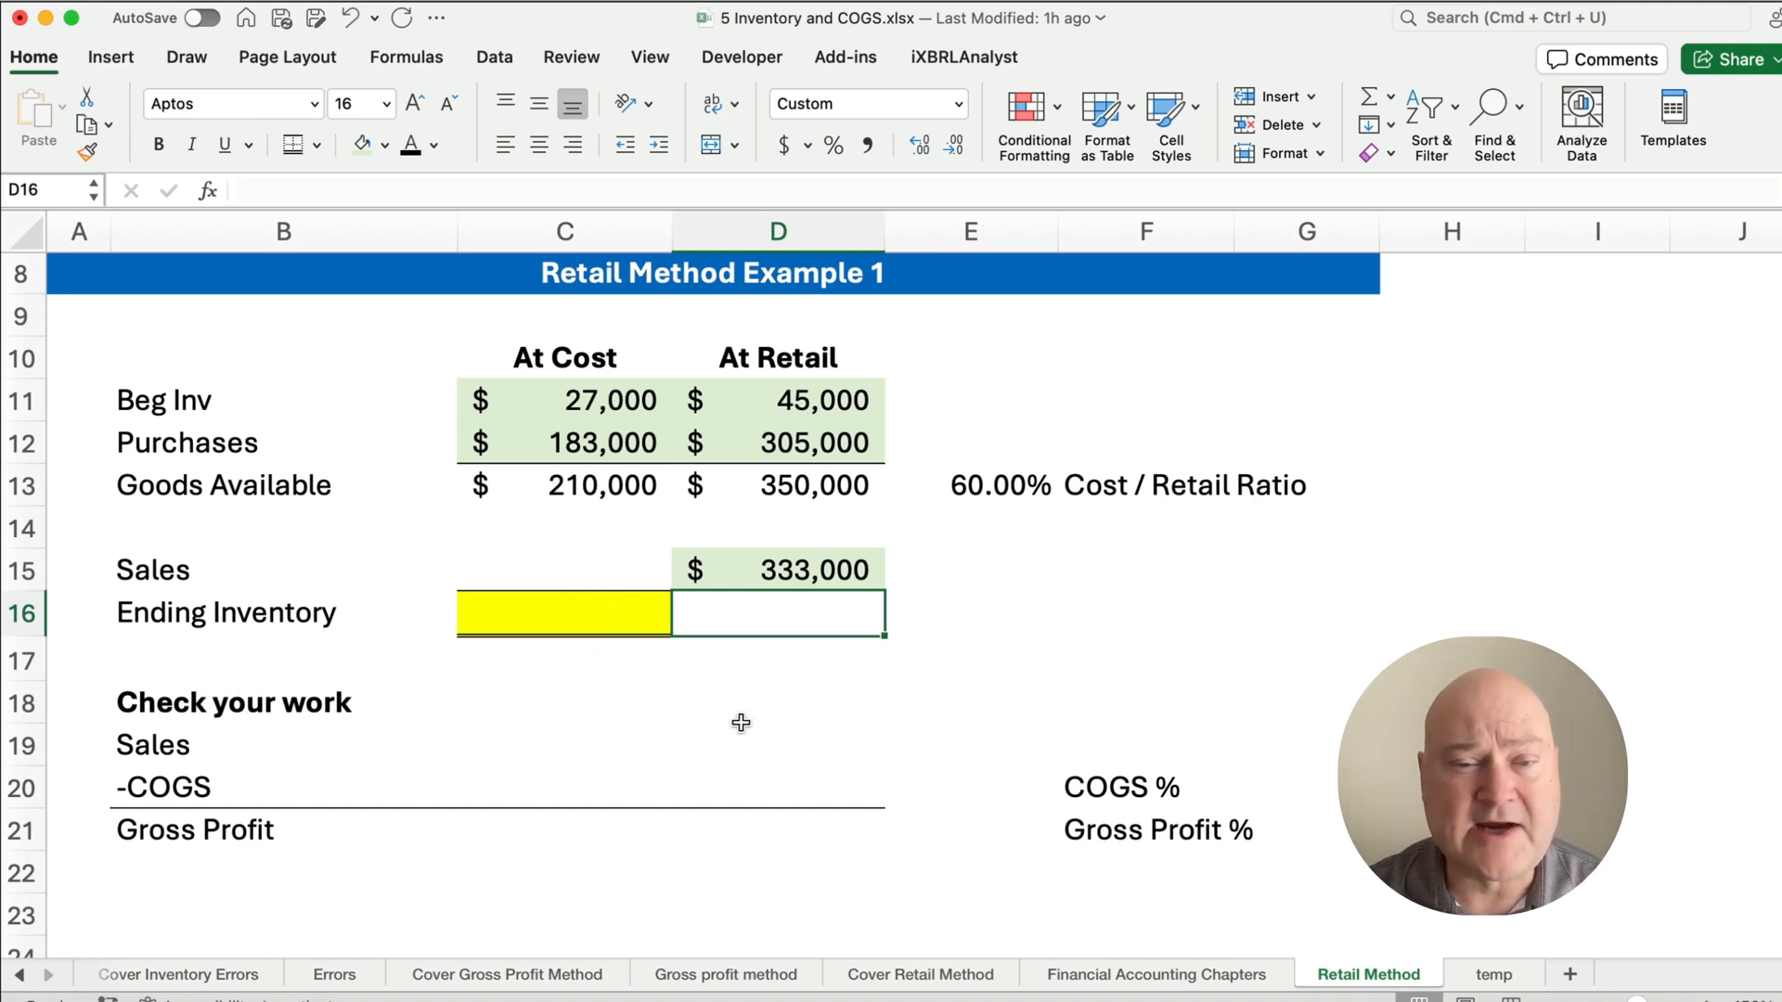
pyautogui.moveTo(711, 605)
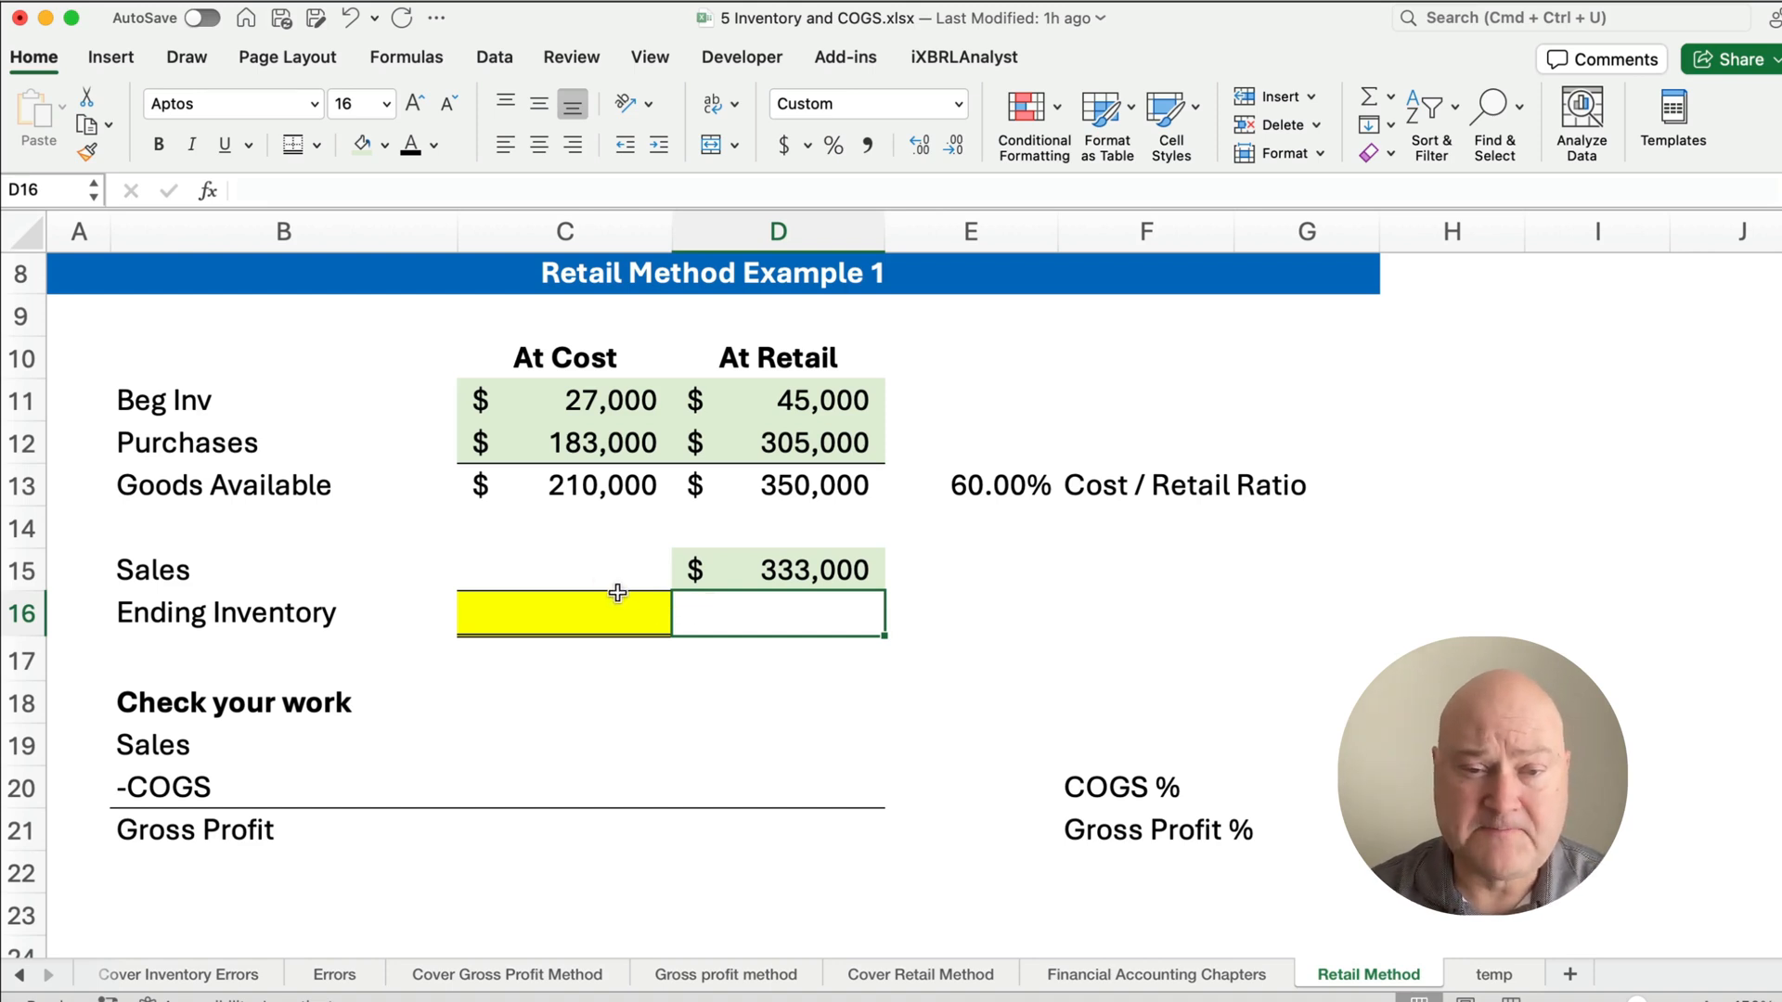
pyautogui.click(562, 570)
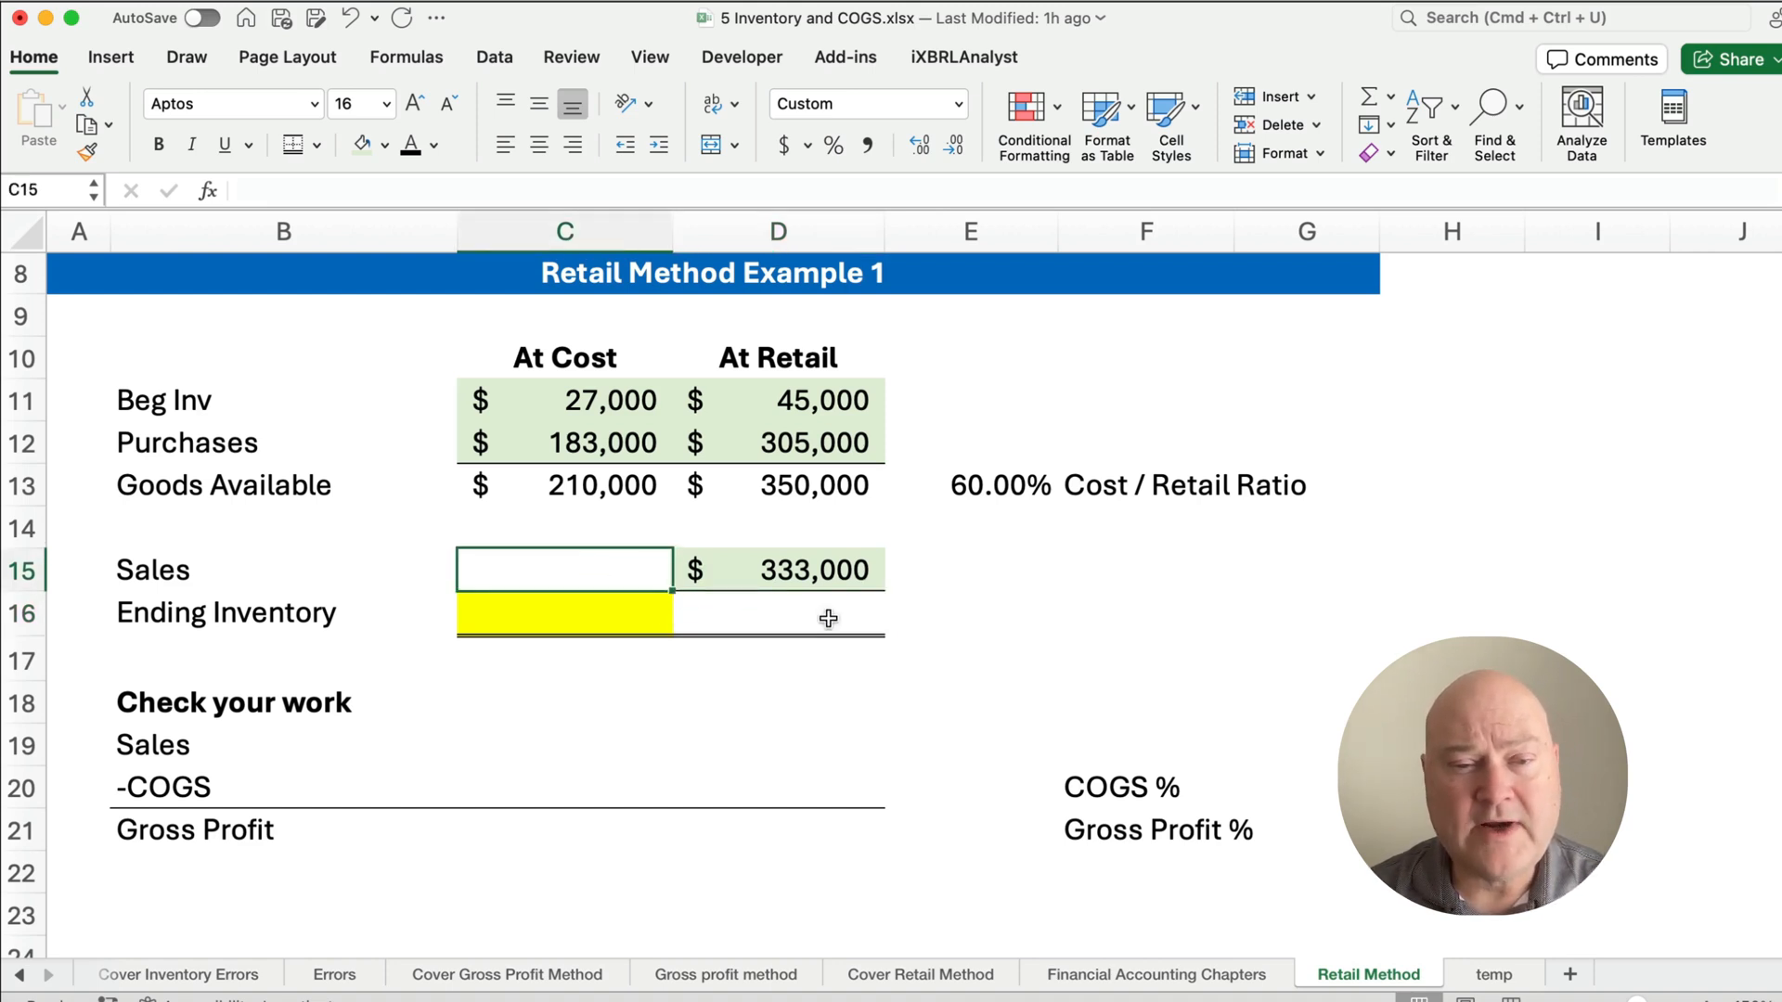
pyautogui.moveTo(1080, 648)
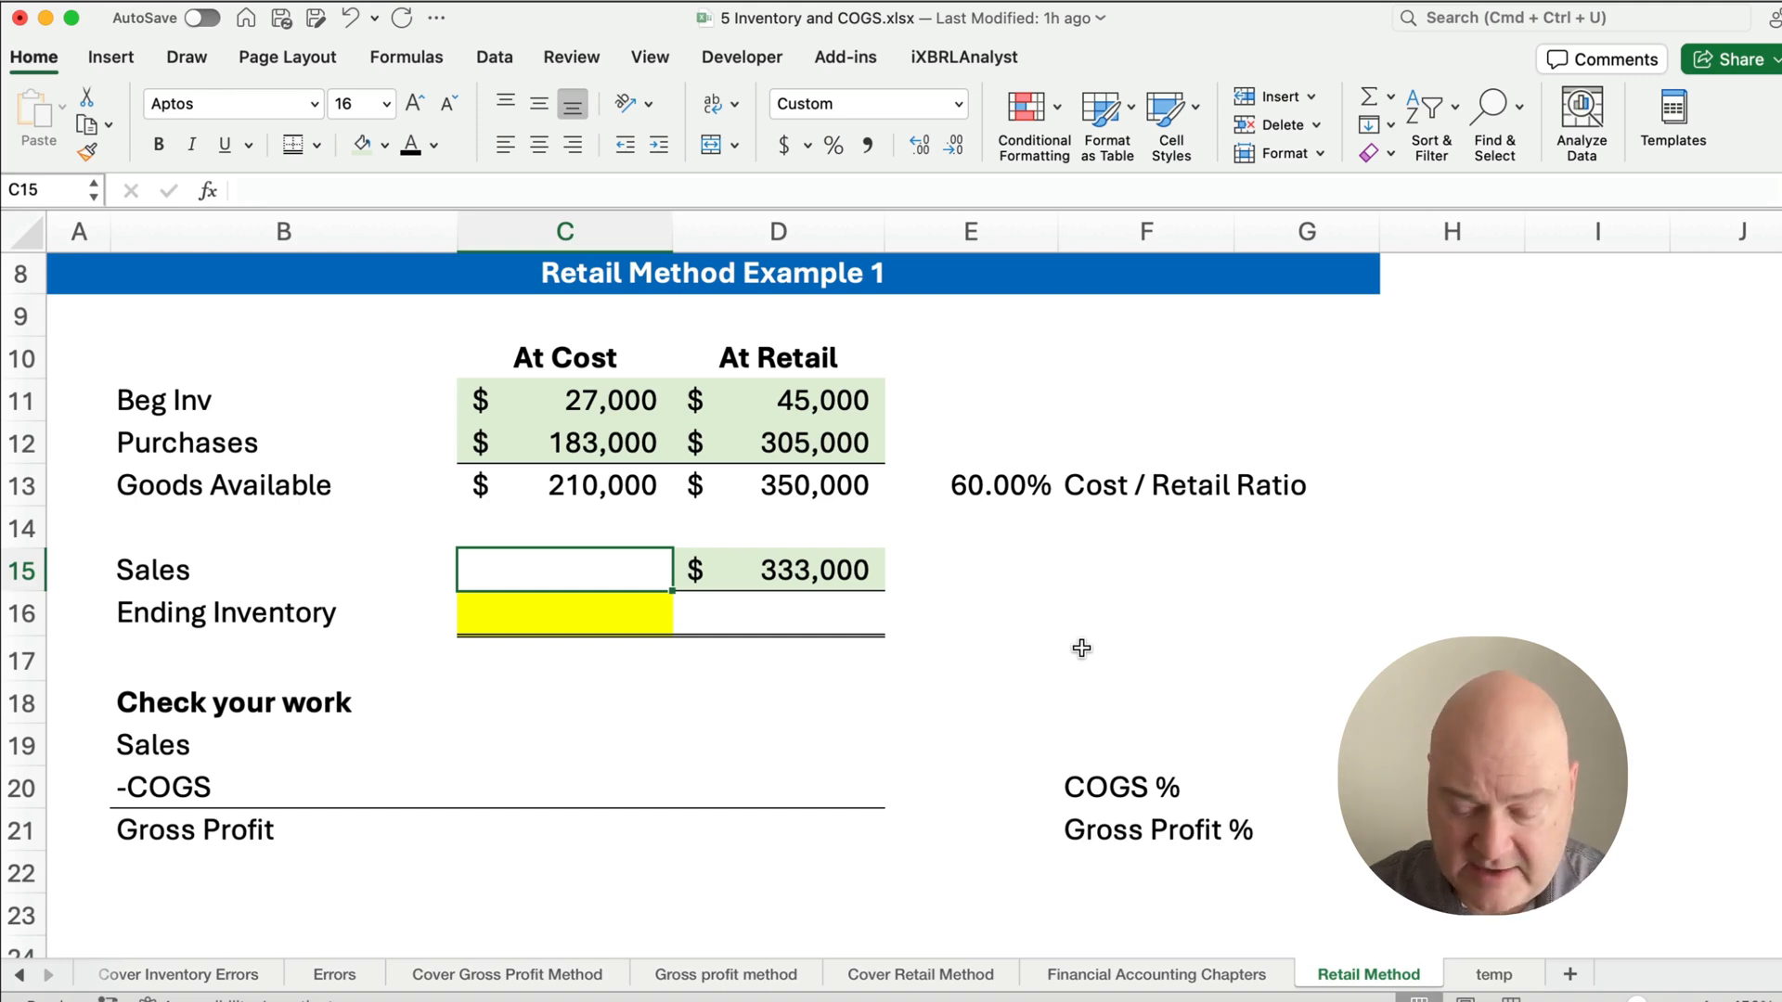
# - Compute Sales at cost as =D15*E13, giving 199,800
pyautogui.write('=D15')
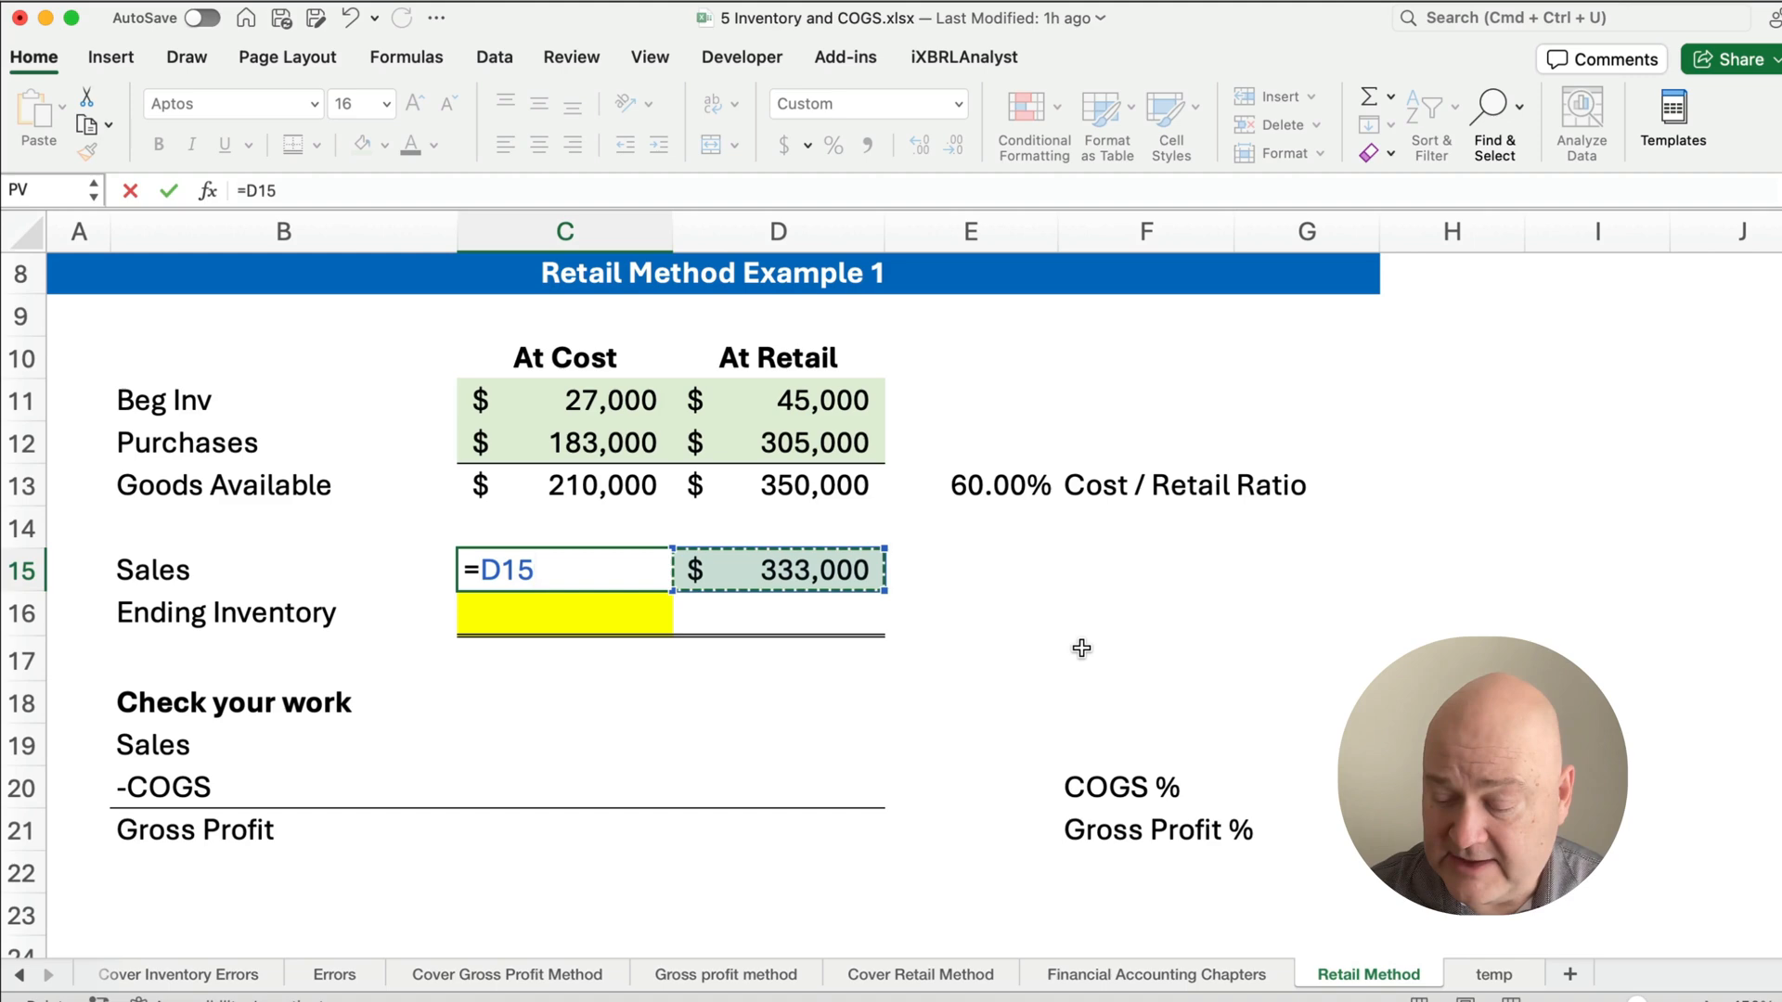
pyautogui.click(971, 484)
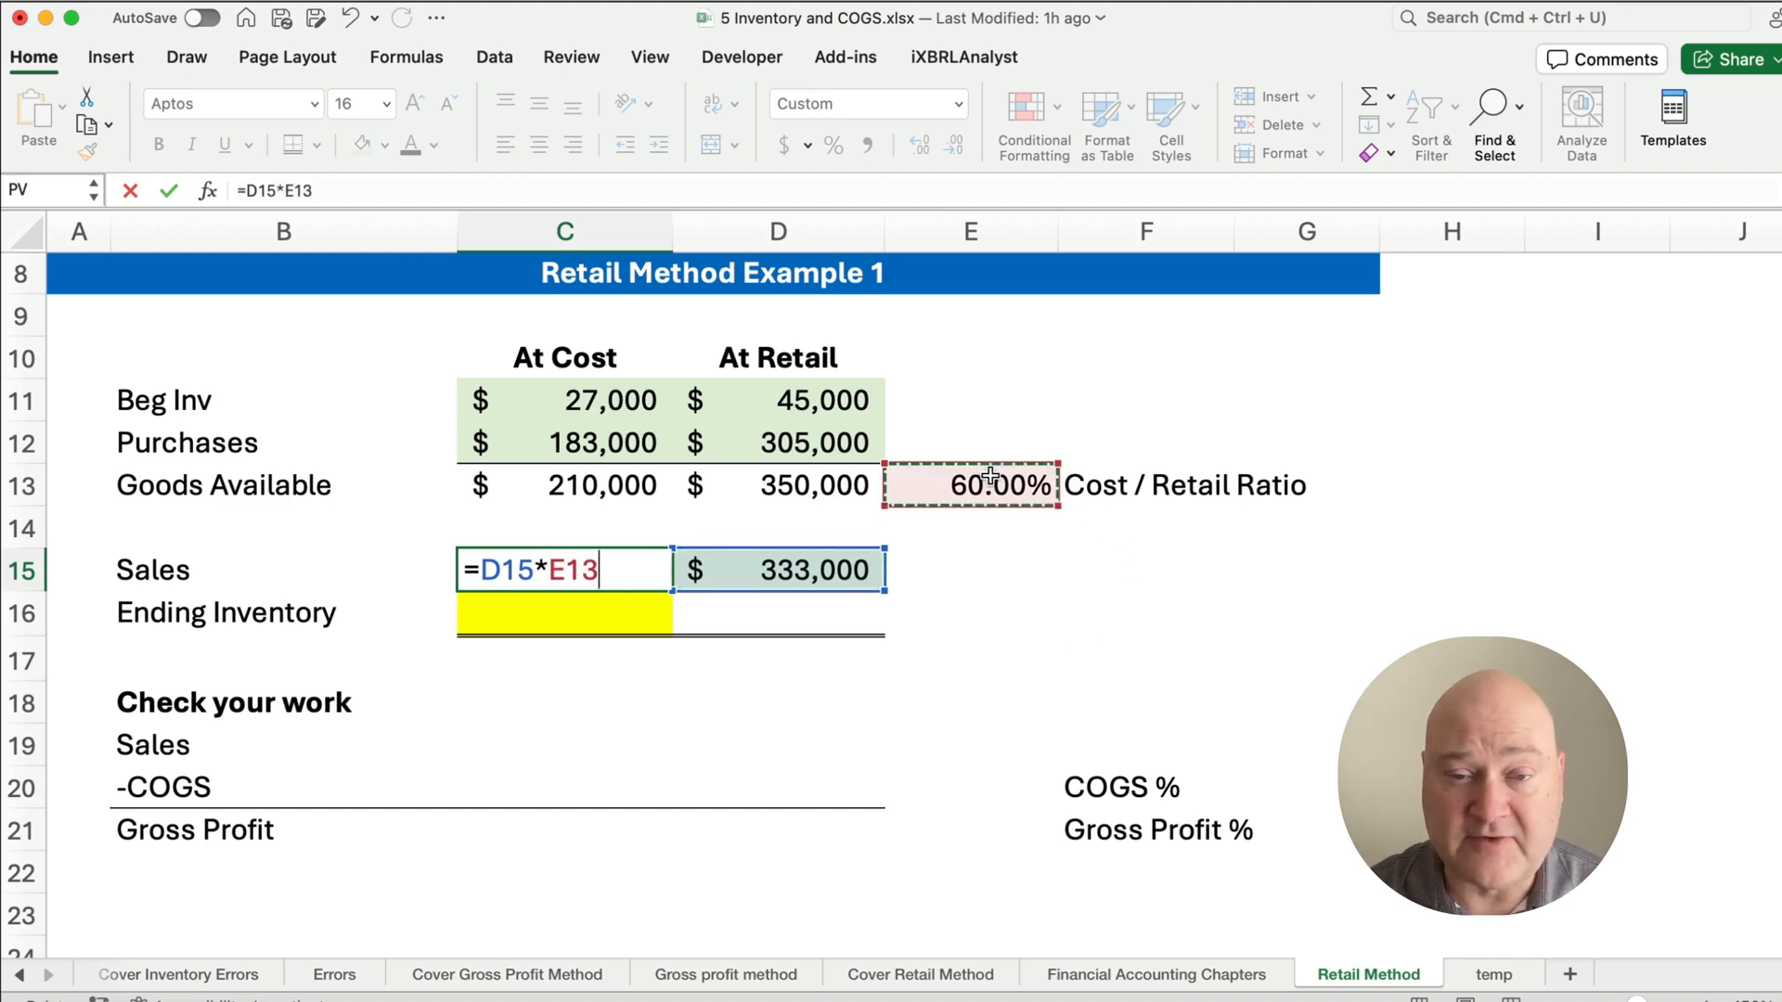
pyautogui.press('Return')
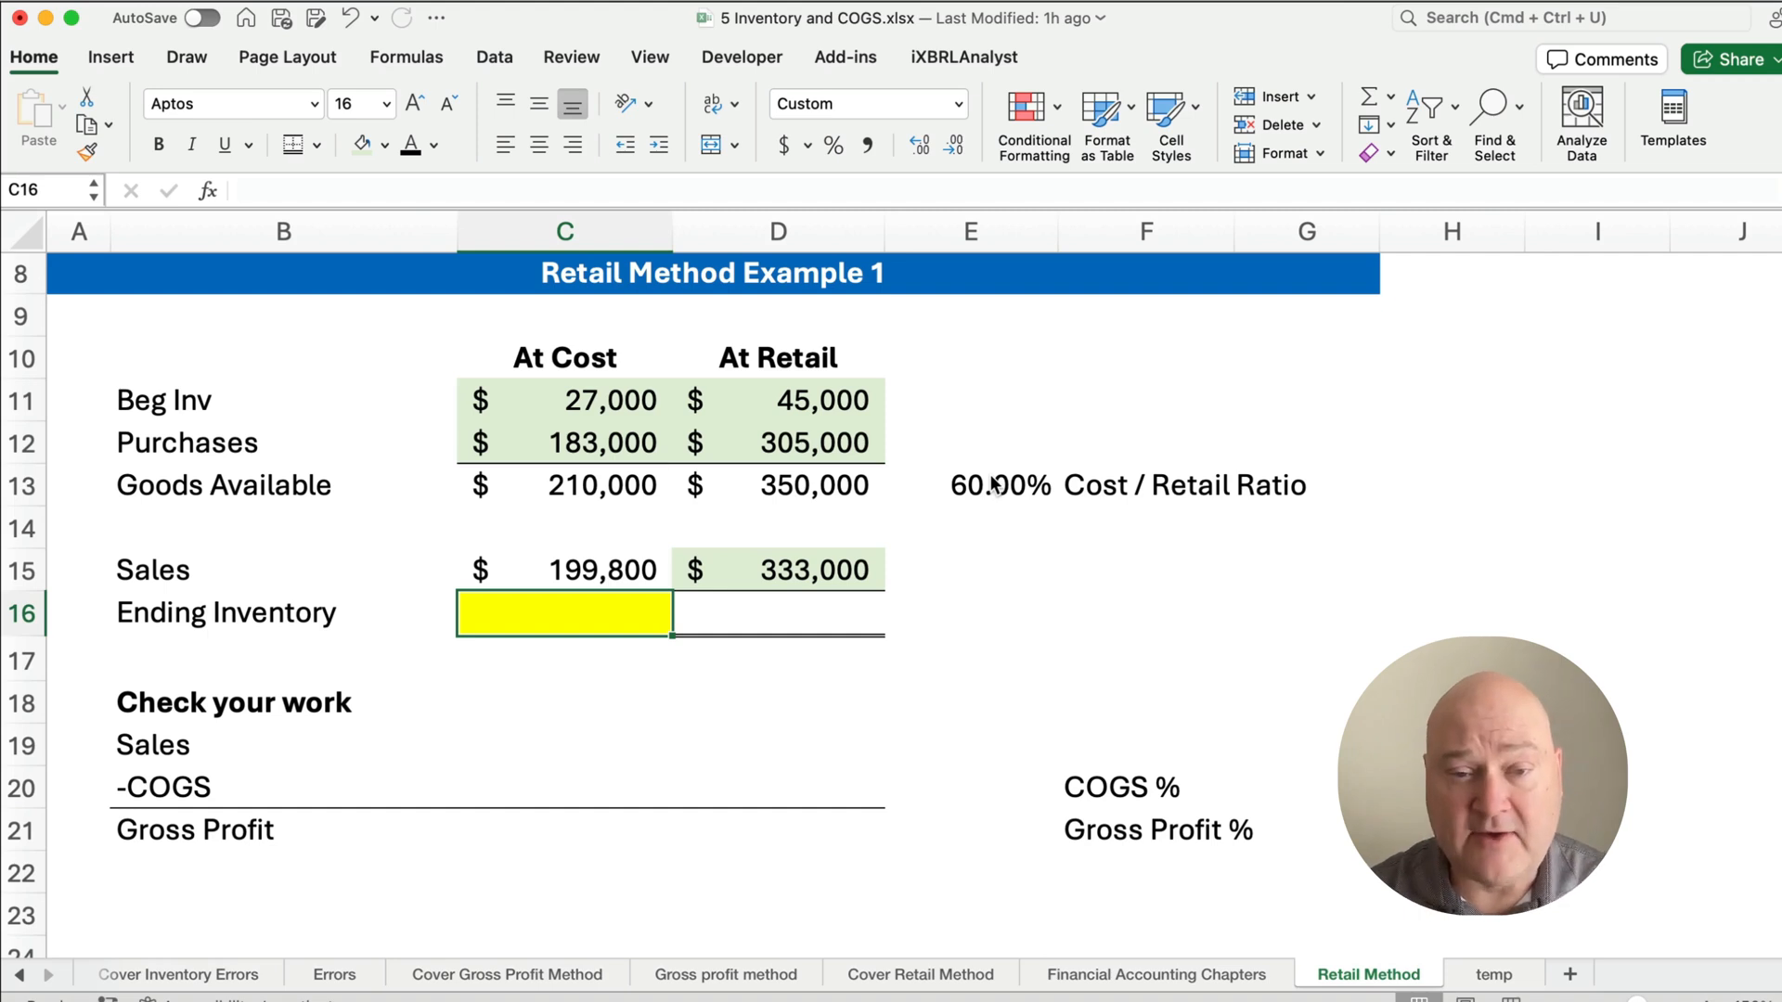
pyautogui.click(778, 613)
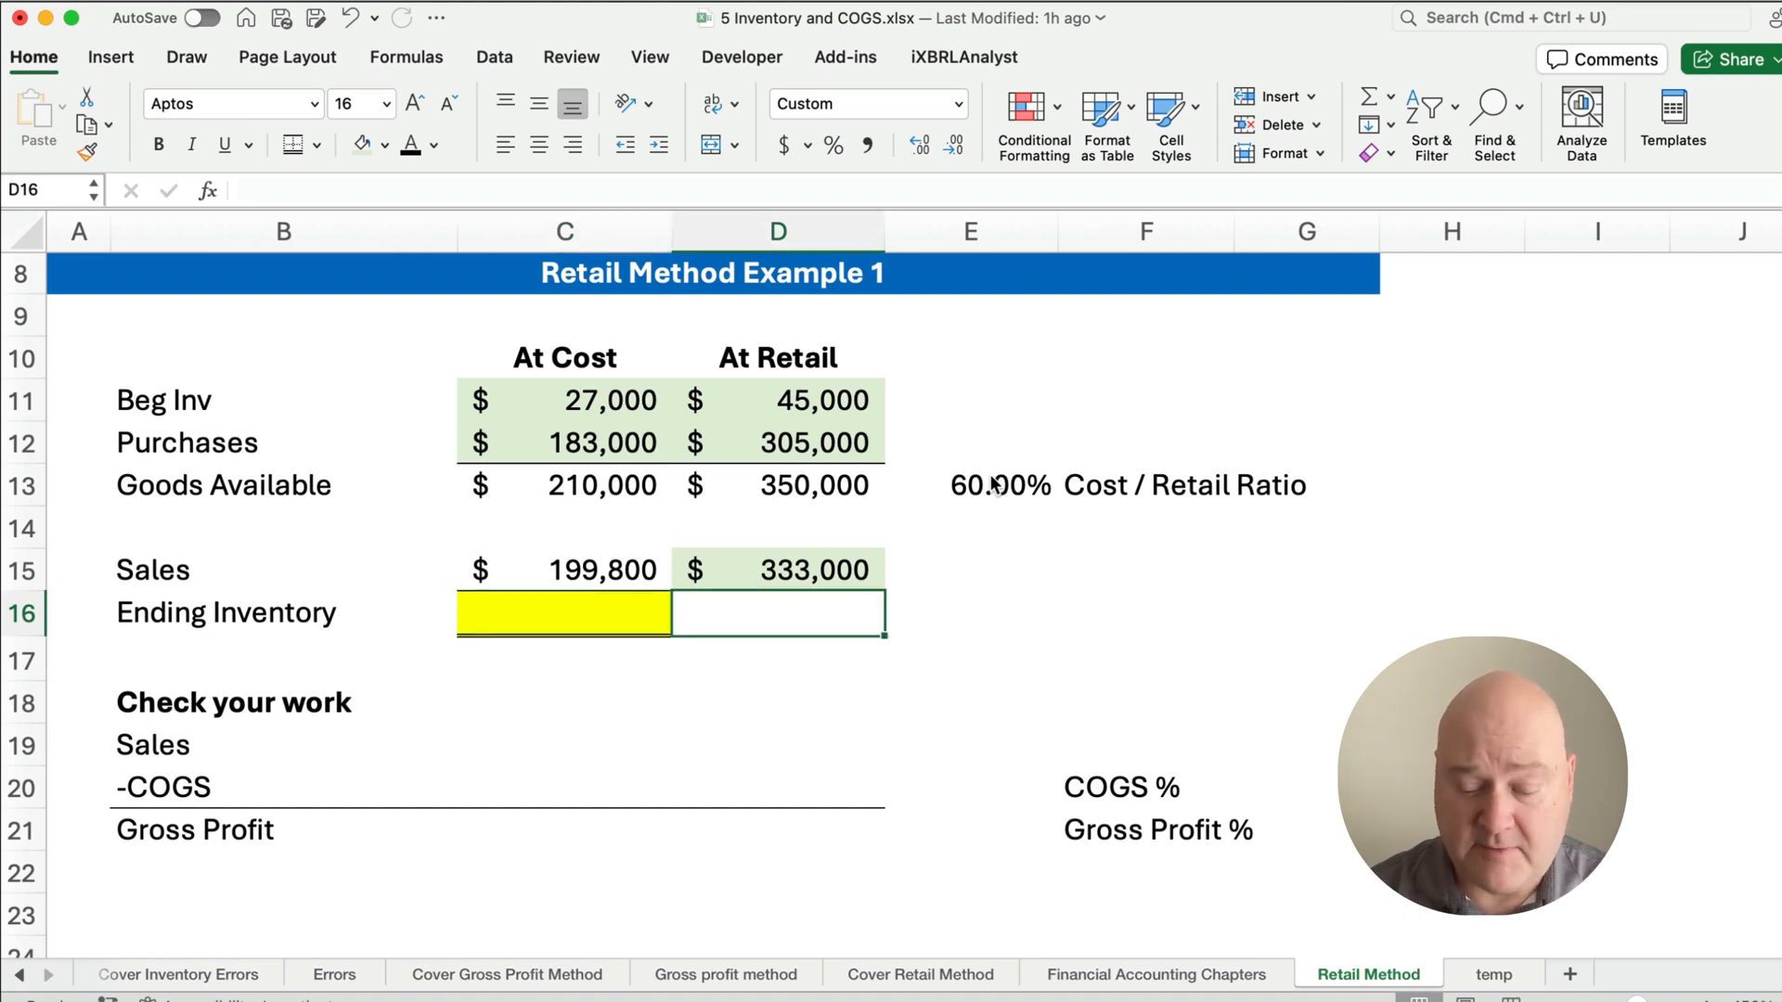
# - Compute ending inventory =D13-D15 at retail (17,000) and =D16*E13 at cost (10,200)
pyautogui.write('=D13')
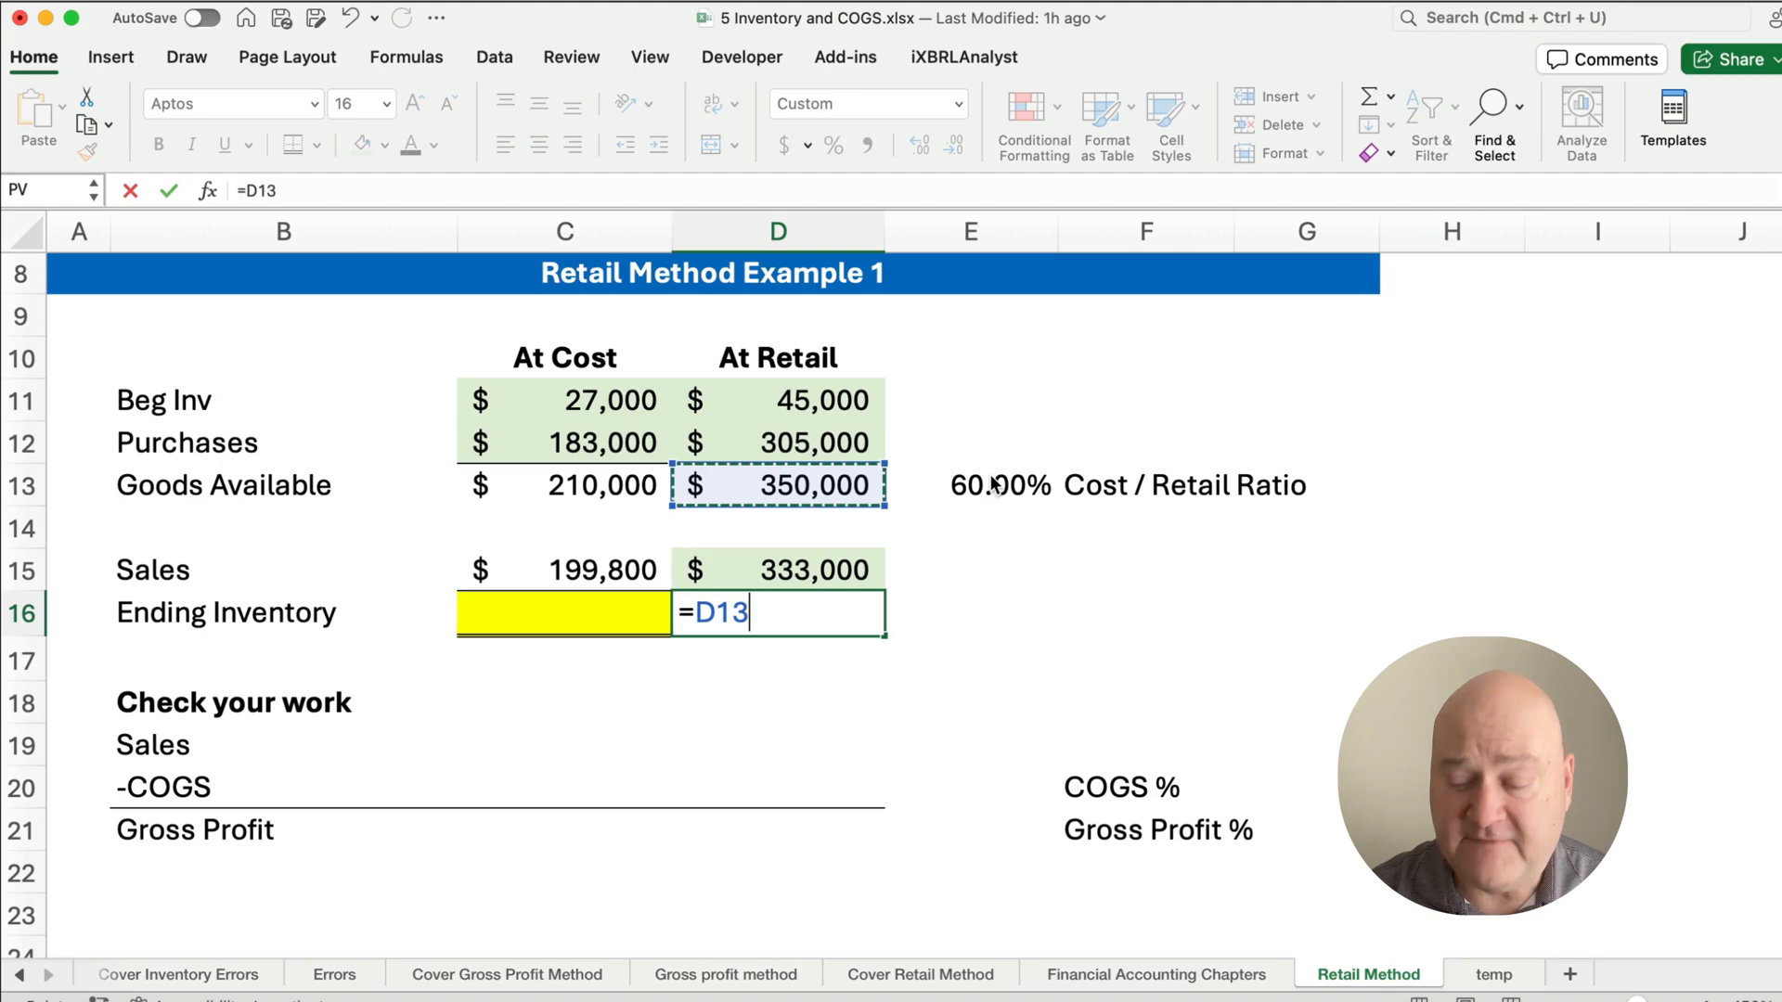
pyautogui.press('Return')
pyautogui.write('=')
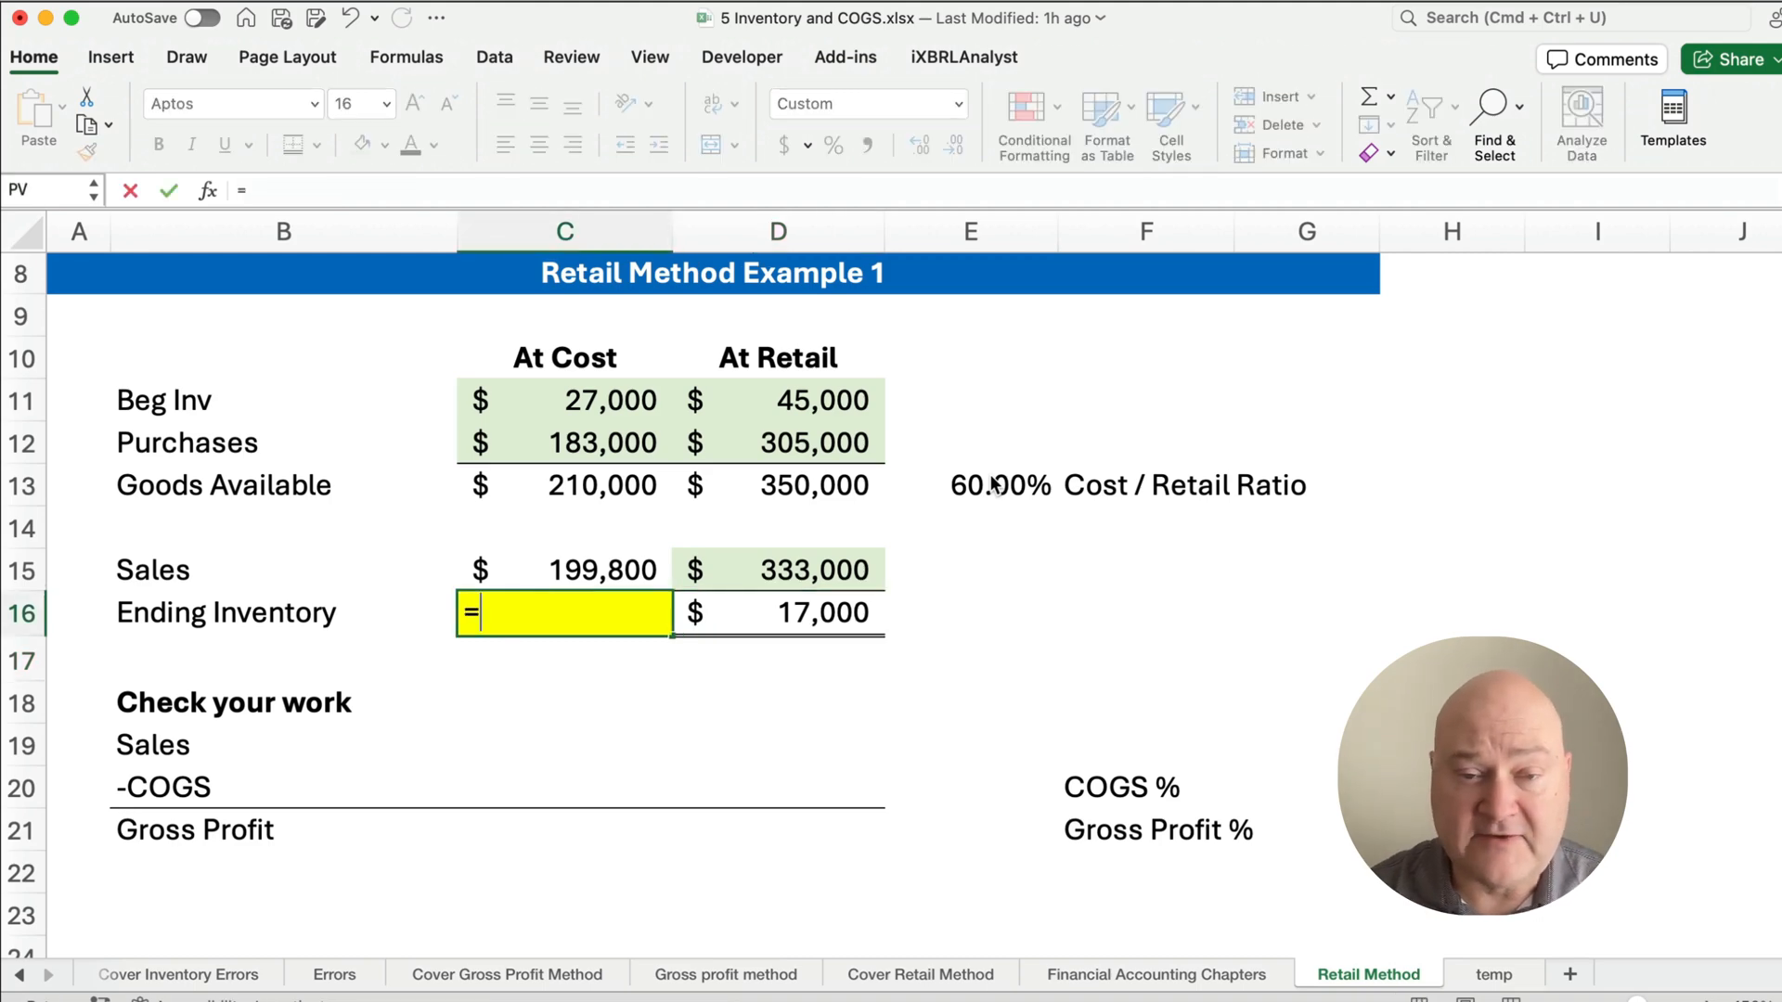
pyautogui.write('D16*')
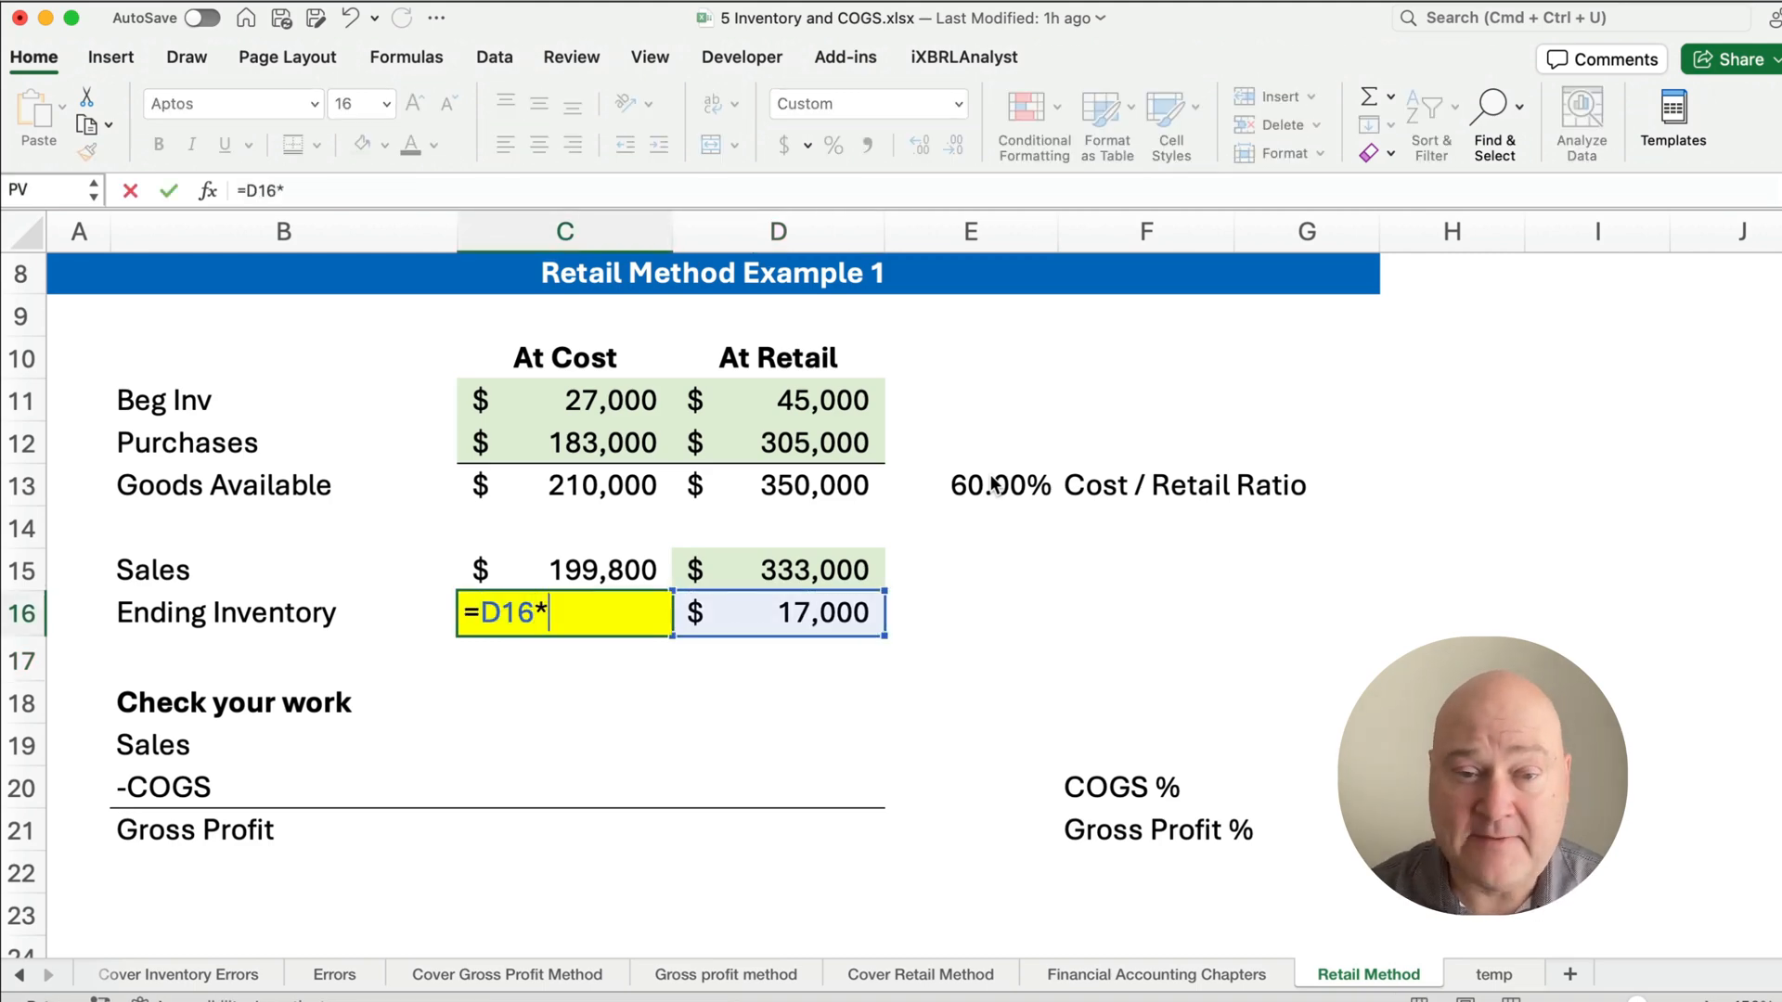
pyautogui.click(969, 485)
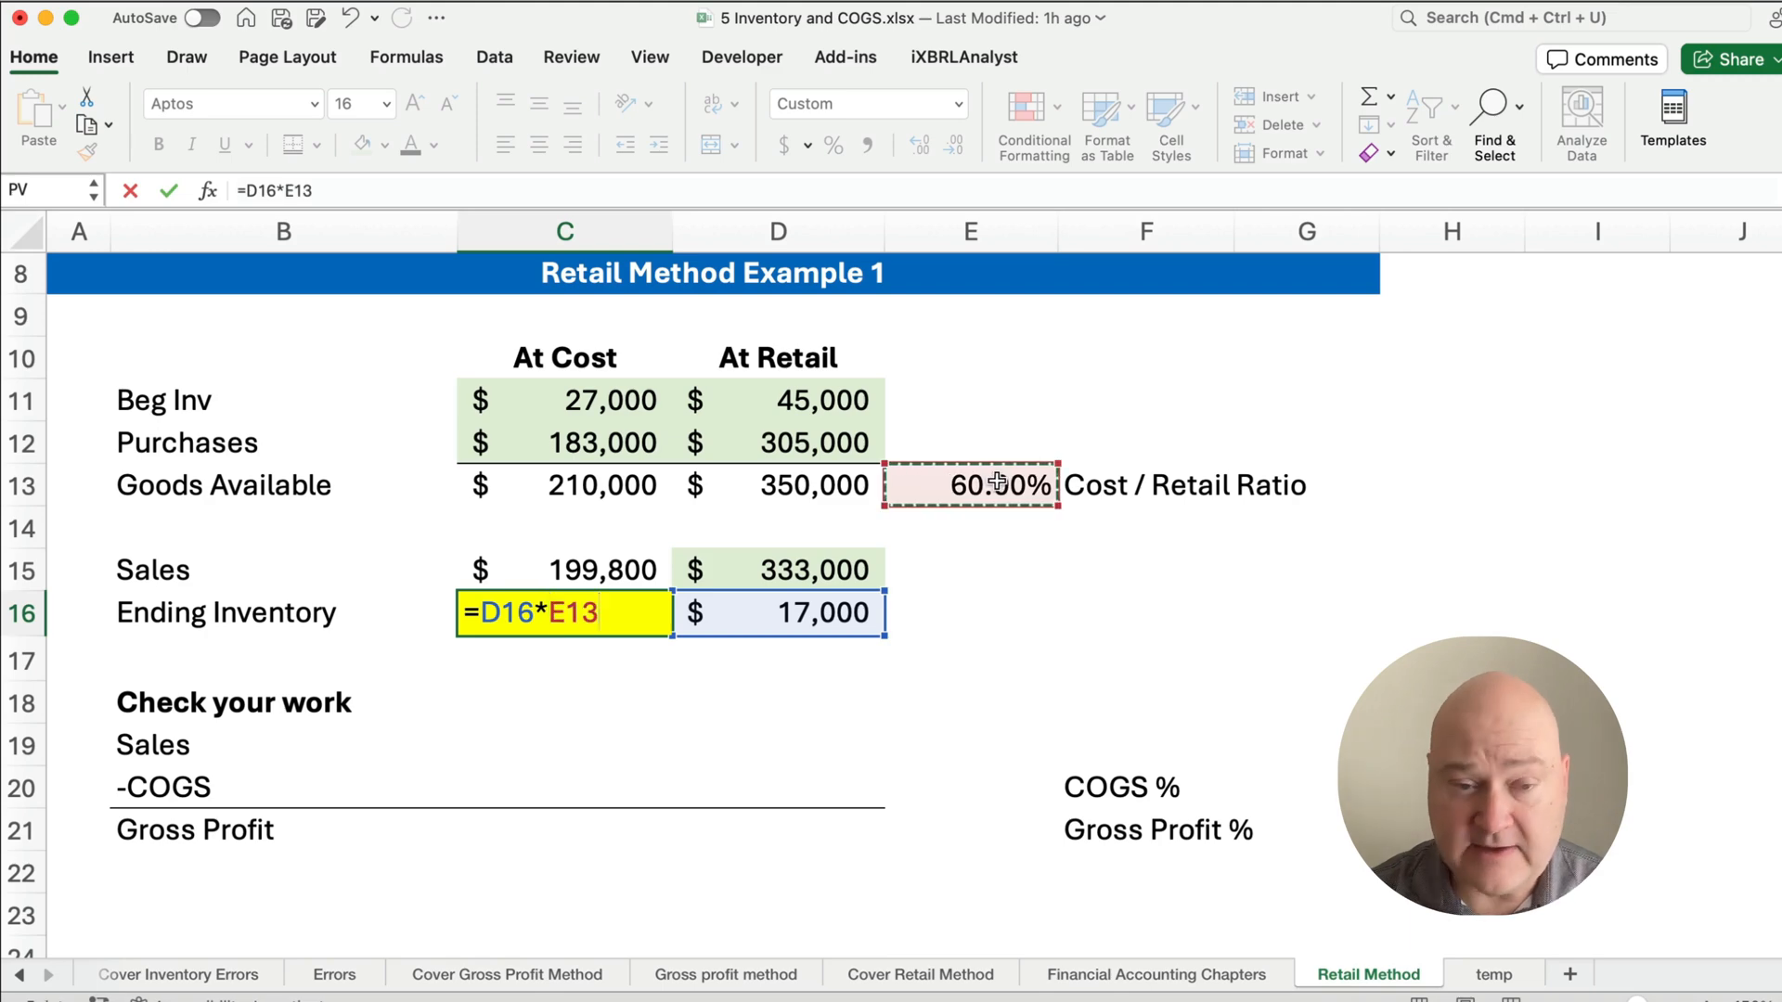
pyautogui.press('Return')
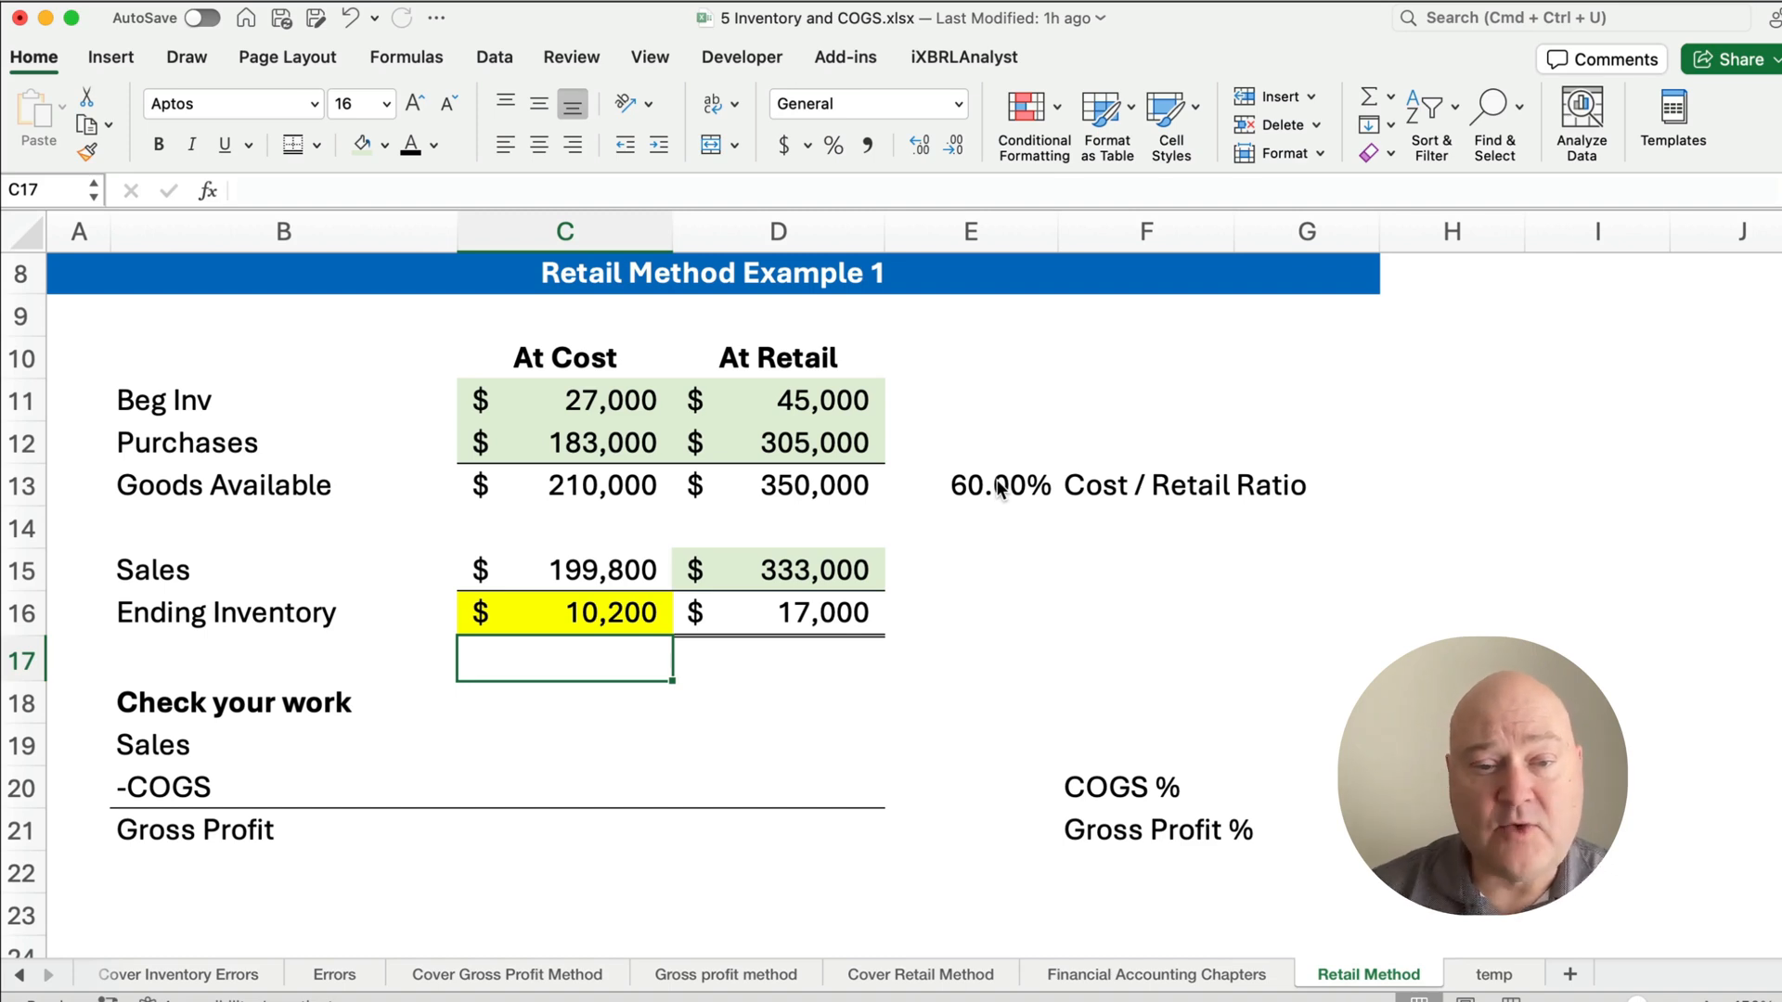
# - Review the cost-column formulas for goods available, sales and ending inventory
pyautogui.click(564, 484)
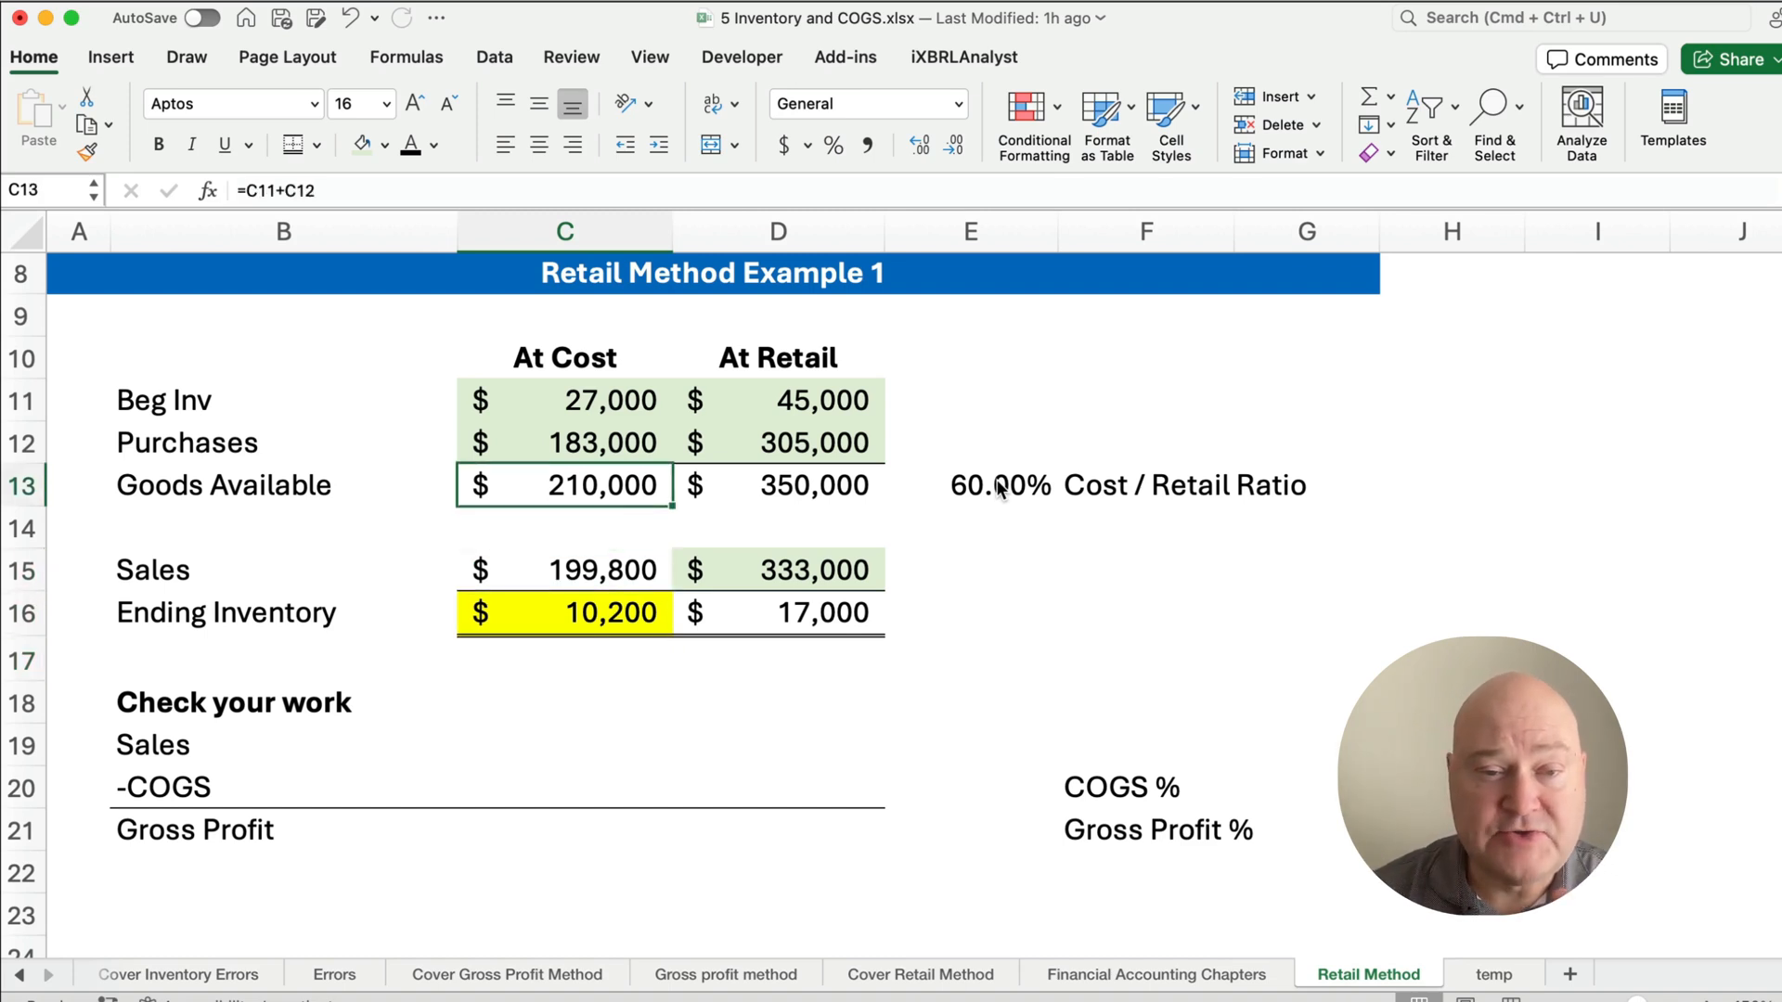
pyautogui.click(564, 570)
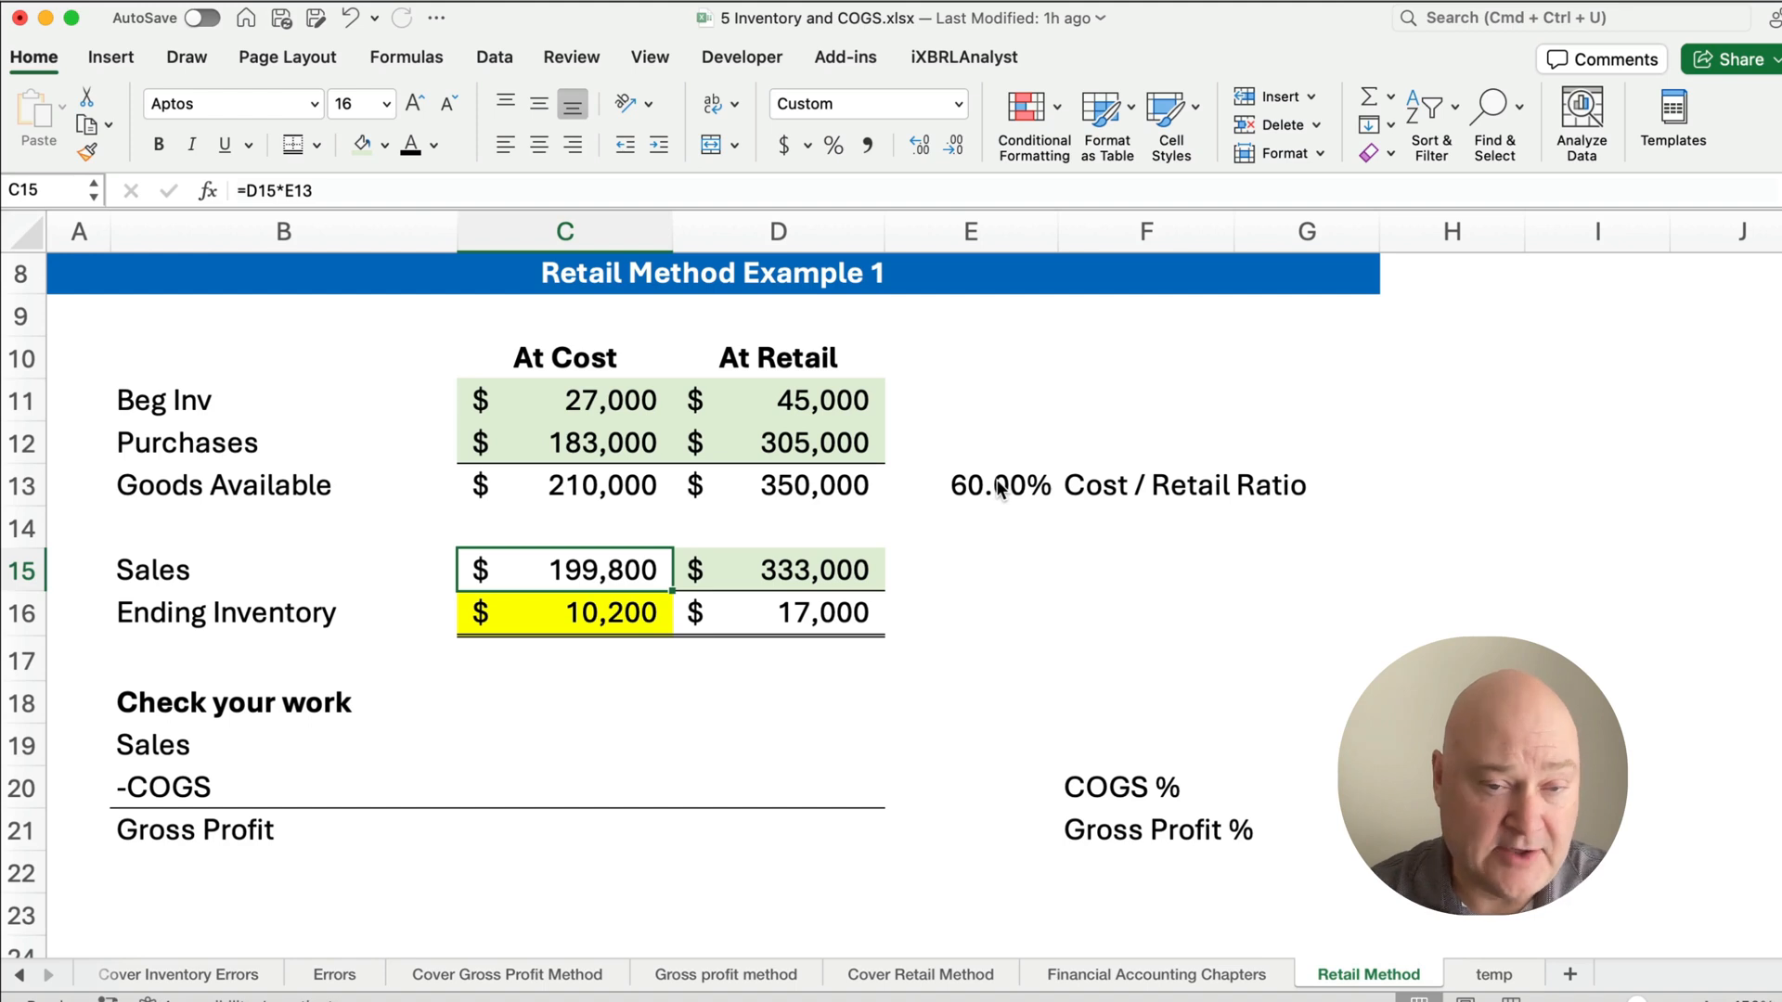
pyautogui.click(564, 611)
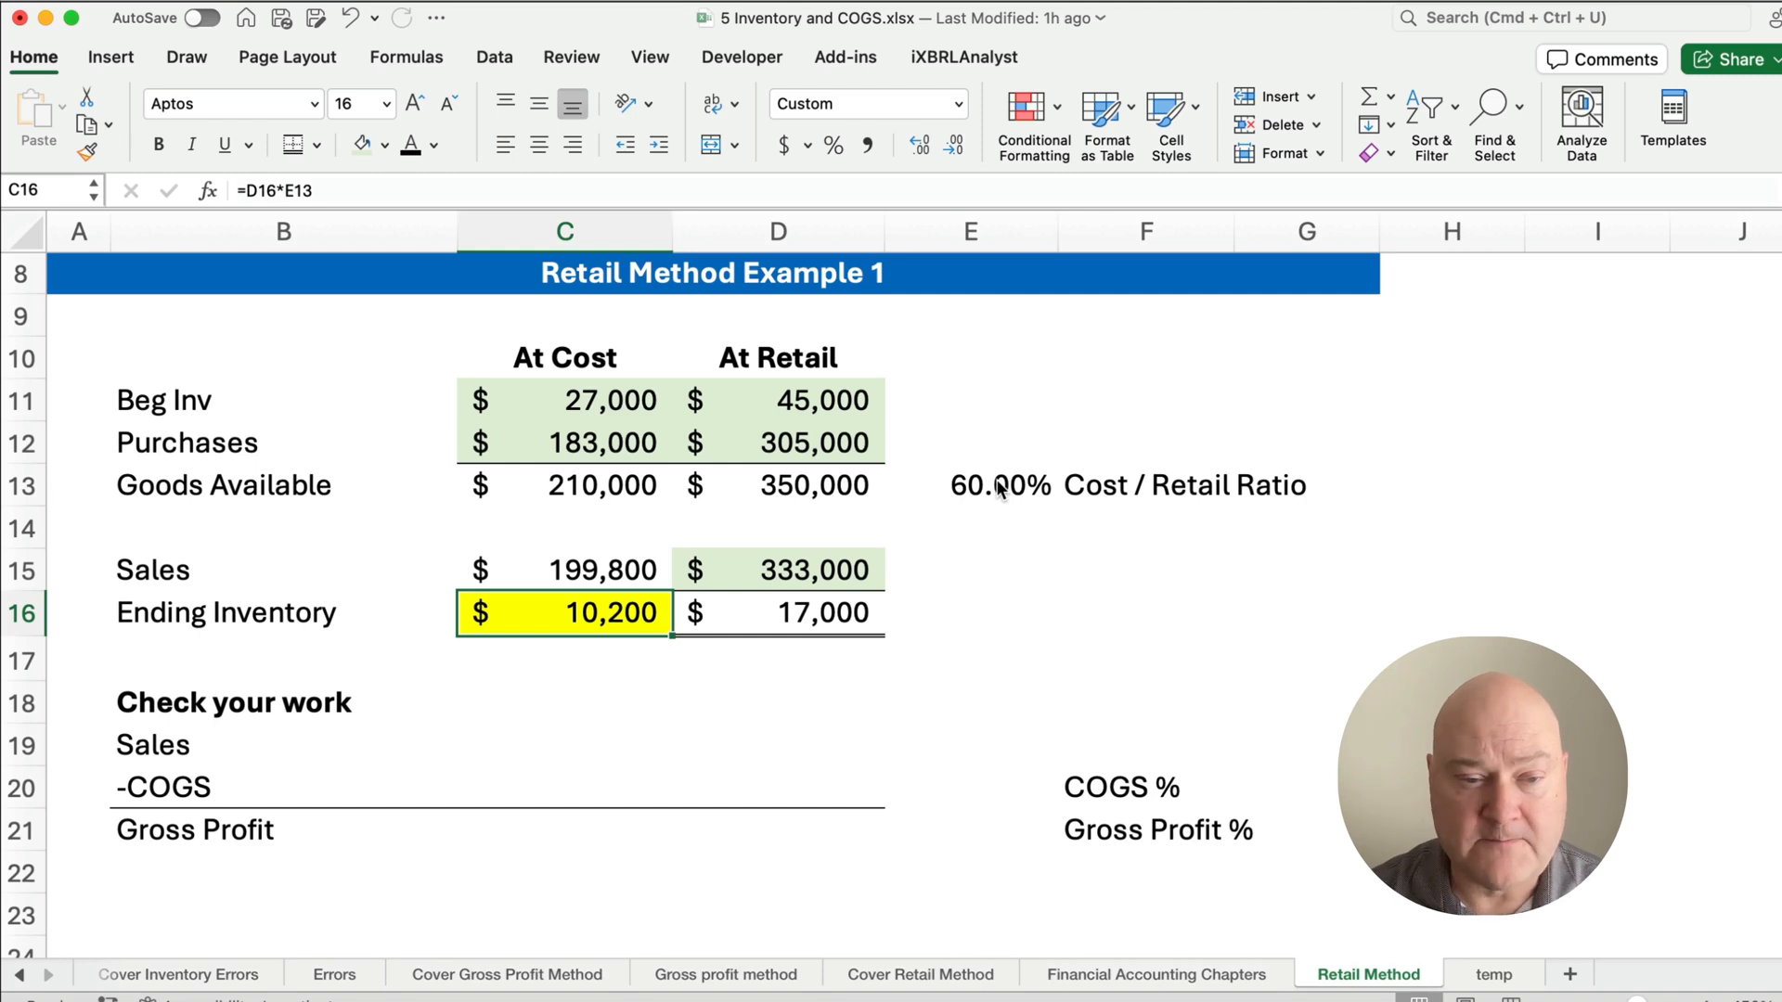
# - Fill check-your-work Sales =D15 (333,000) and COGS =C15 (199,800)
pyautogui.click(564, 745)
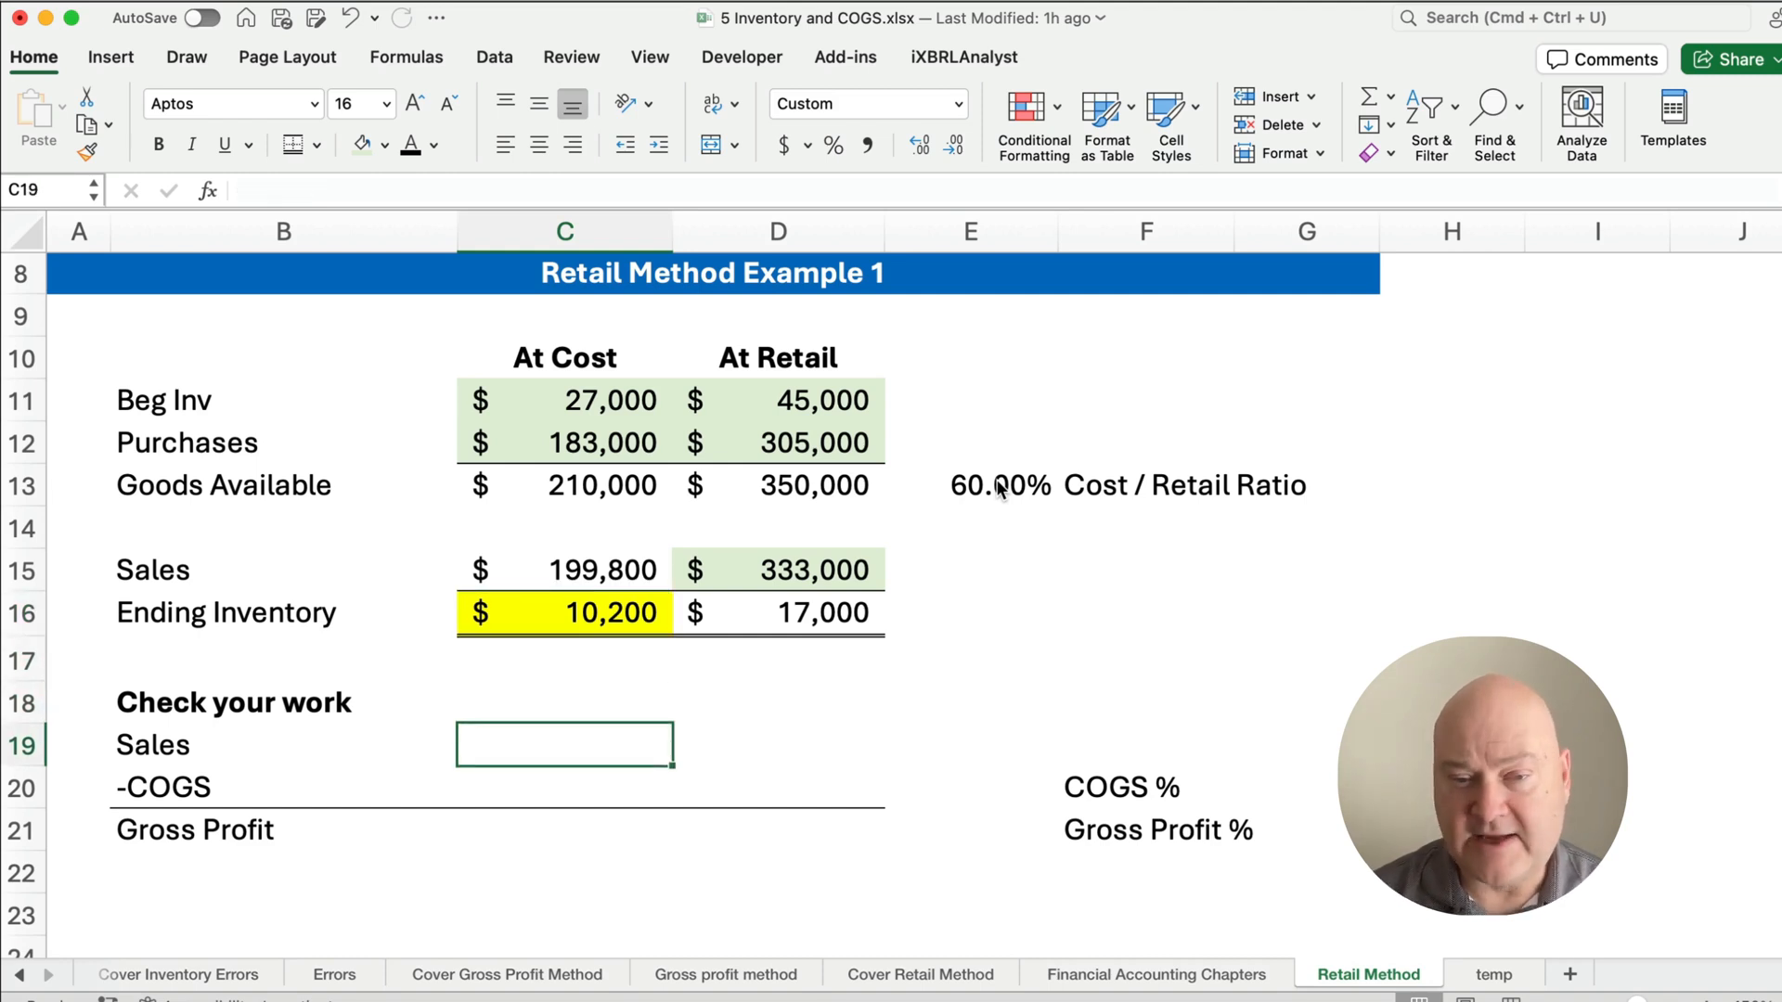
pyautogui.write('=')
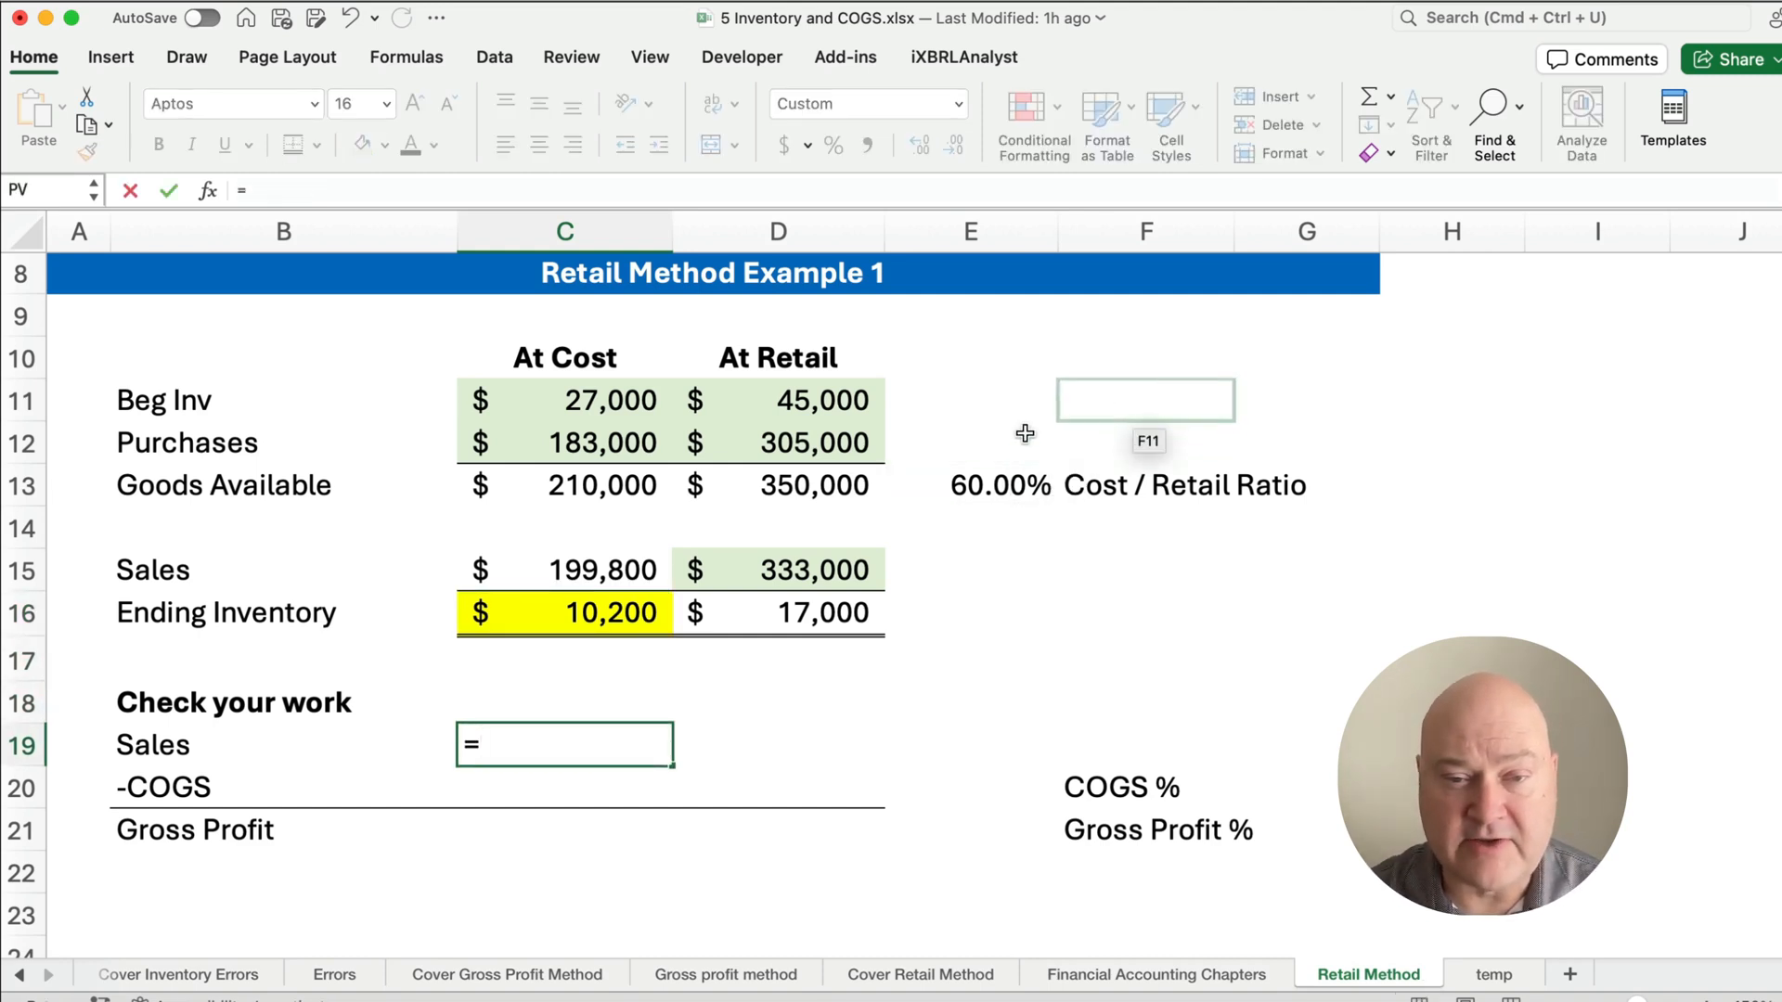
pyautogui.press('Return')
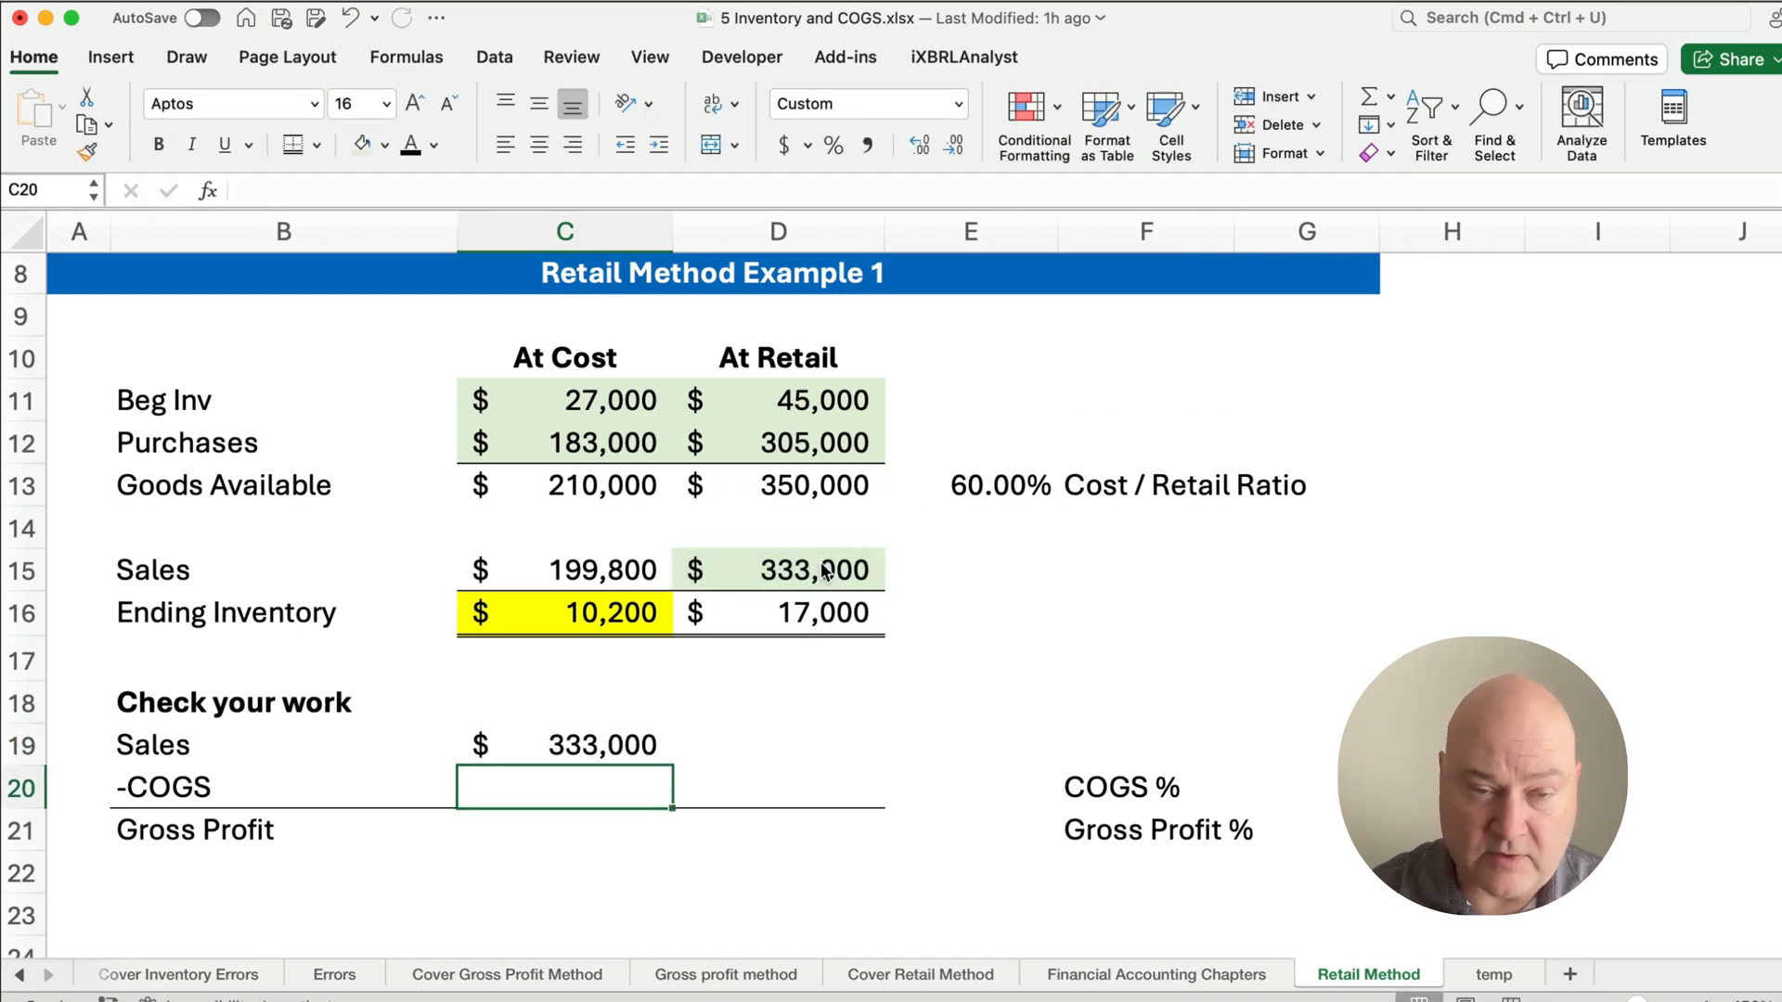
pyautogui.write('=')
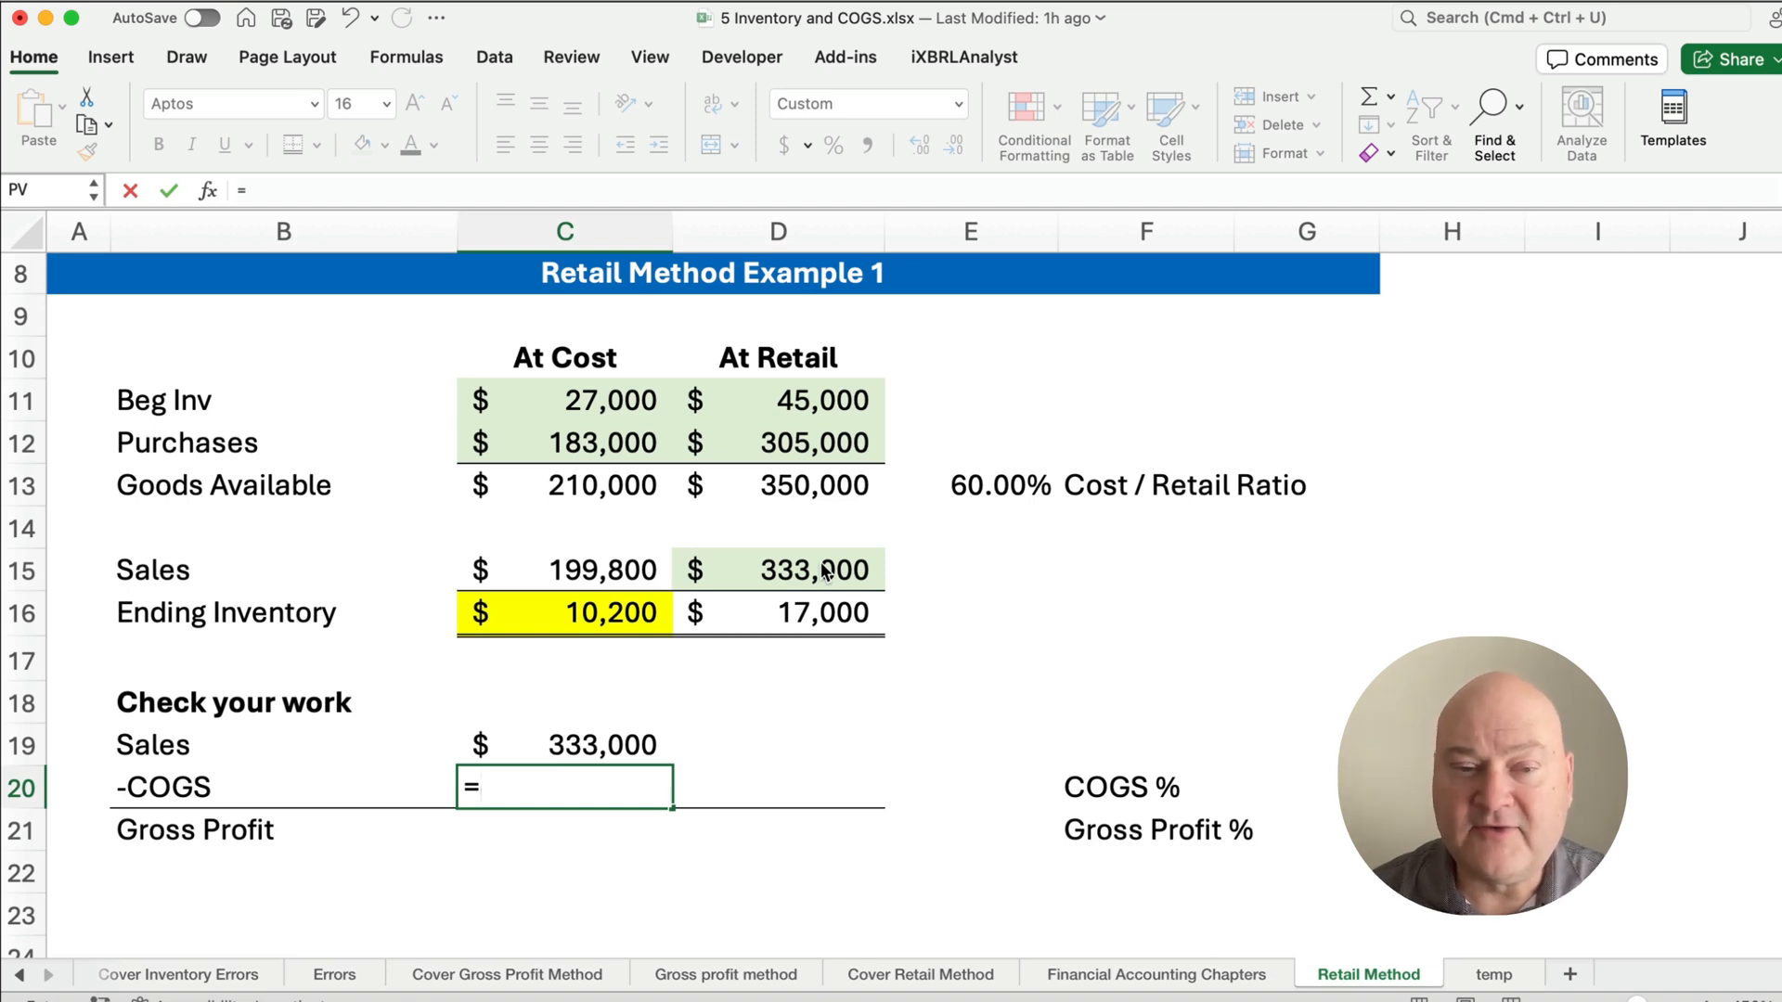
pyautogui.click(565, 570)
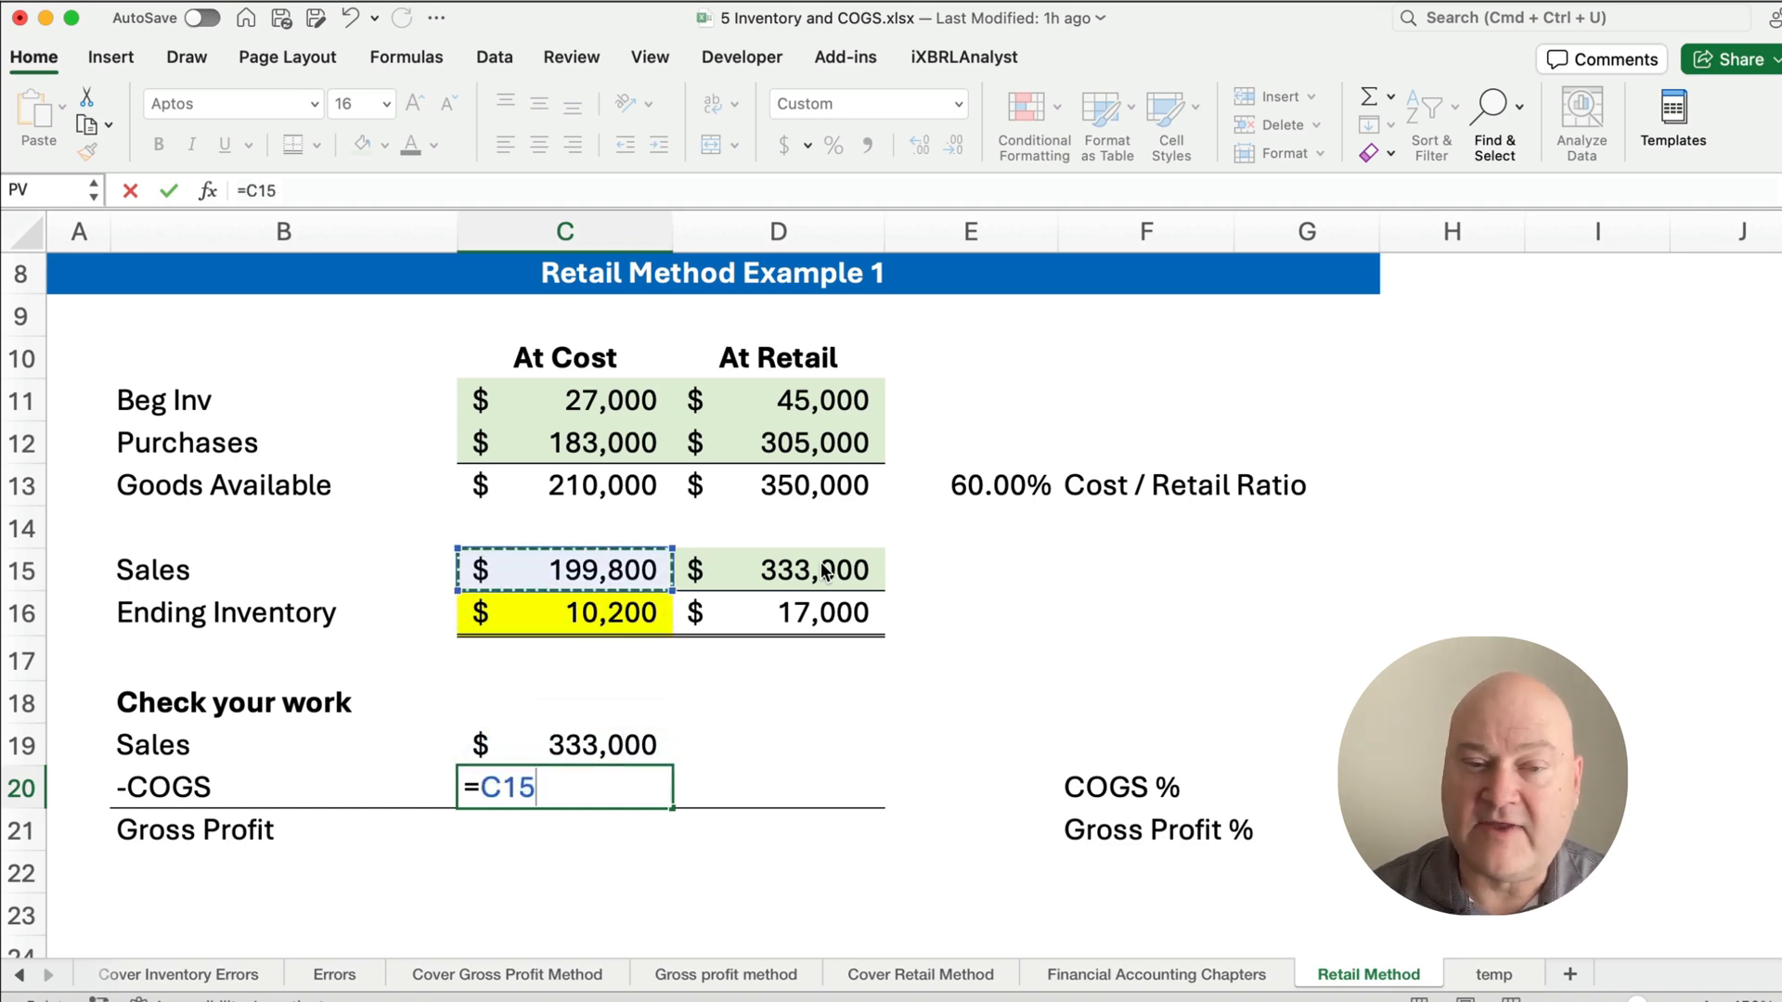
pyautogui.press('Return')
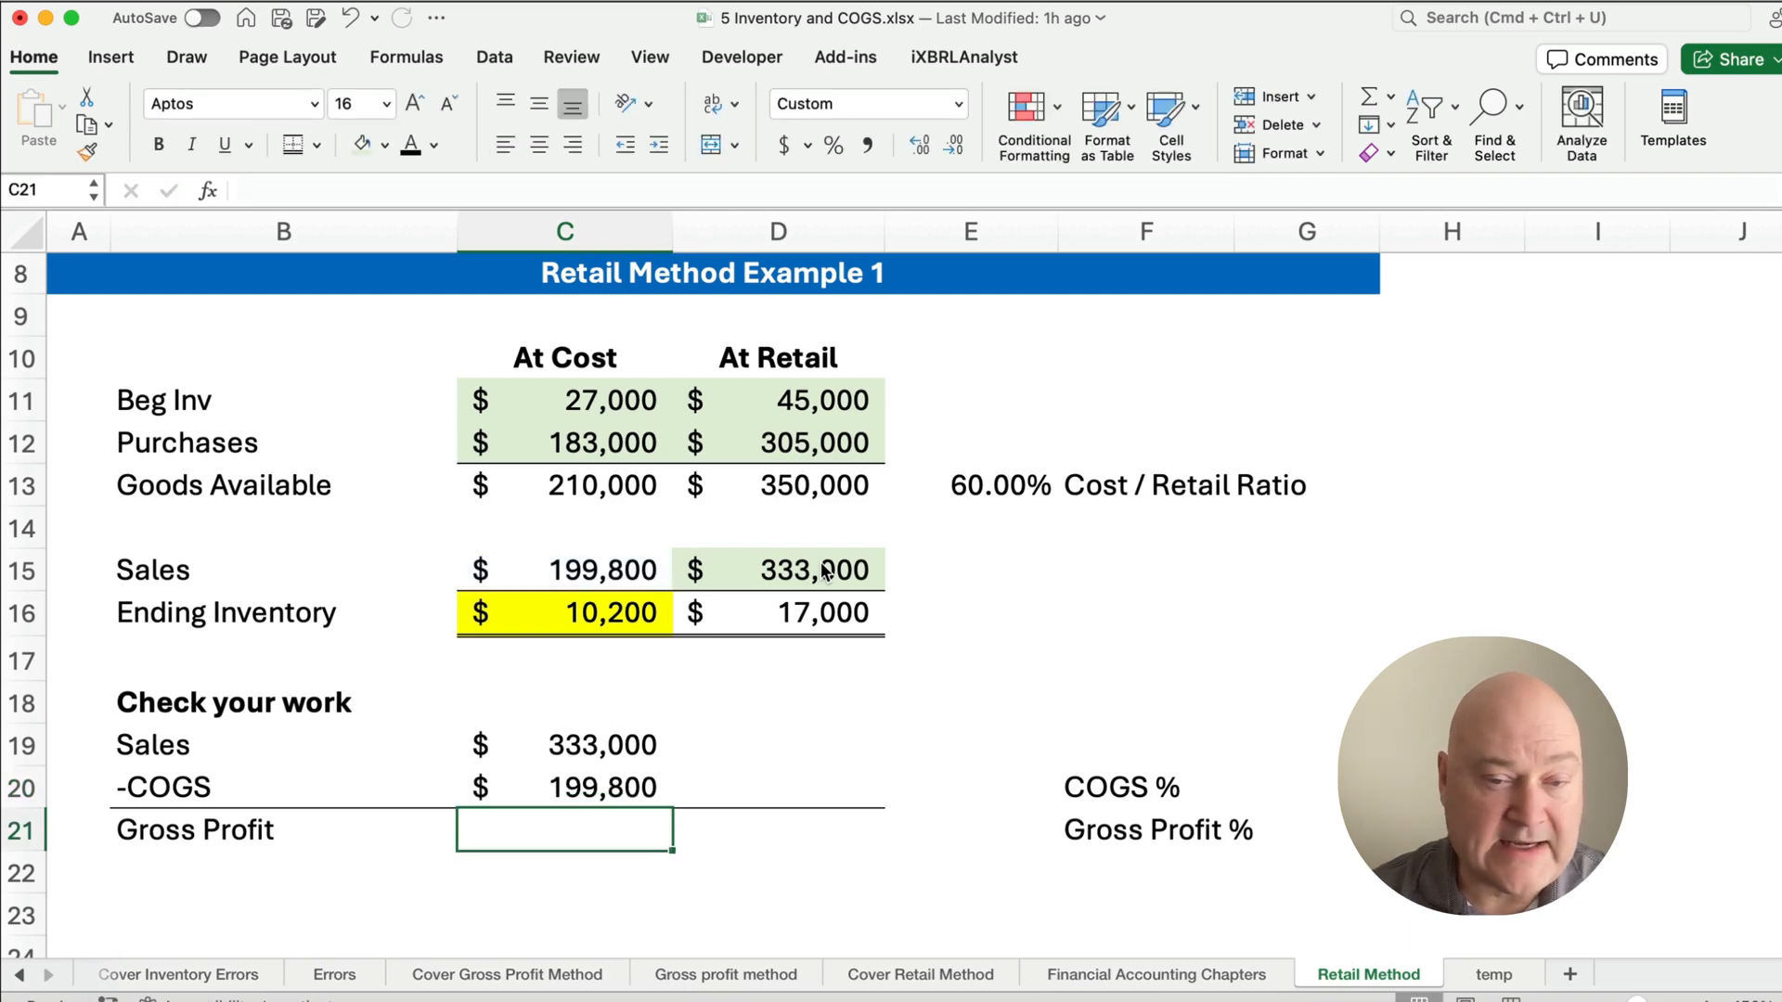
# - Compute Gross Profit =C19-C20, giving 133,200, and review its formula
pyautogui.write('=')
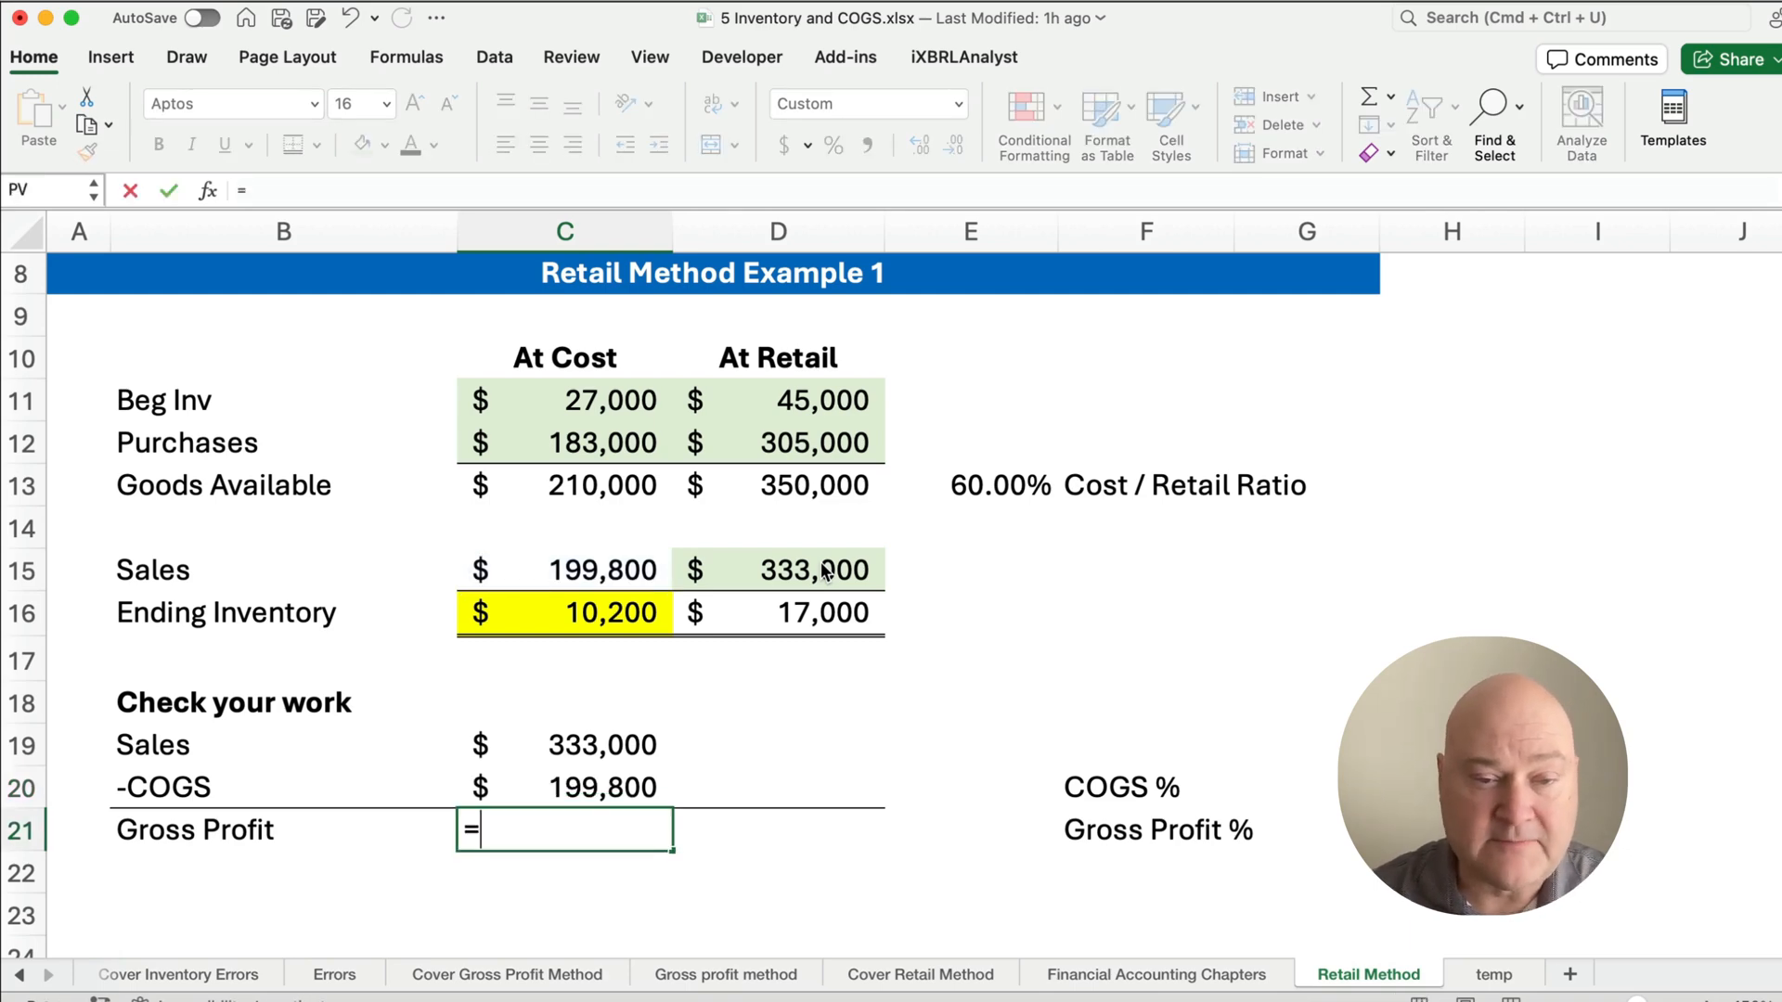
pyautogui.click(601, 744)
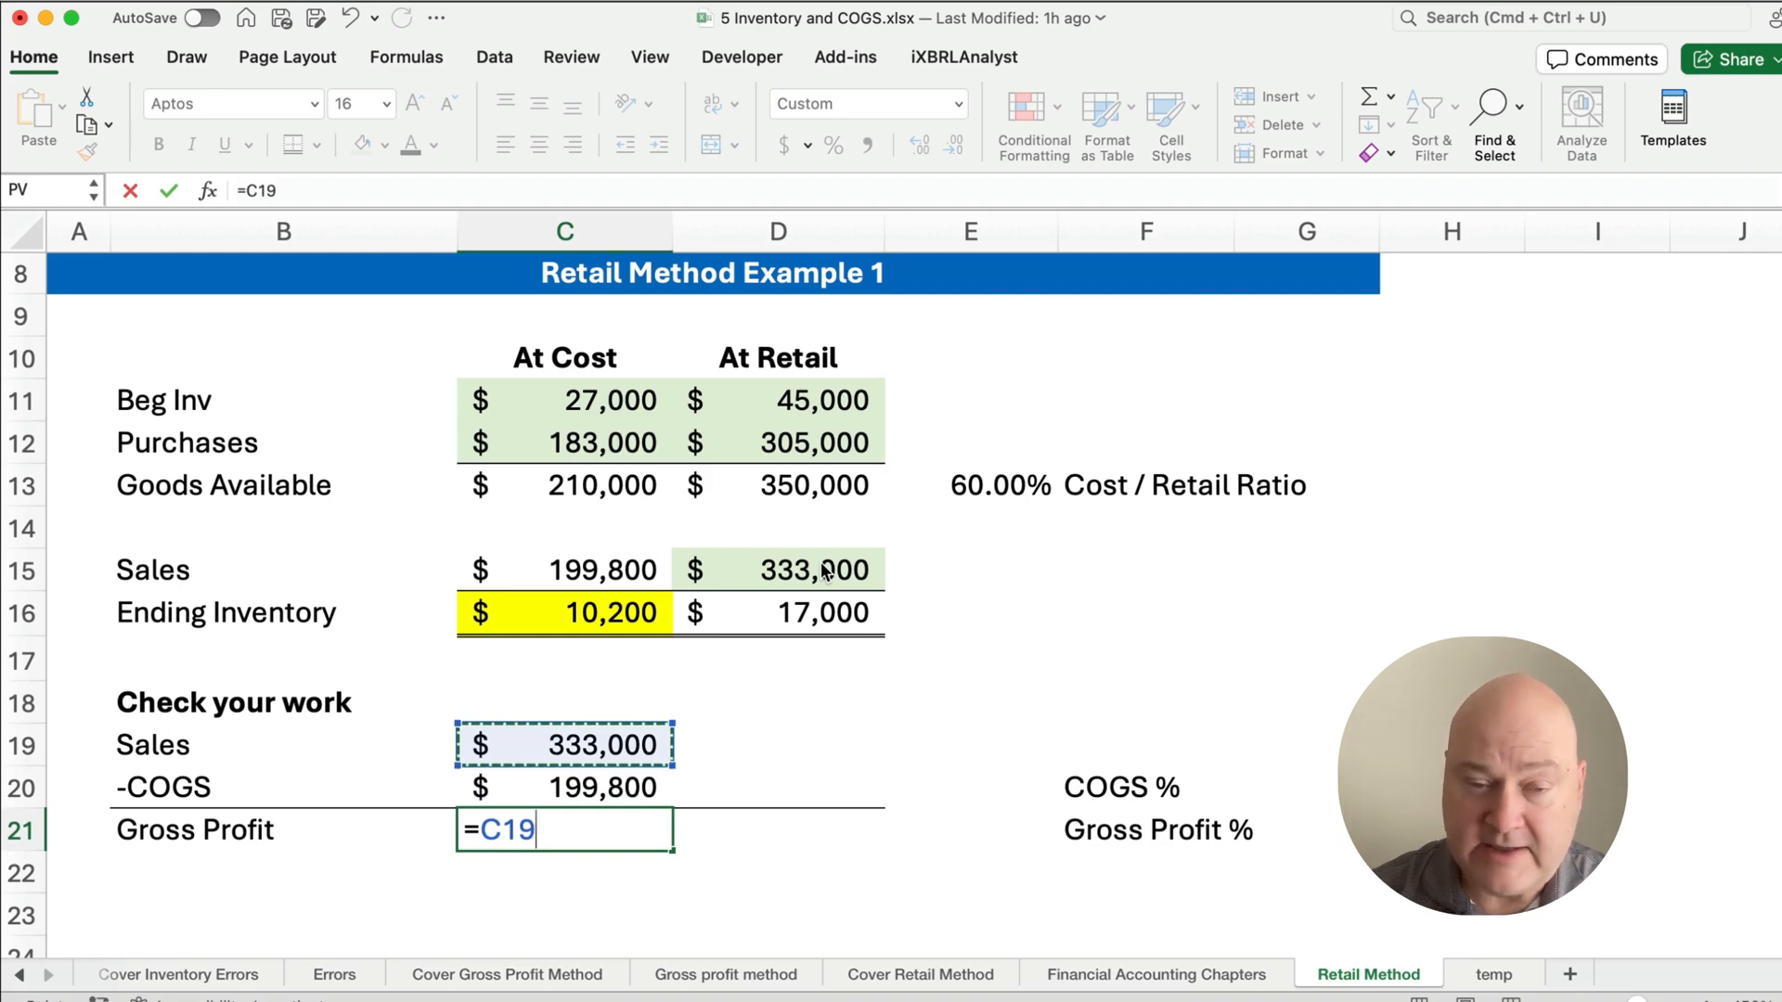
pyautogui.press('Return')
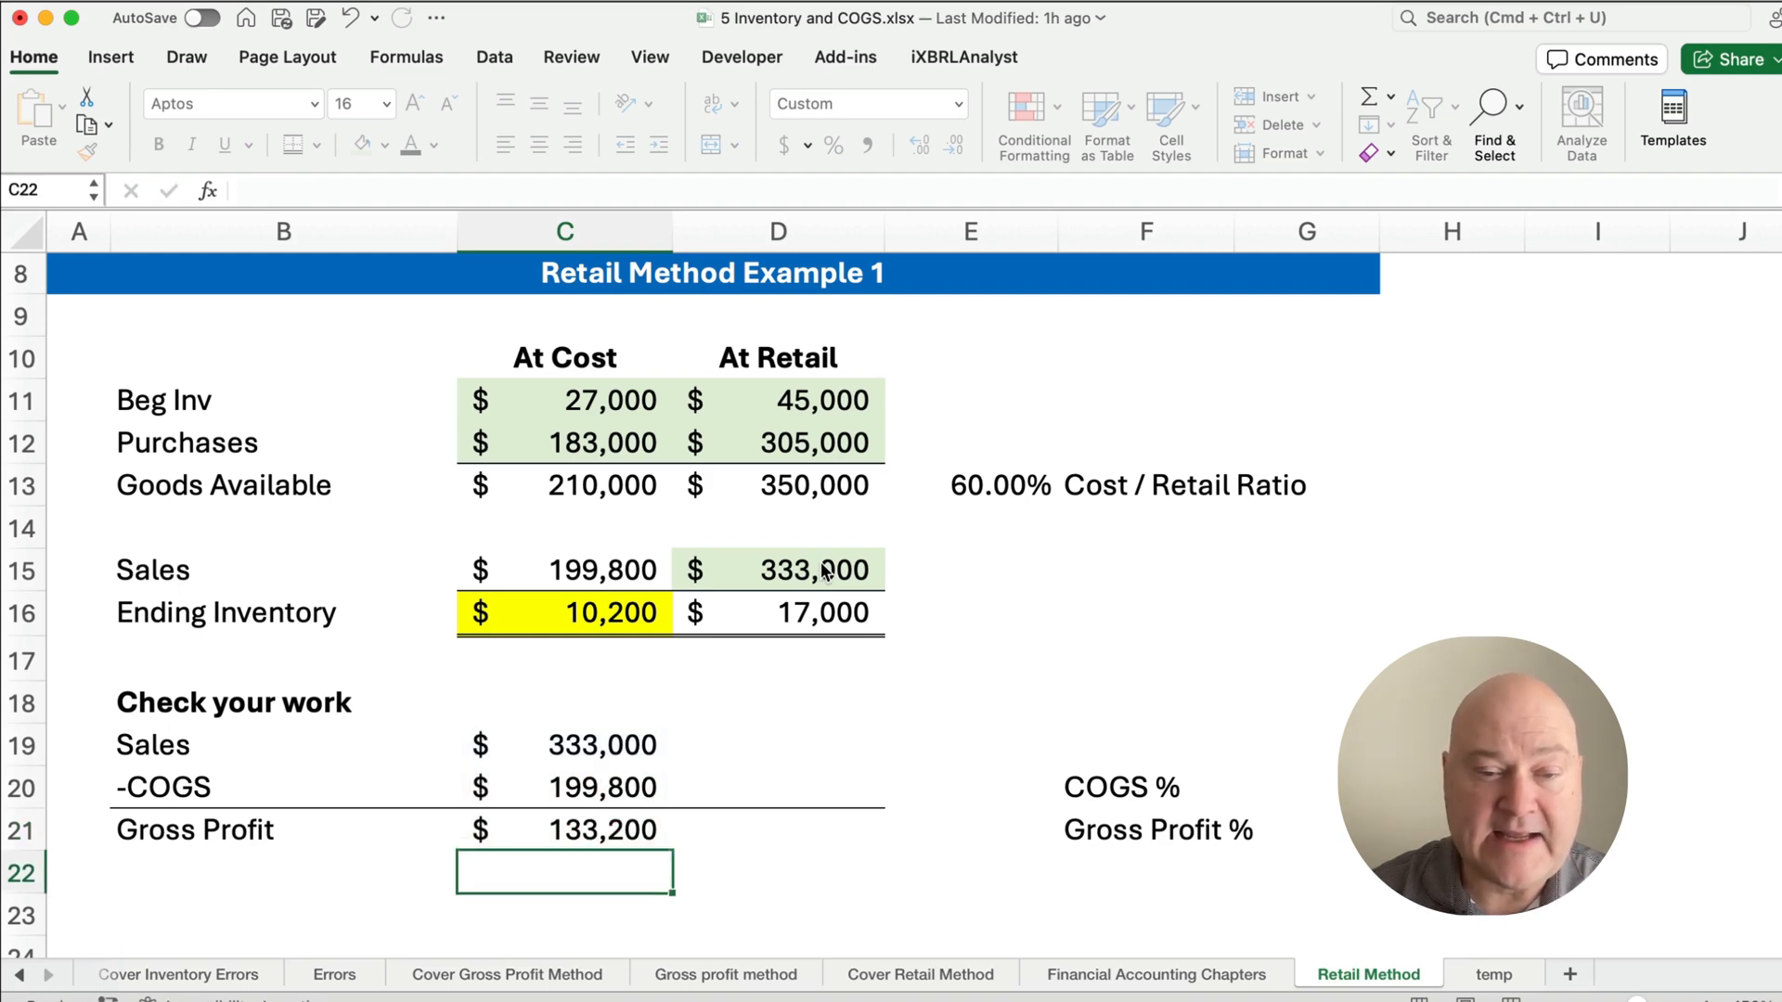
pyautogui.click(564, 830)
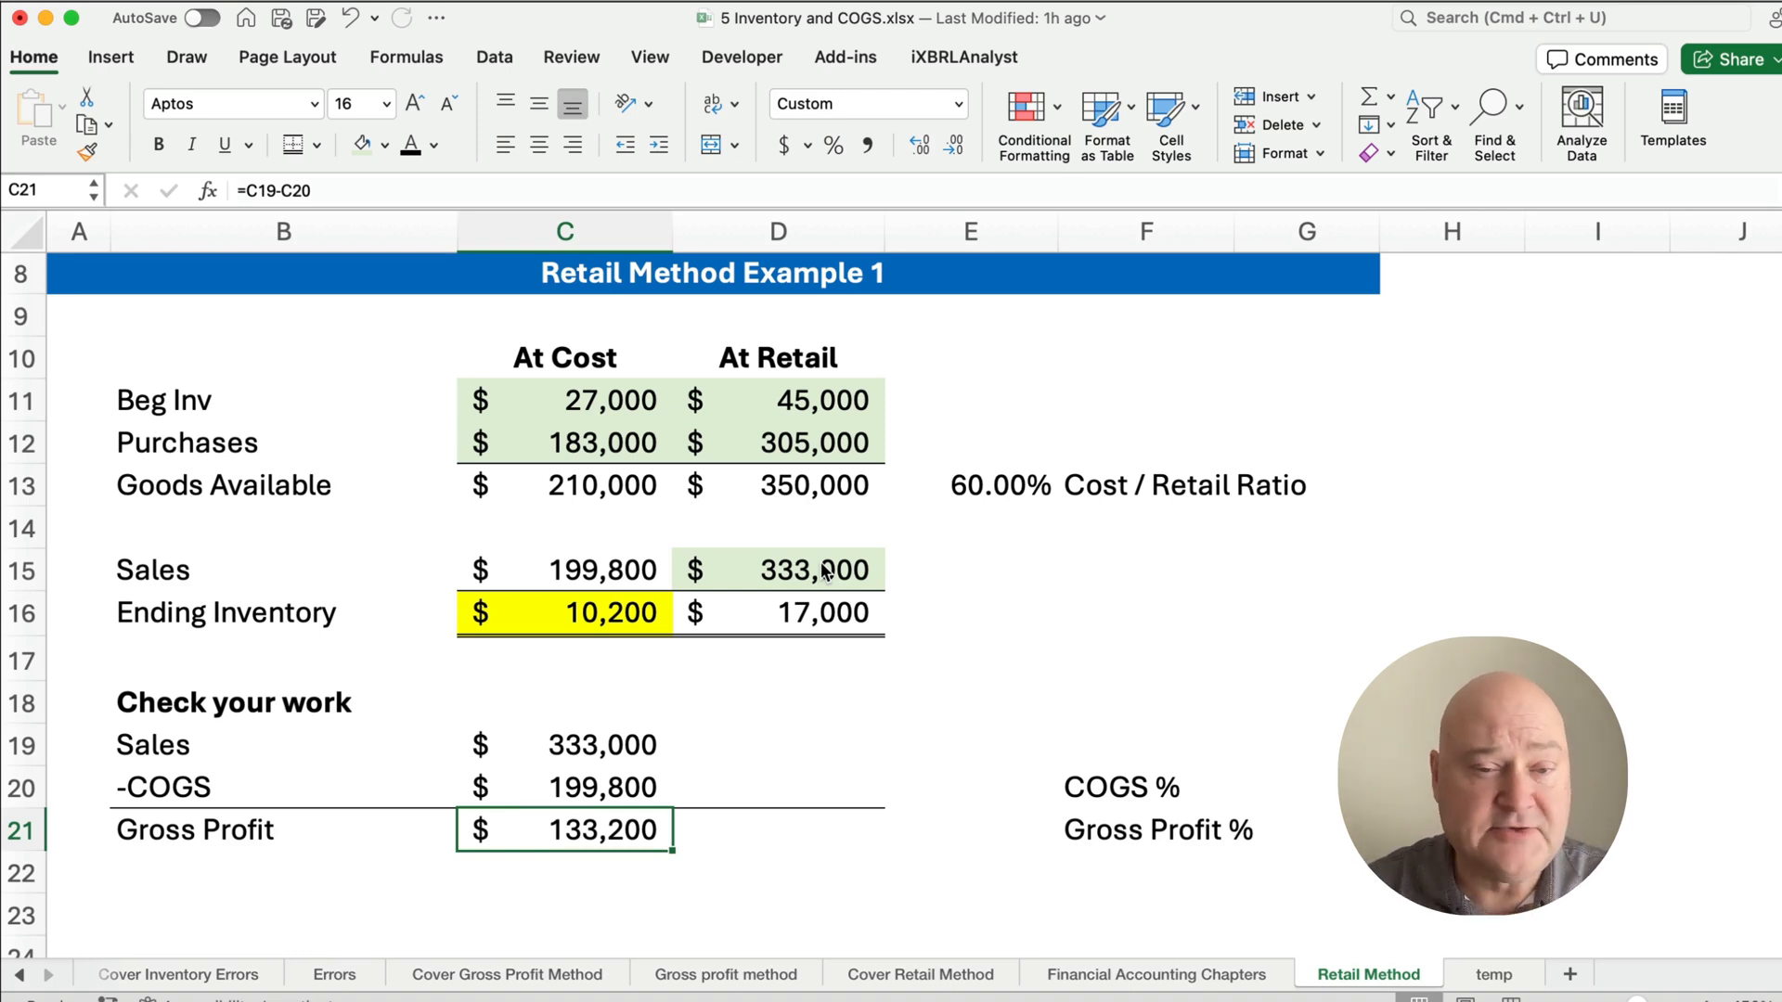
pyautogui.moveTo(798, 734)
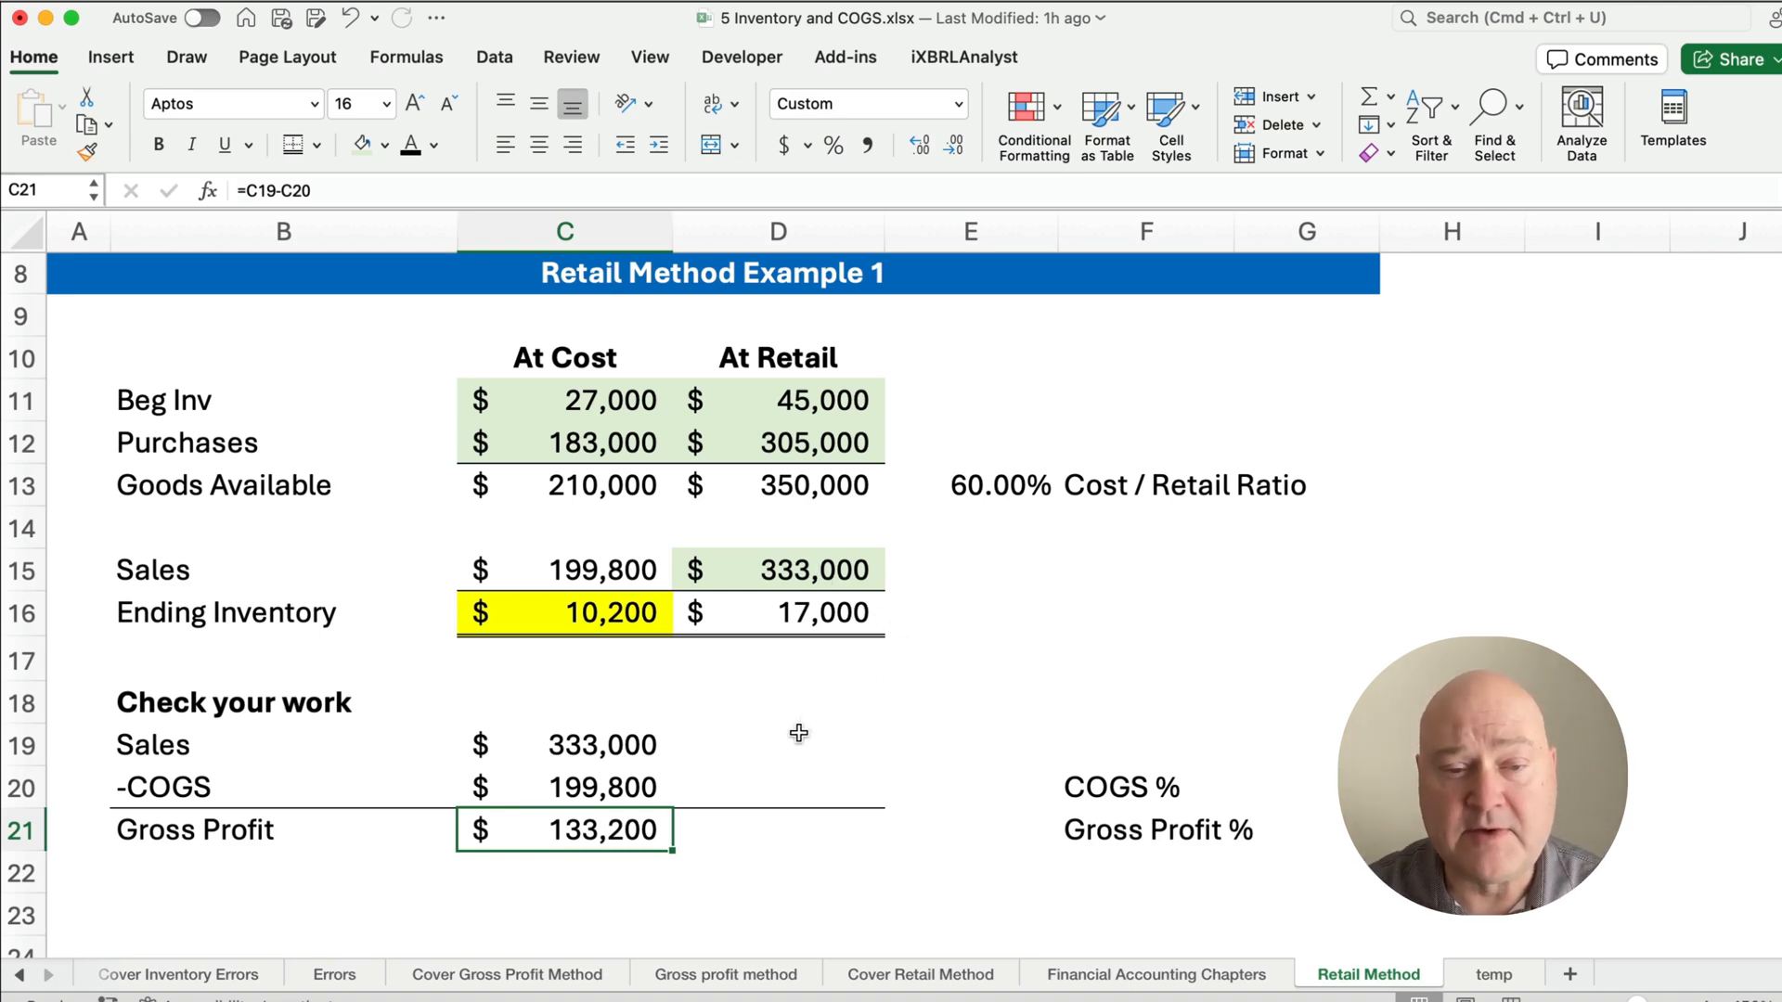
# - Compute COGS % =C20/C19 (60.00%) and Gross Profit % =C21/C19 (40.00%)
pyautogui.click(778, 787)
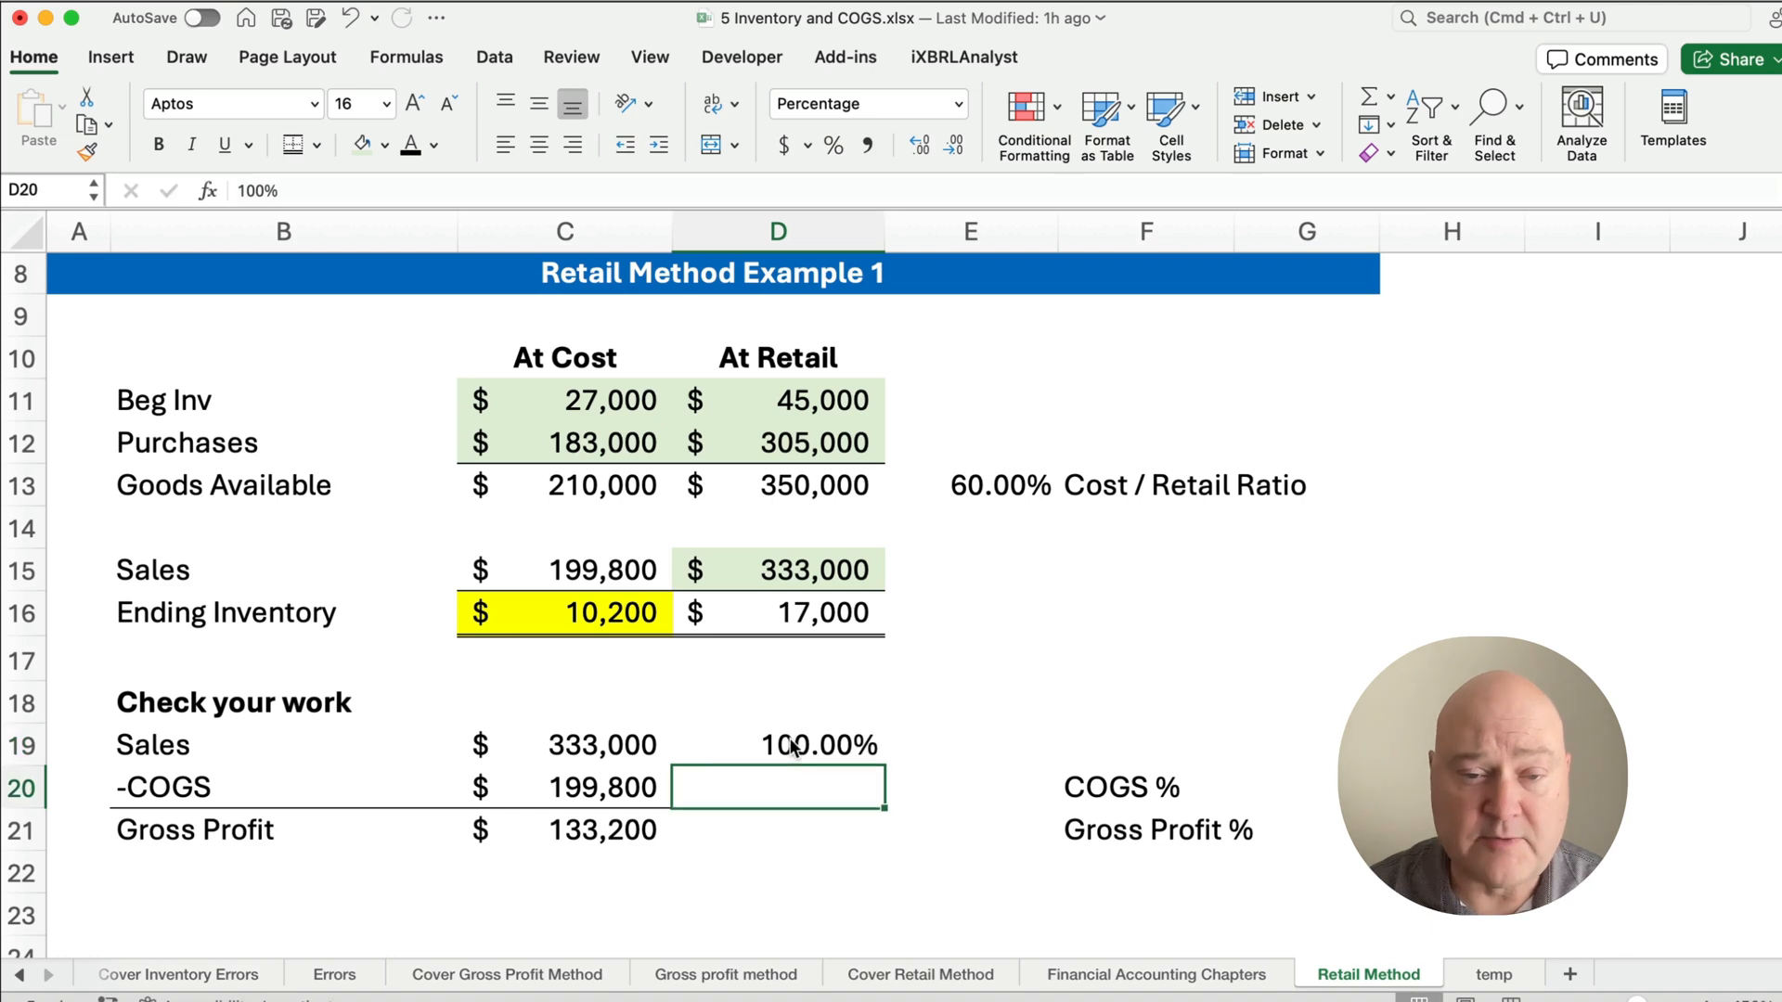
pyautogui.write('=C20')
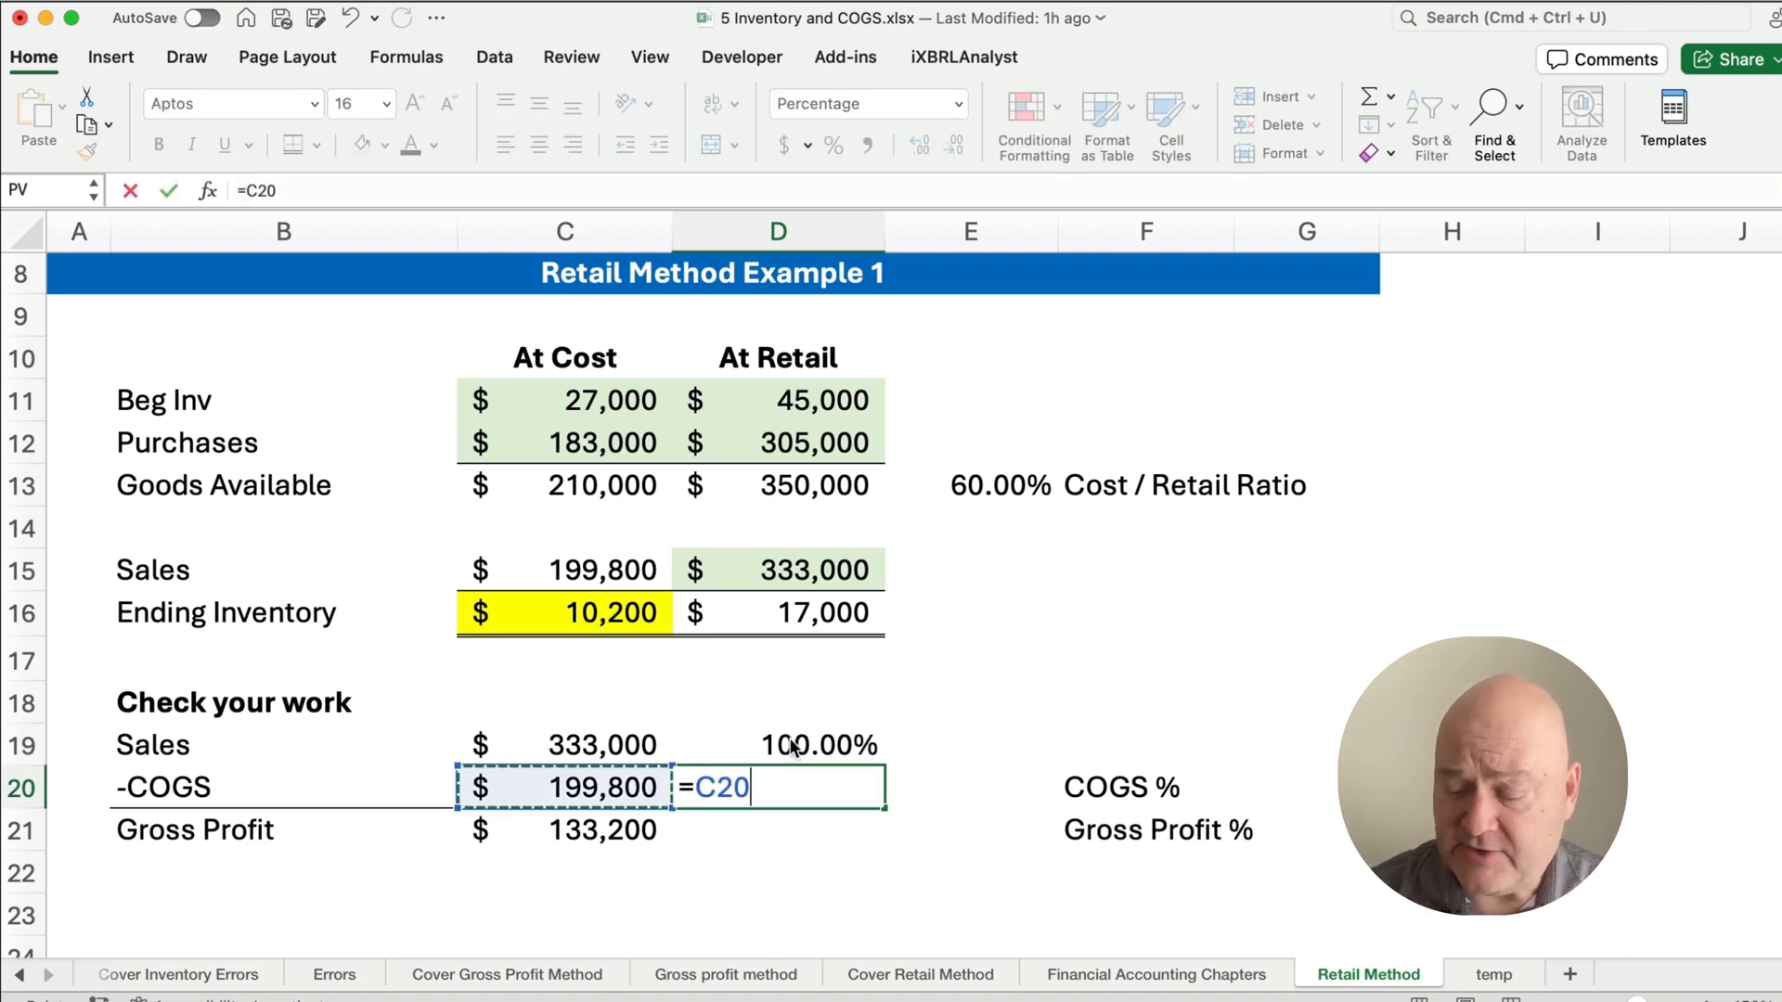
pyautogui.click(564, 745)
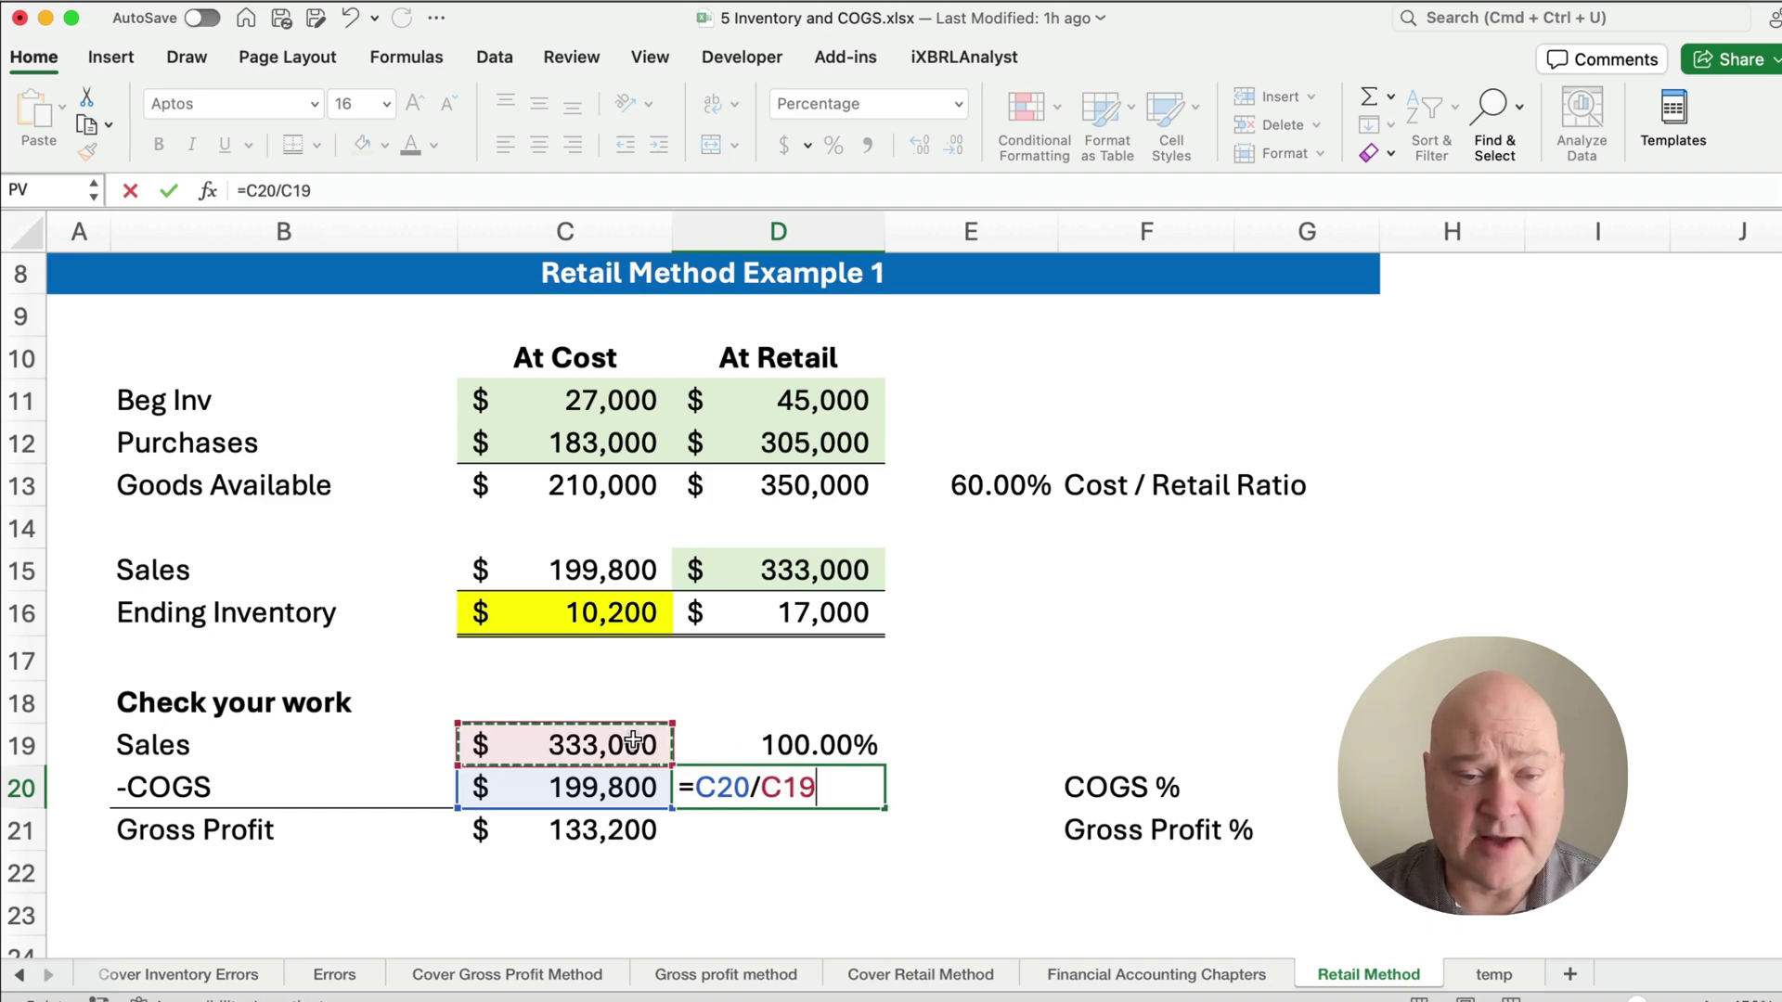
pyautogui.press('Return')
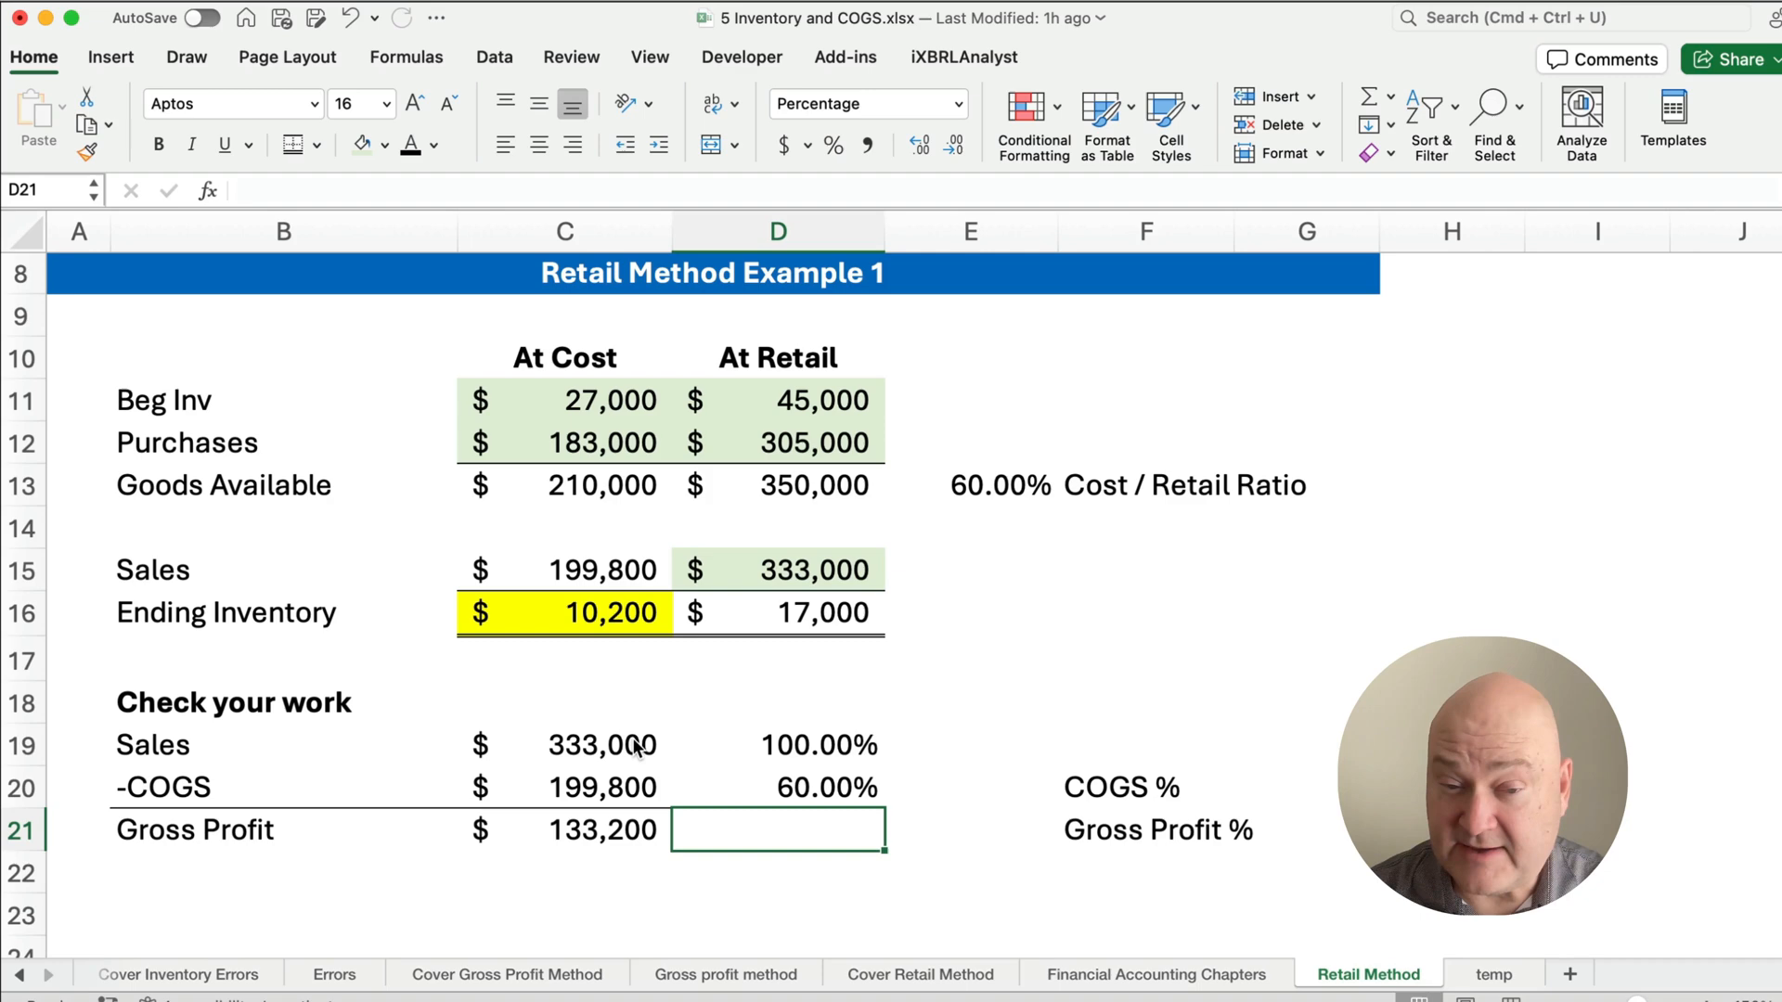
pyautogui.write('=C21/')
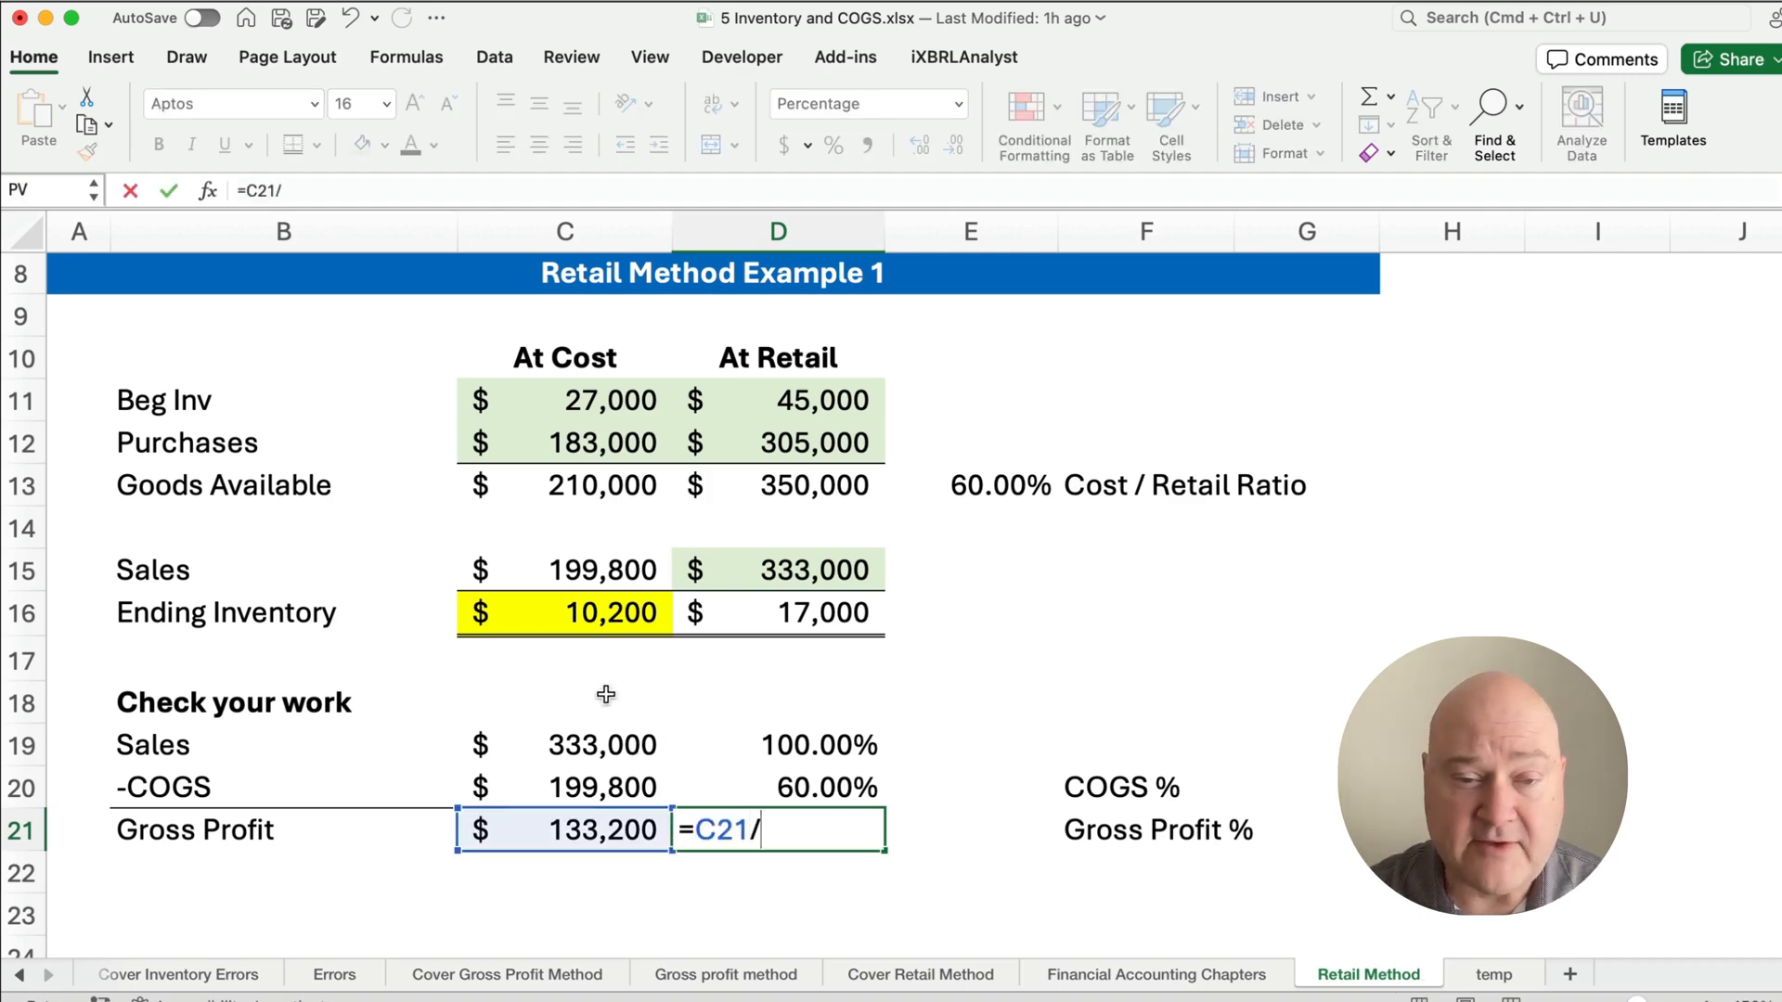
pyautogui.press('Return')
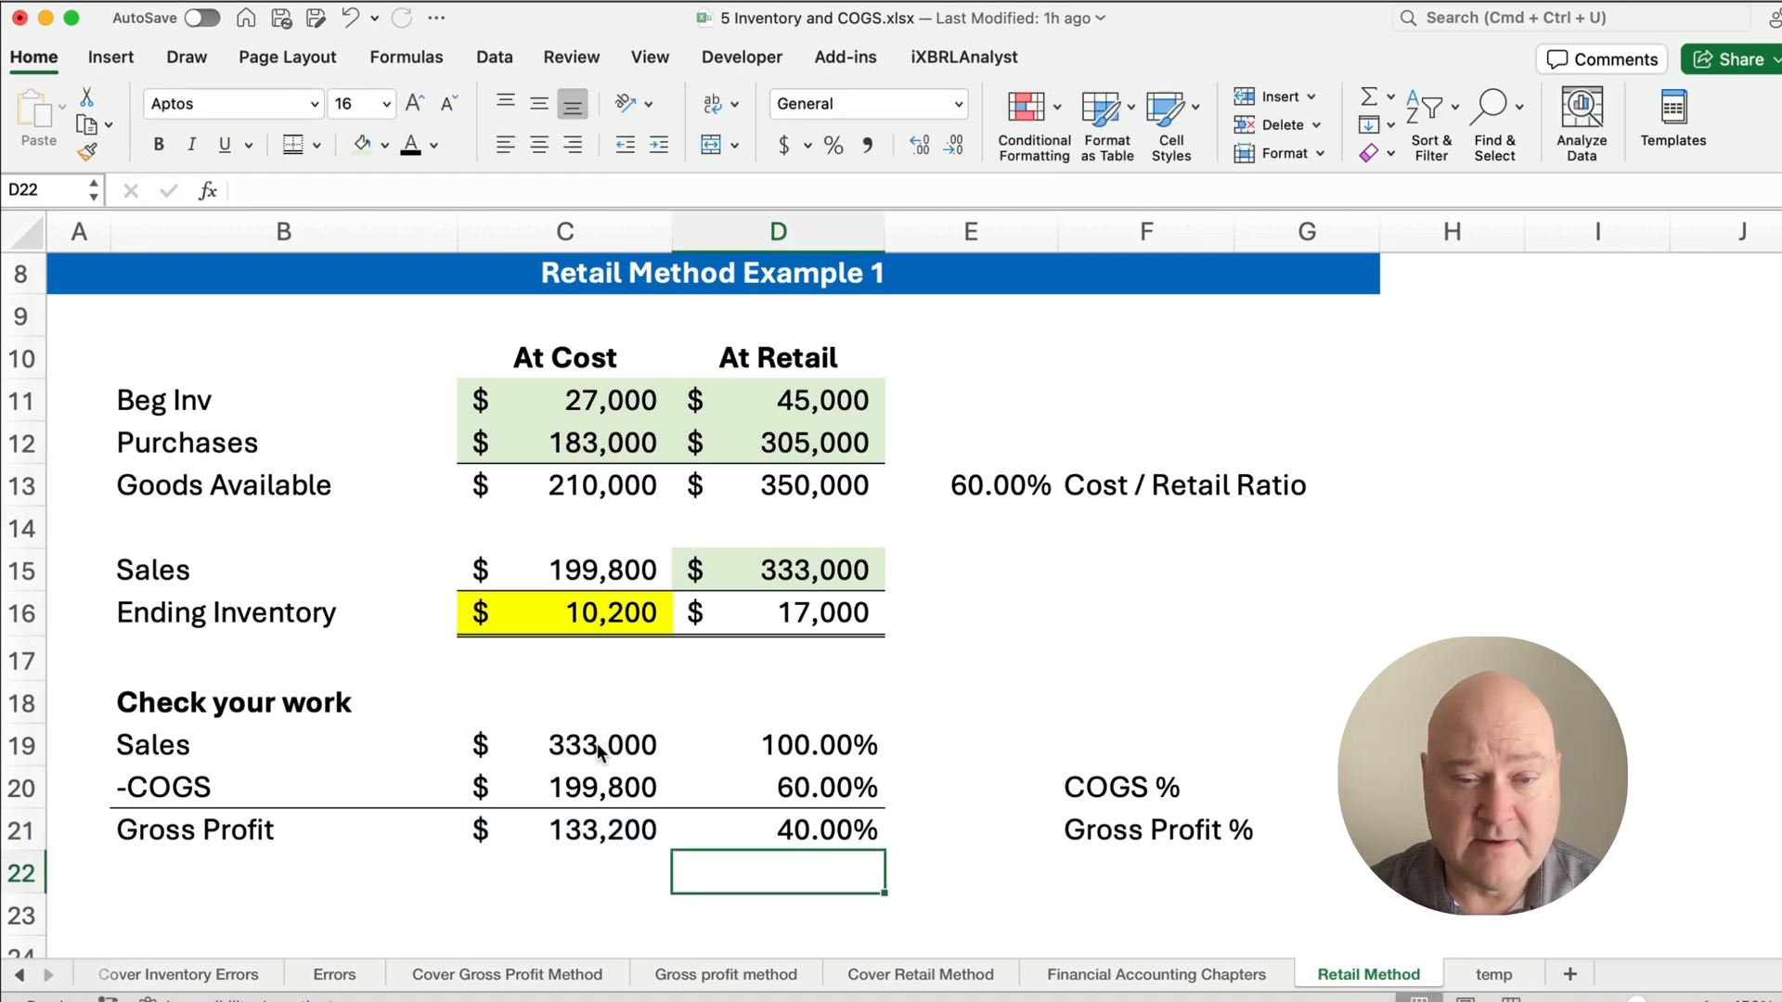
pyautogui.moveTo(954, 500)
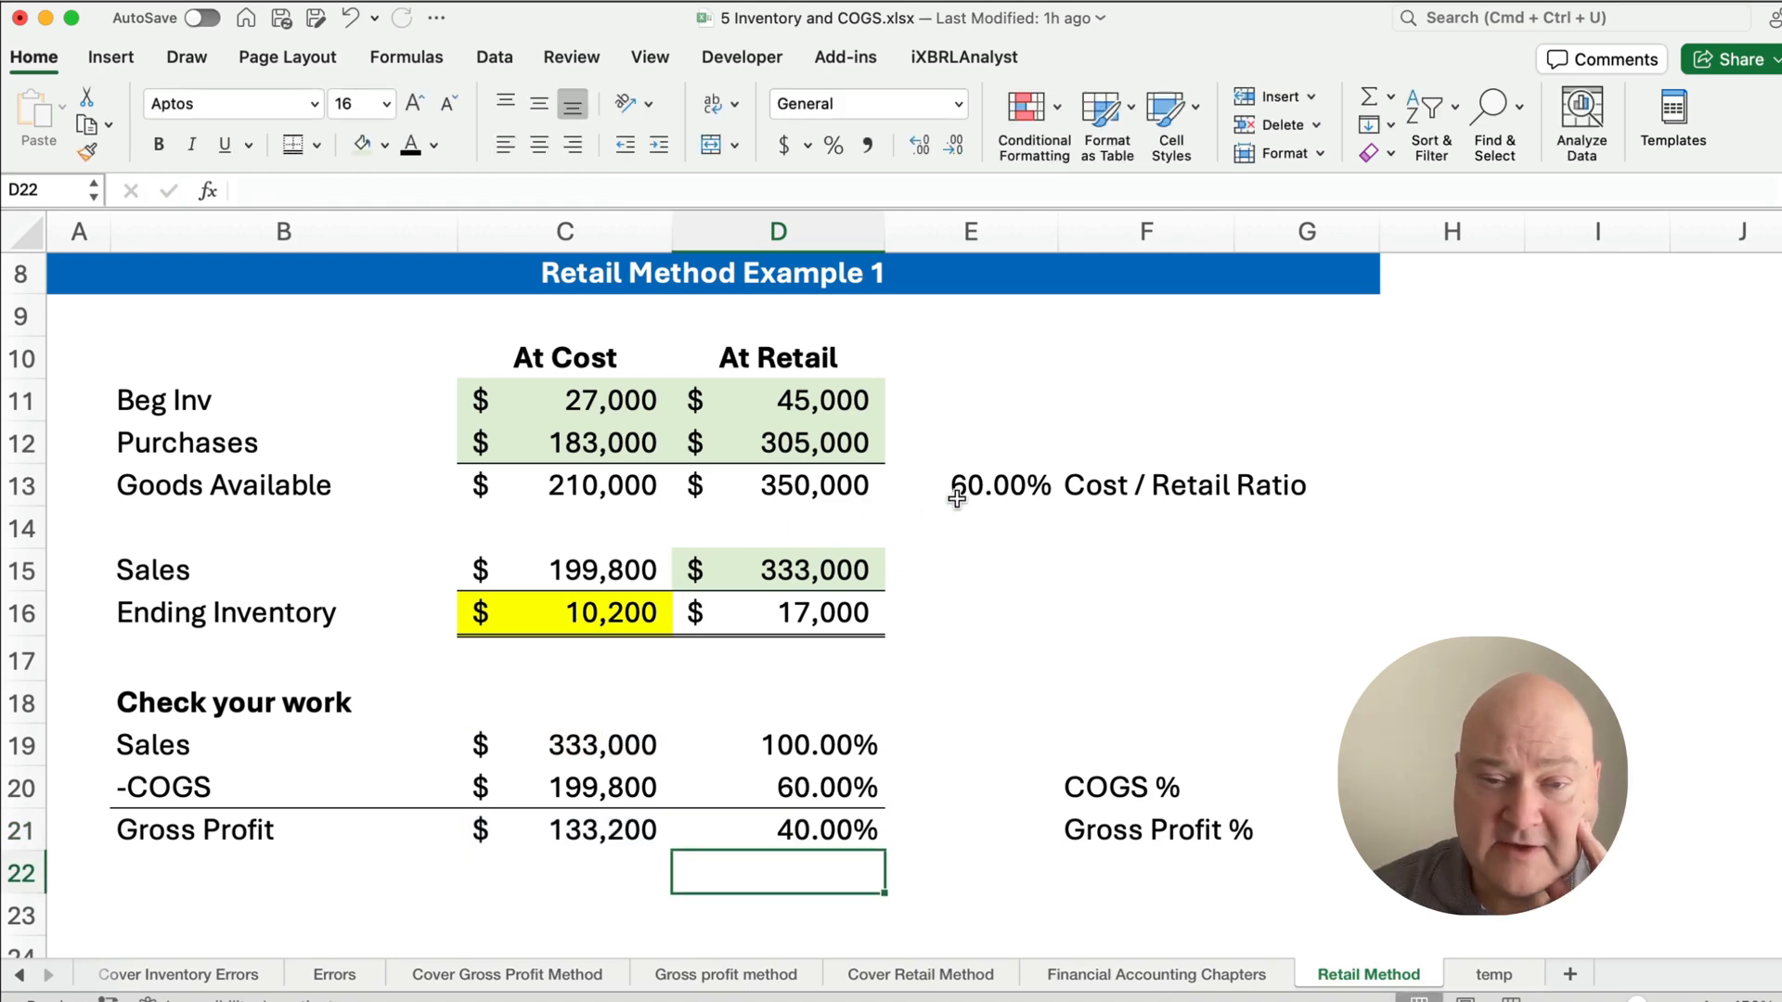
pyautogui.click(1000, 485)
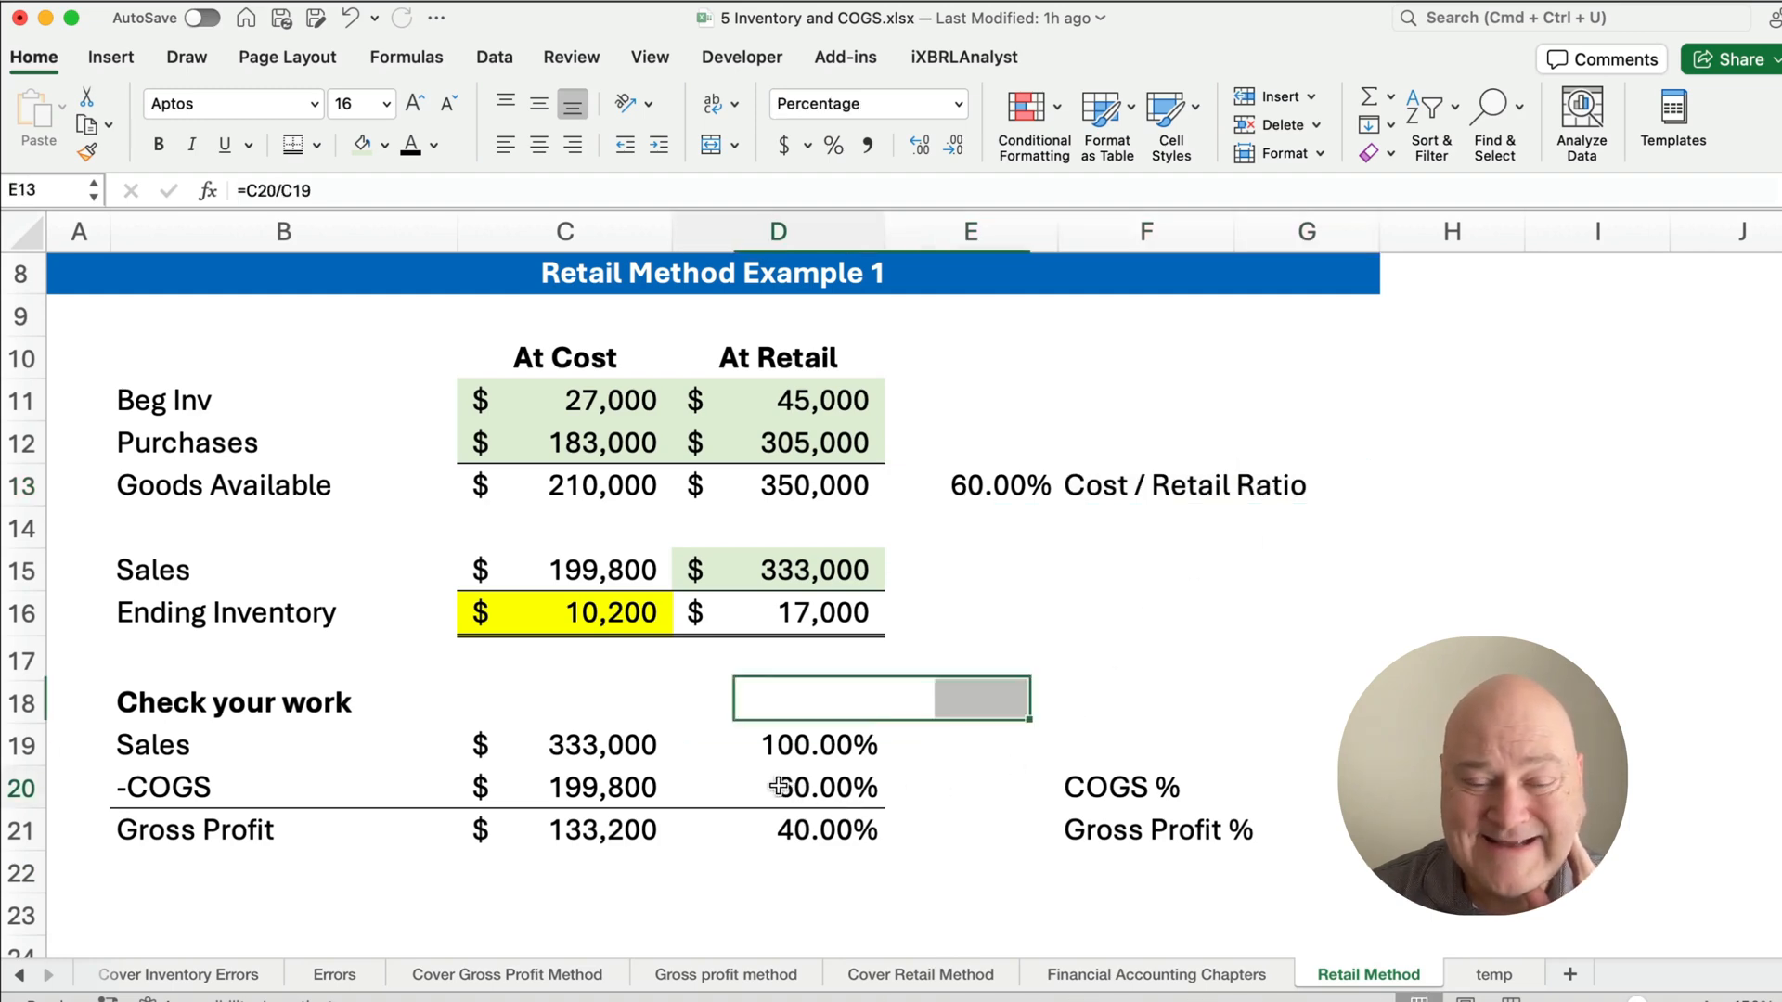
pyautogui.click(777, 787)
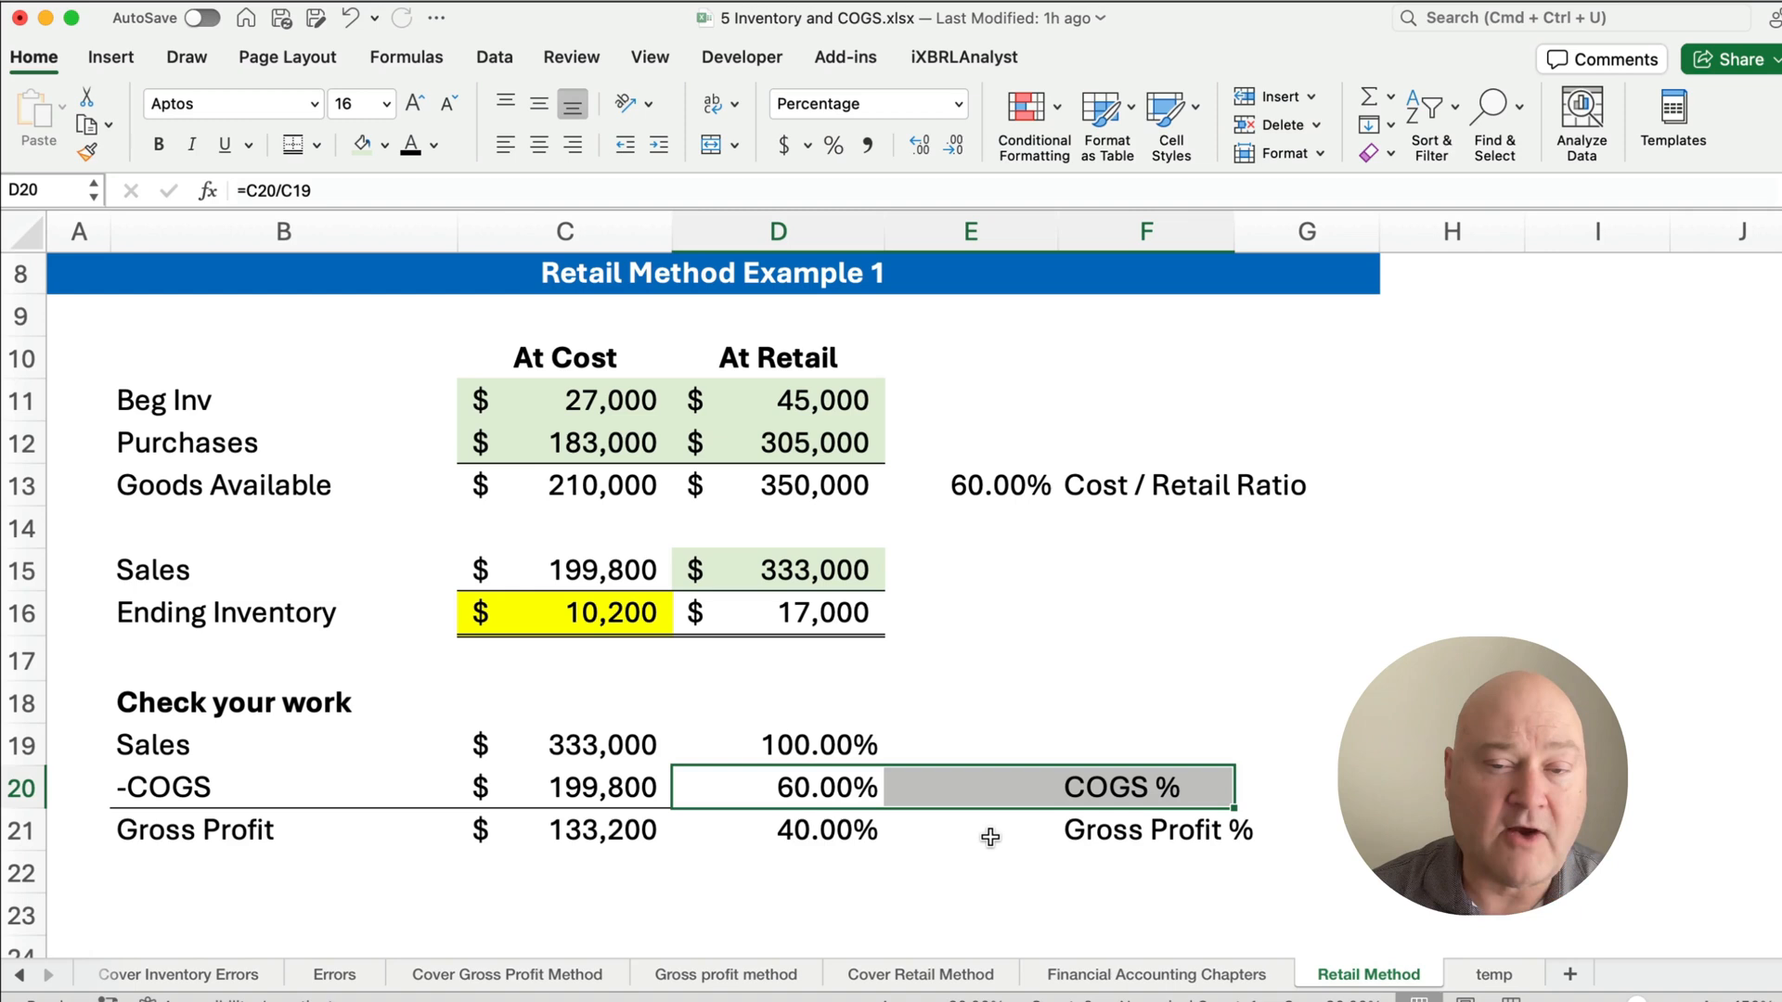
pyautogui.moveTo(857, 830)
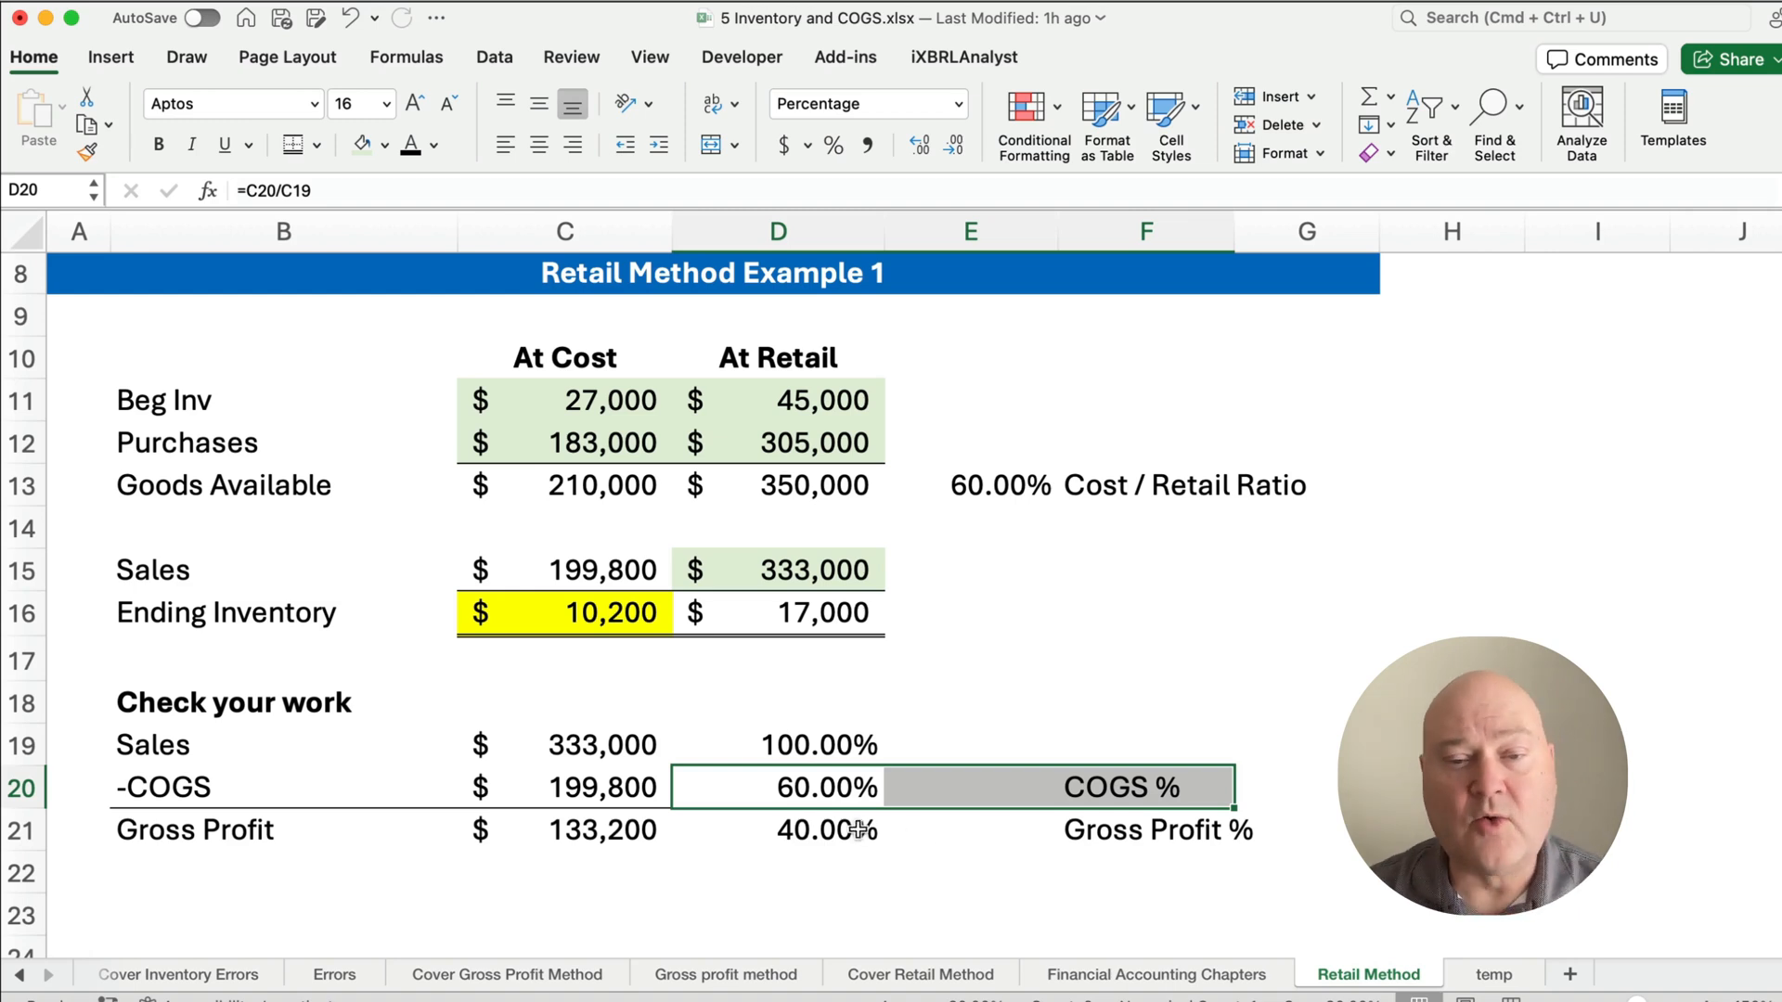
pyautogui.moveTo(820, 744)
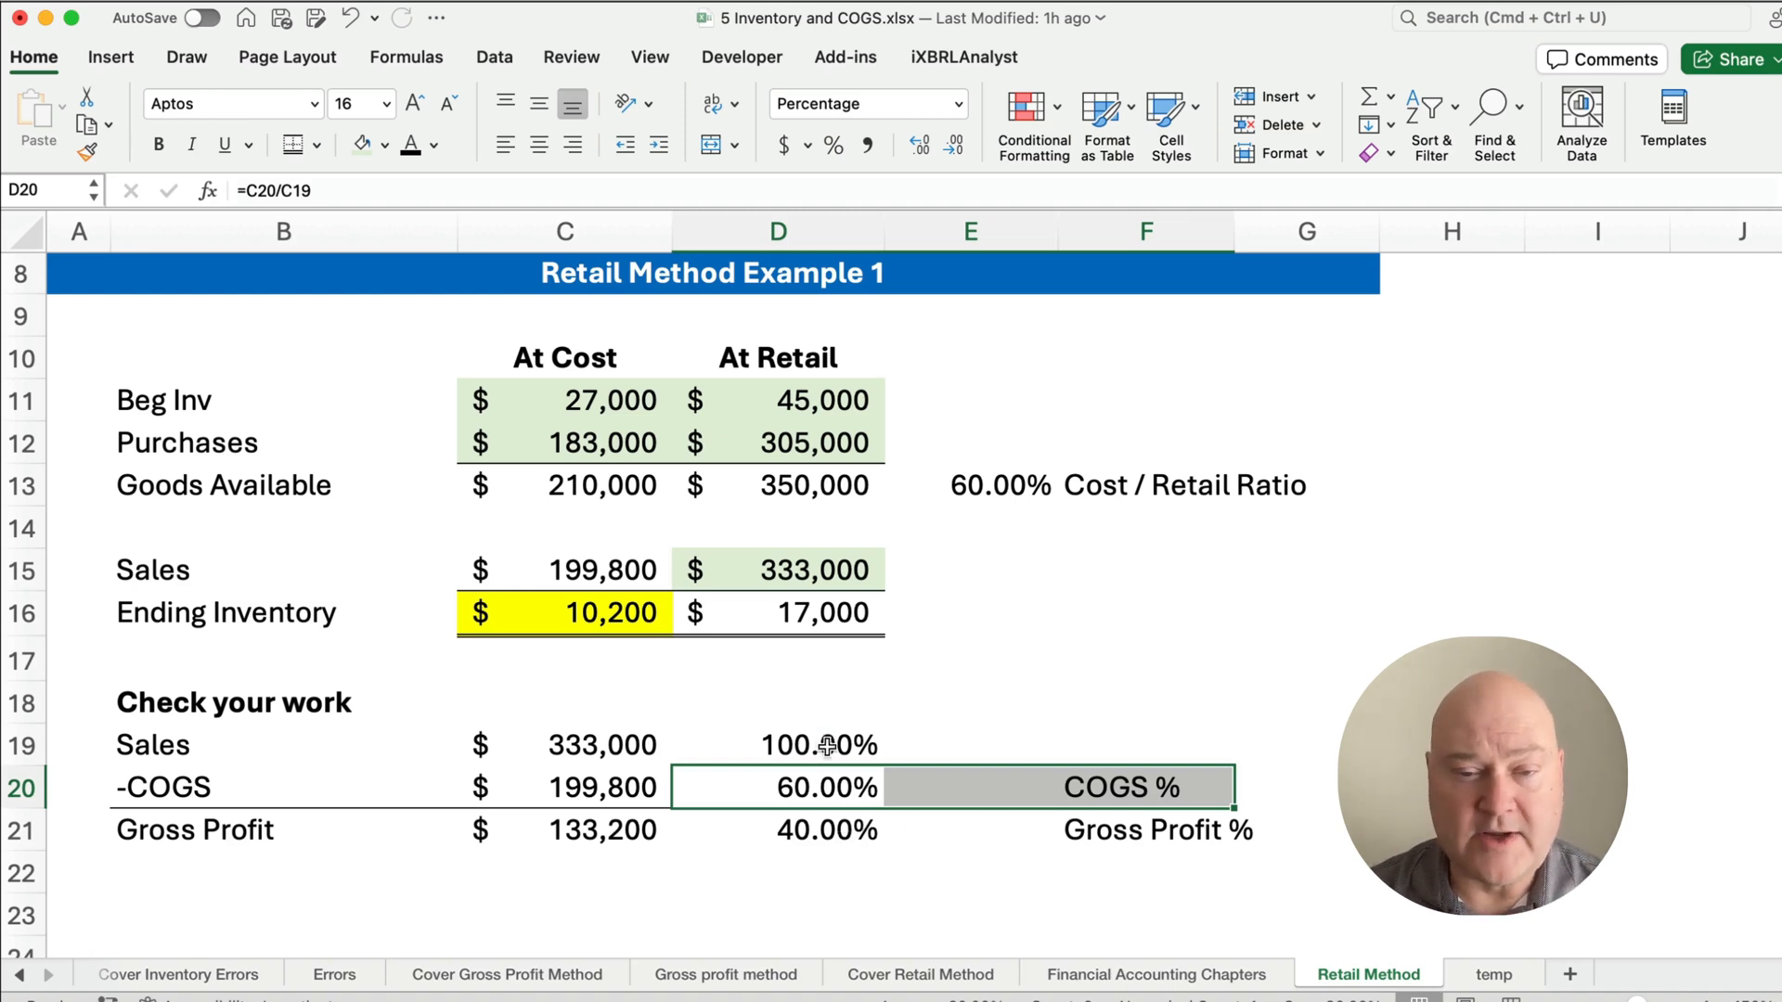
pyautogui.click(778, 829)
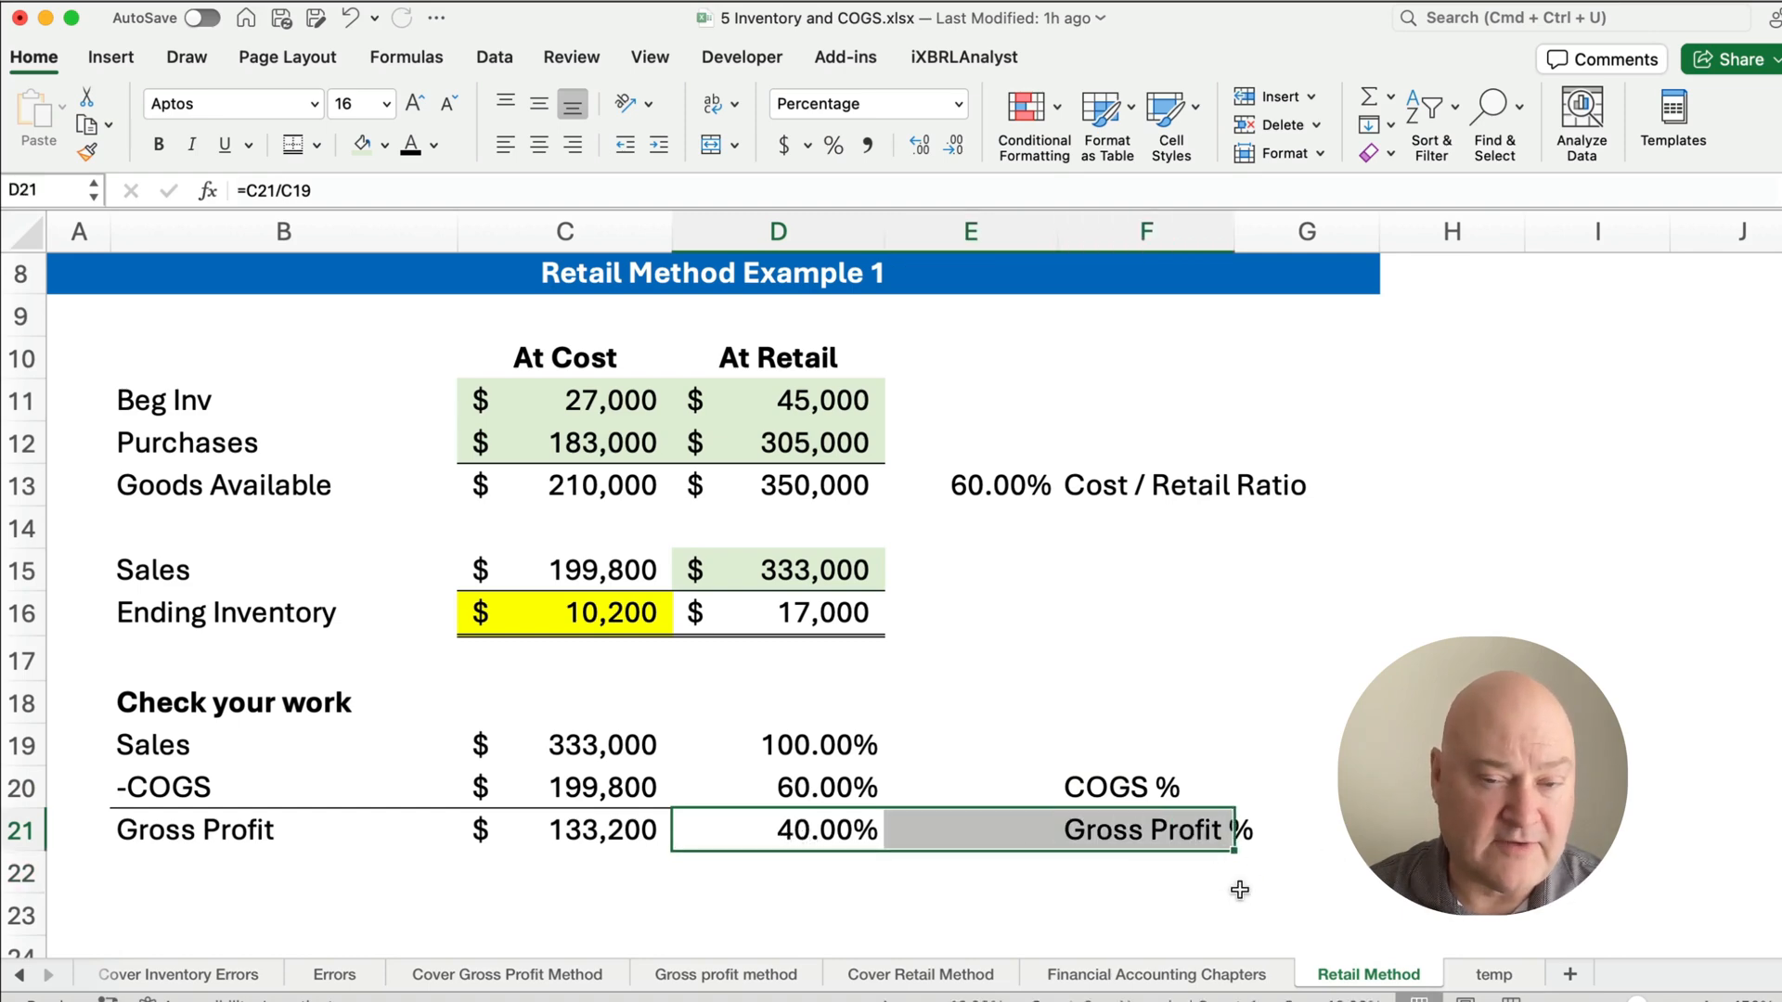
pyautogui.click(1145, 913)
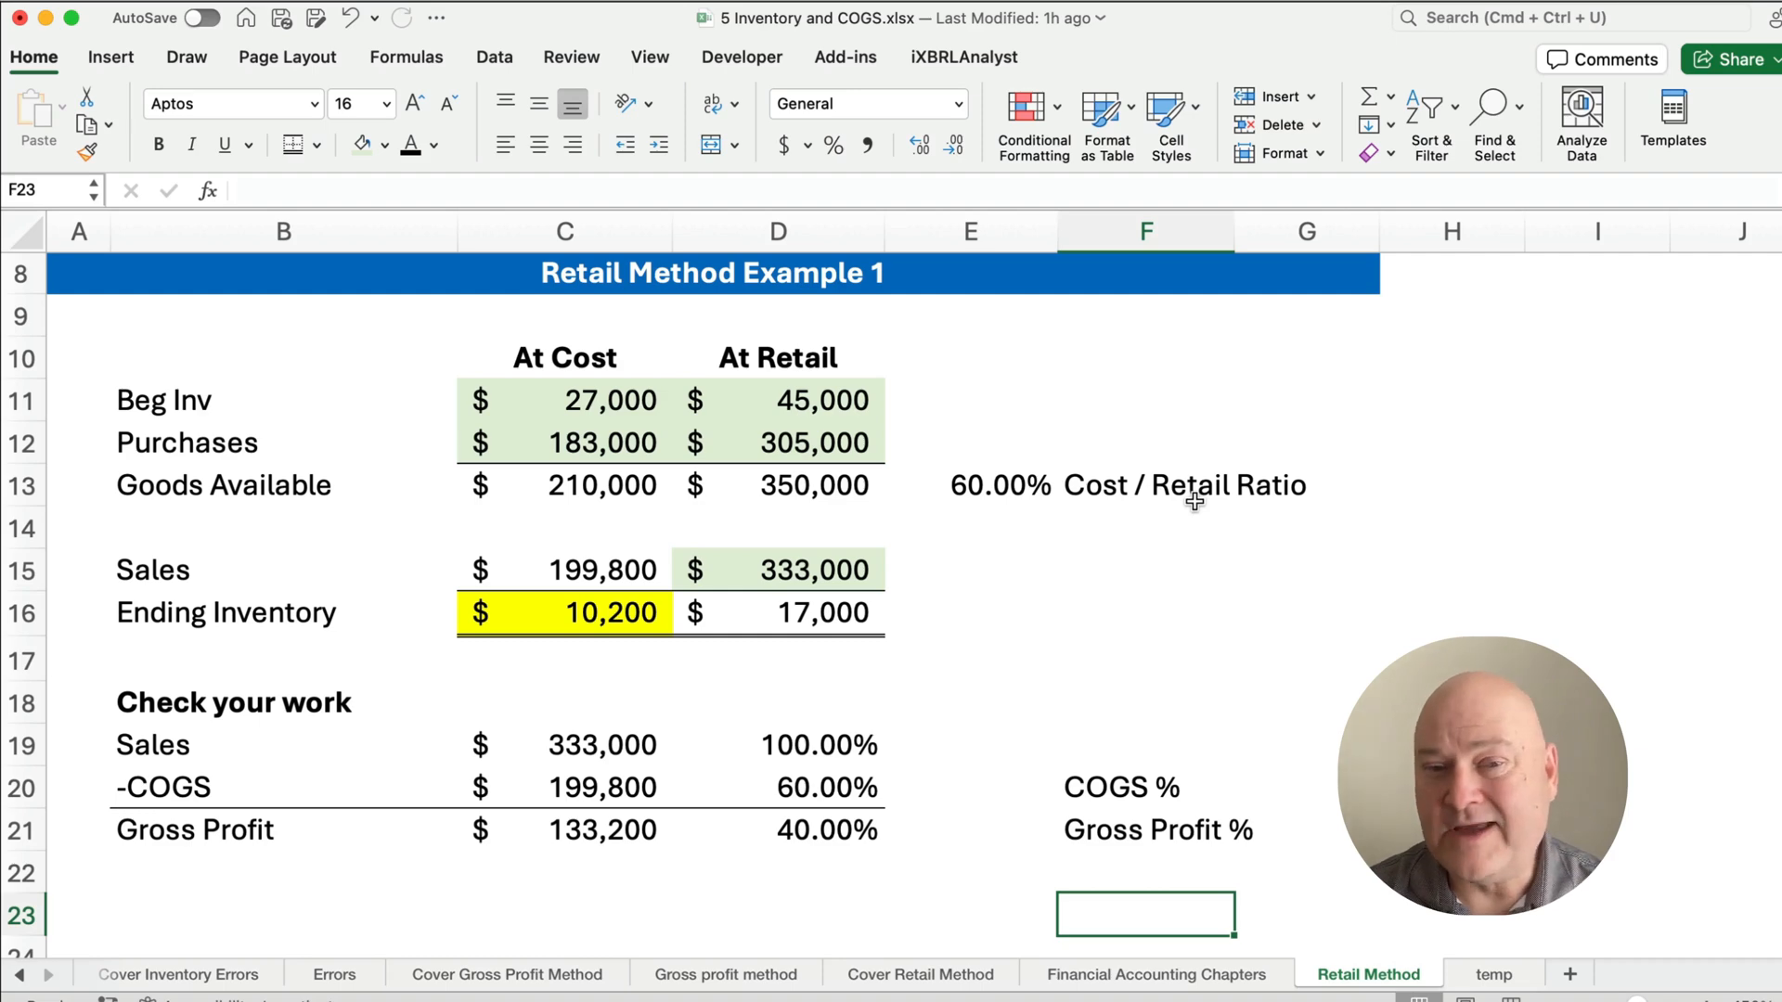
pyautogui.moveTo(616, 325)
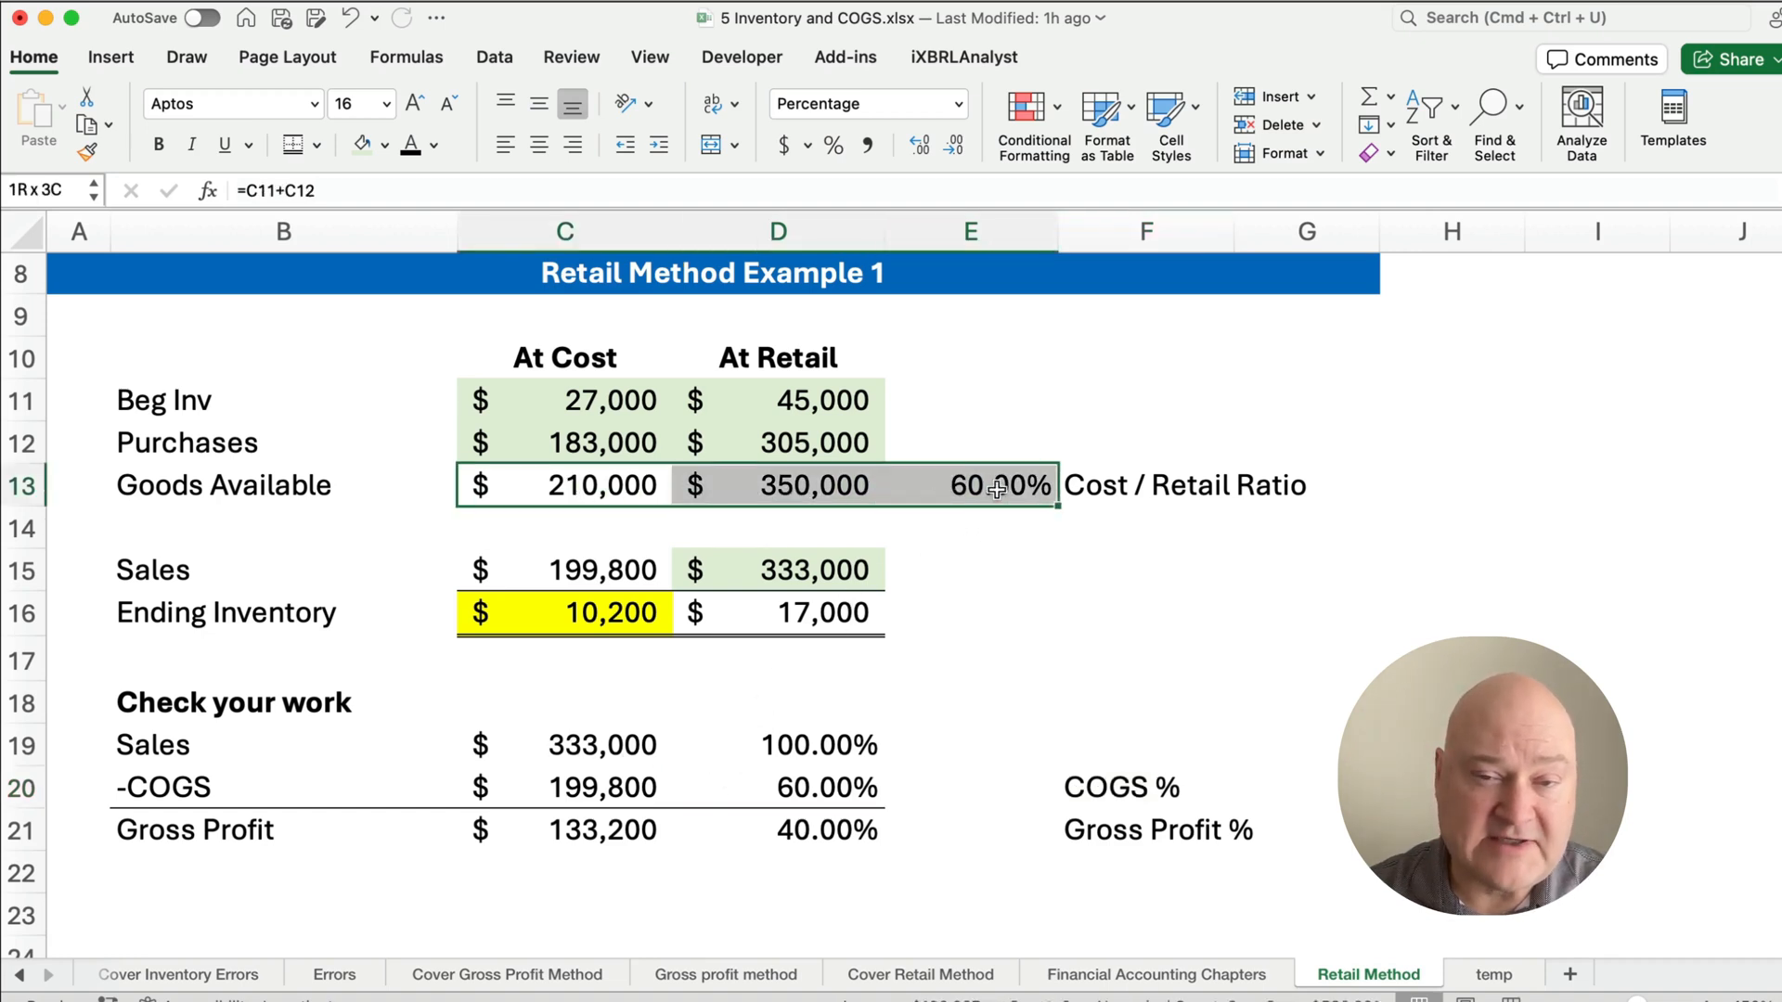
pyautogui.click(564, 484)
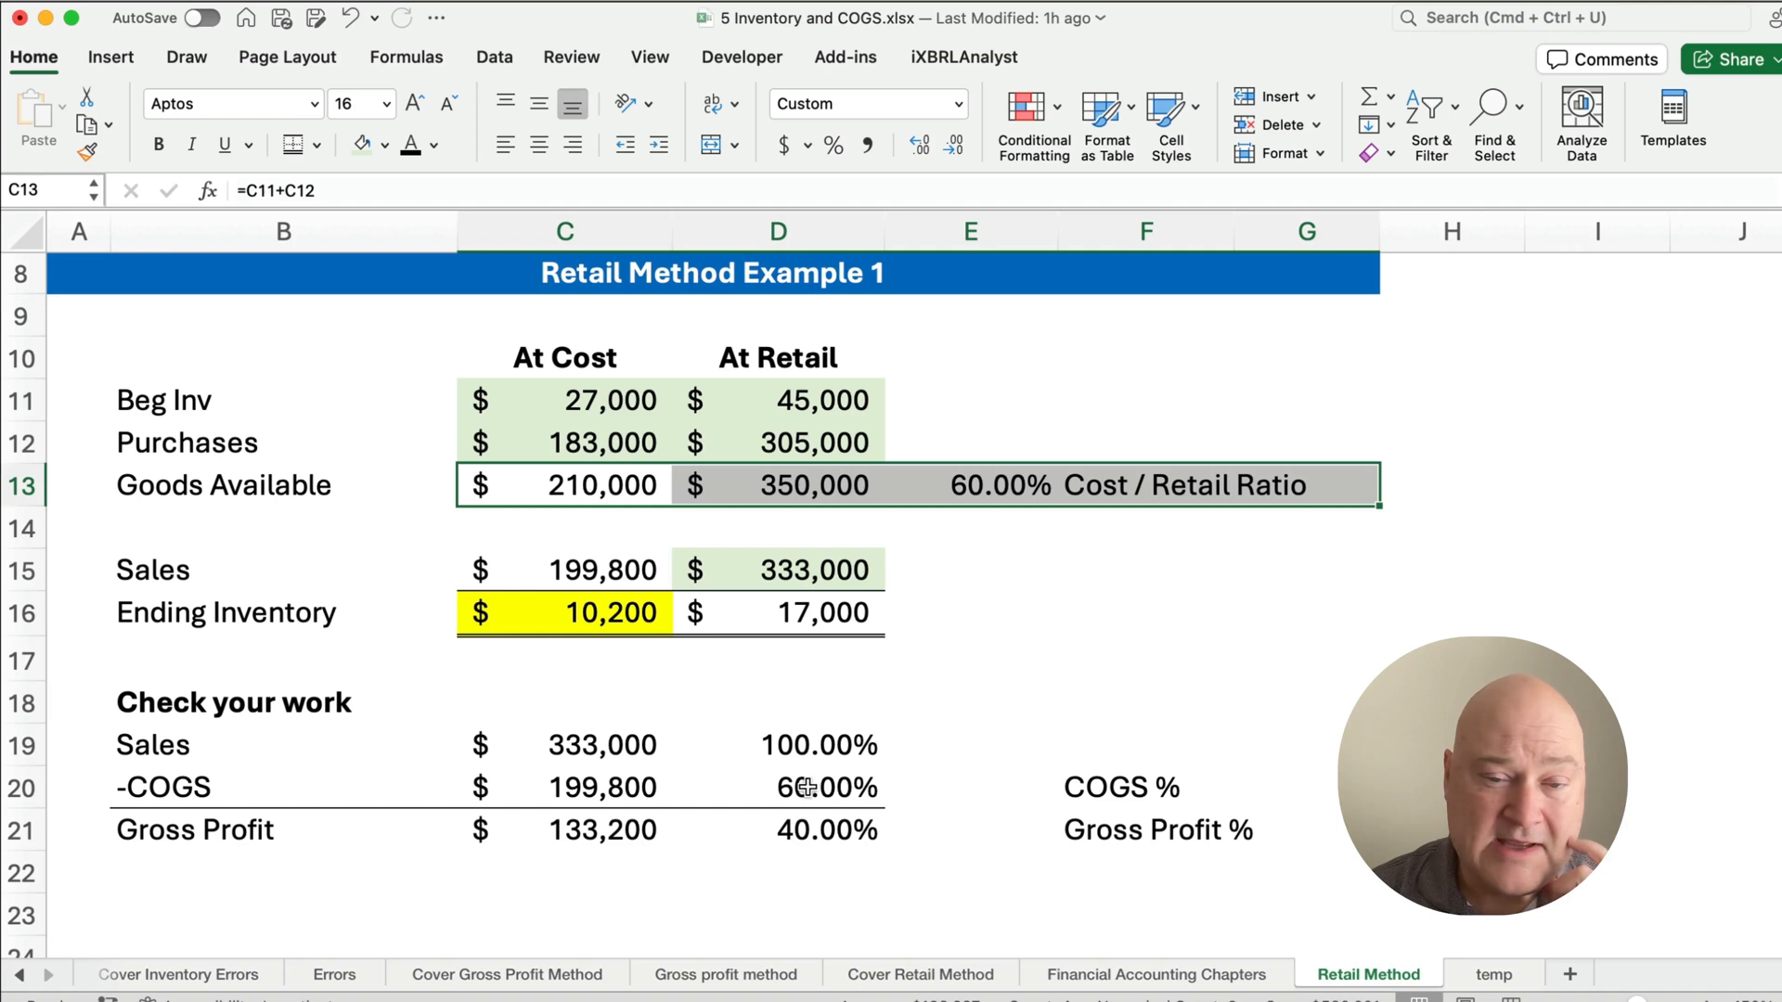
pyautogui.click(778, 787)
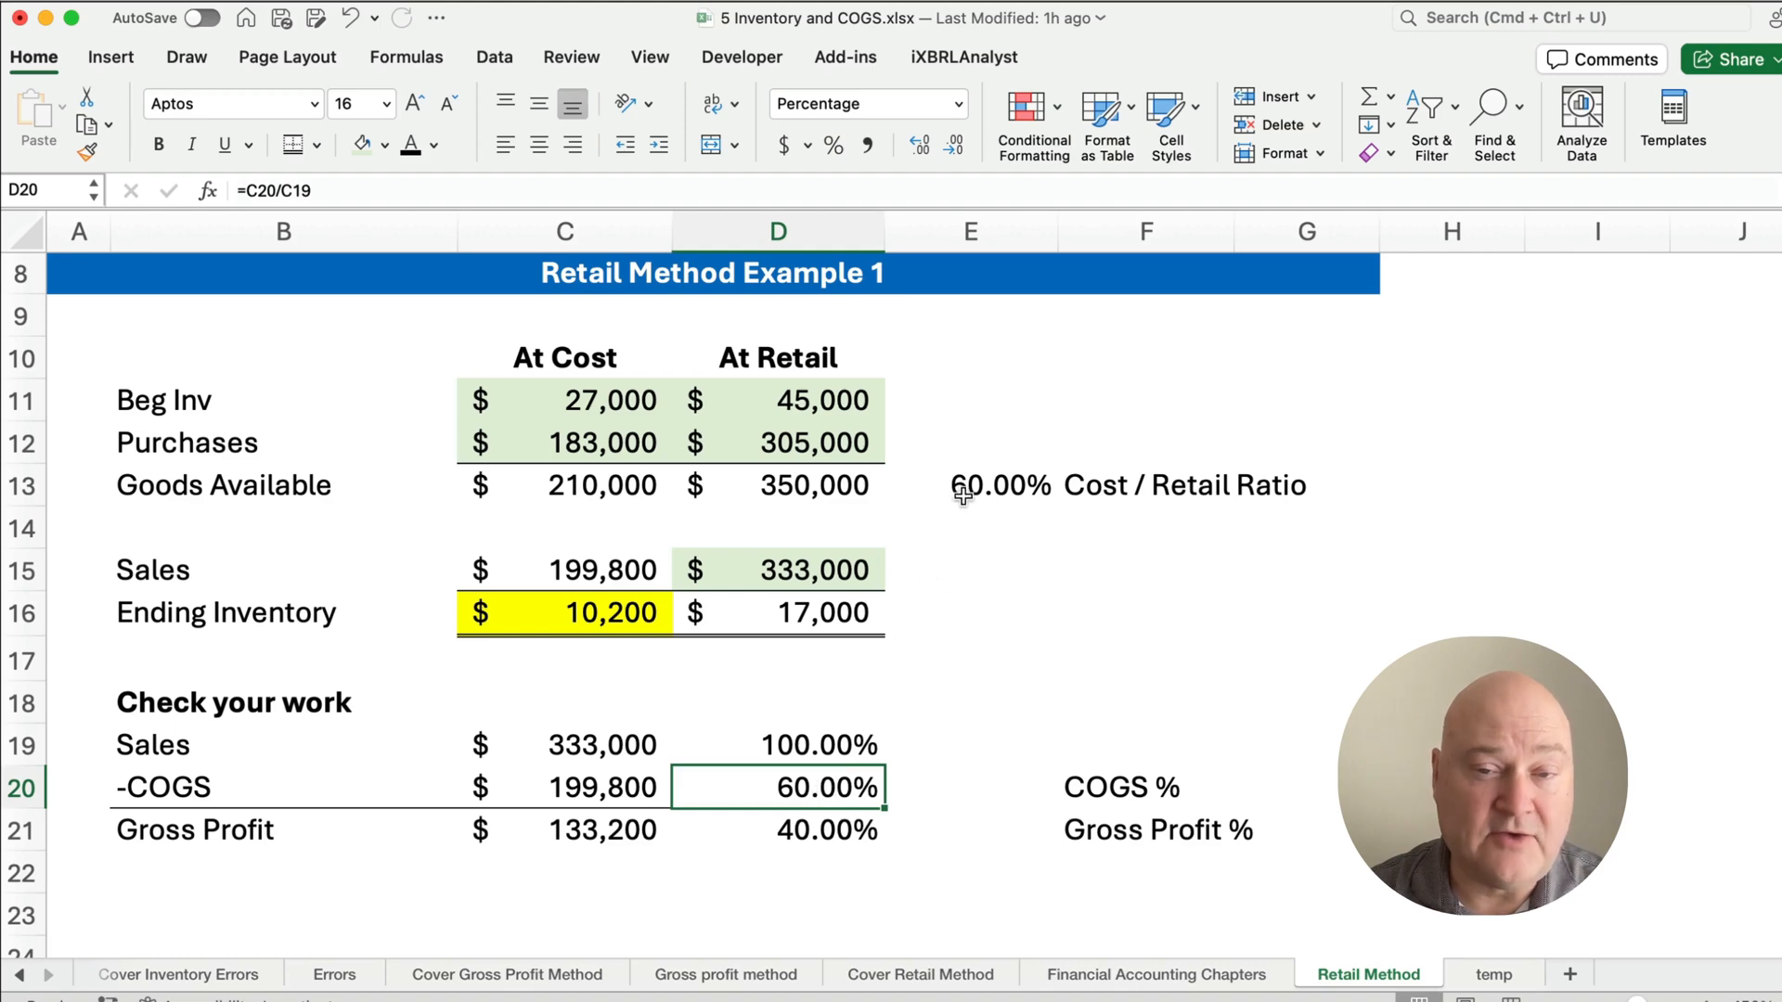
pyautogui.moveTo(820, 802)
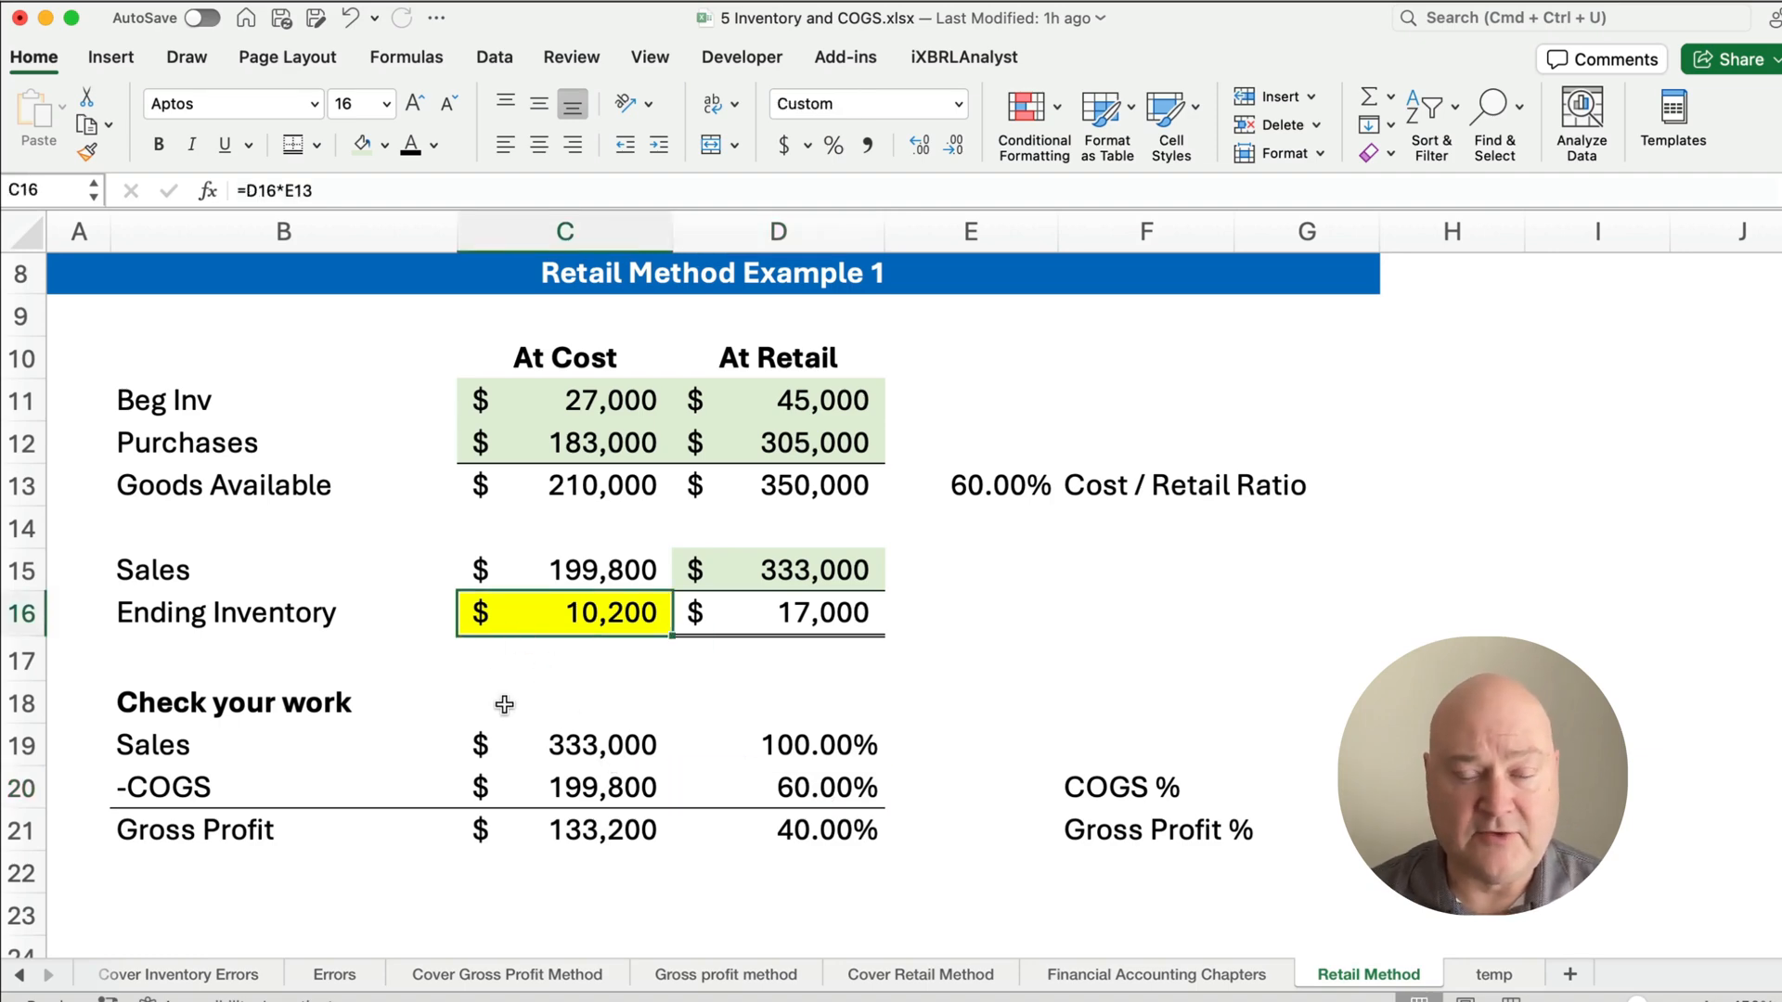
# - Total Example 2 goods available with =SUM(C28:C29), giving 242,000 cost and 342,650 retail
pyautogui.scroll(-3)
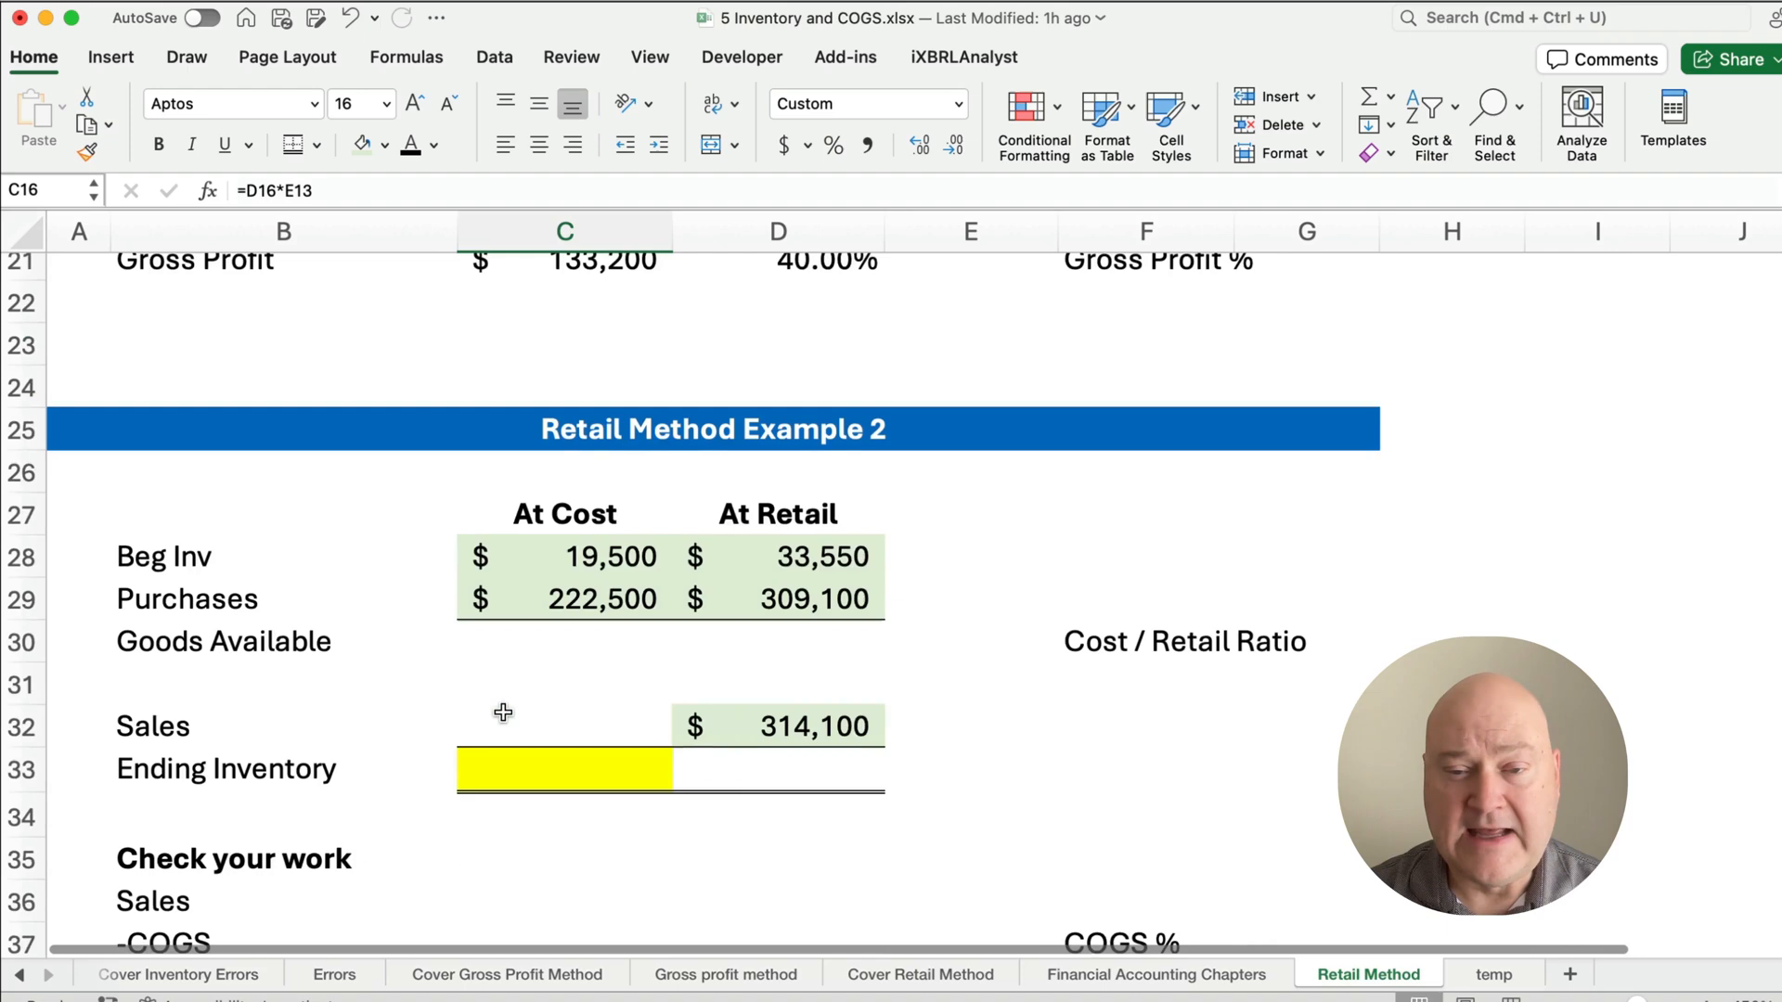
pyautogui.scroll(-3)
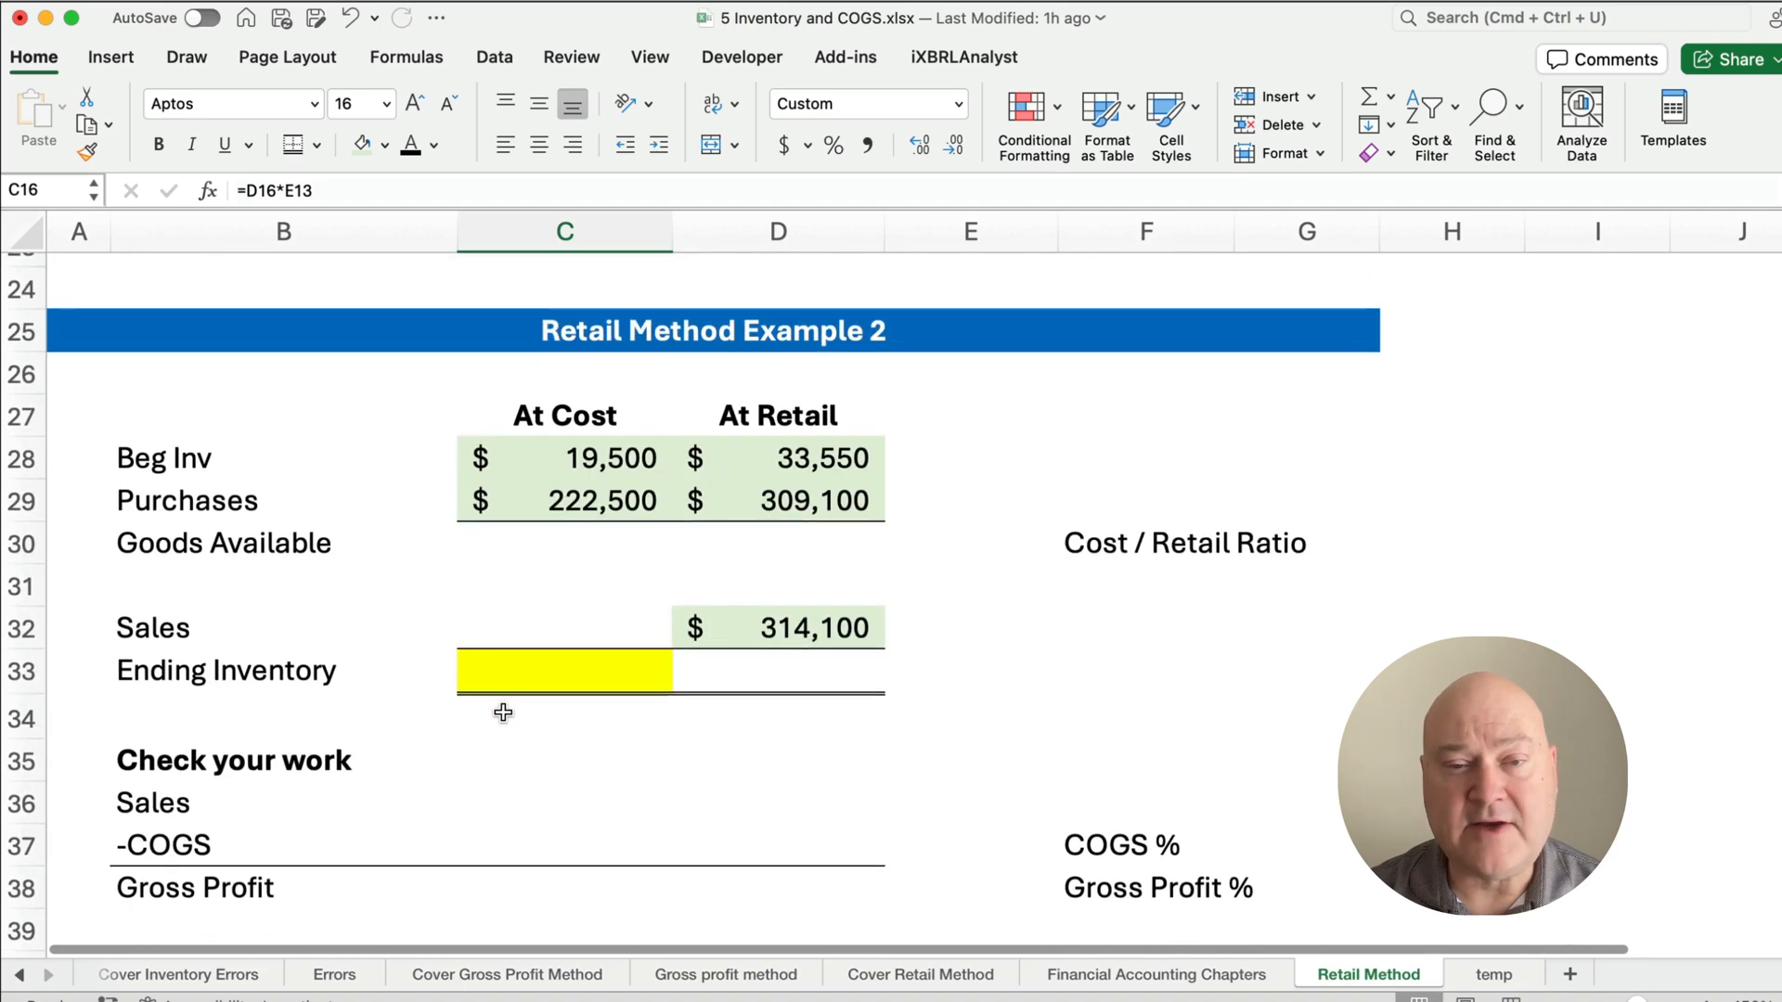
pyautogui.scroll(-3)
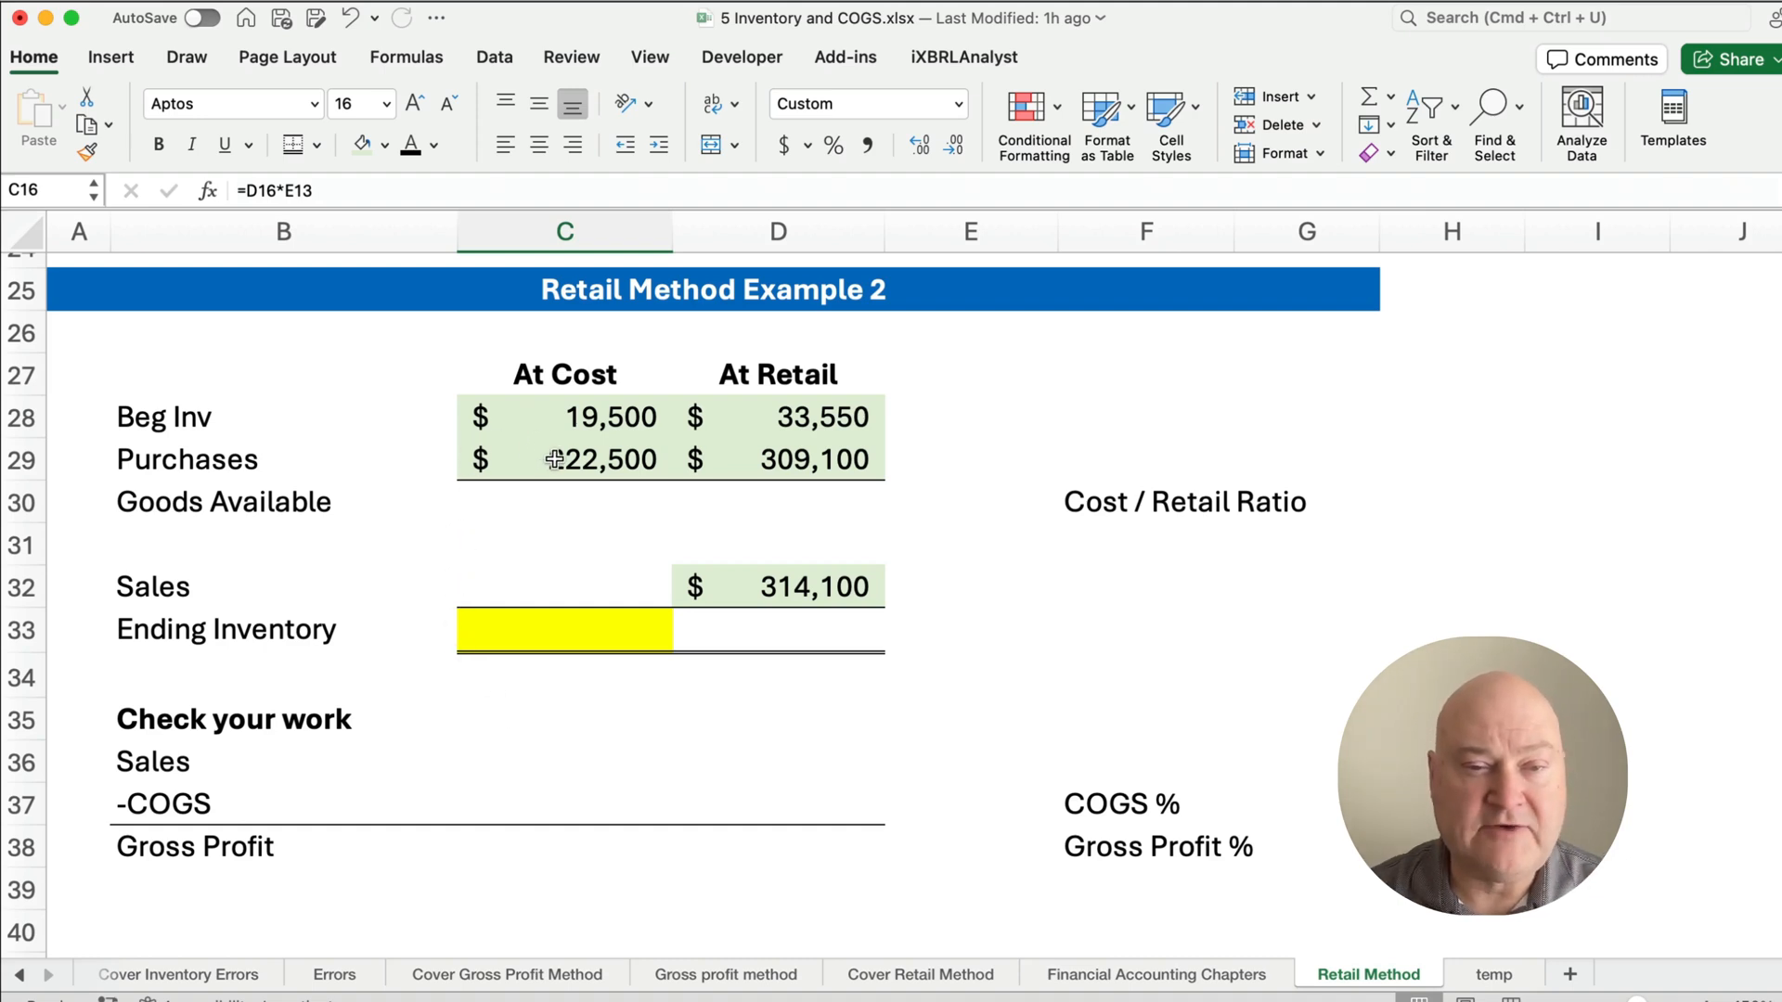
pyautogui.moveTo(768, 414)
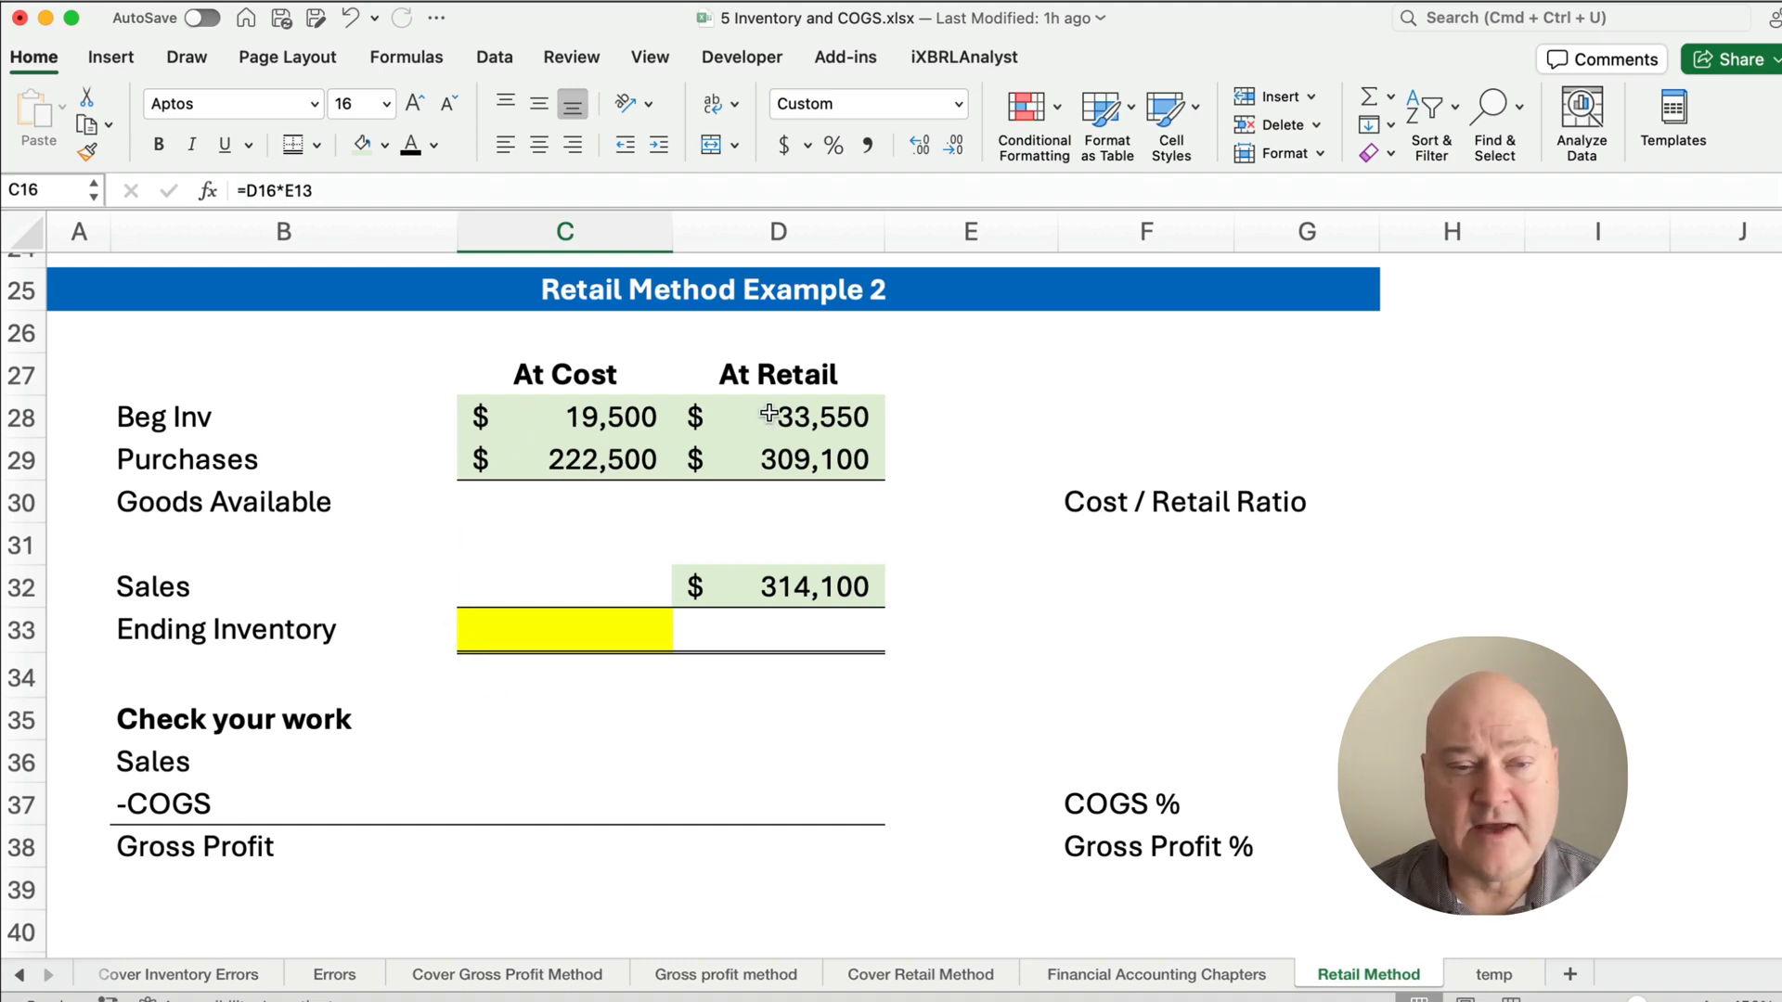
pyautogui.moveTo(794, 484)
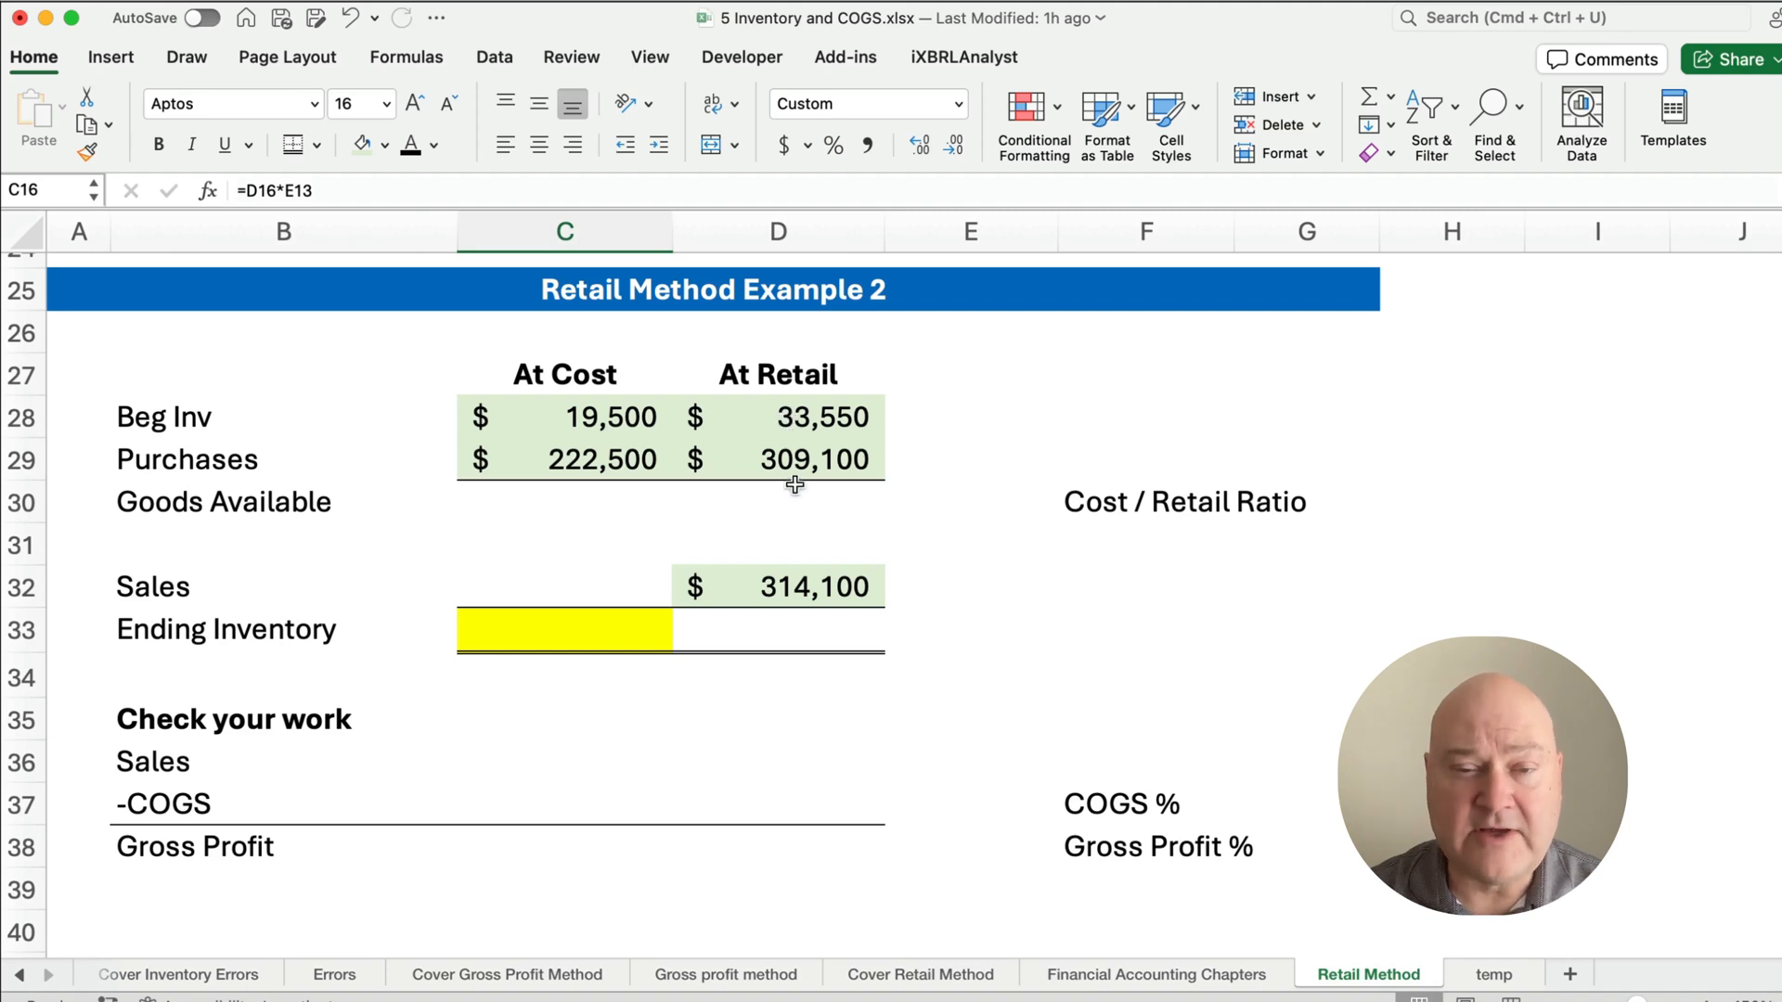
pyautogui.click(564, 501)
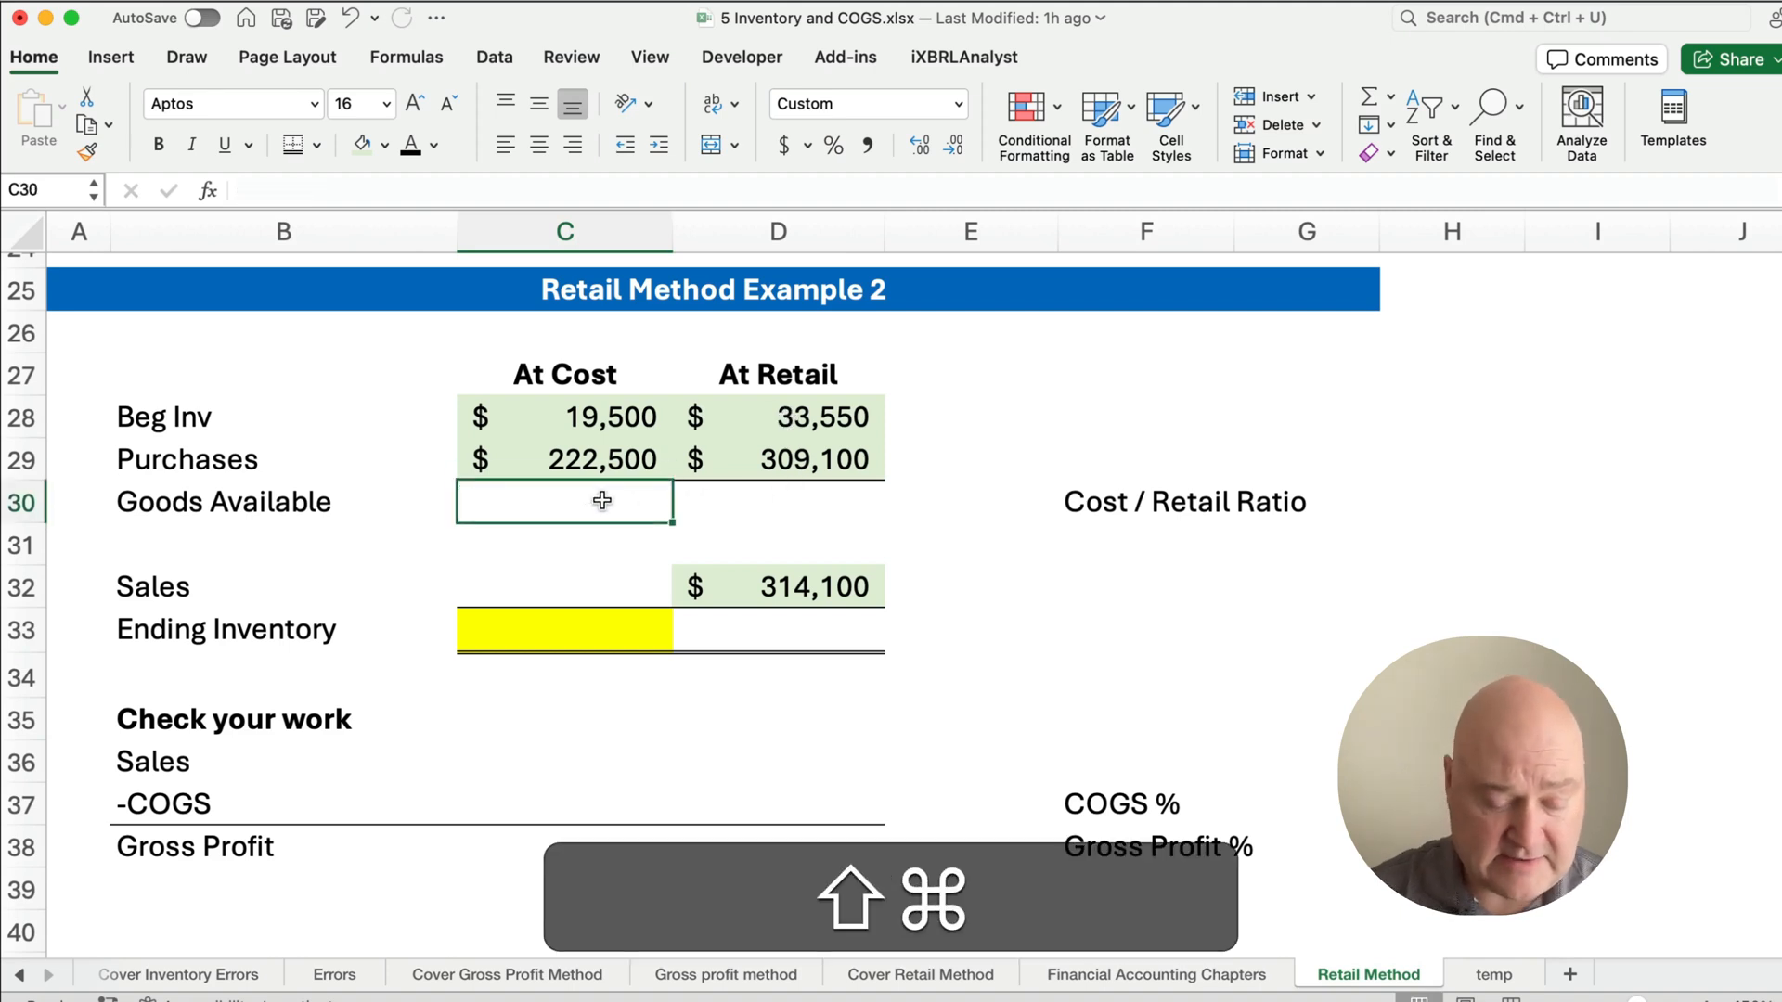
pyautogui.write('=SUM(C28:C29)')
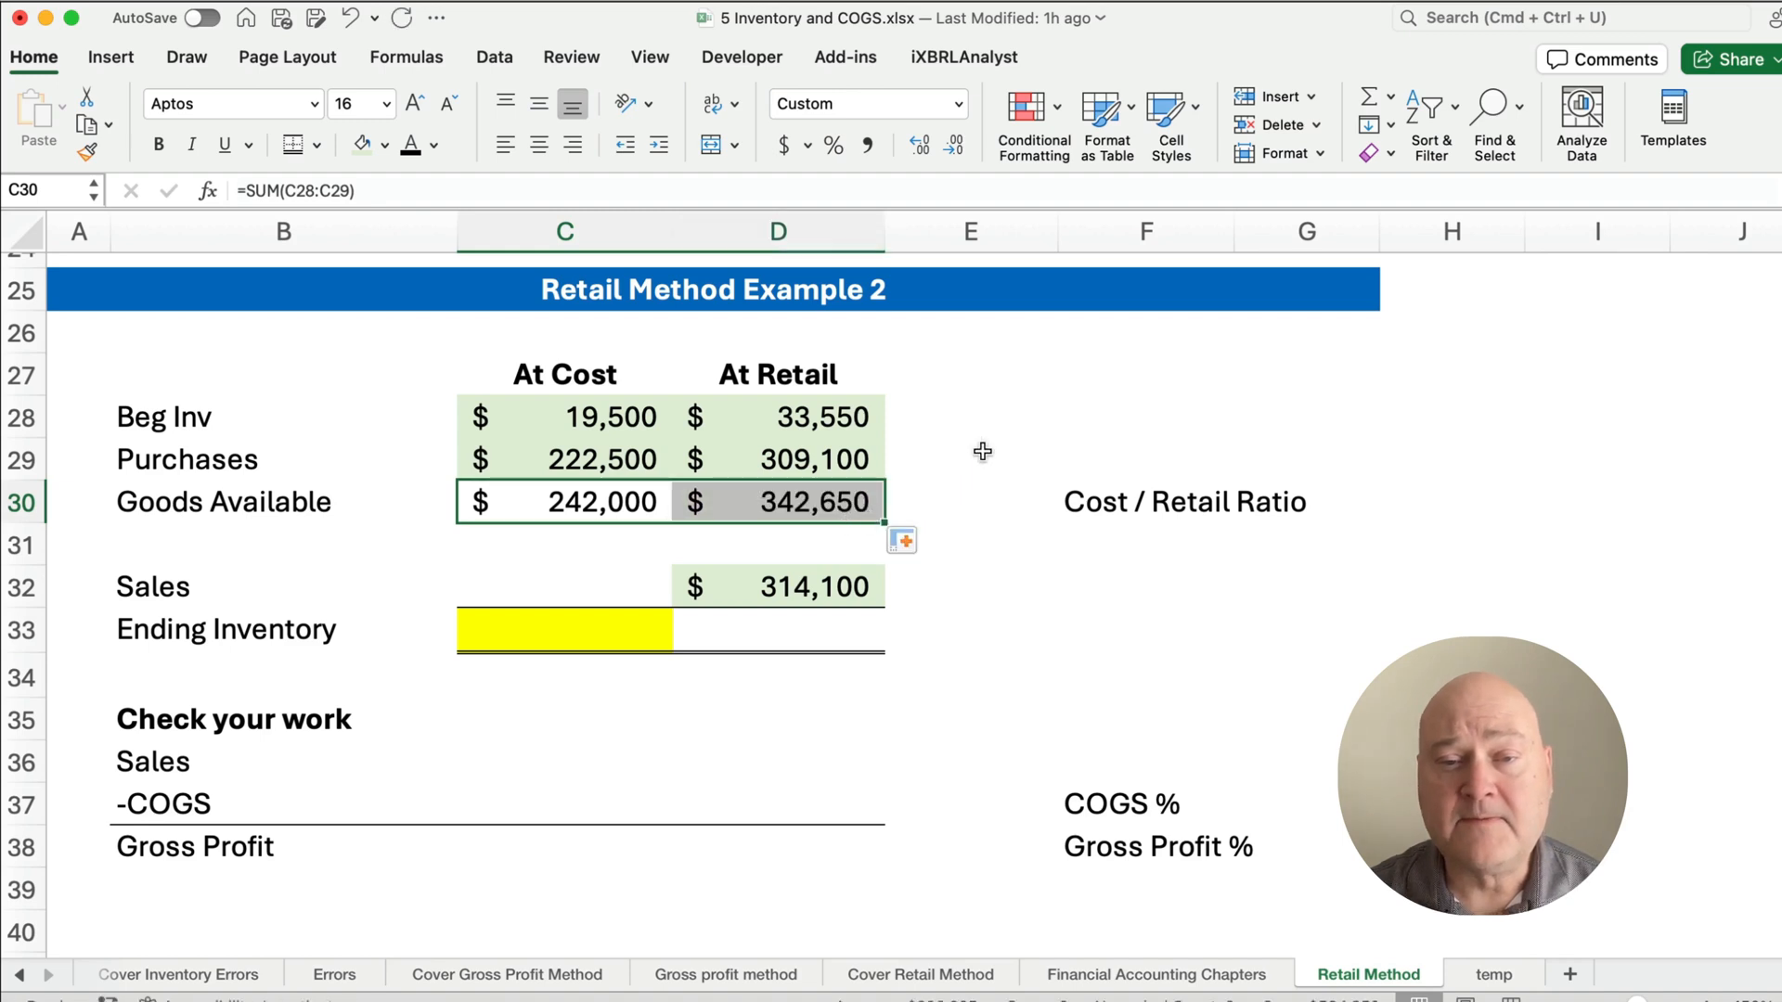
pyautogui.click(970, 458)
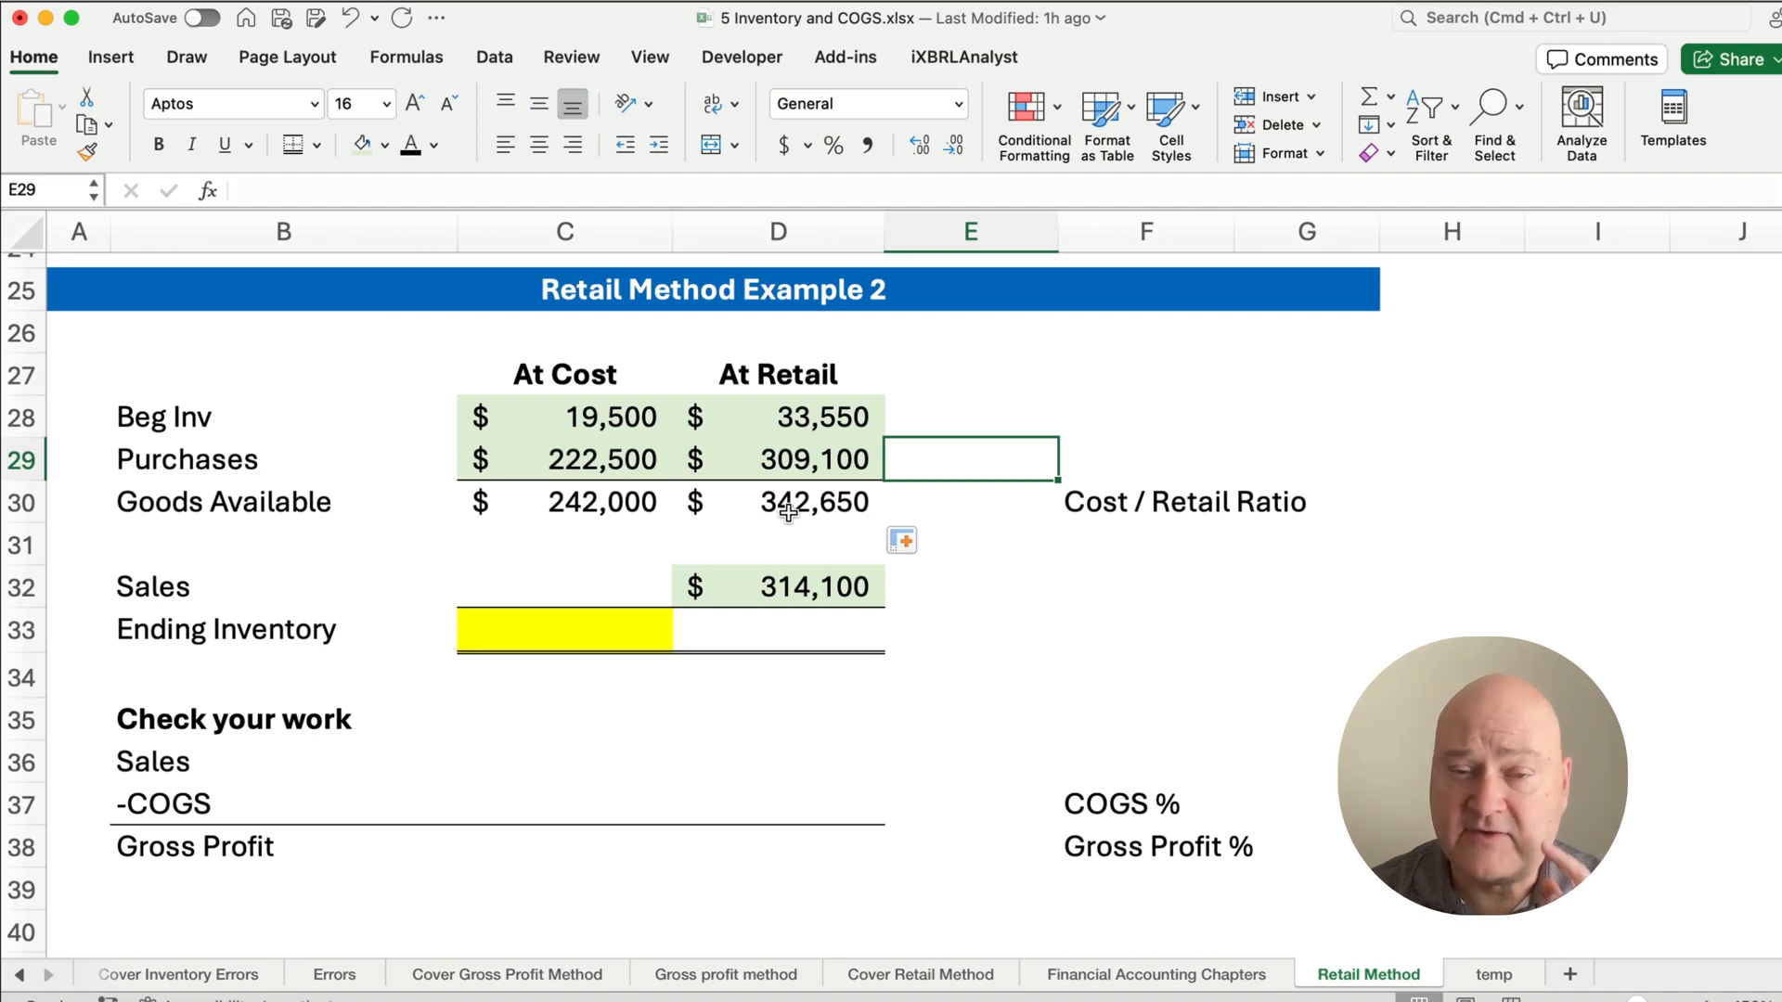
# - Compute the Example 2 cost/retail ratio =C30/D30 in E30, 70.63%
pyautogui.click(969, 502)
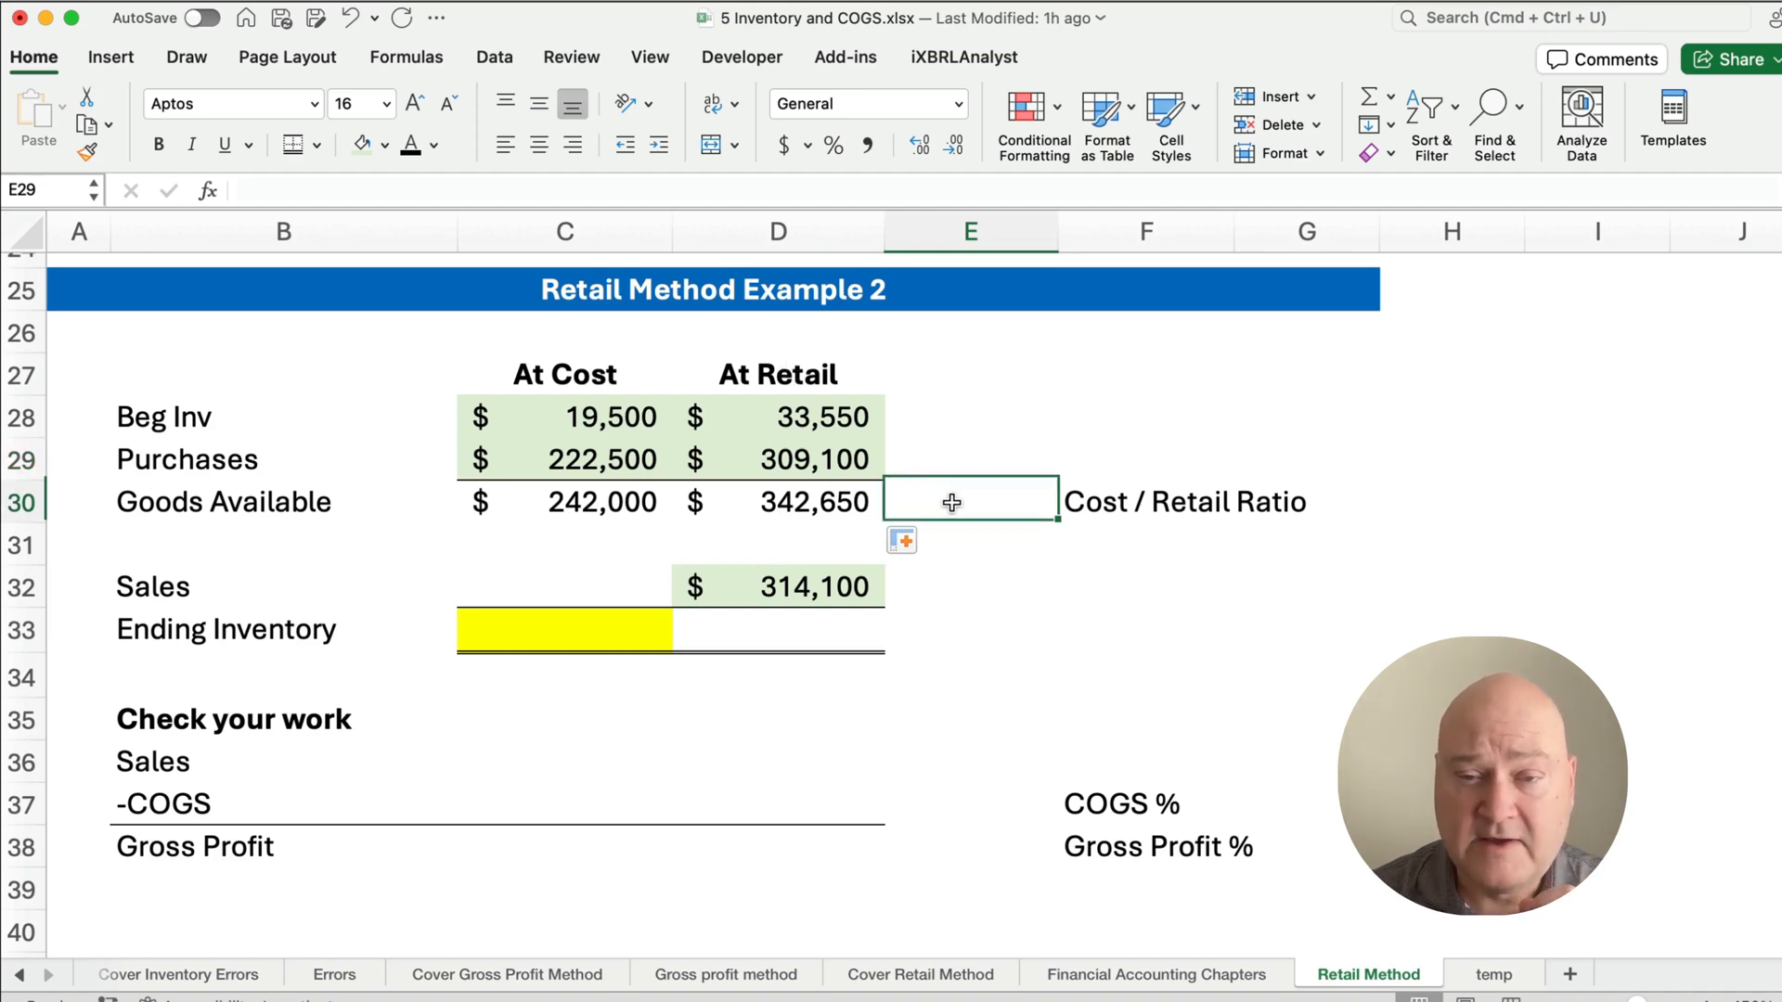
pyautogui.write('=')
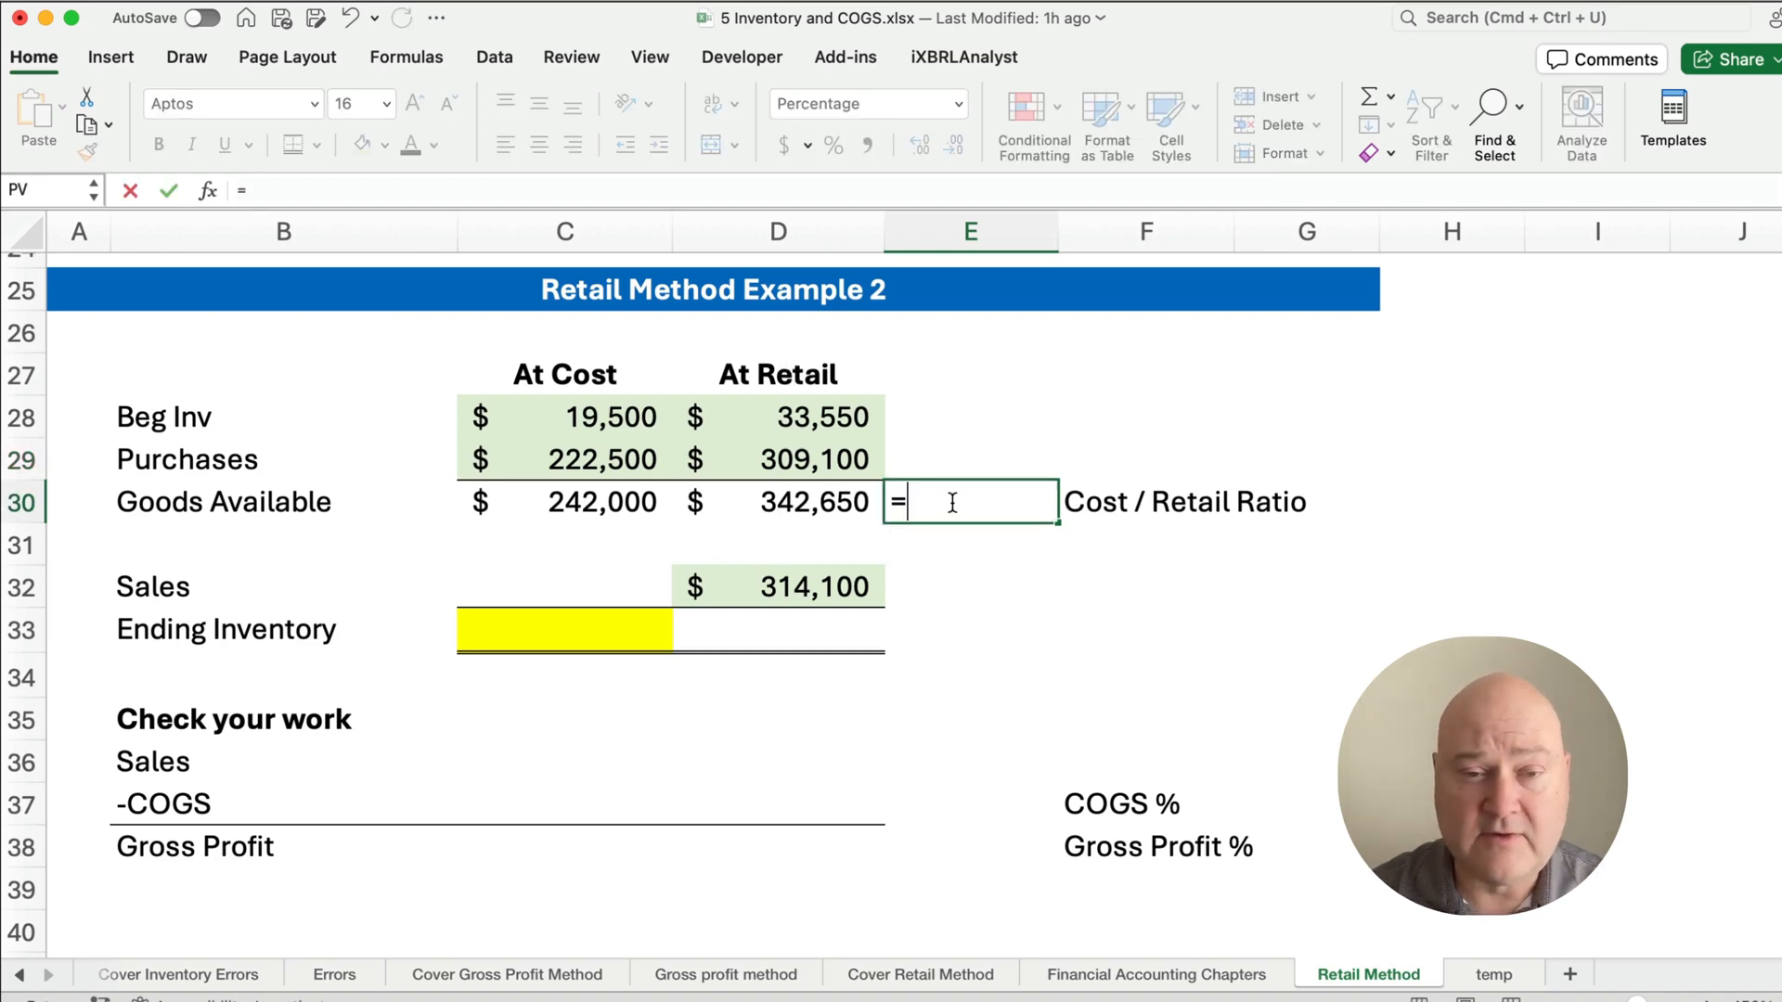
pyautogui.write('C30/D30')
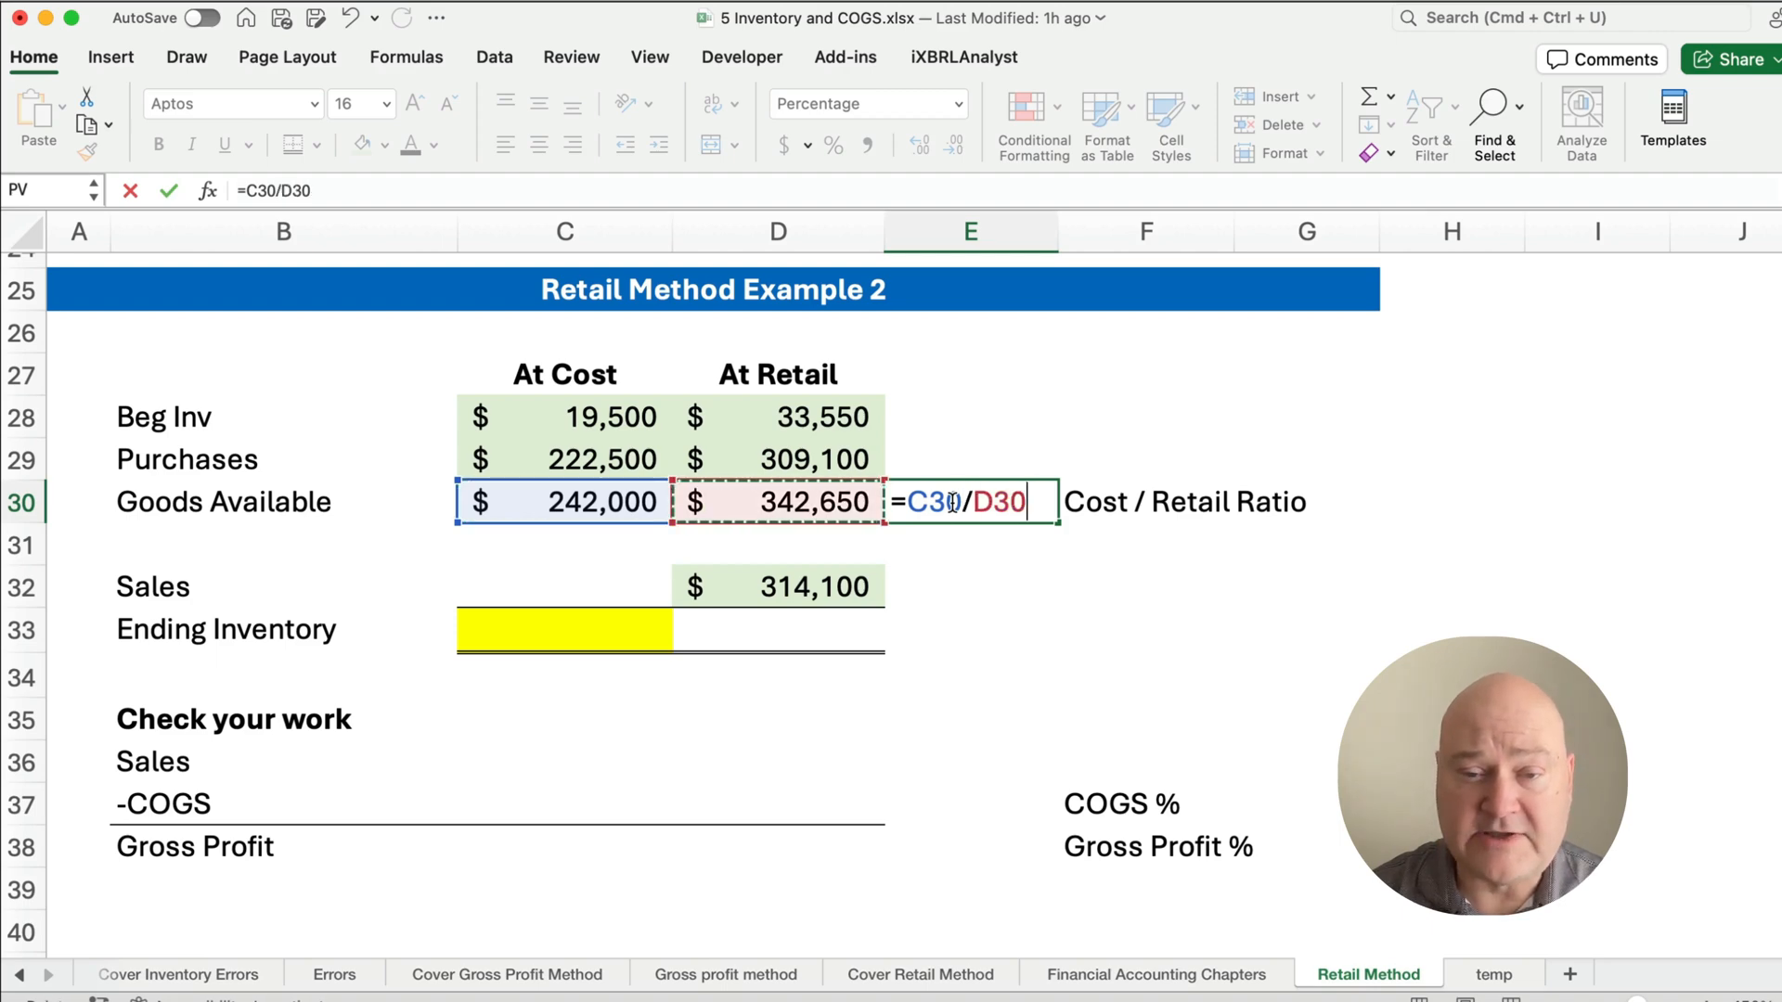
pyautogui.press('Return')
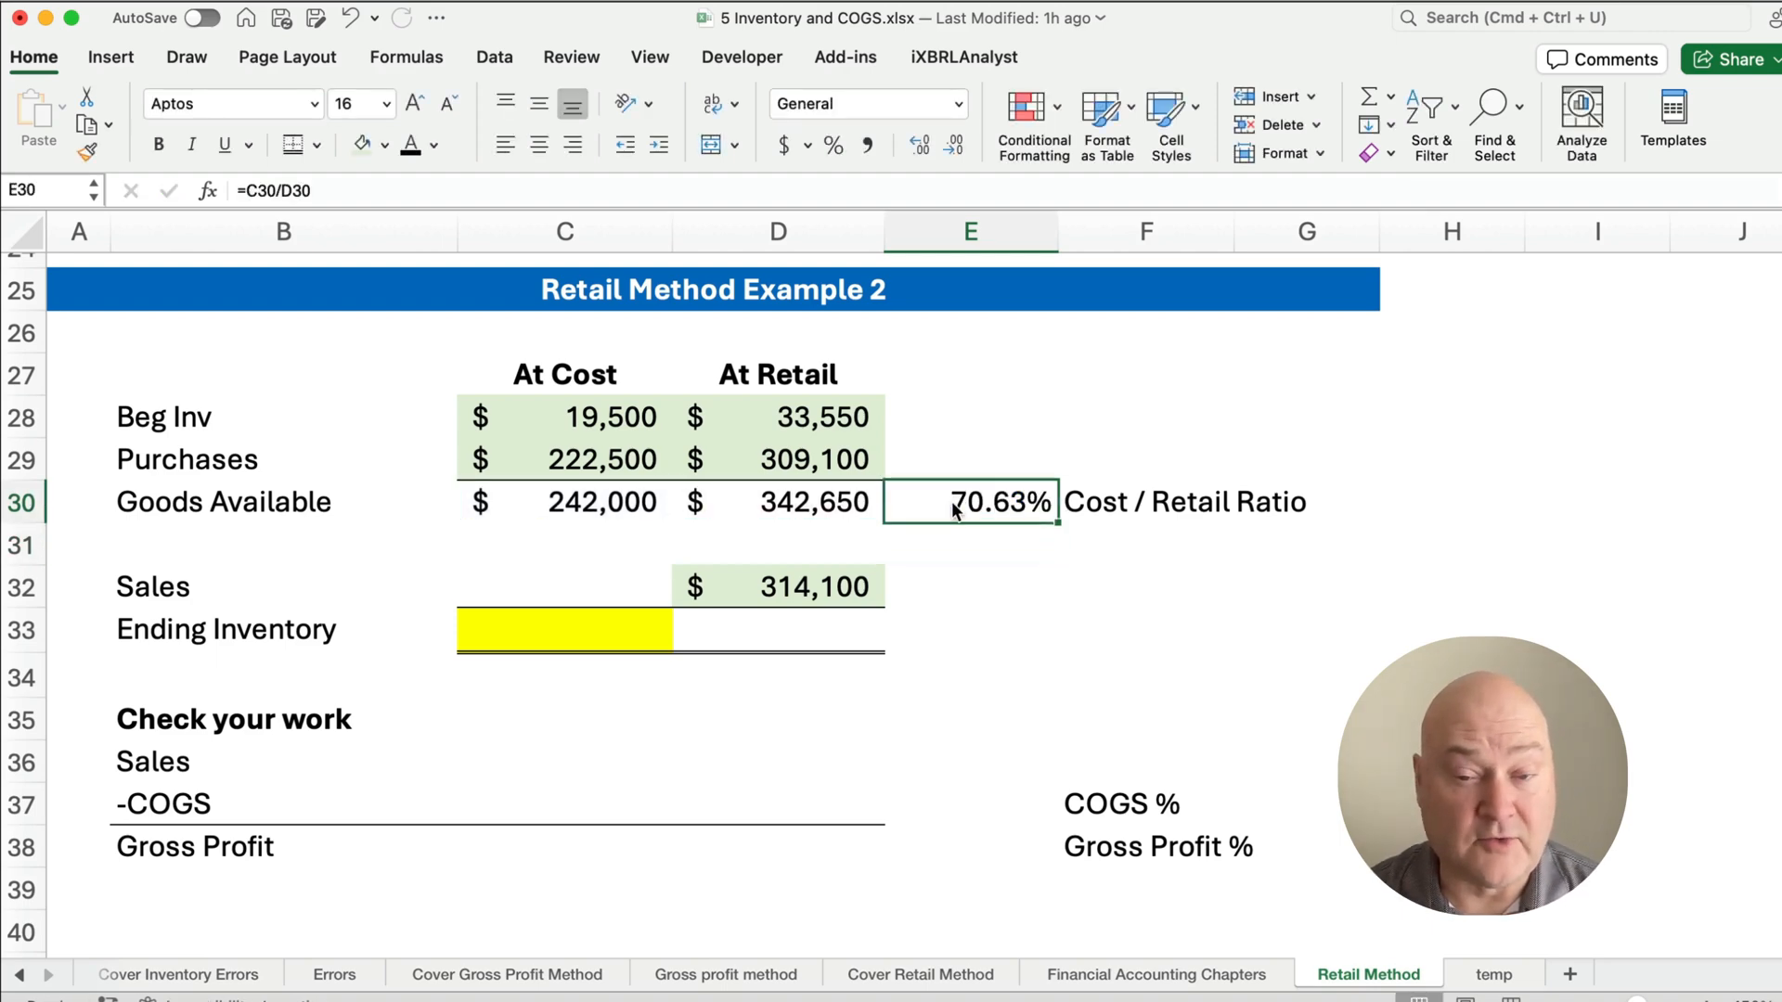
pyautogui.click(778, 802)
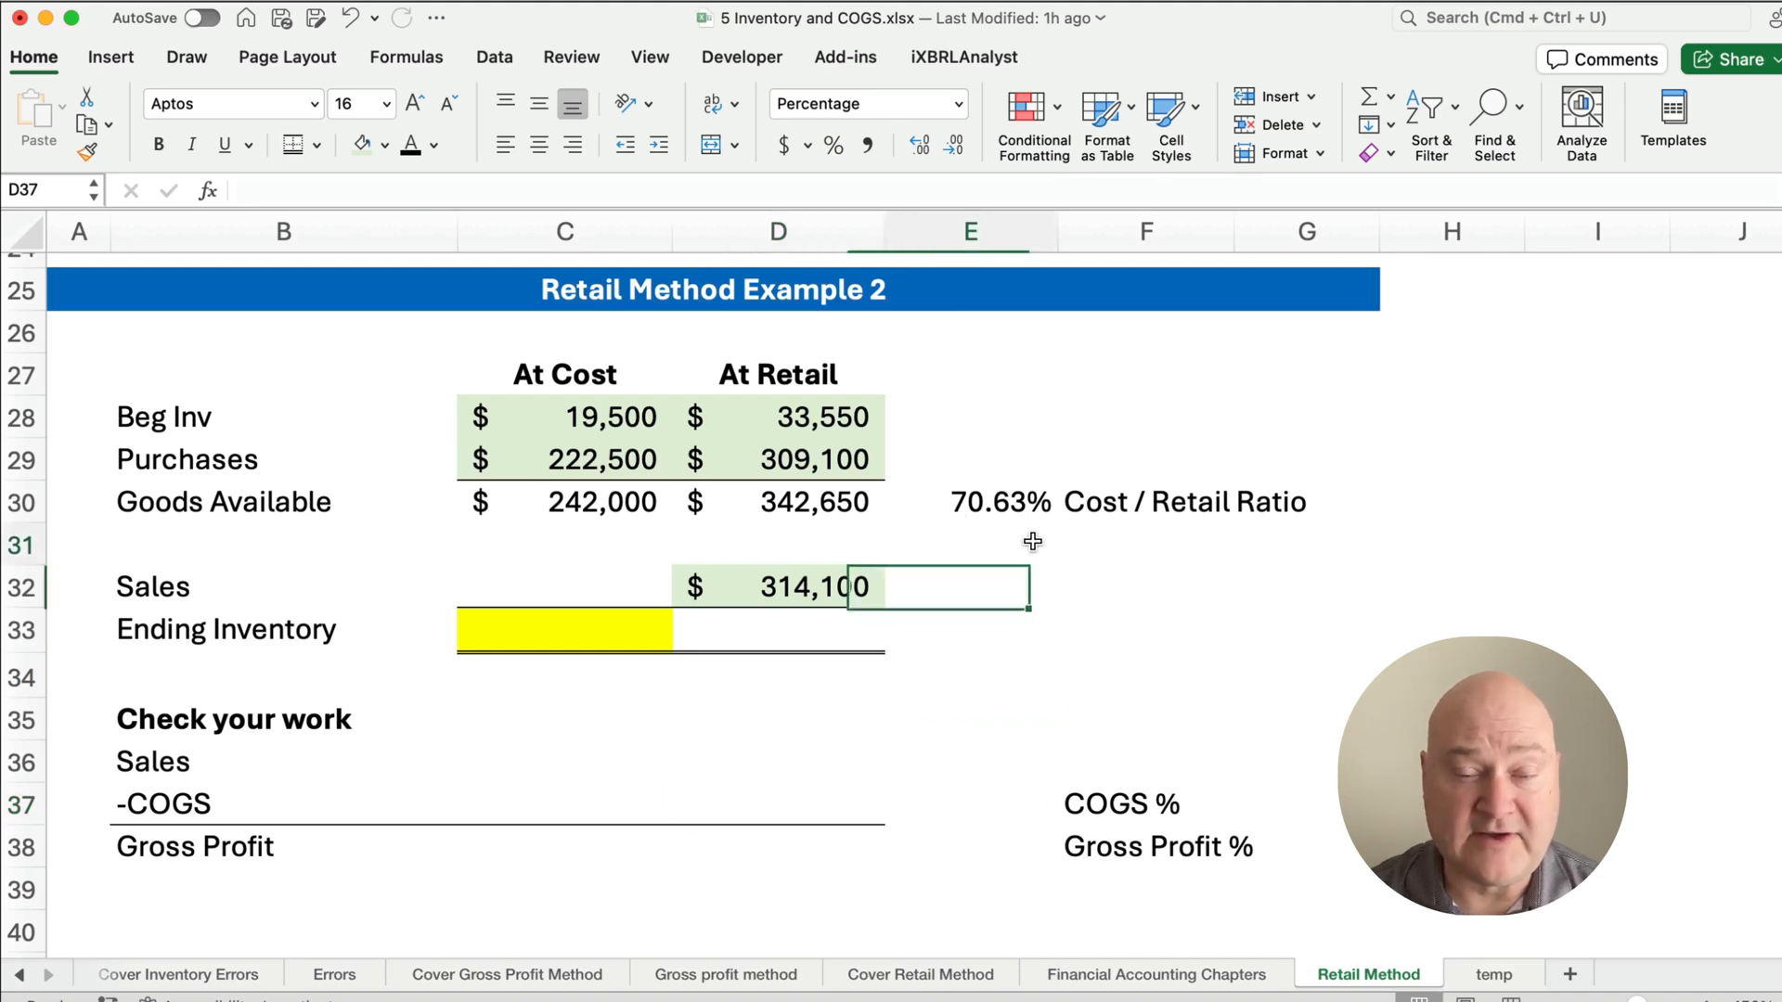
pyautogui.click(969, 501)
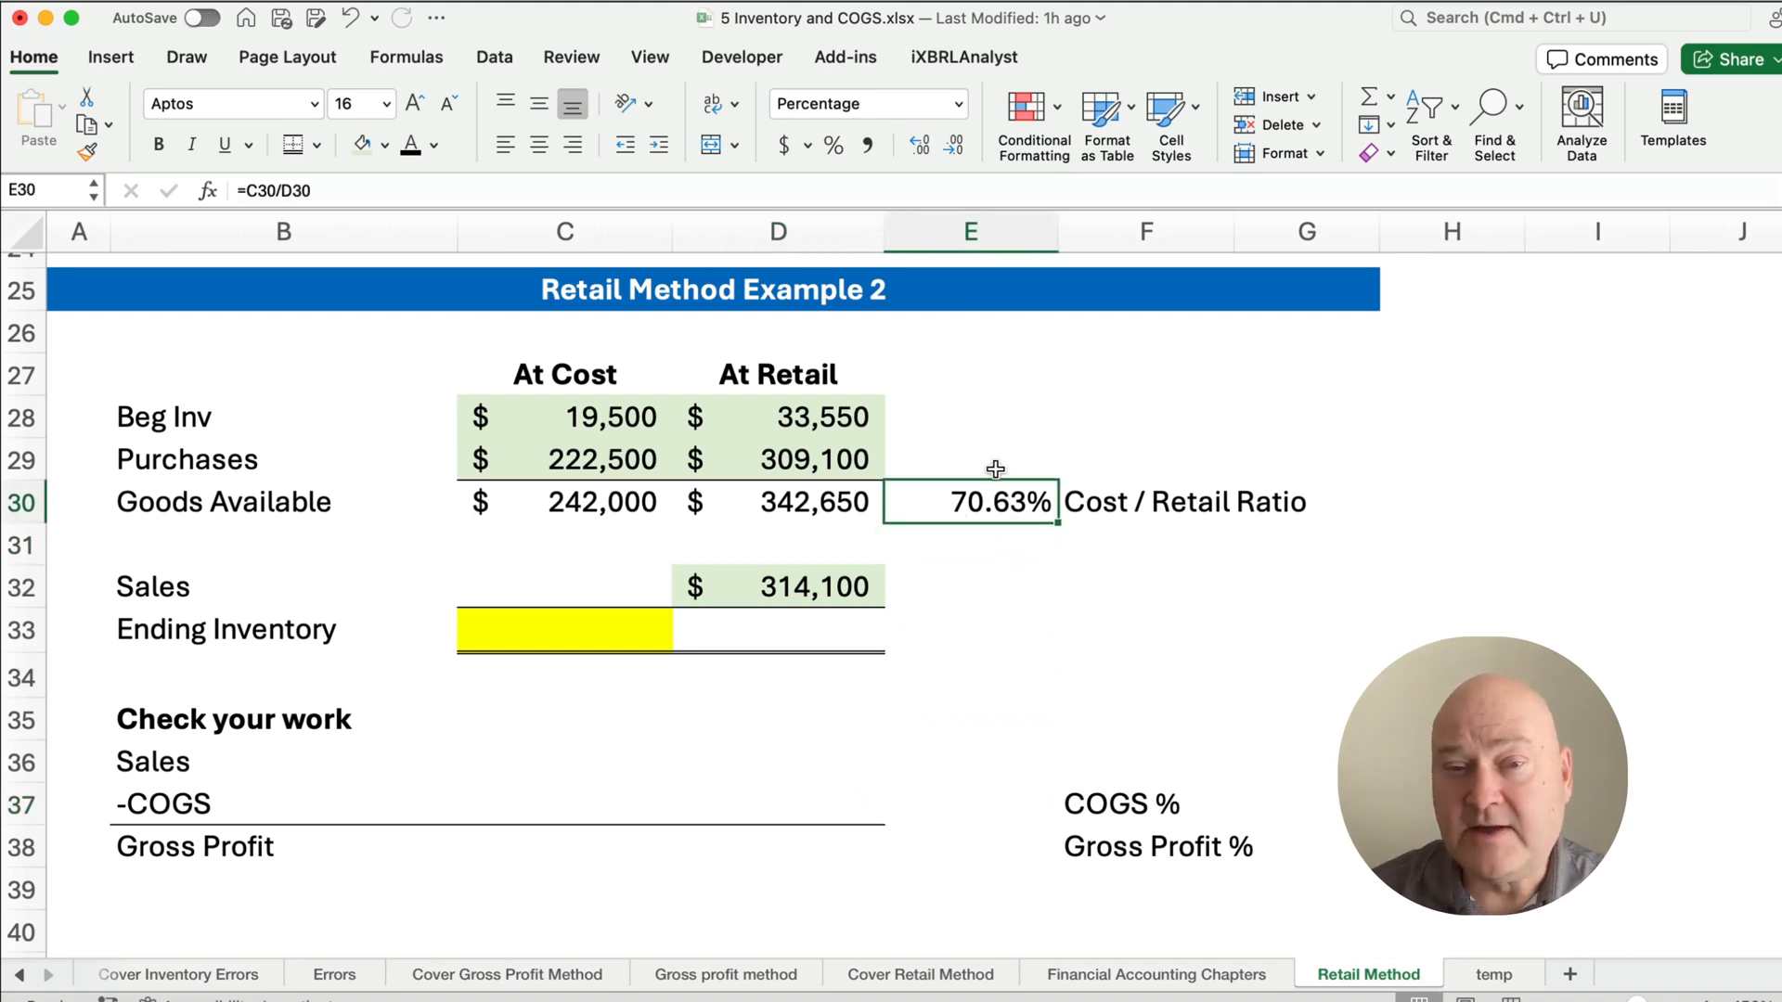
# - Format E30 with Percent Style and decimals so the ratio displays as 70.63%
pyautogui.click(863, 145)
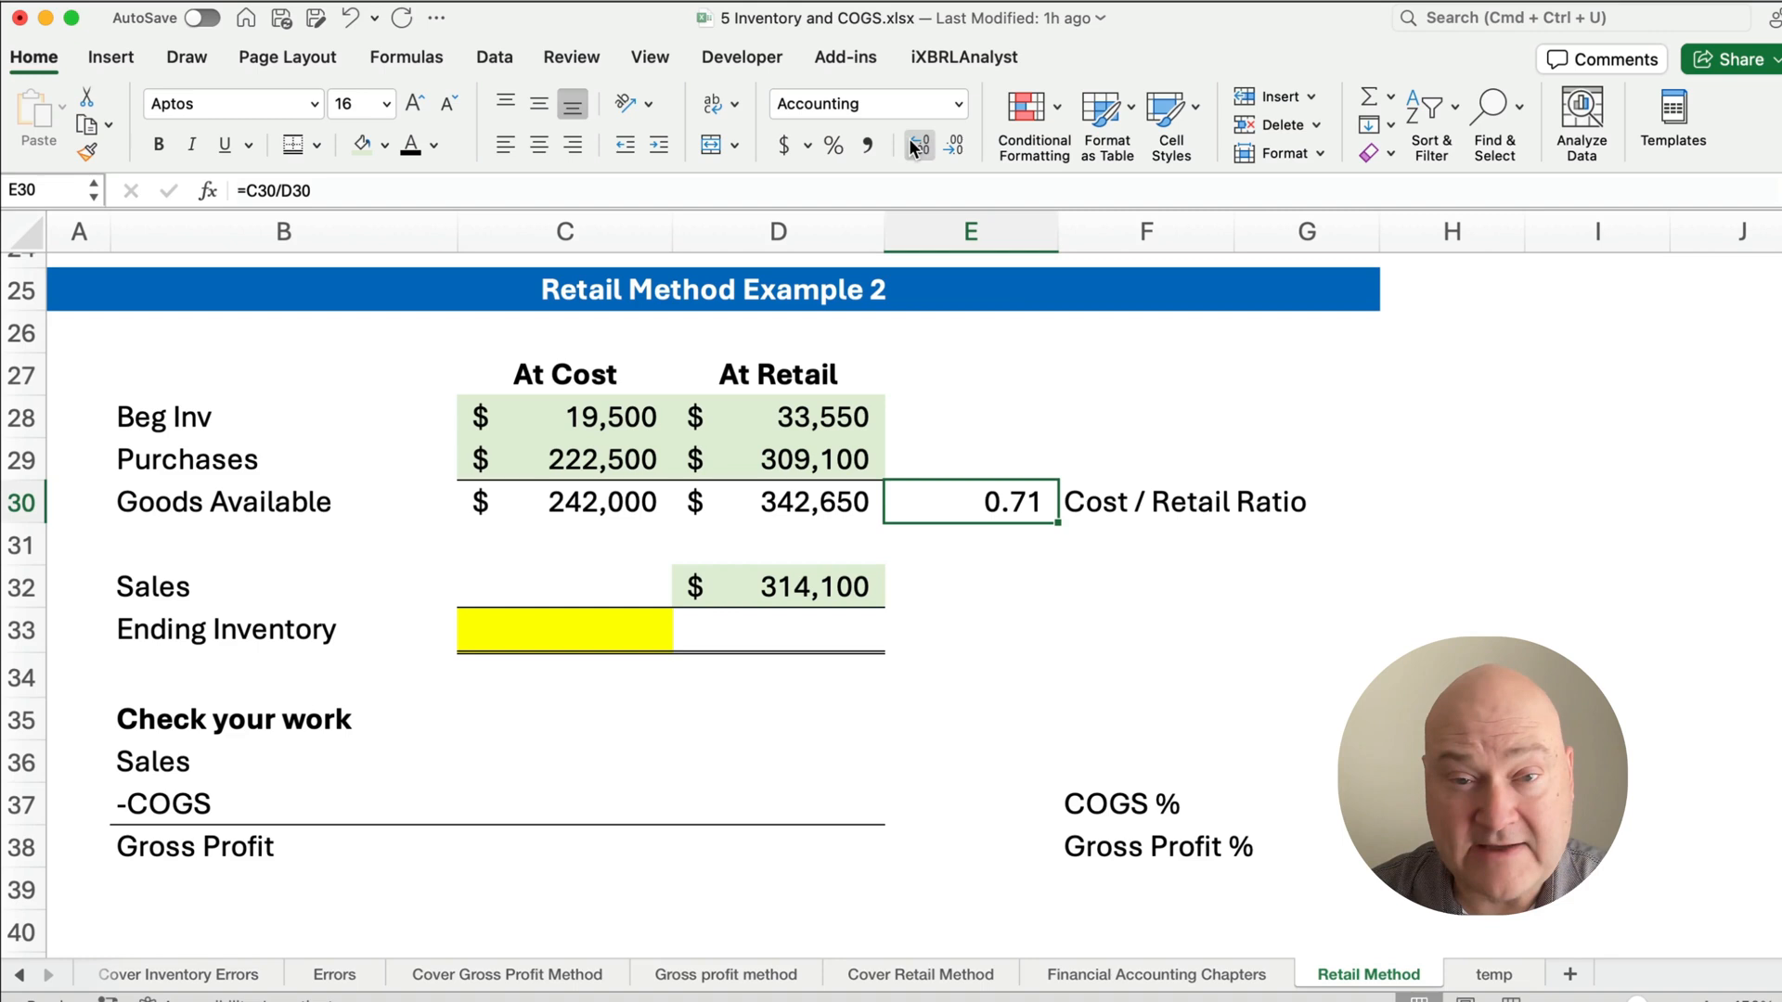
pyautogui.click(921, 145)
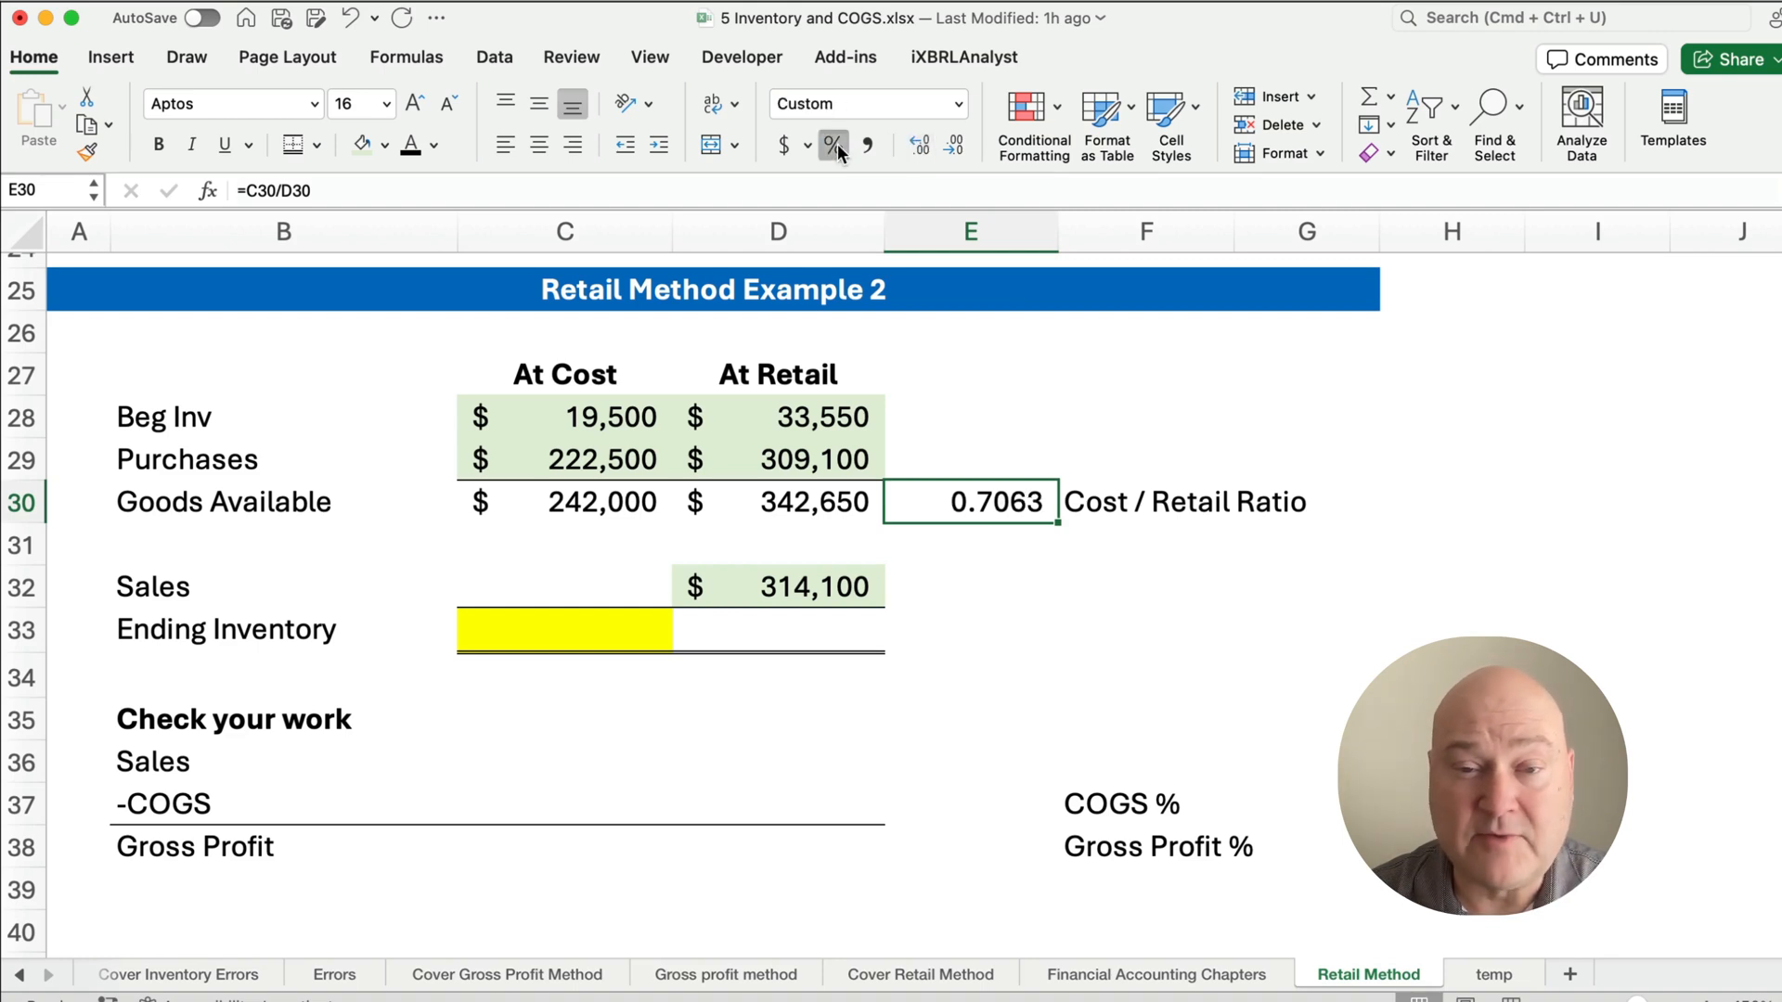
pyautogui.click(834, 145)
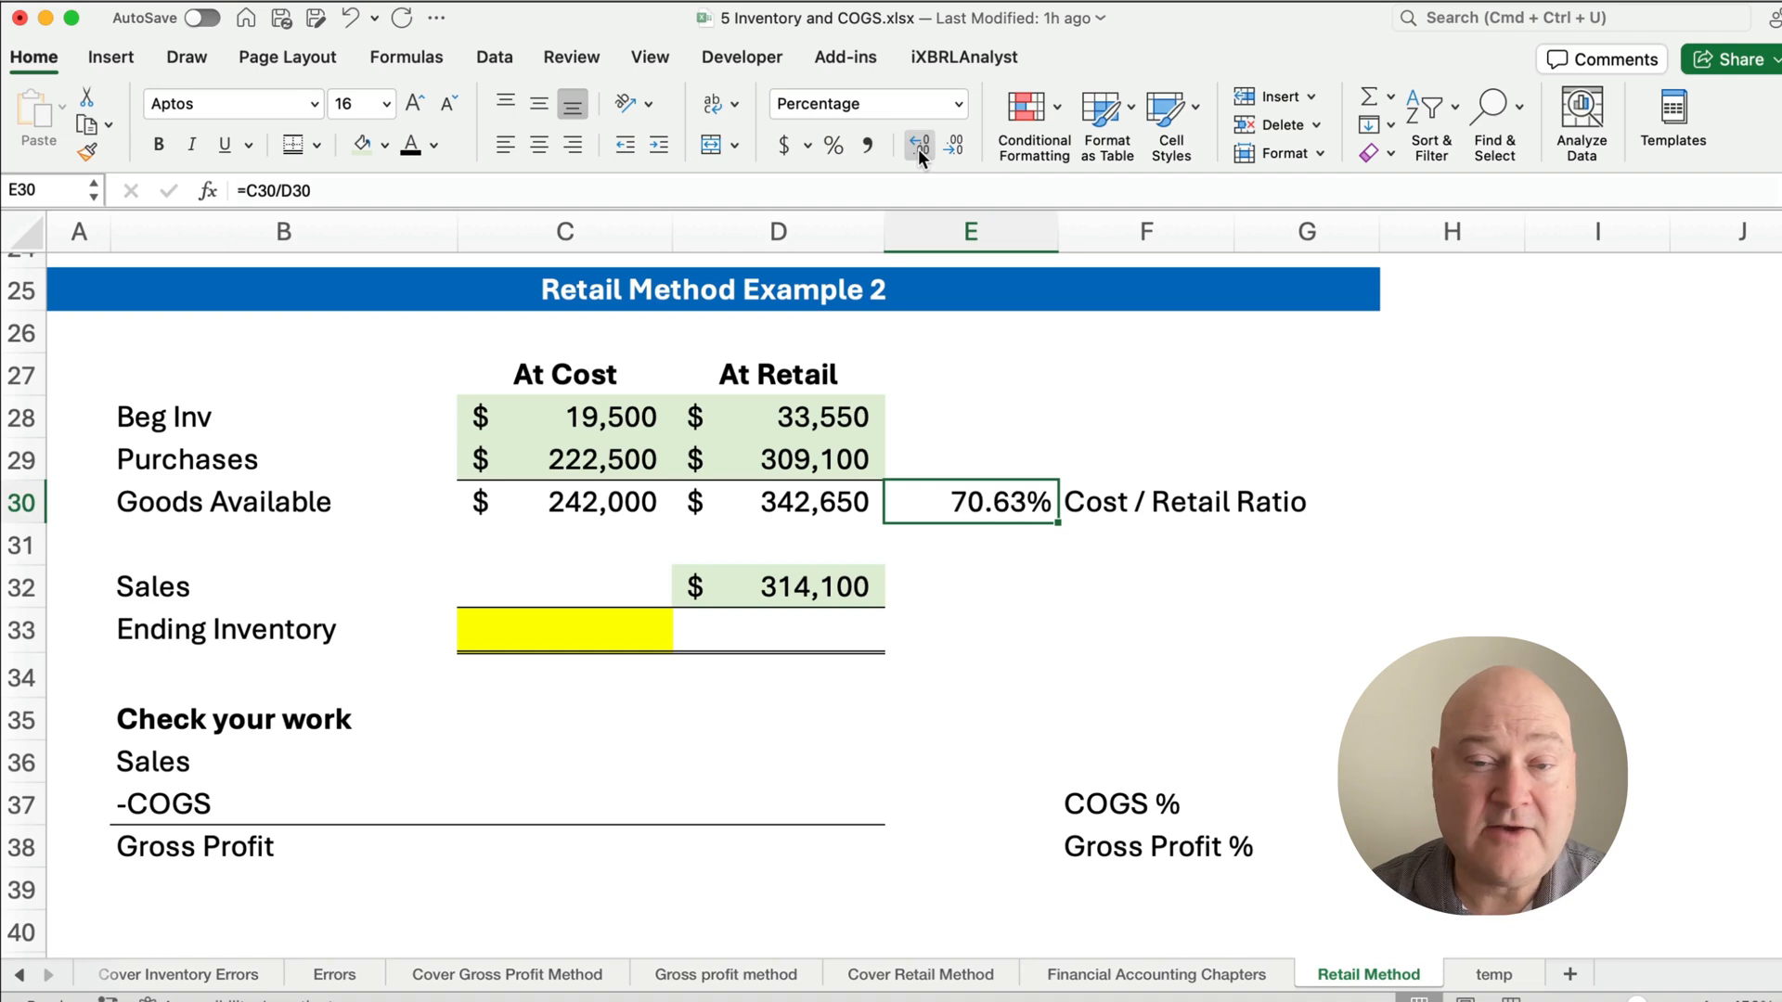
pyautogui.moveTo(1171, 570)
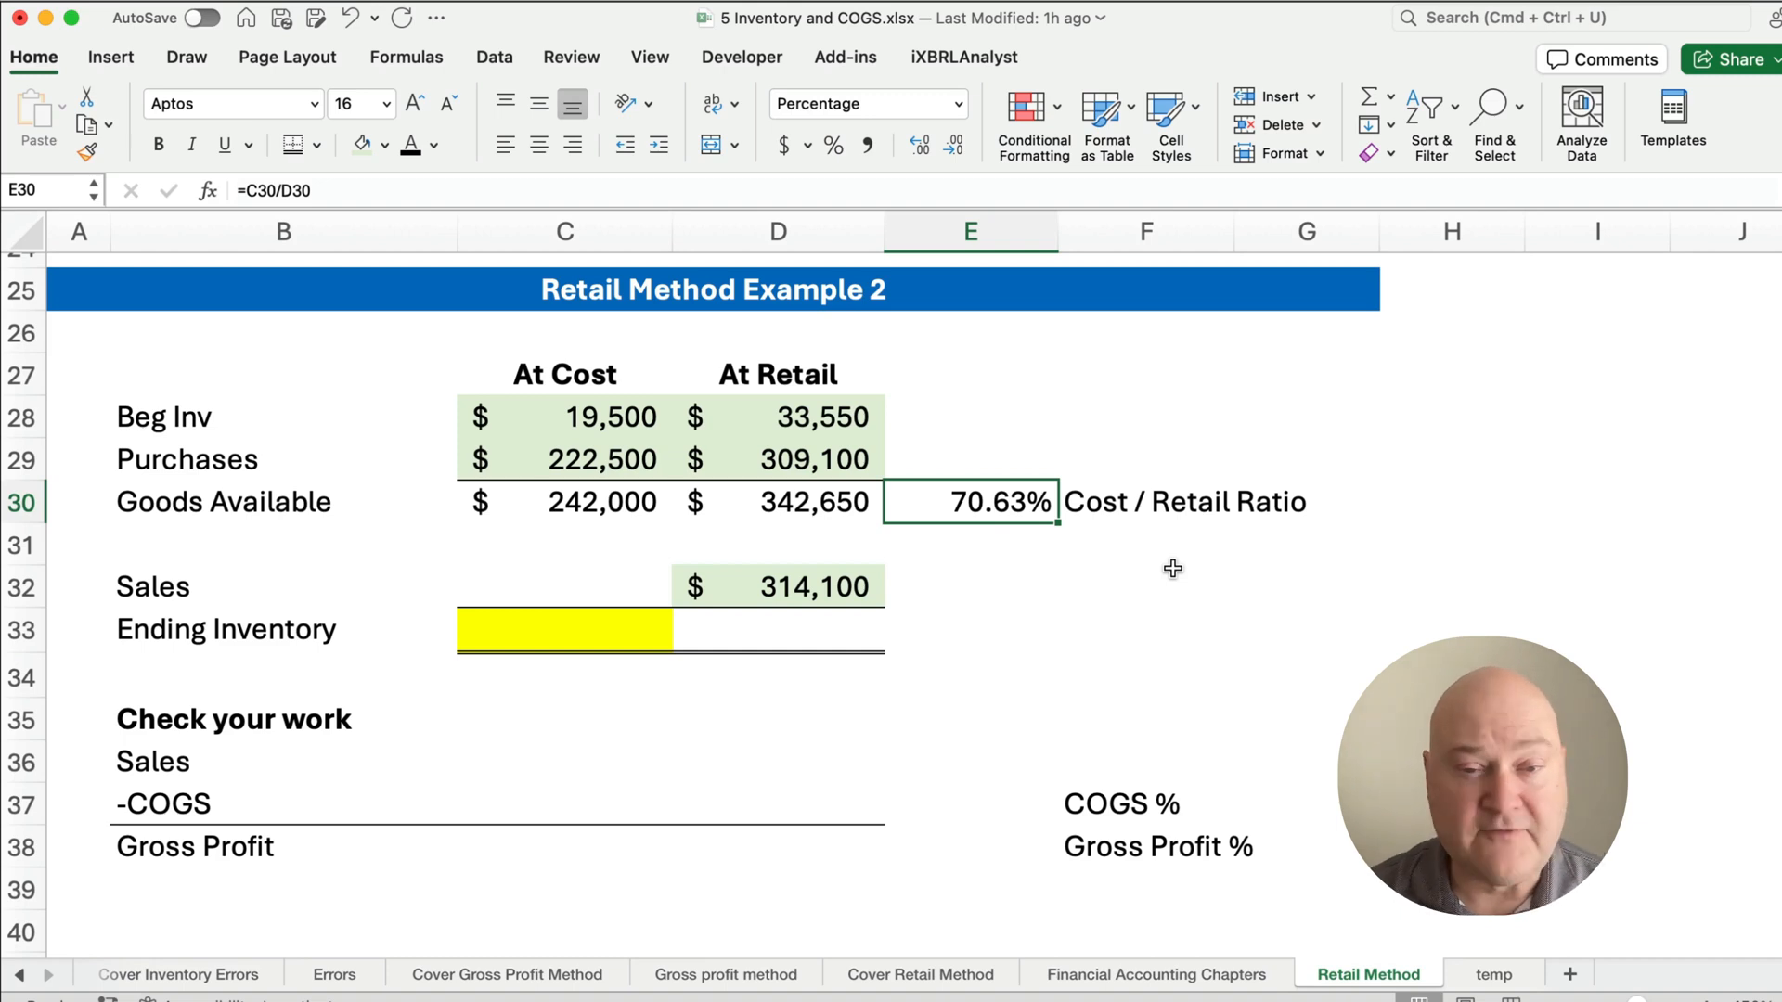
pyautogui.moveTo(895, 586)
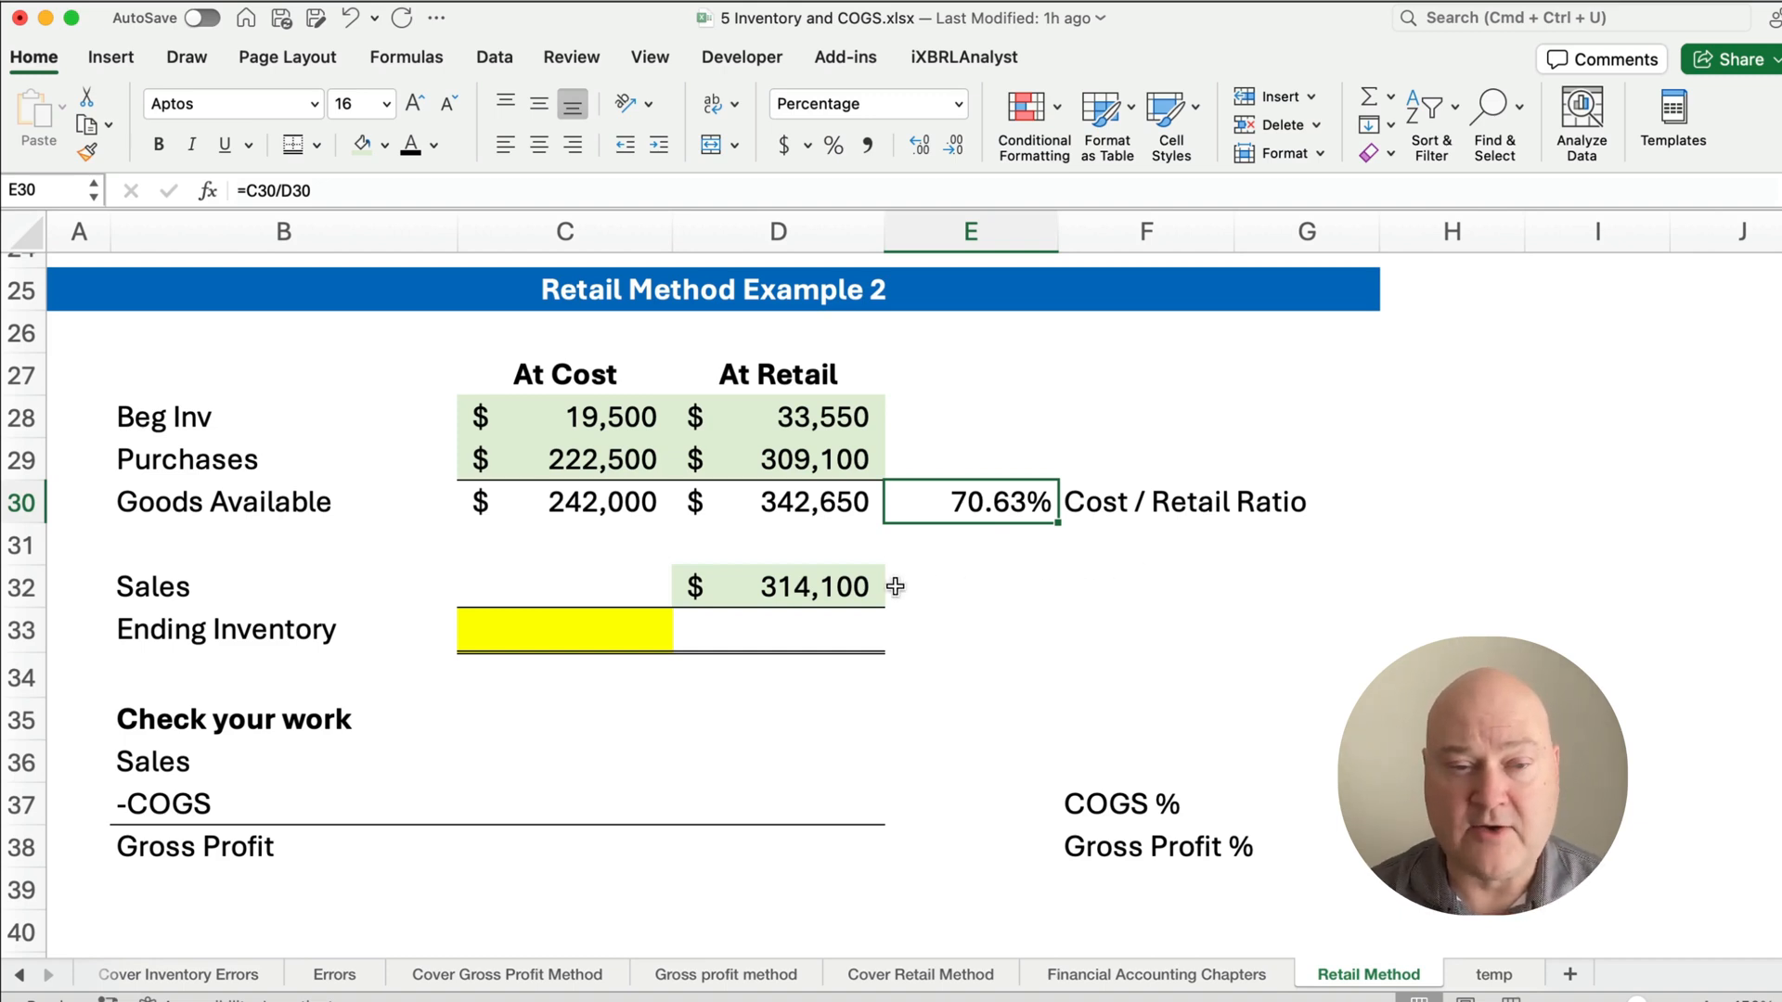
pyautogui.click(564, 586)
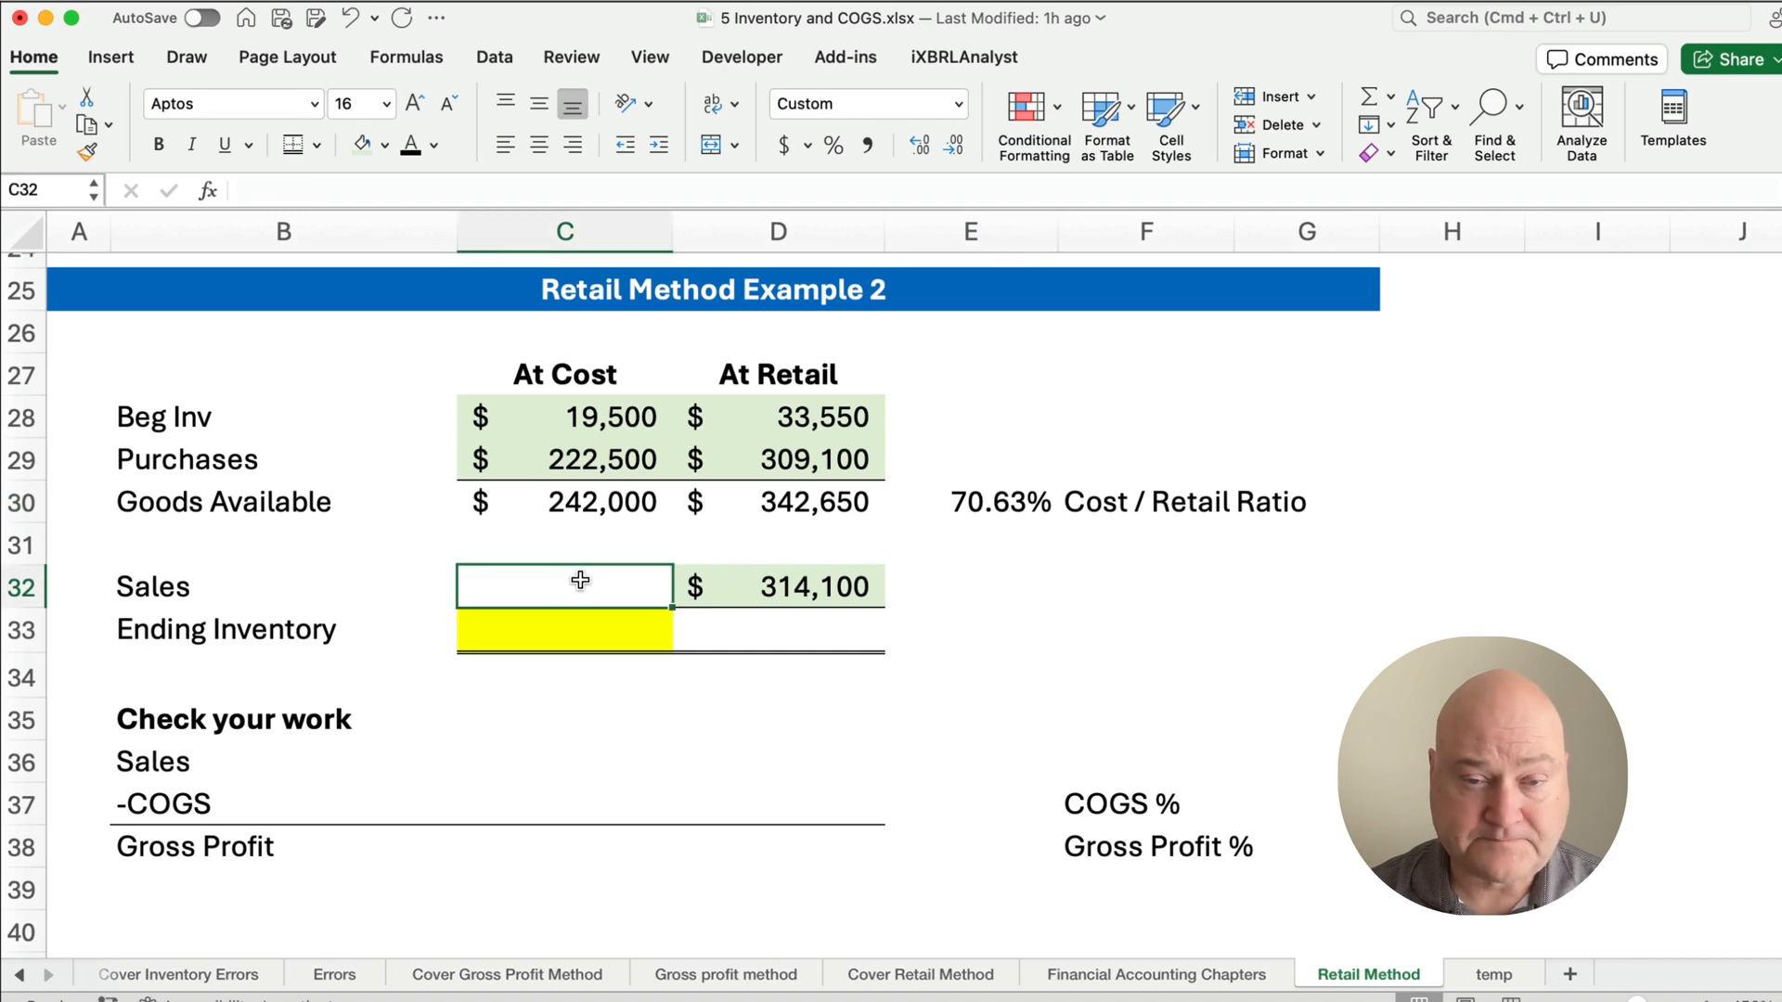
# - Compute Example 2 ending inventory at retail =D30-D32, giving 28,550
pyautogui.click(778, 629)
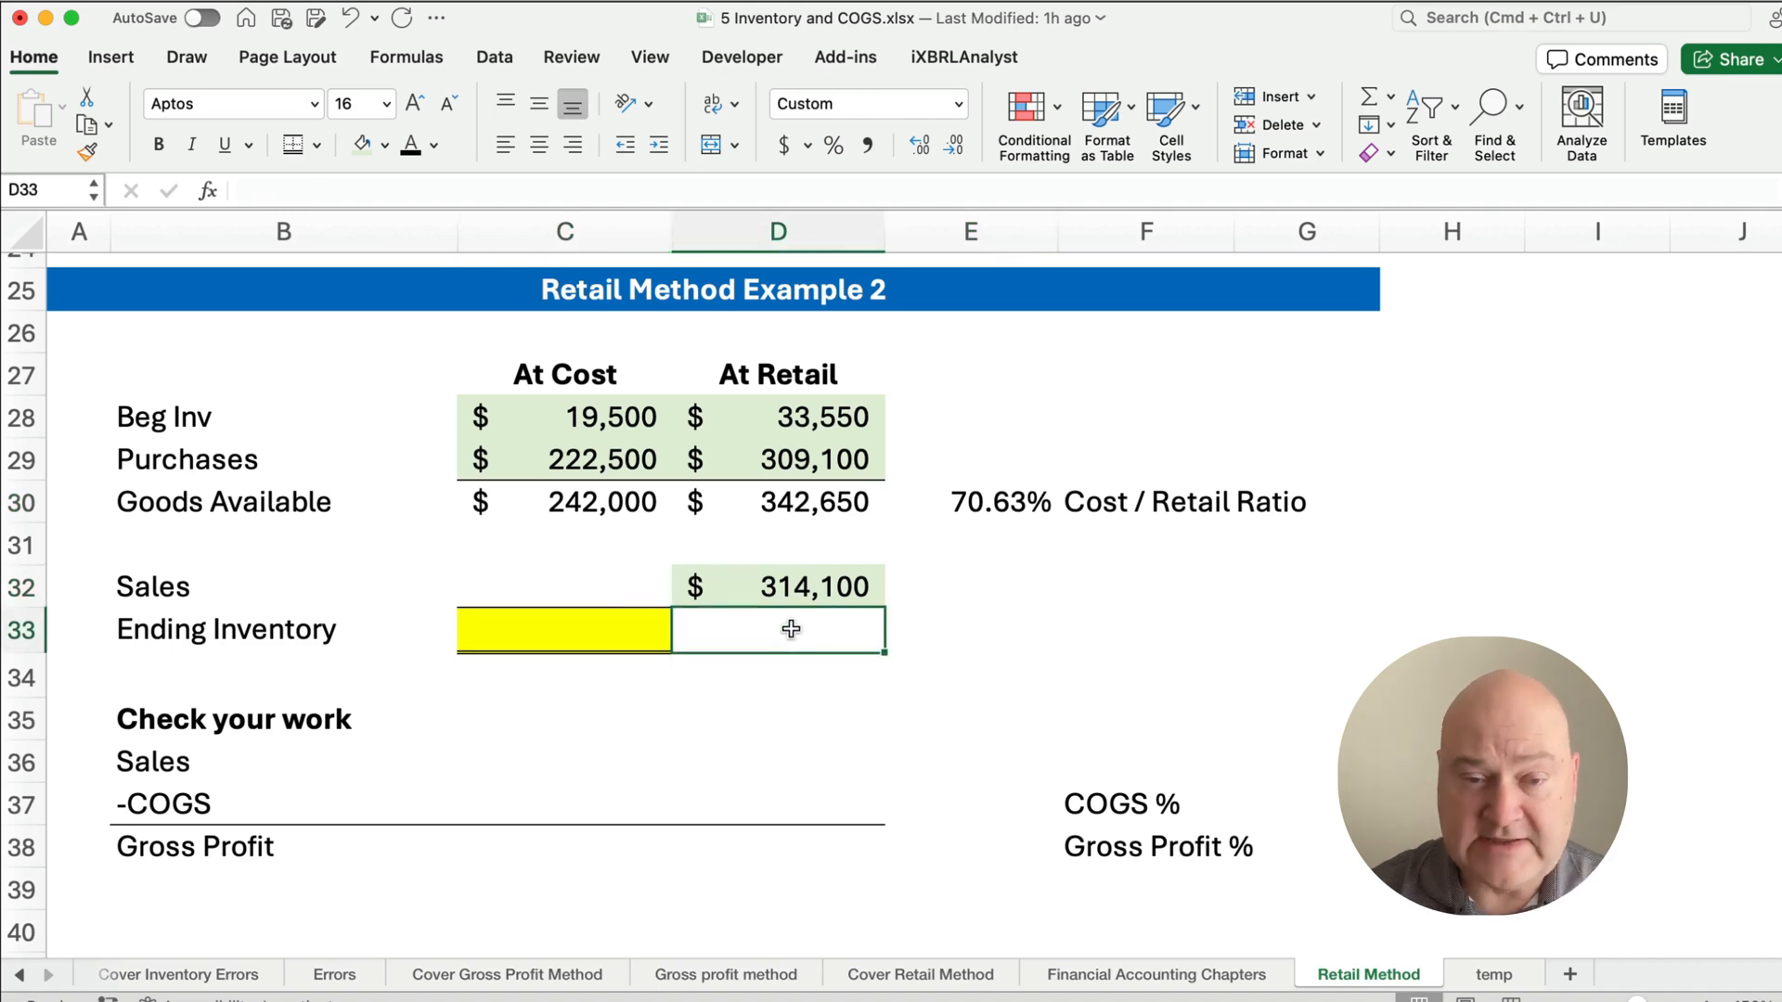
pyautogui.write('=D30-D32')
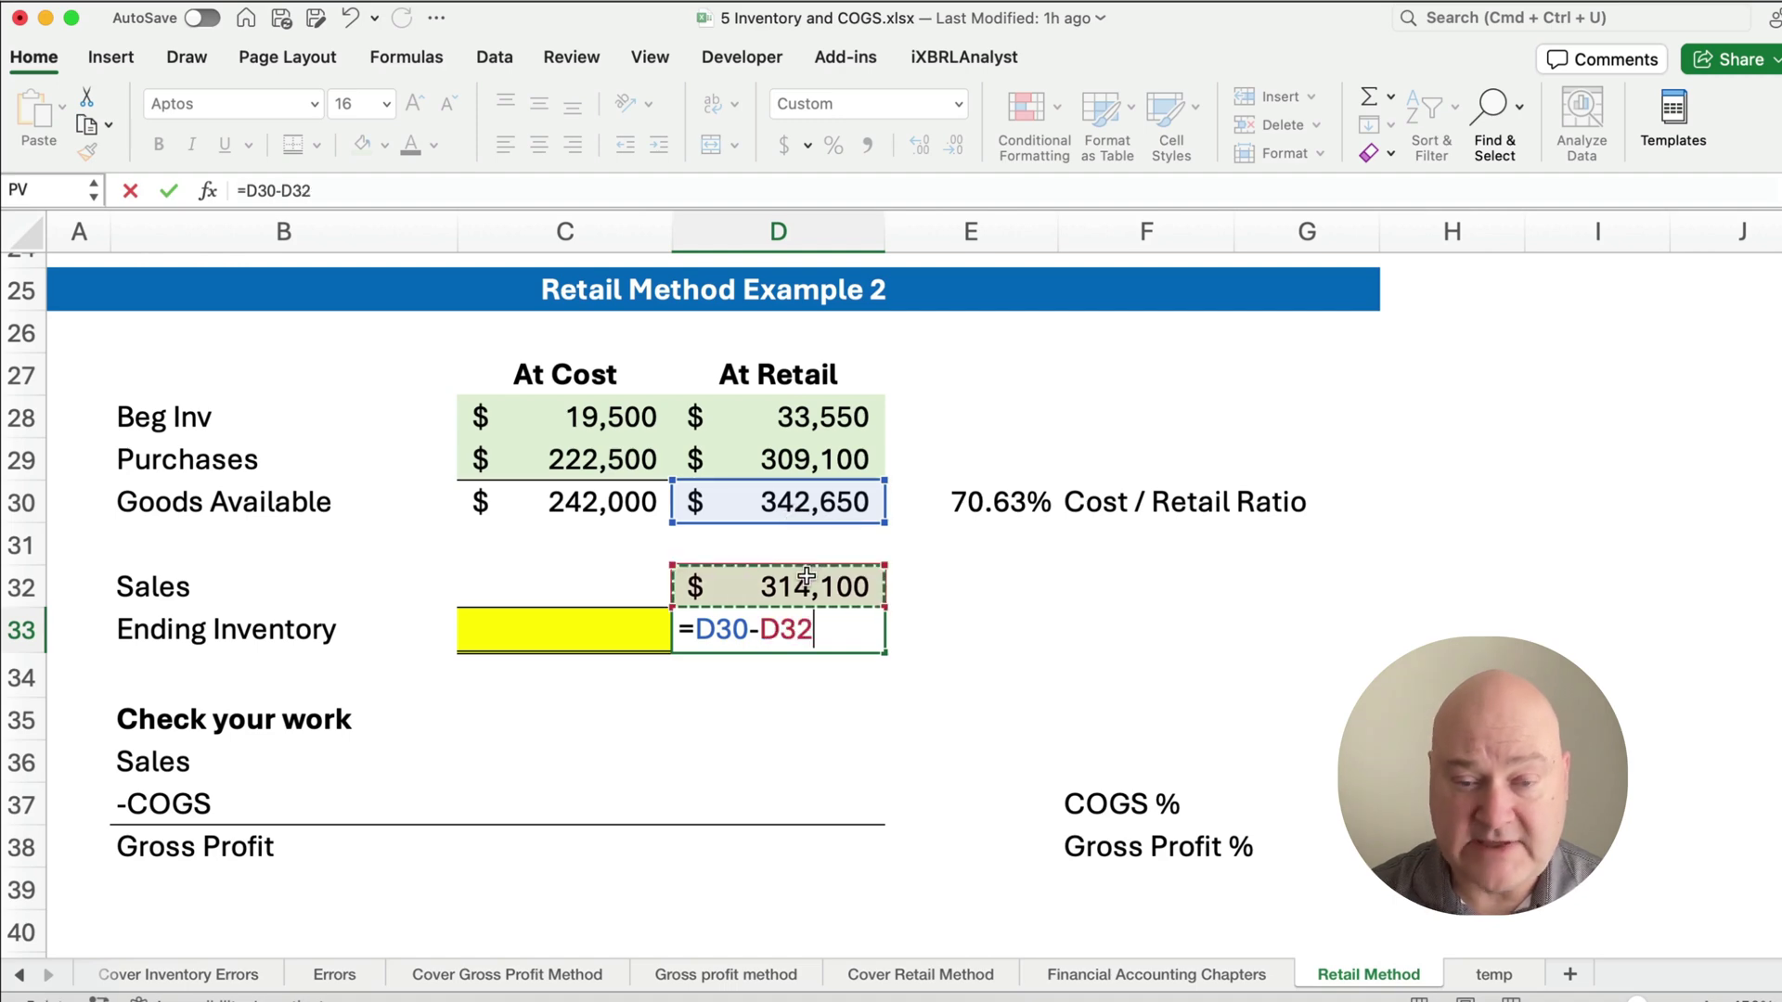
pyautogui.press('Return')
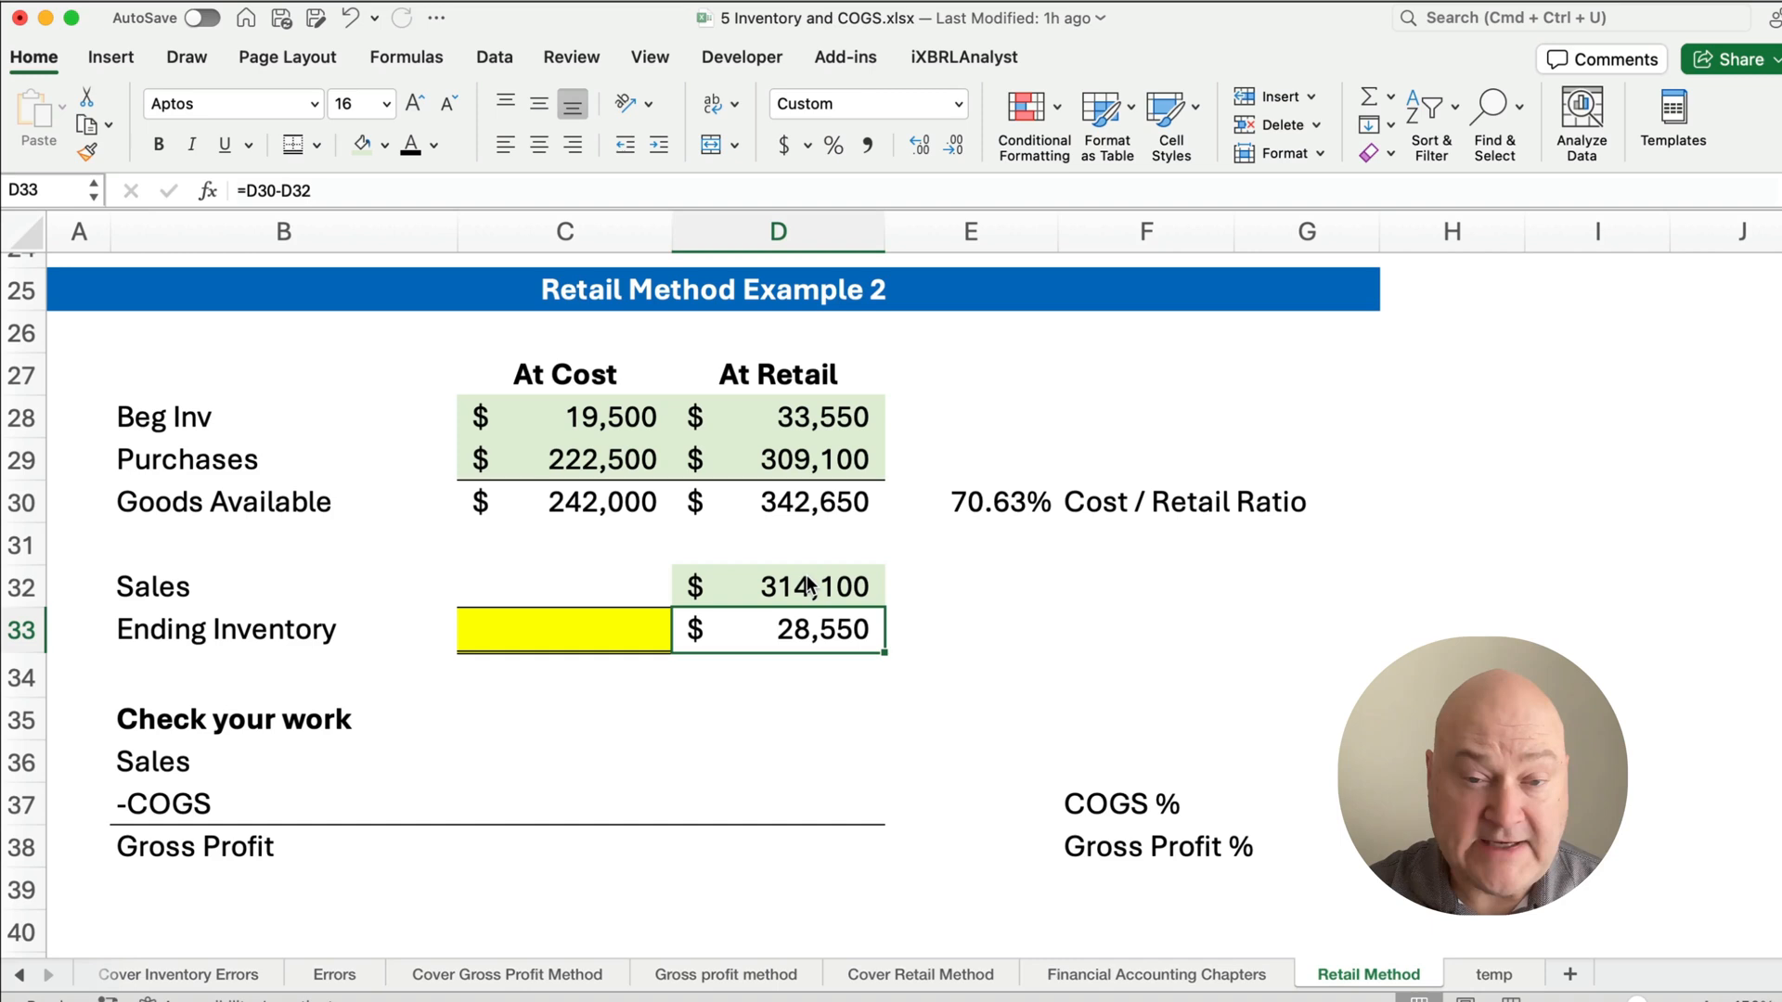
# - Compute sales at cost =D32*E30 (221,836) and ending inventory at cost =D33*E30 (20,164)
pyautogui.click(565, 630)
pyautogui.write('=D32*')
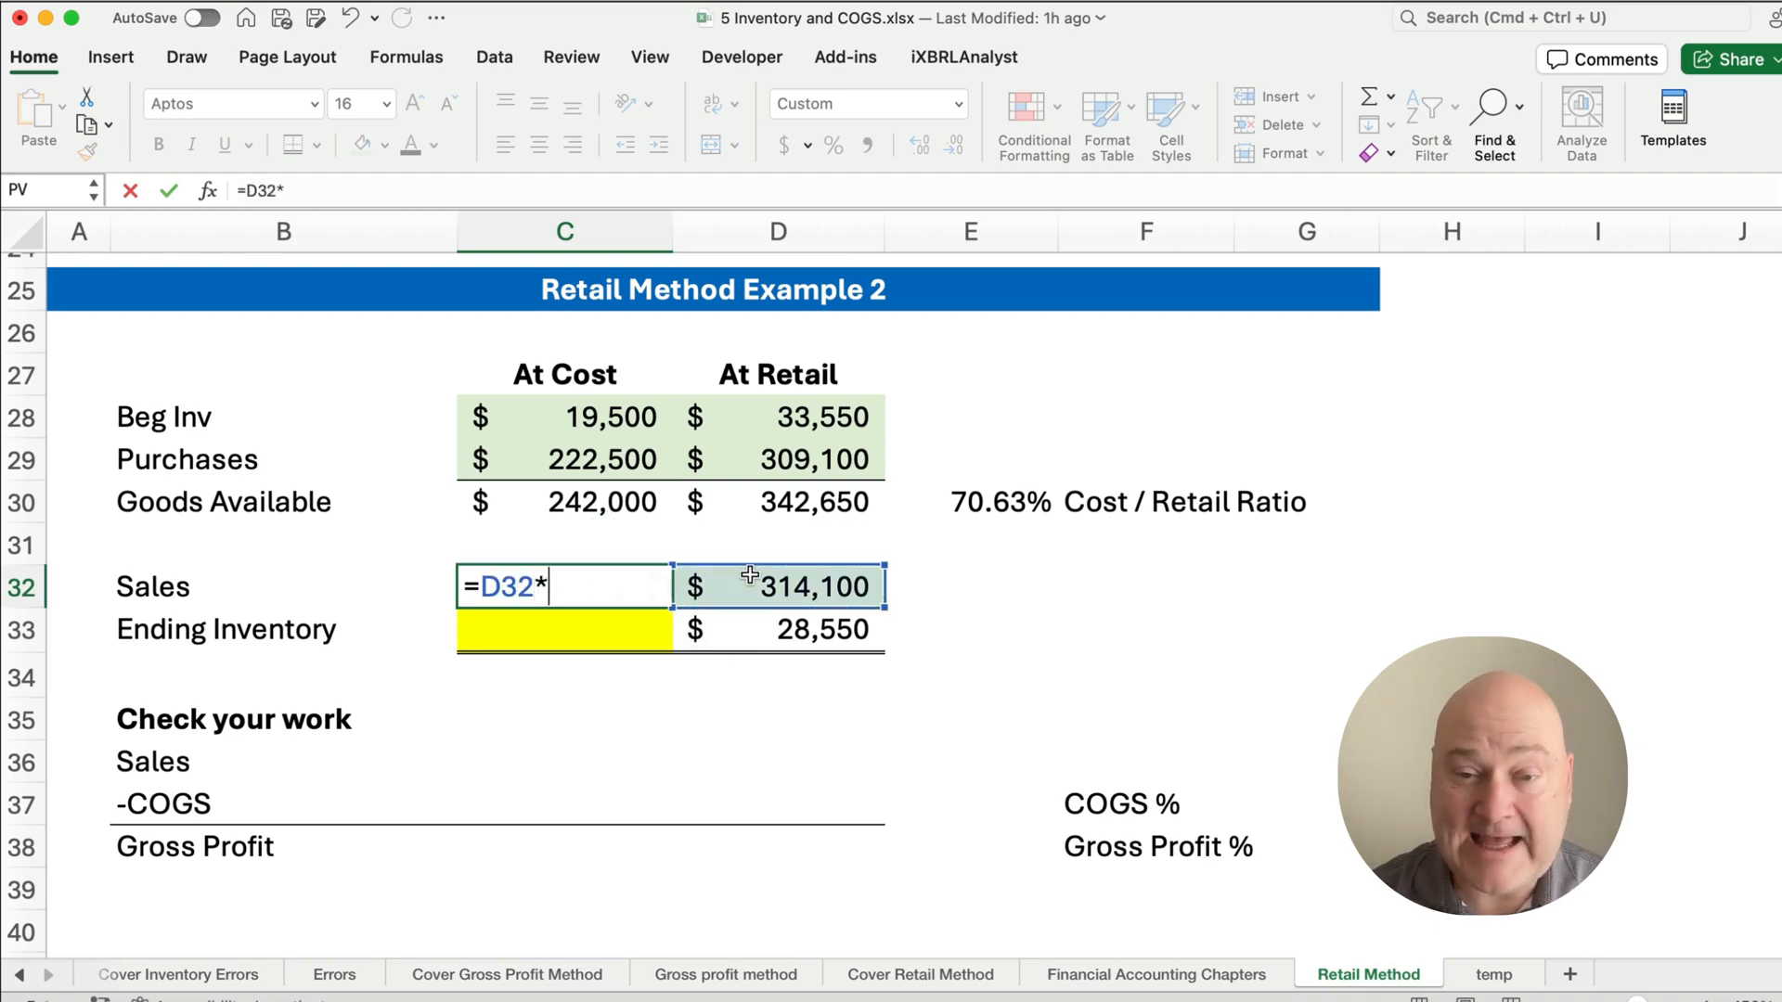
pyautogui.click(971, 501)
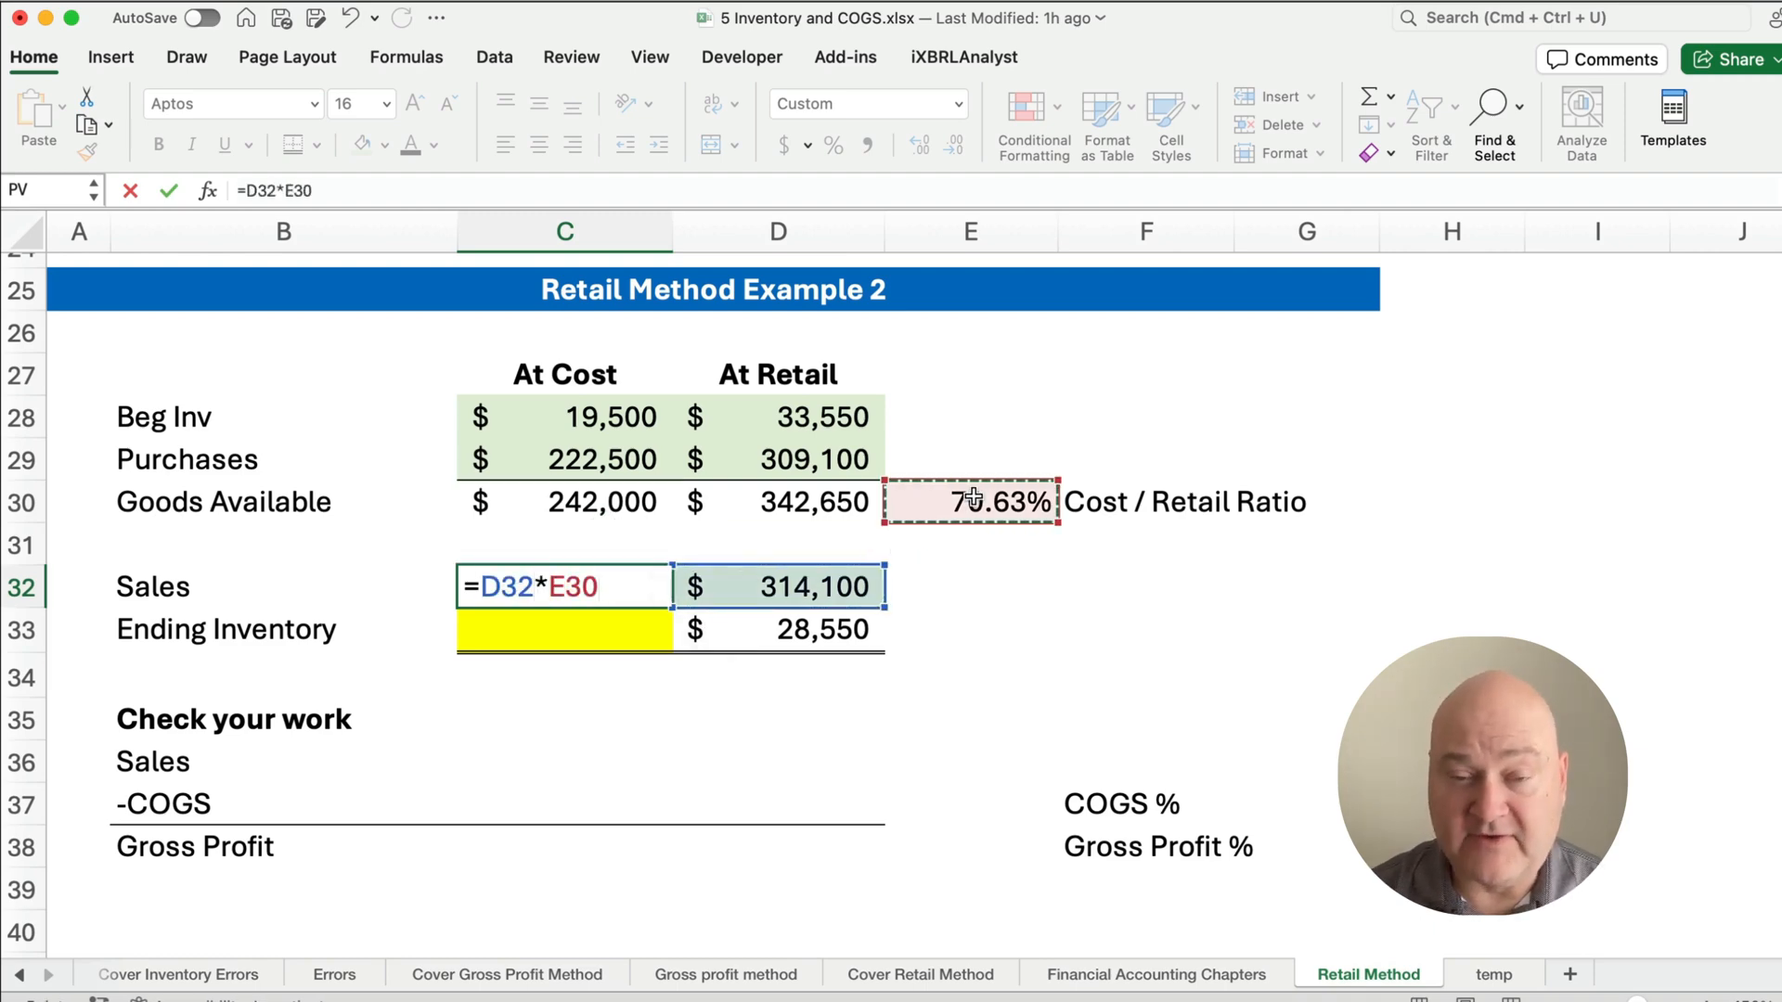
pyautogui.press('Return')
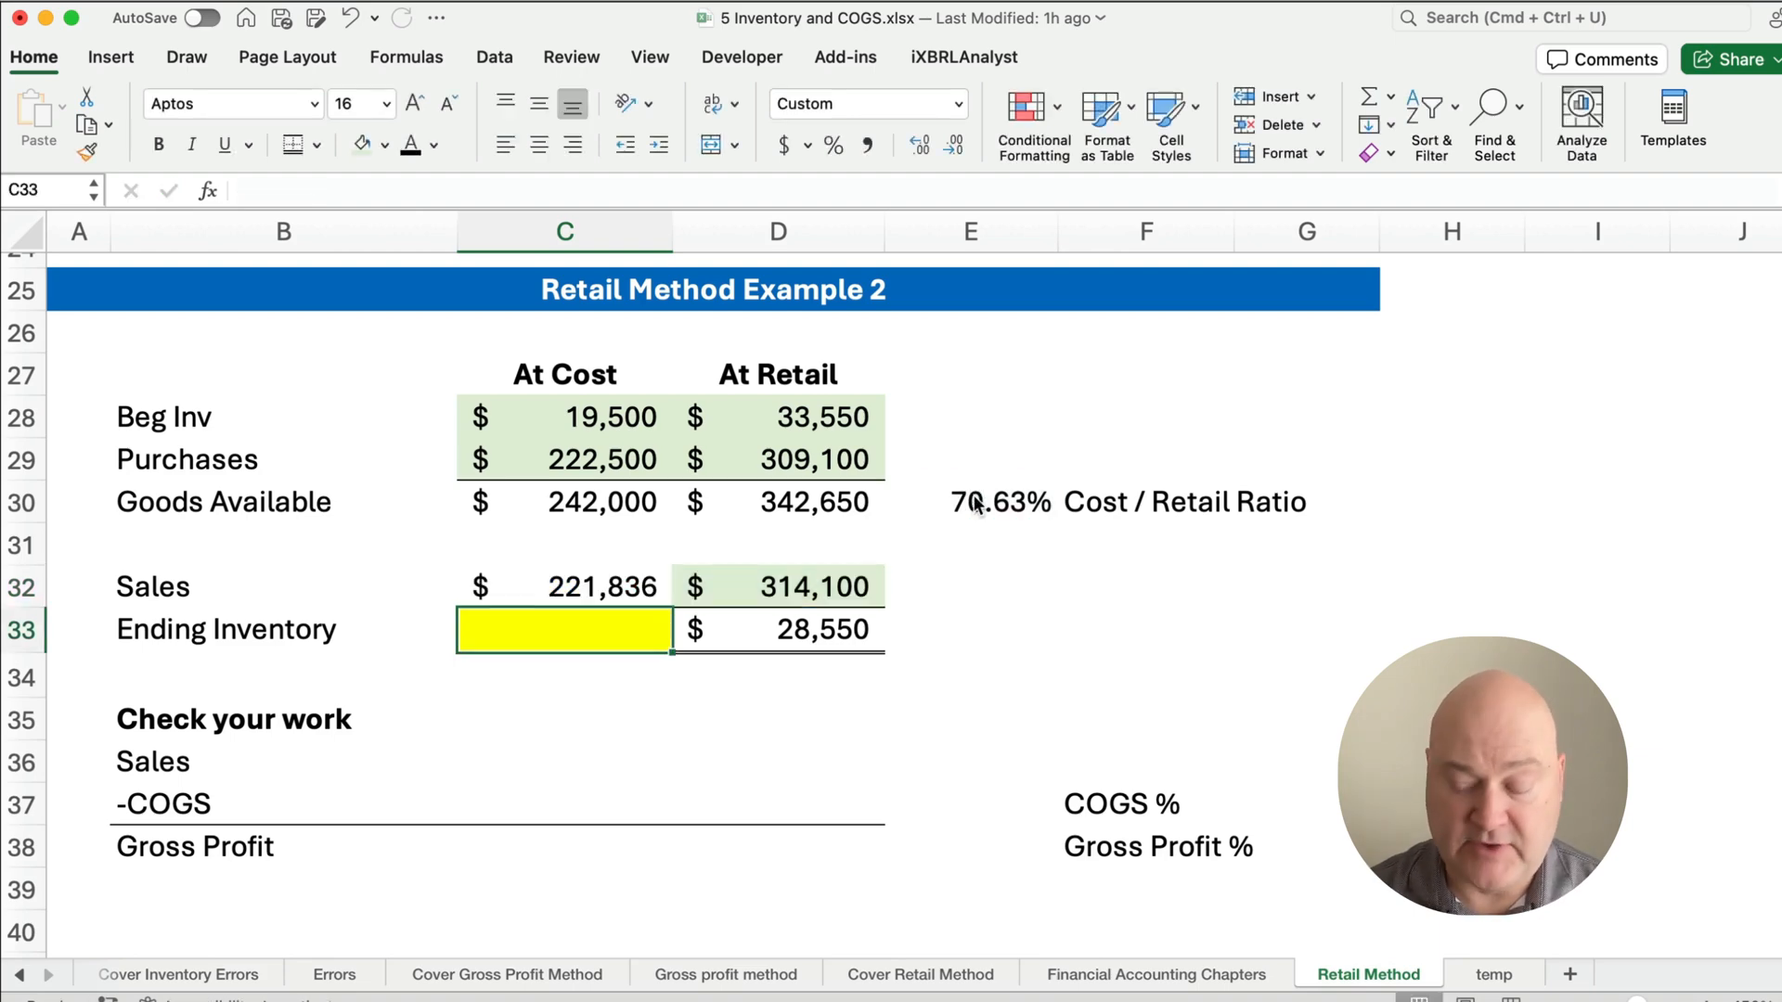
pyautogui.write('=D33')
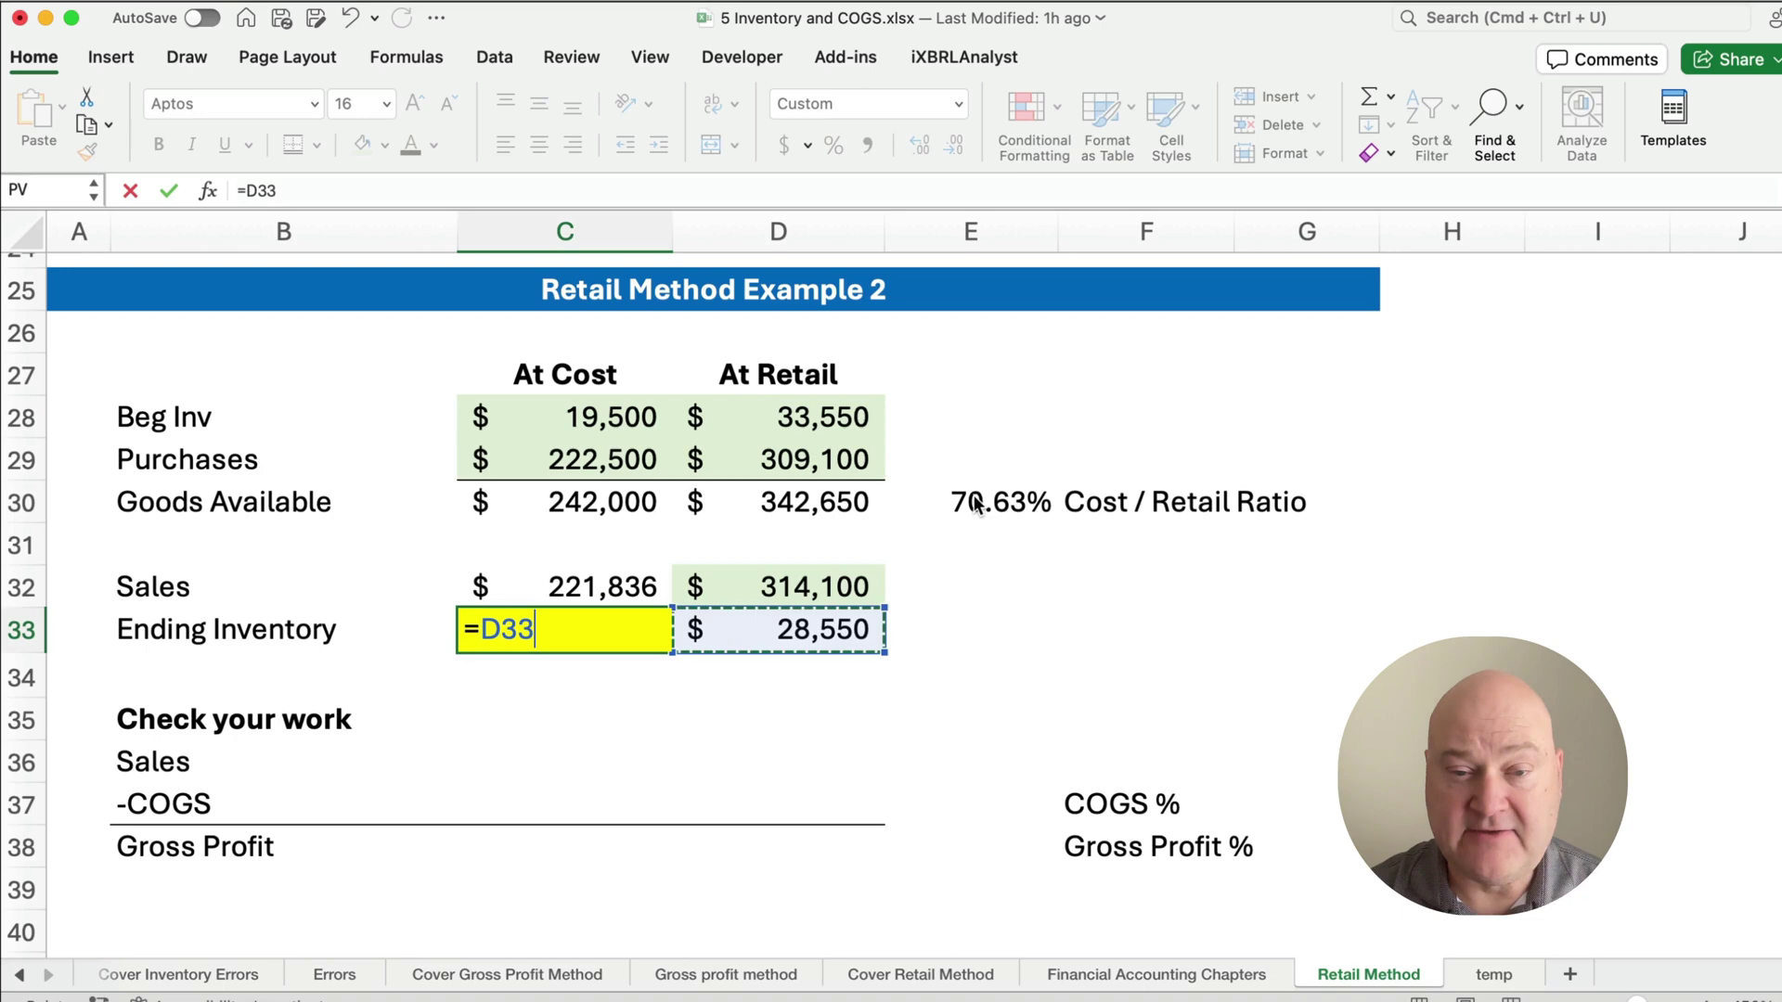
pyautogui.write('*')
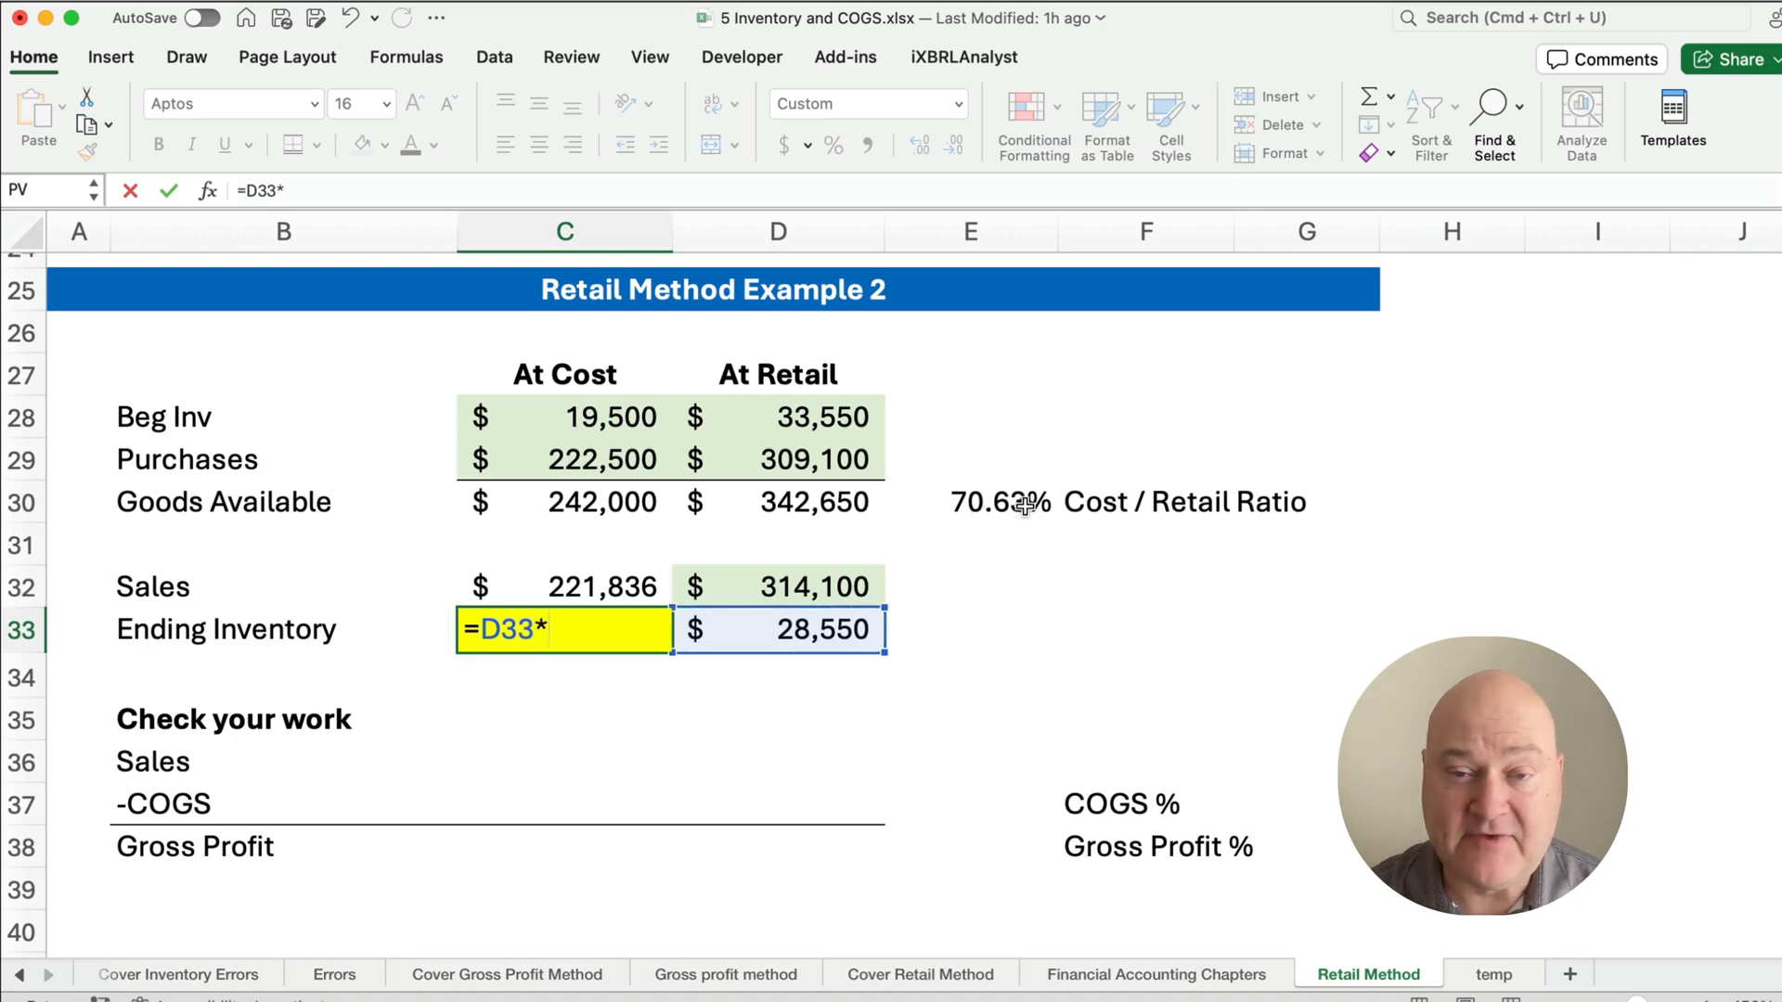
pyautogui.press('Return')
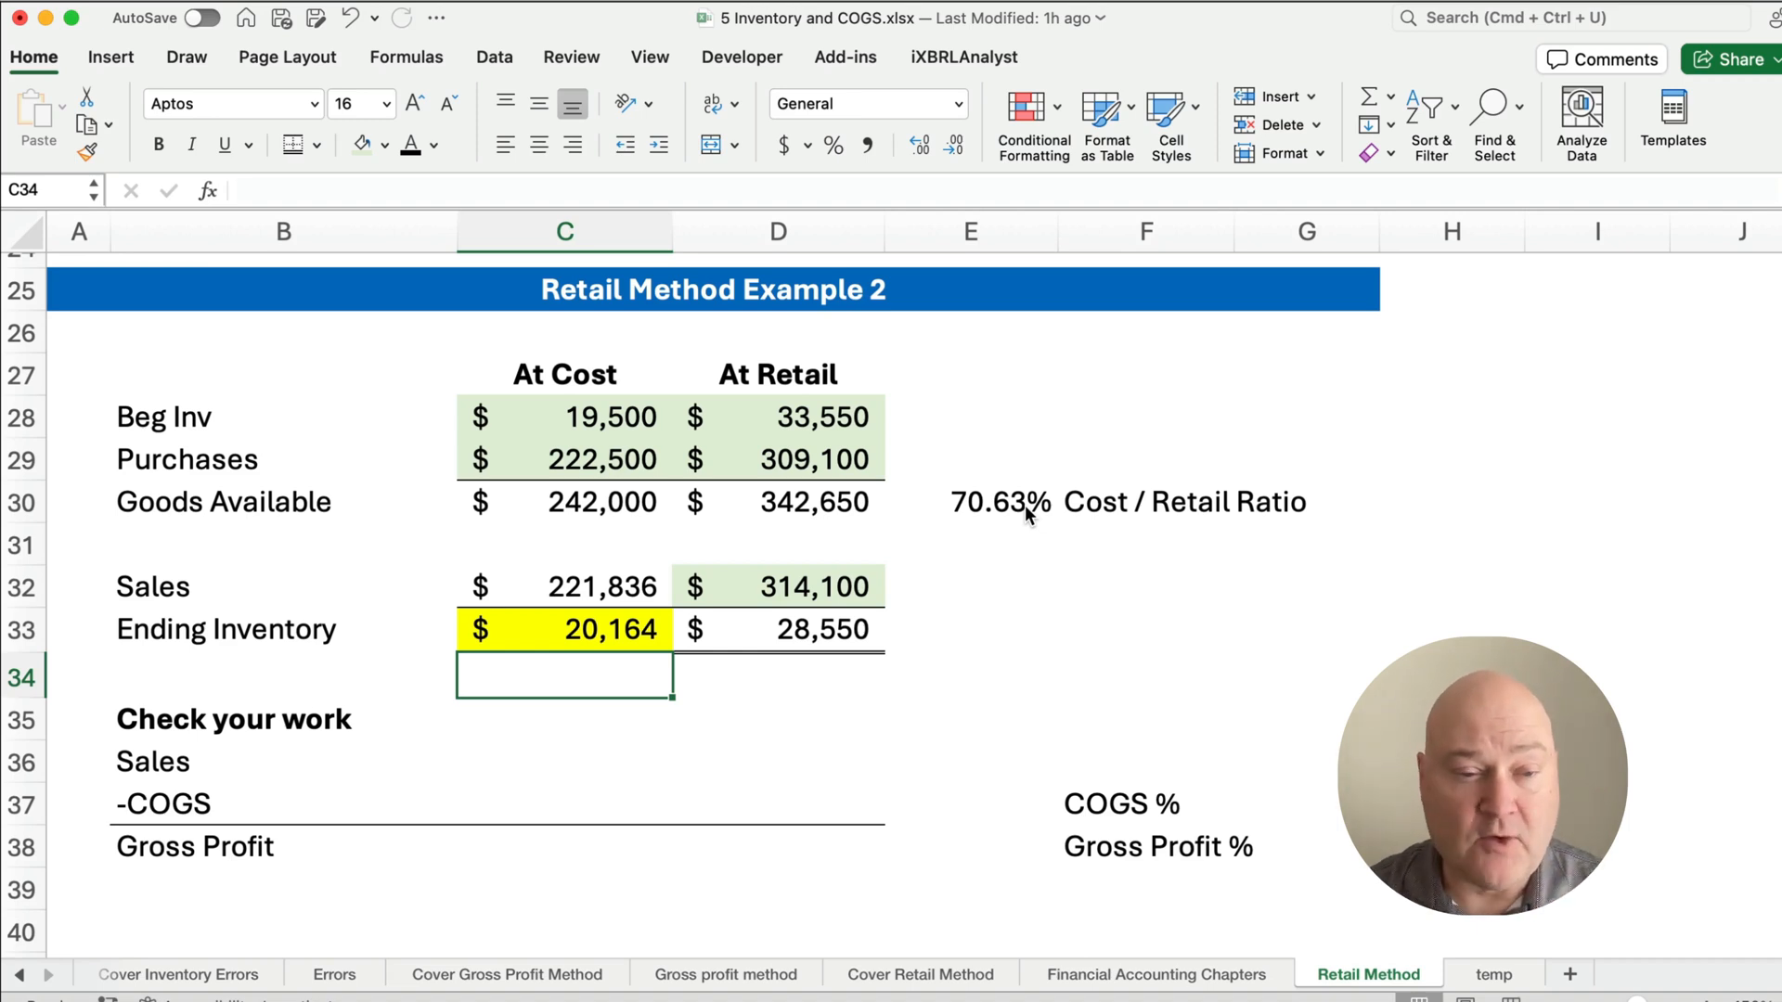
# - Pull Sales 314,100 from D32 and COGS 221,836 from C32 into the check section
pyautogui.click(565, 761)
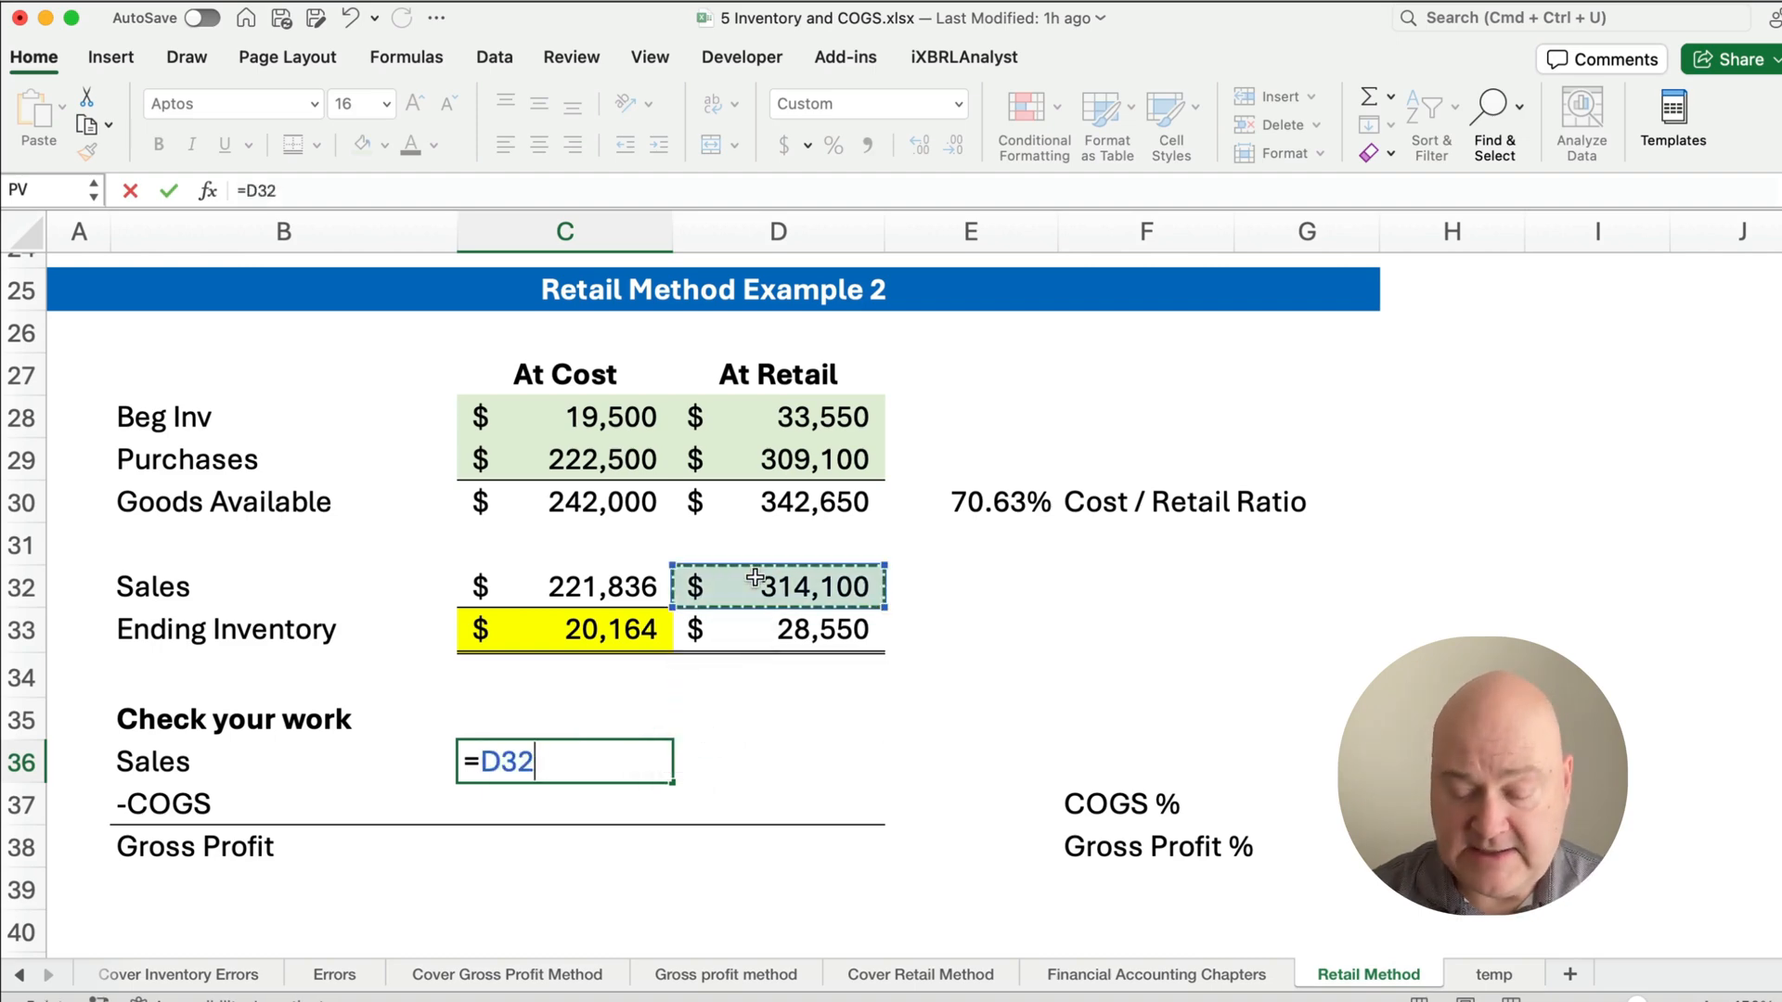
pyautogui.press('Return')
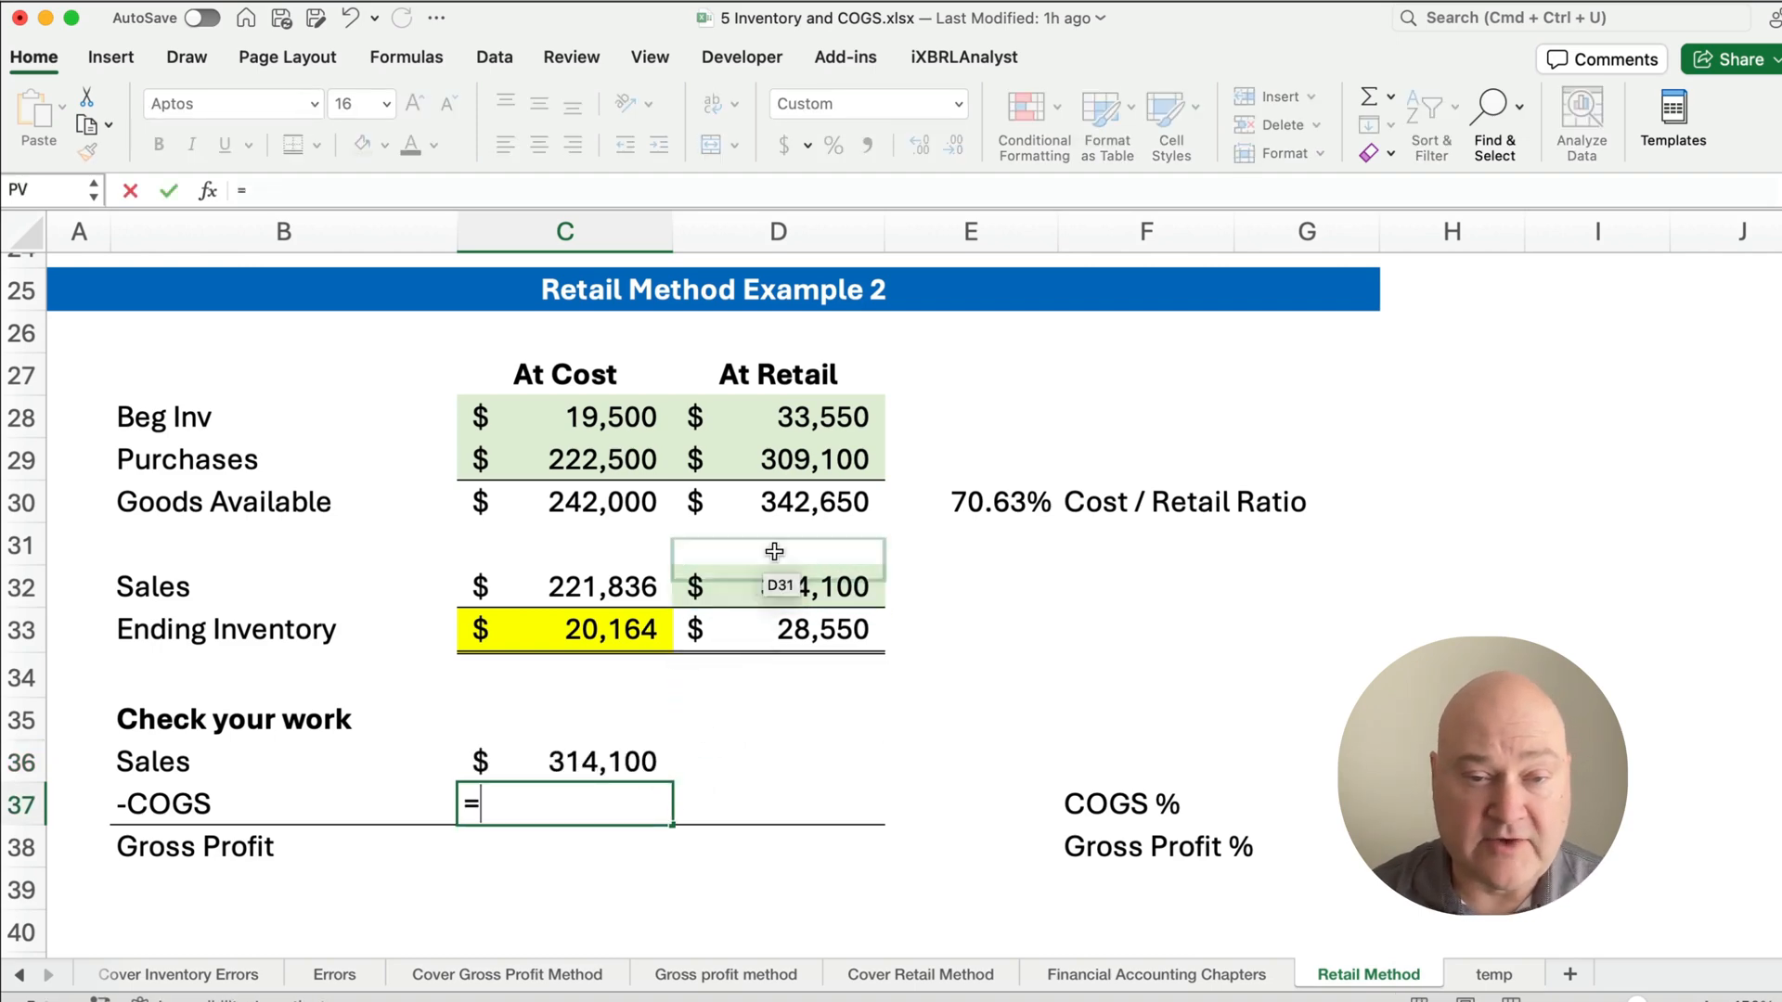
pyautogui.press('Return')
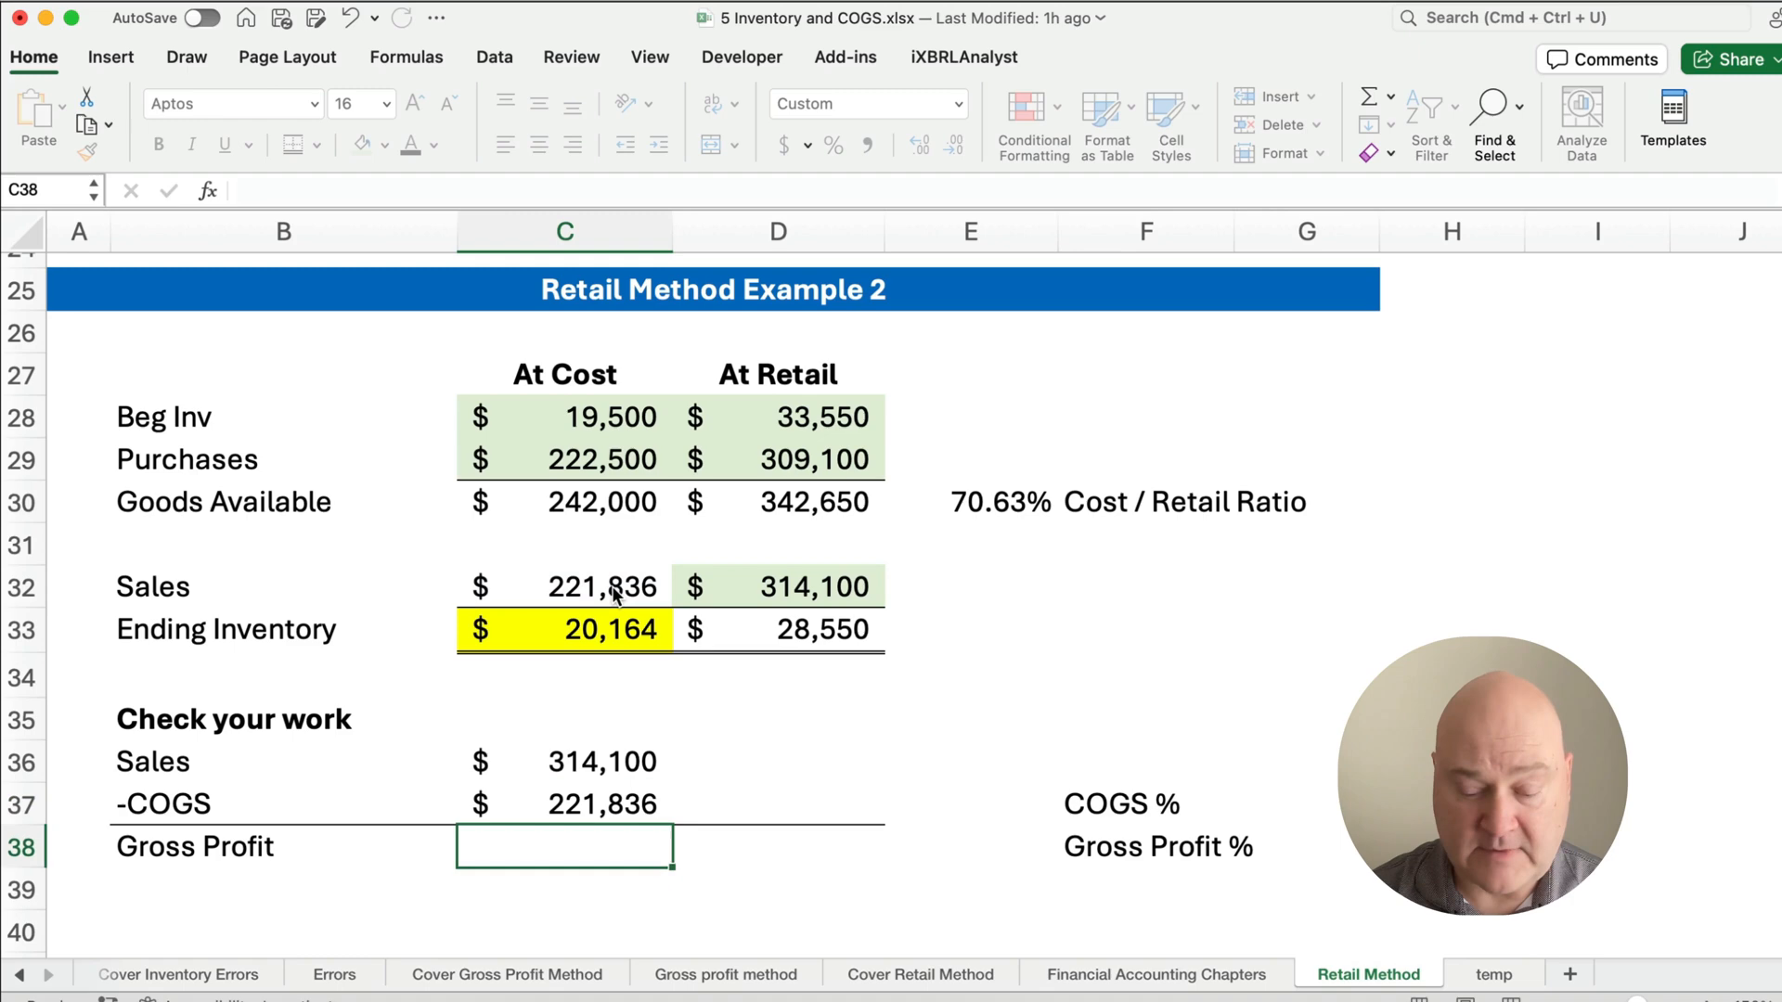
# - Compute Gross Profit 92,264 in C38 as Sales minus COGS (=C36-C37)
pyautogui.write('=C36')
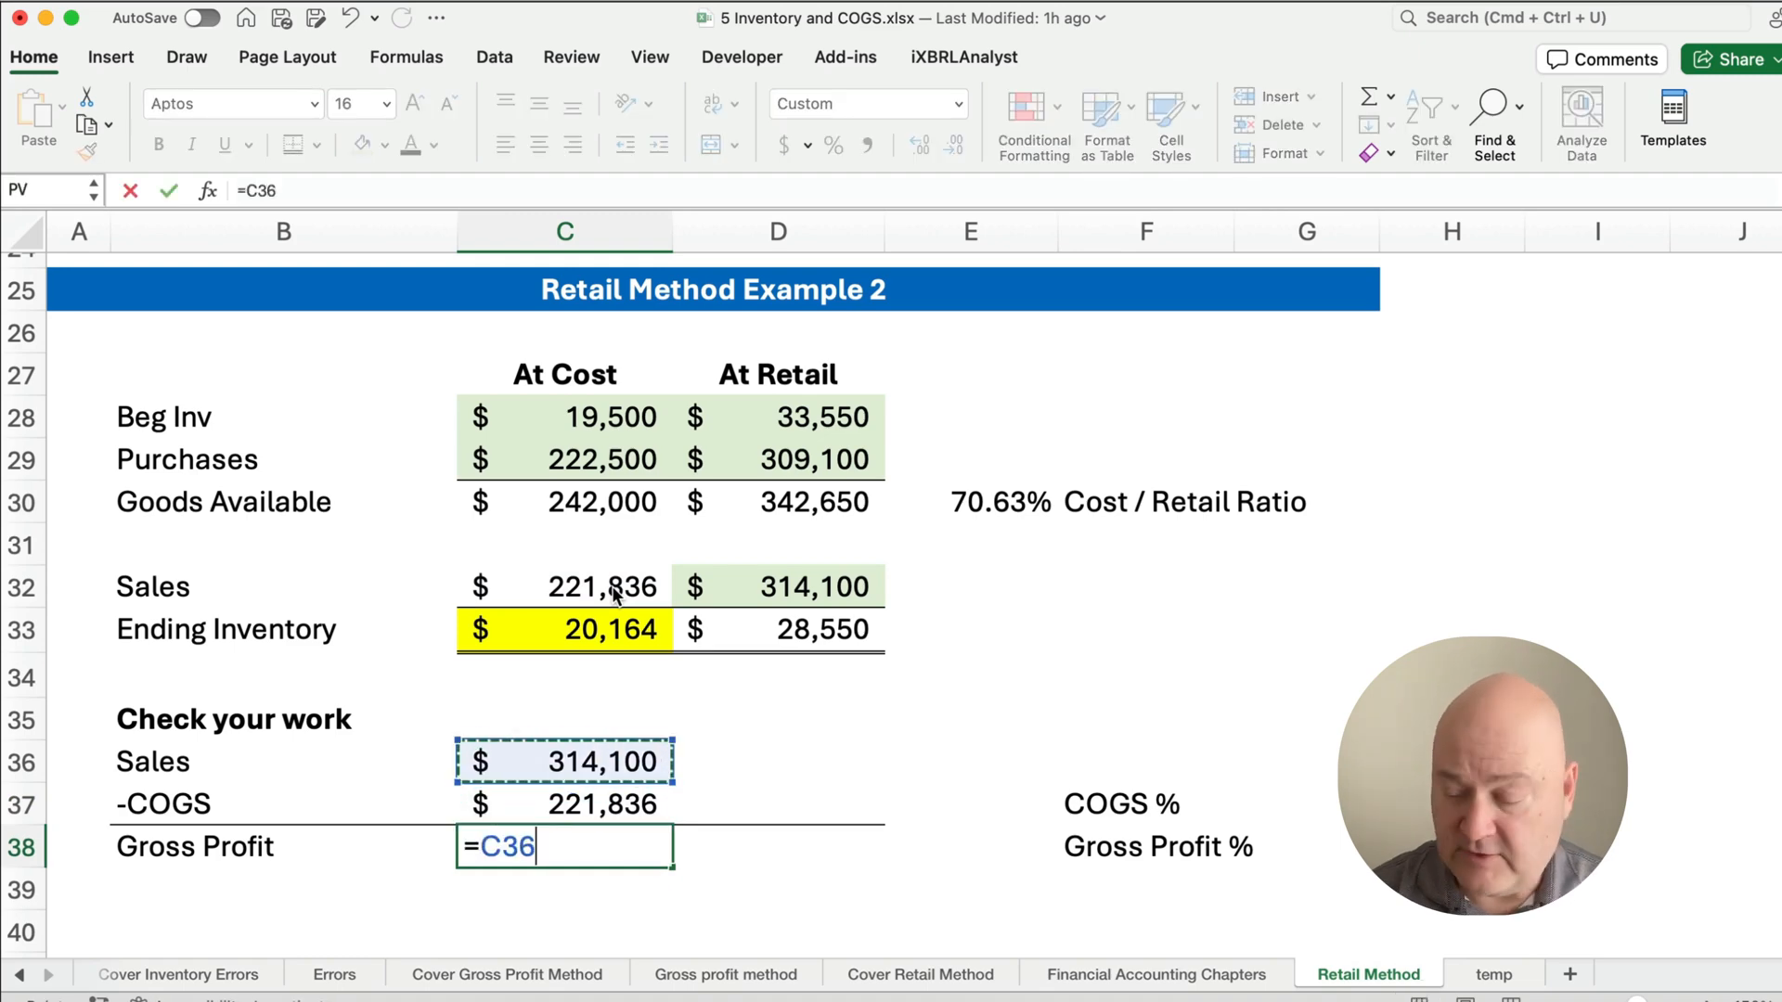
pyautogui.press('Return')
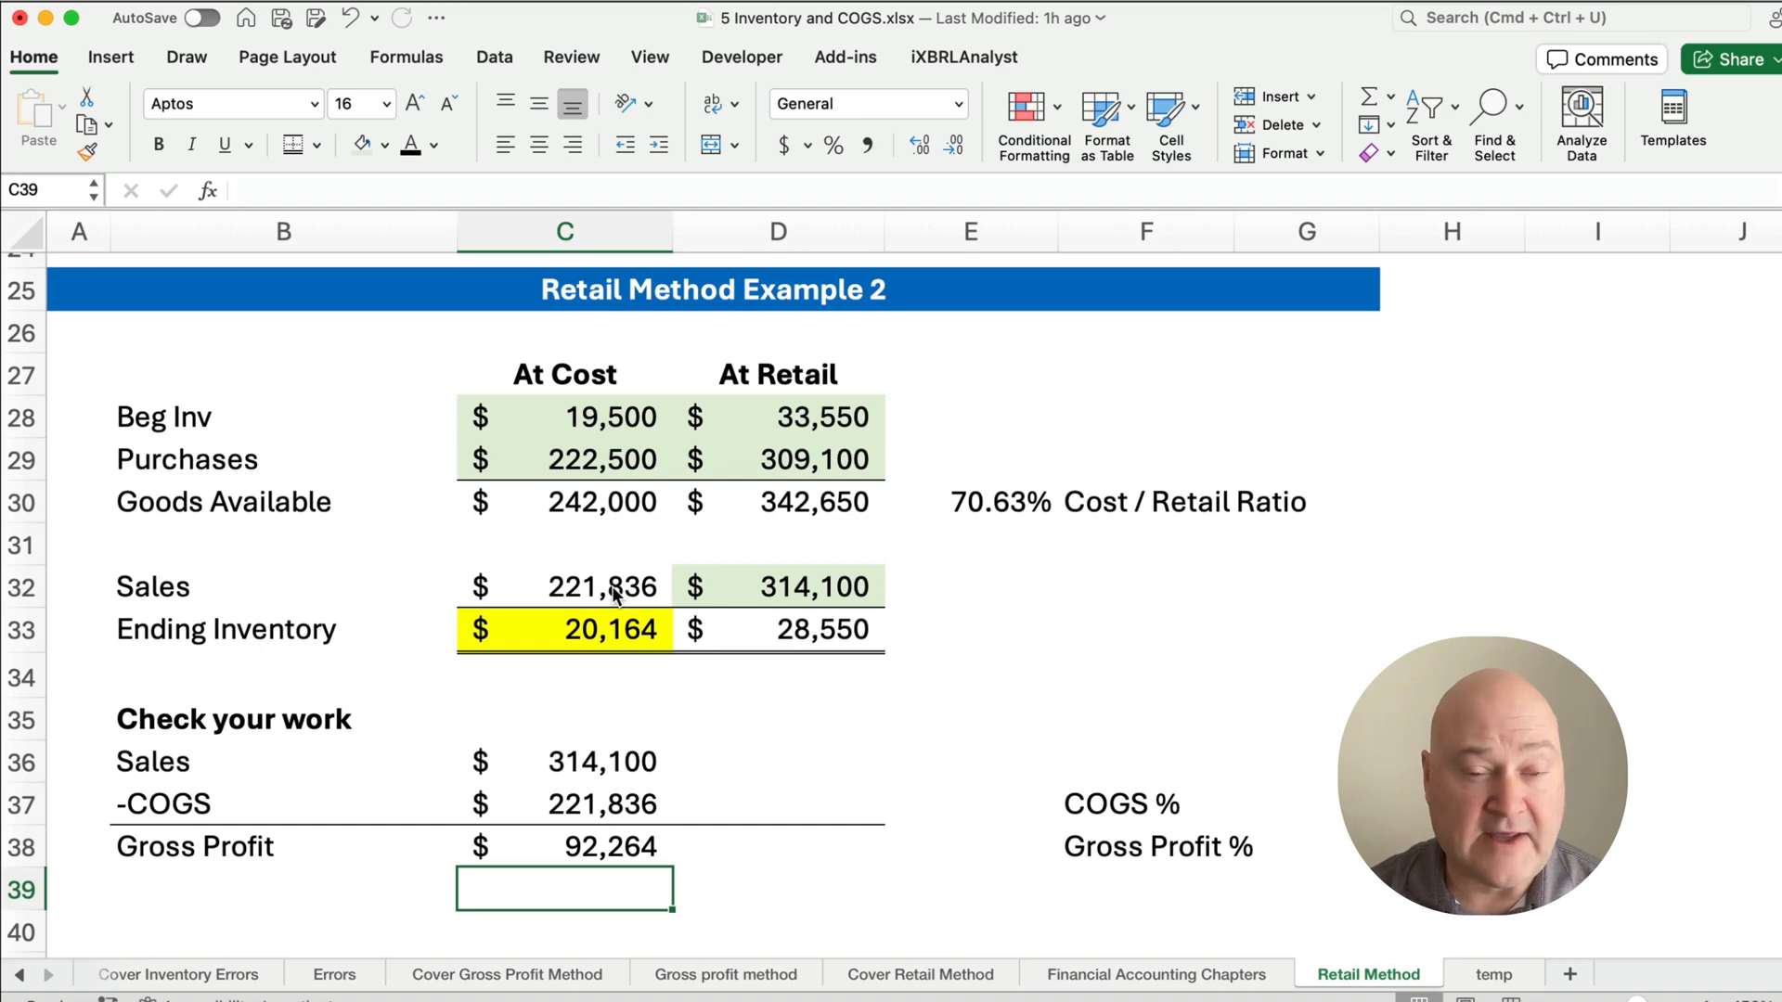
pyautogui.click(778, 761)
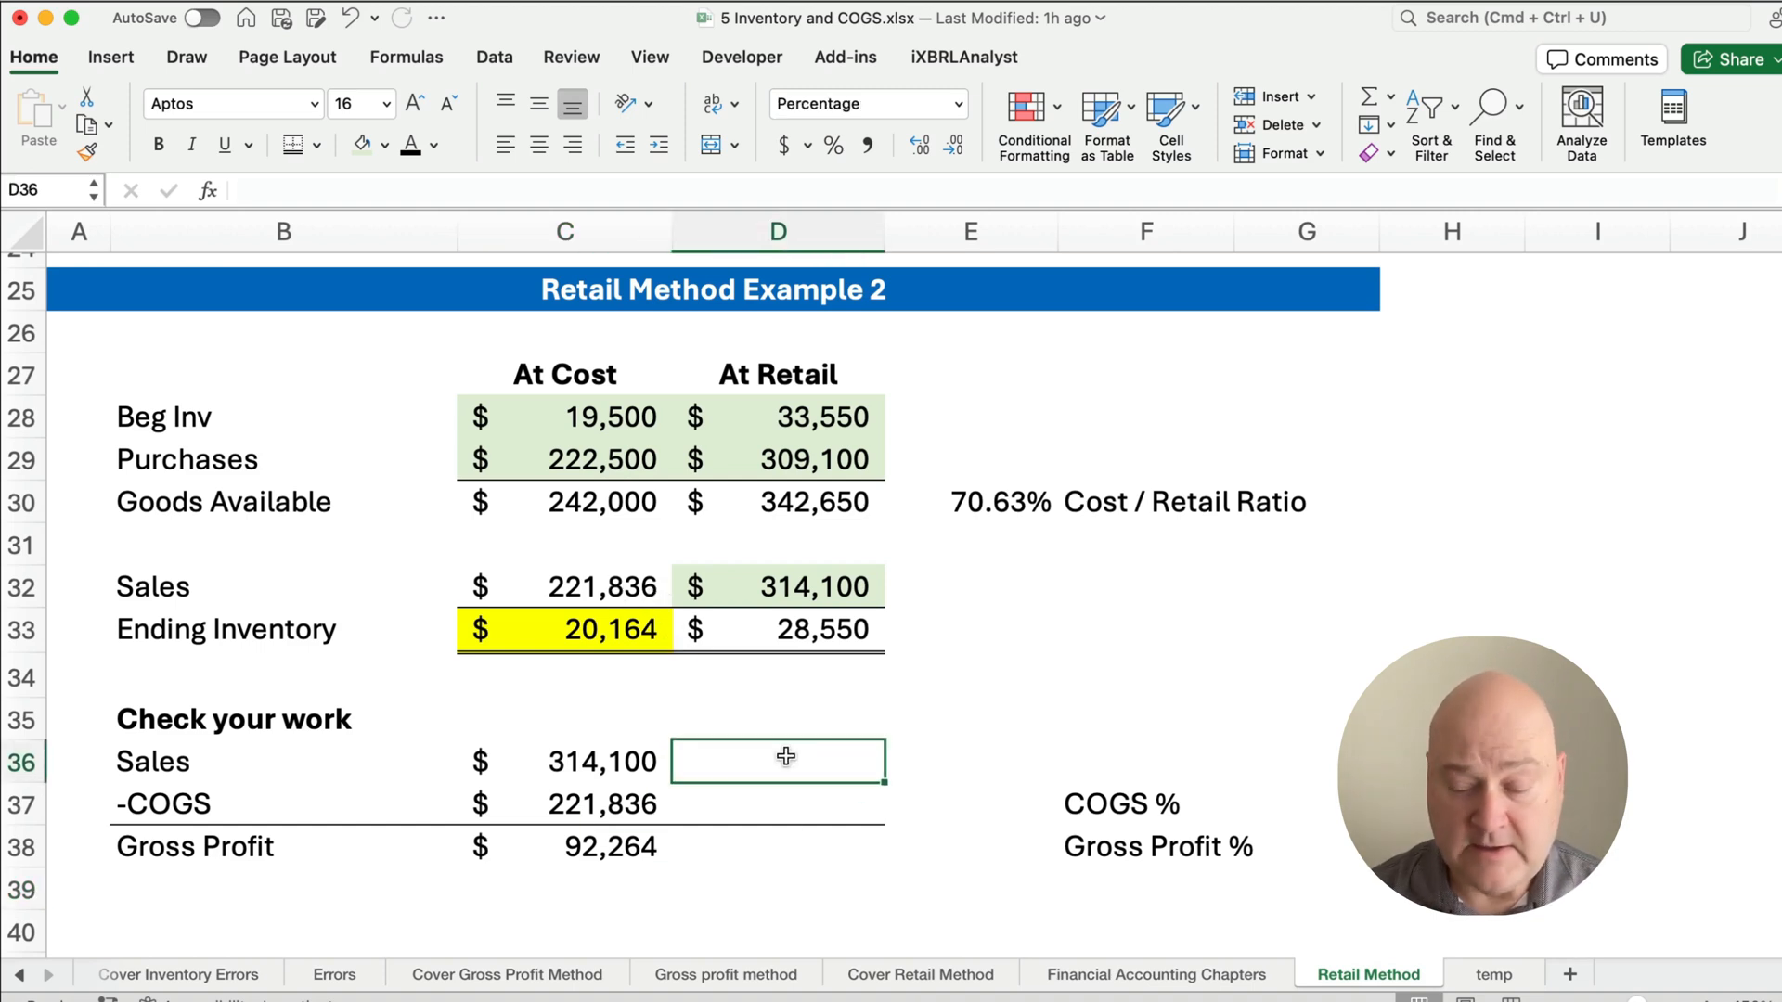
# - Enter Sales 100.00% in D36 and COGS 70.63% in D37 as shares of sales in C36
pyautogui.press('Return')
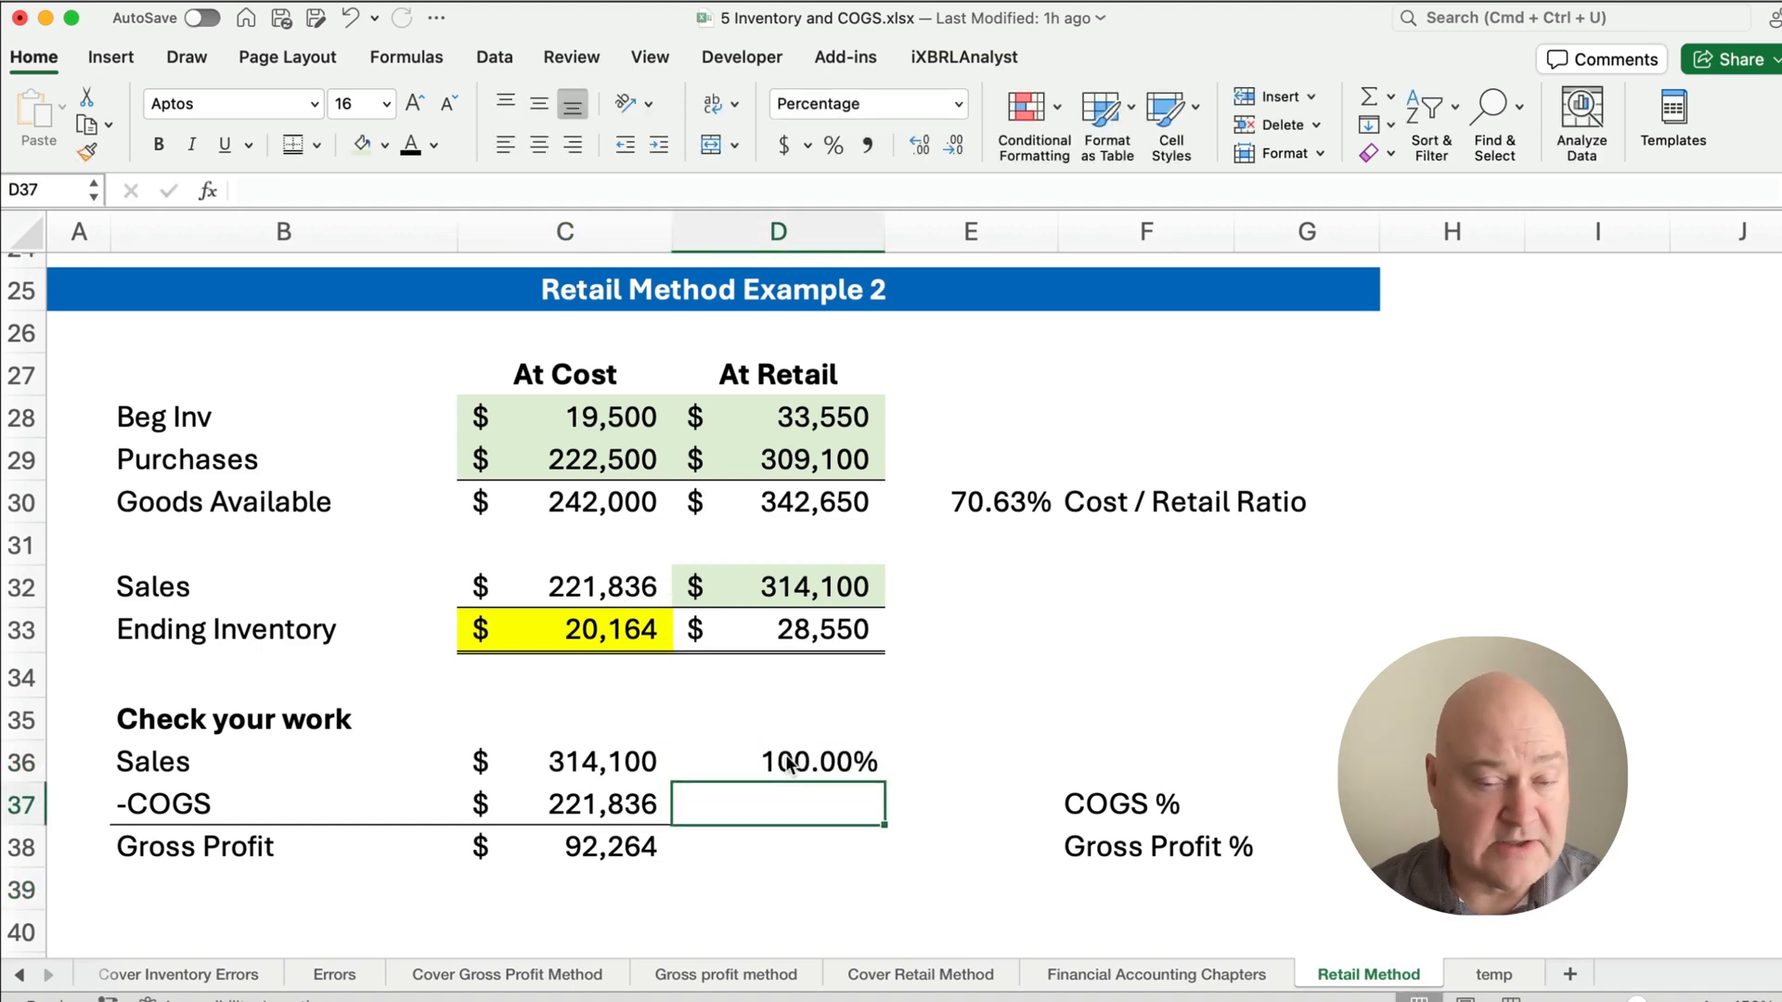
pyautogui.write('=C37/')
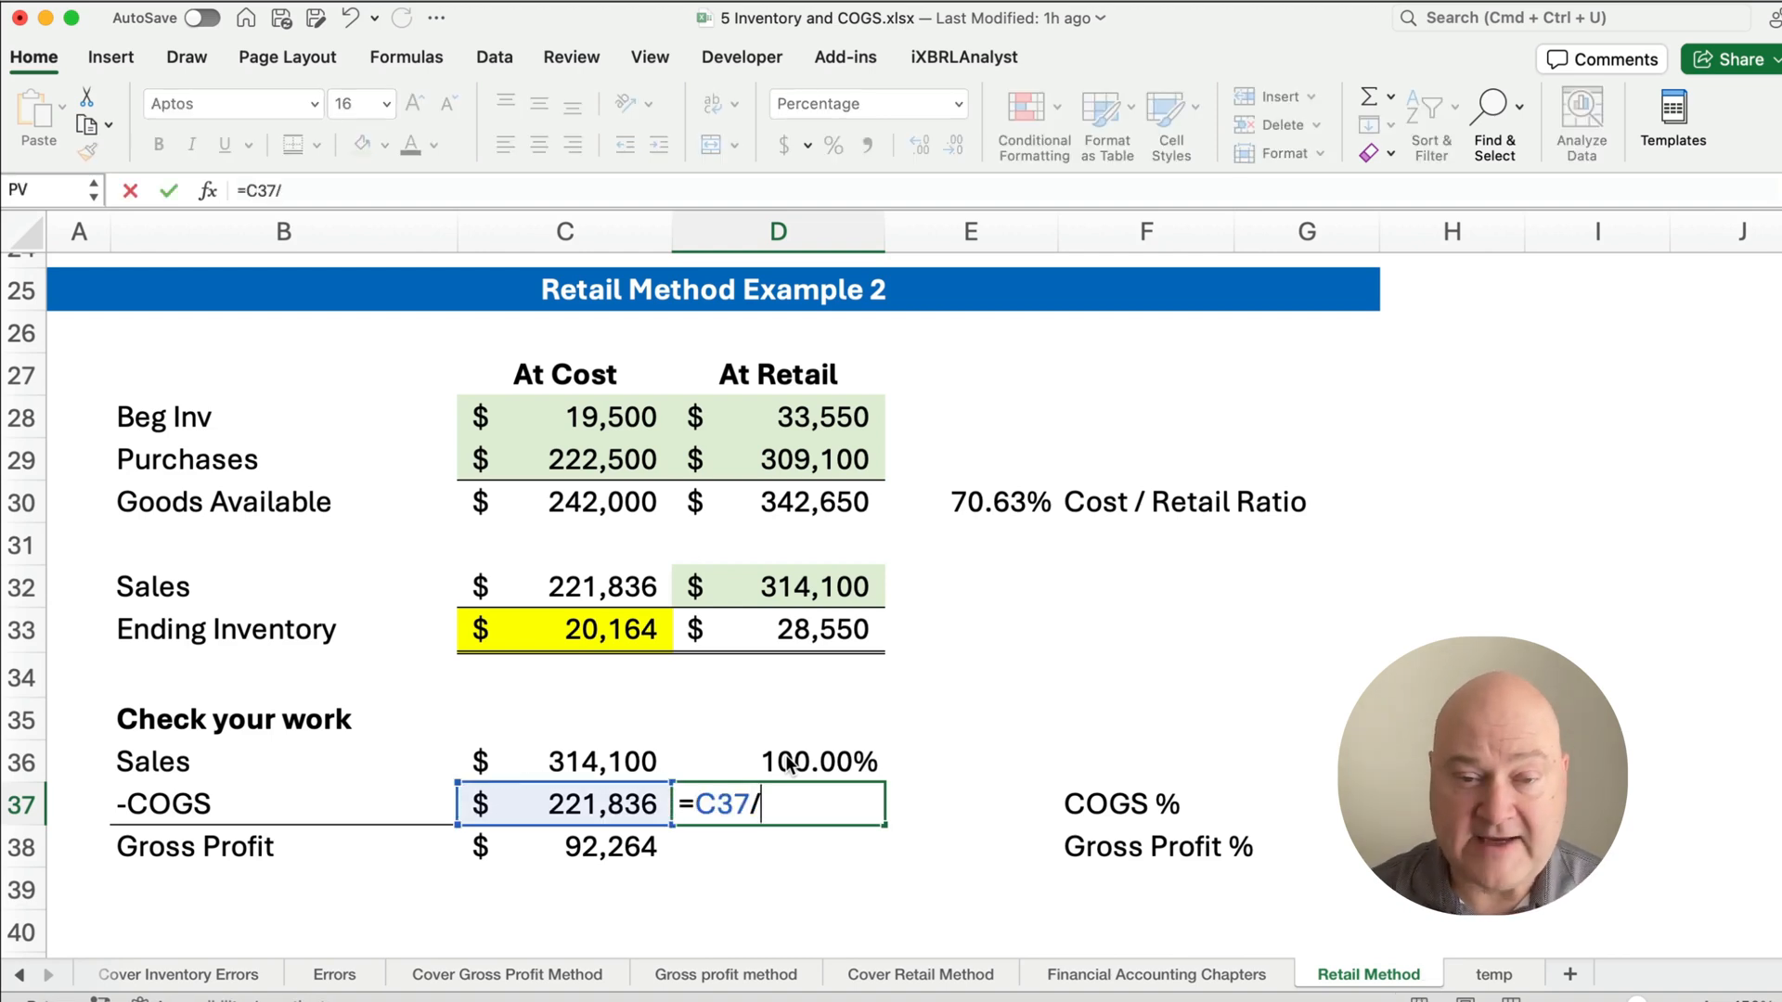
pyautogui.click(565, 762)
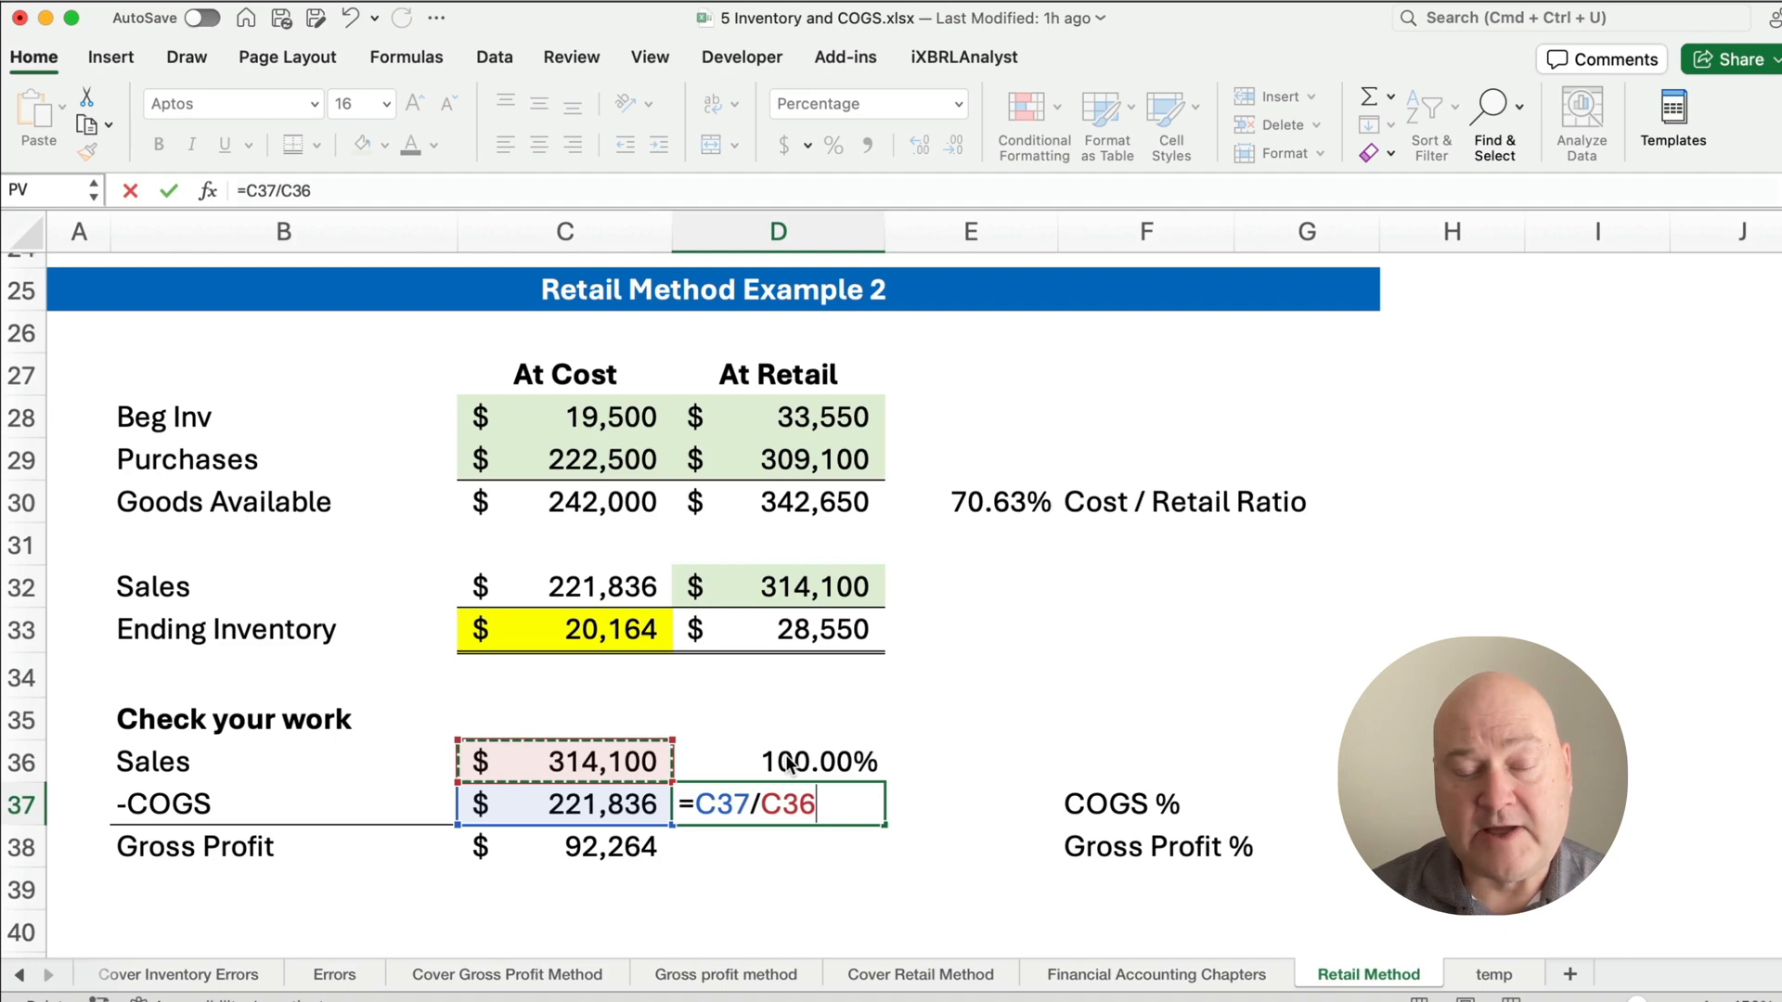
pyautogui.press('Return')
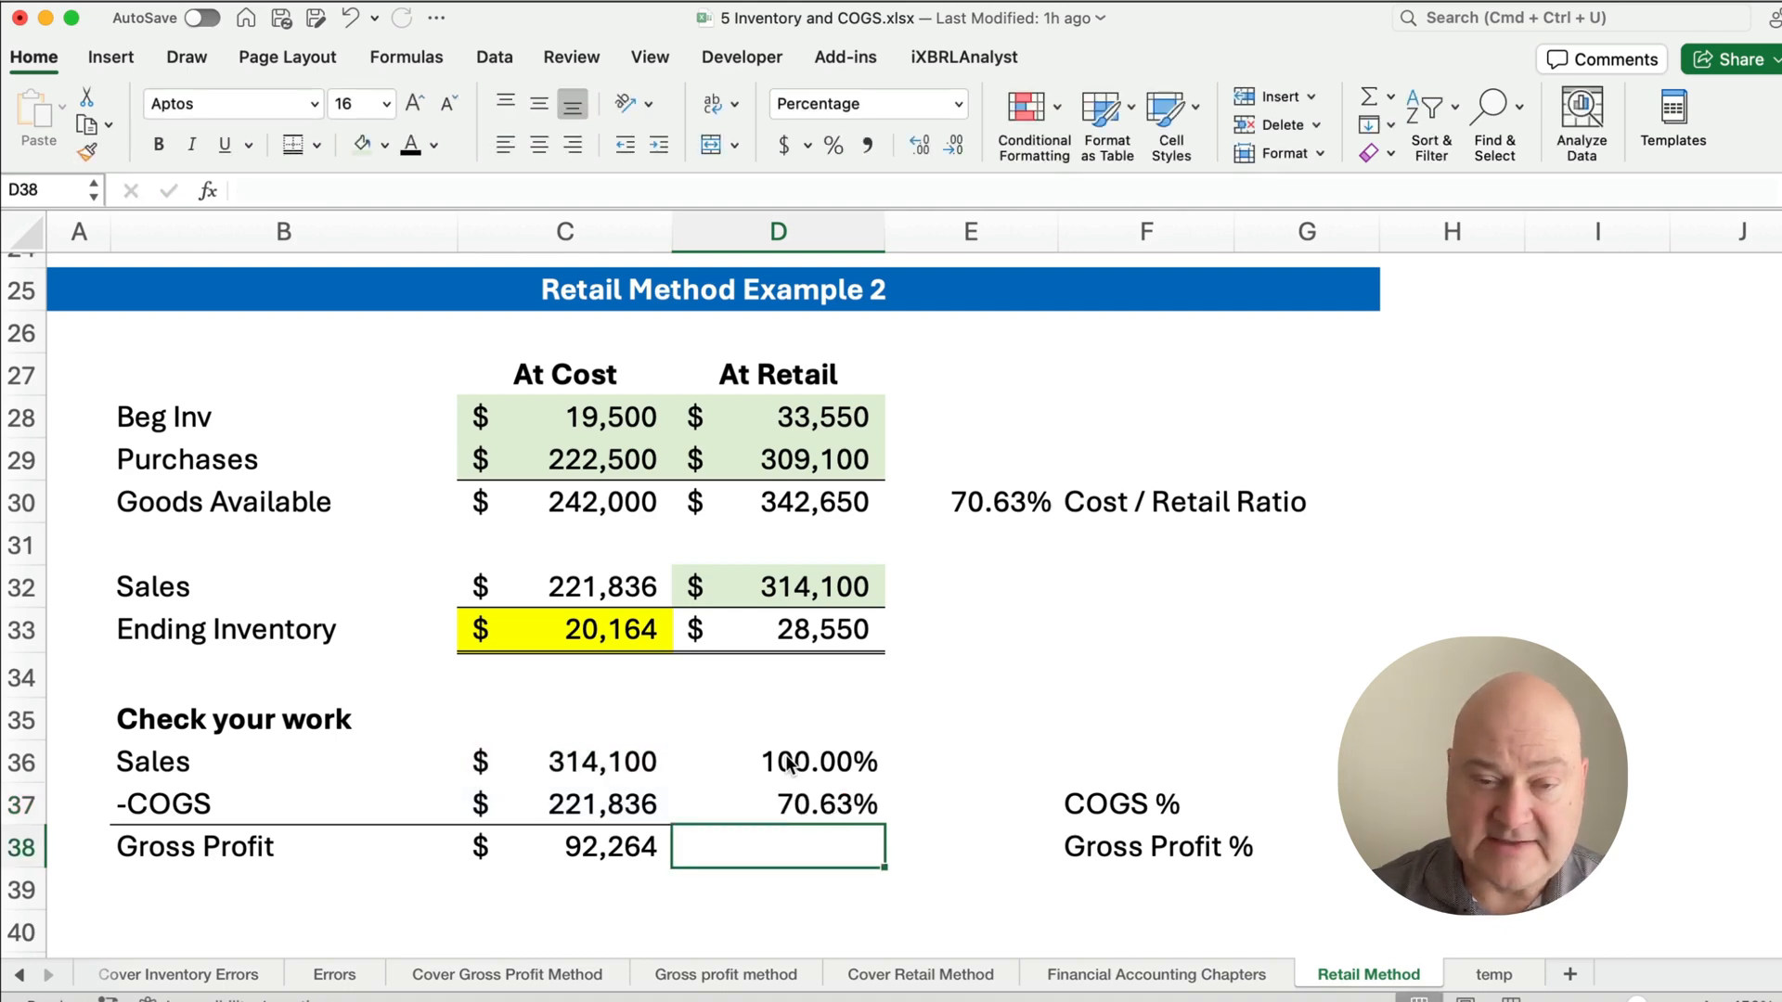
# - Verify the COGS percentage in D37 matches the 70.63% cost/retail ratio in E30
pyautogui.click(778, 804)
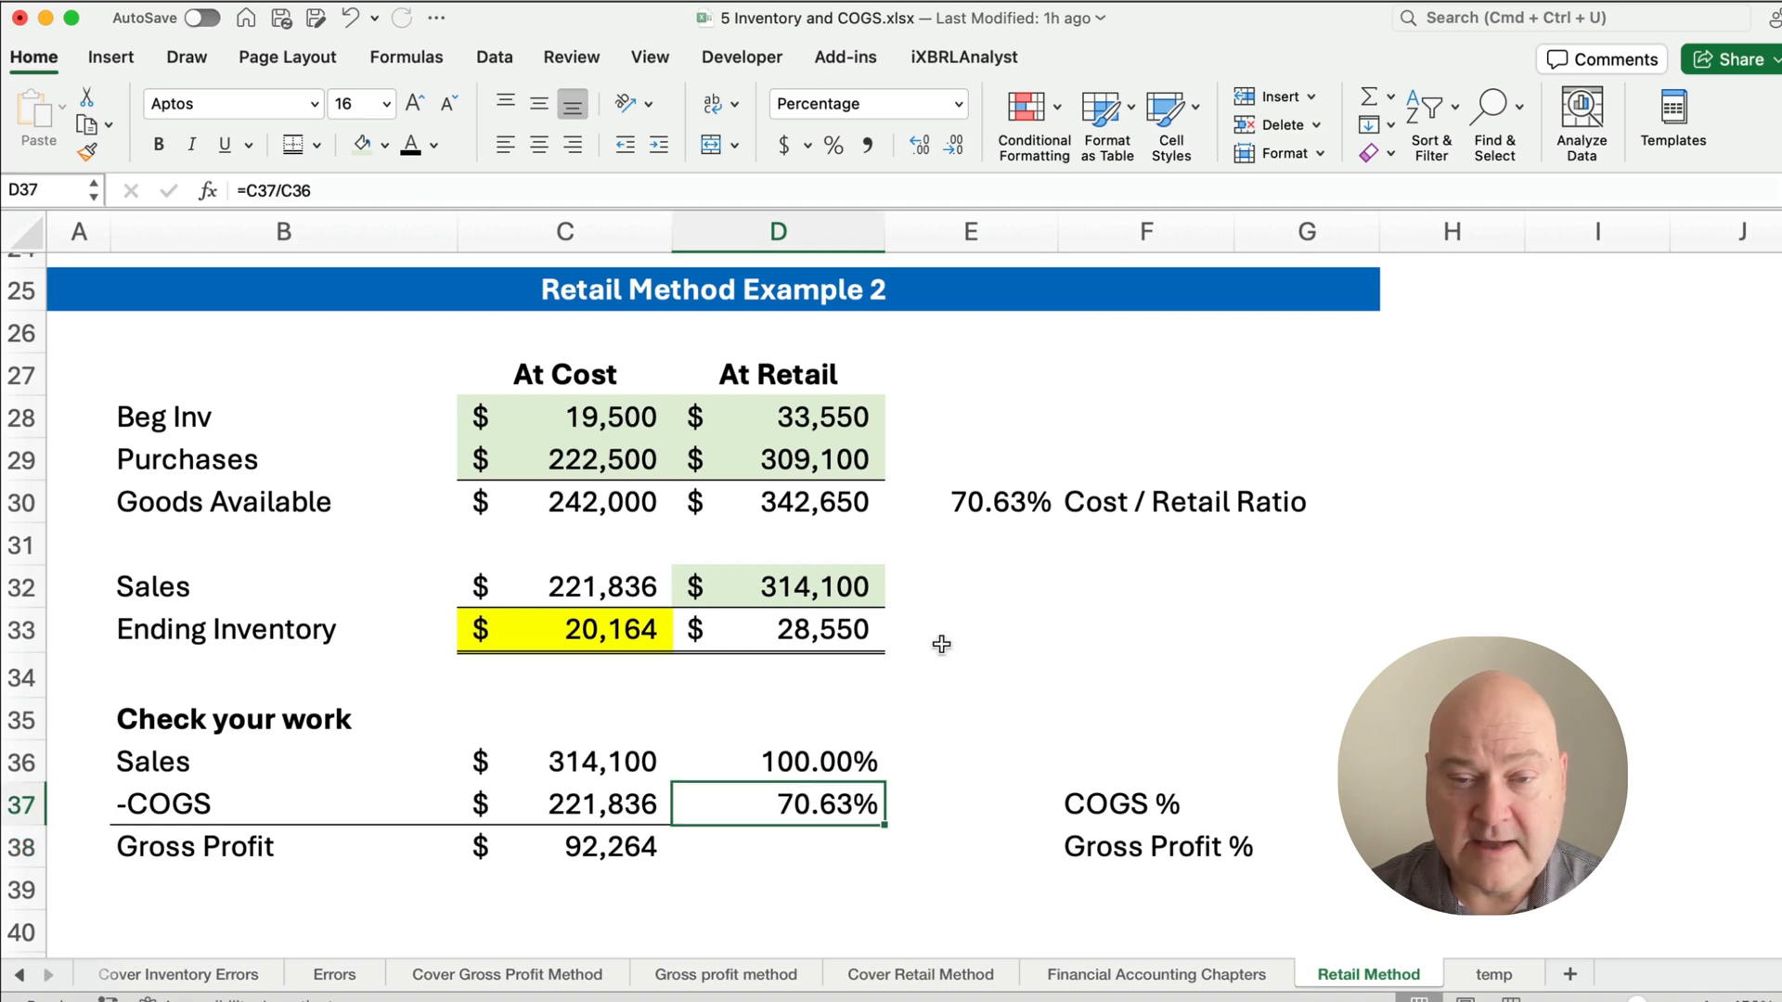
pyautogui.click(971, 502)
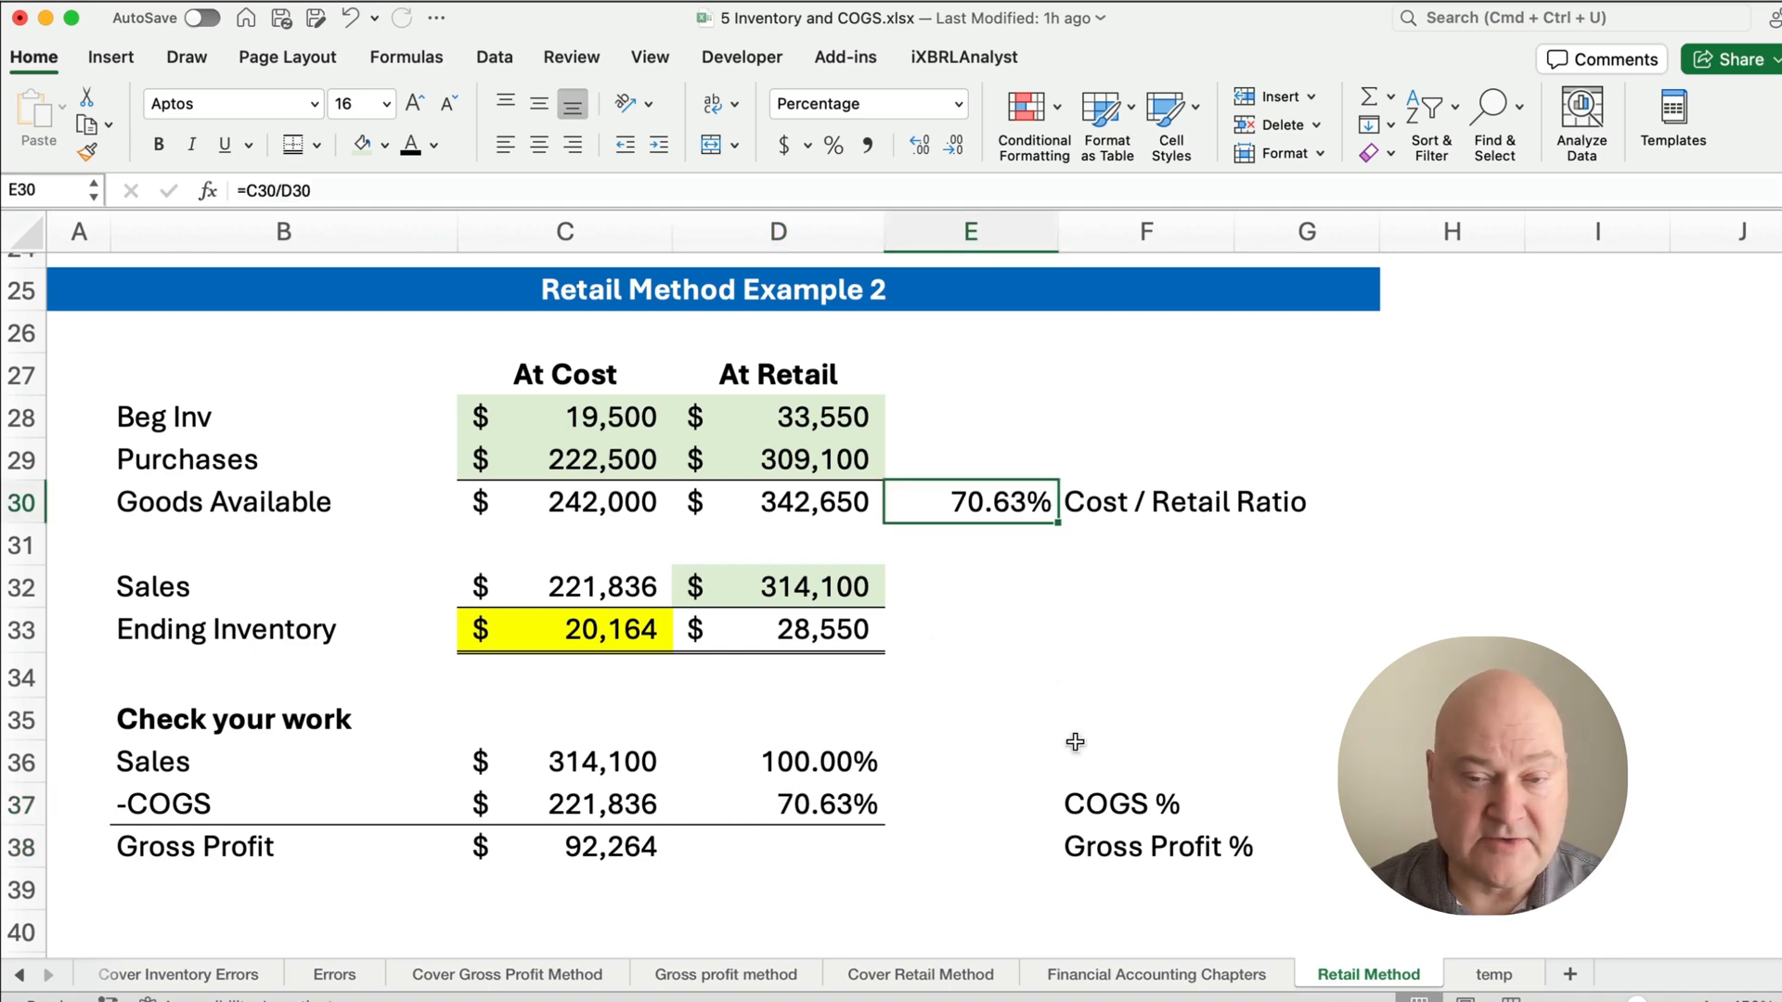
pyautogui.click(1146, 803)
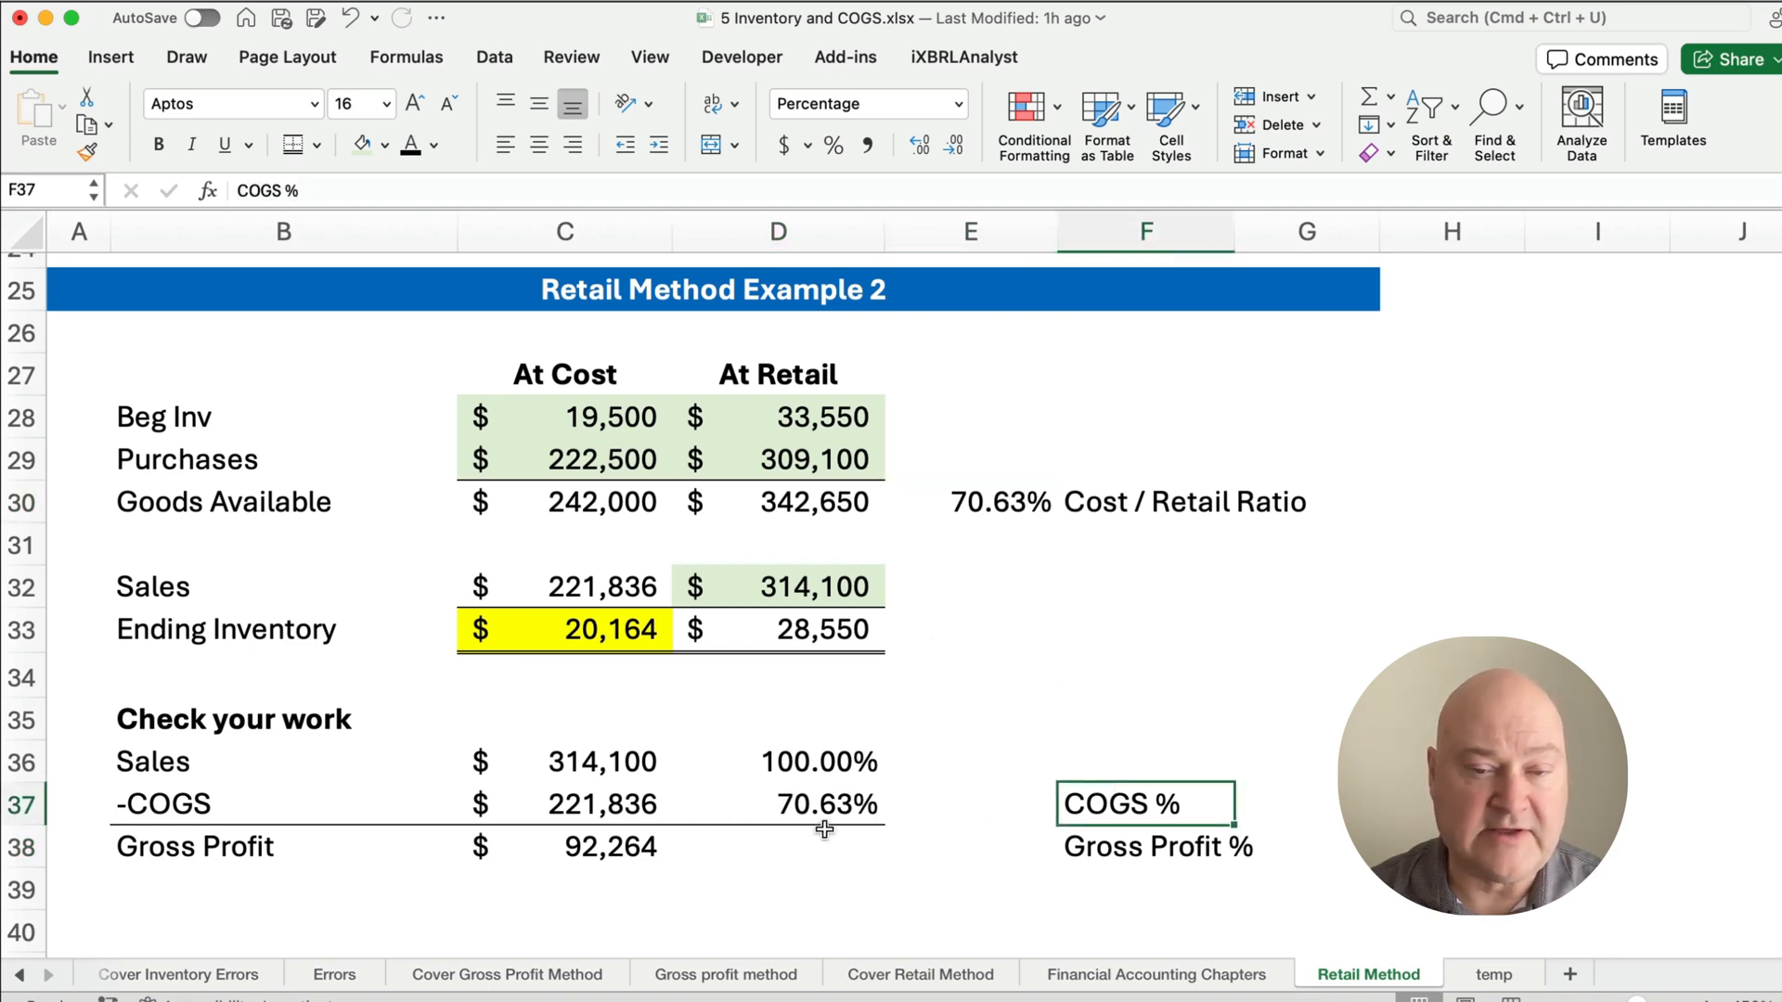
# - Enter Gross Profit 29.37% in D38 as =C38/C36
pyautogui.click(778, 846)
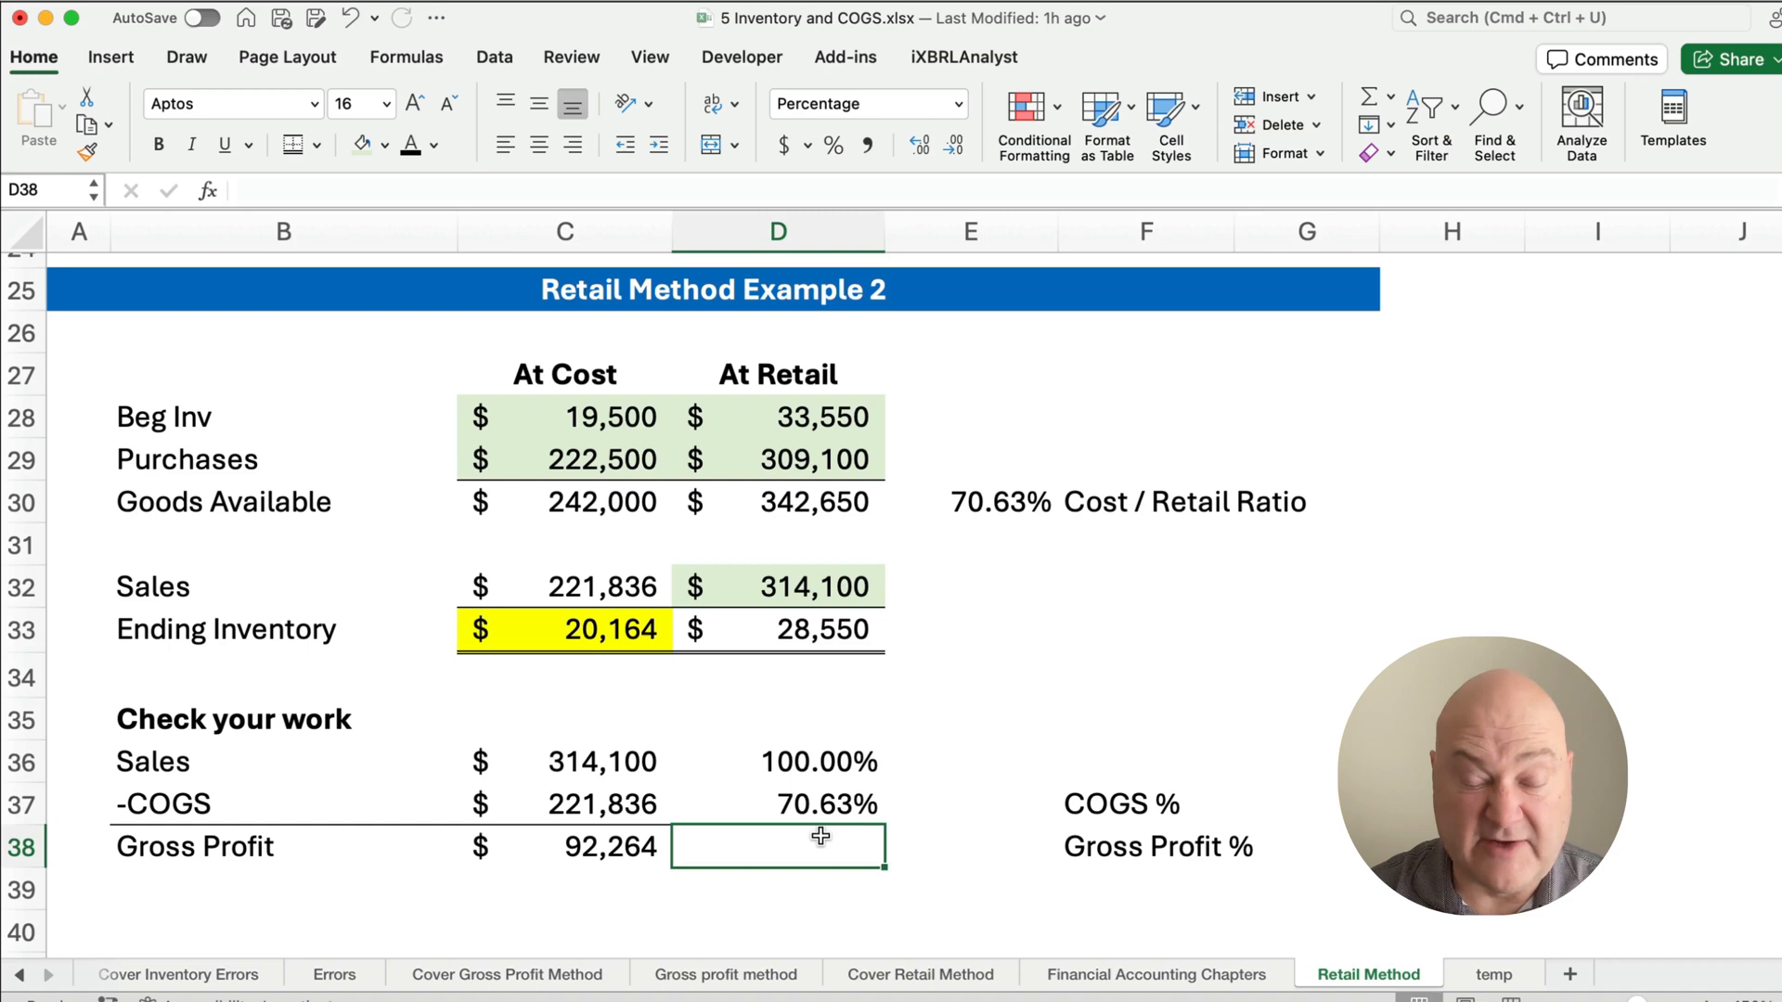
pyautogui.write('=C38')
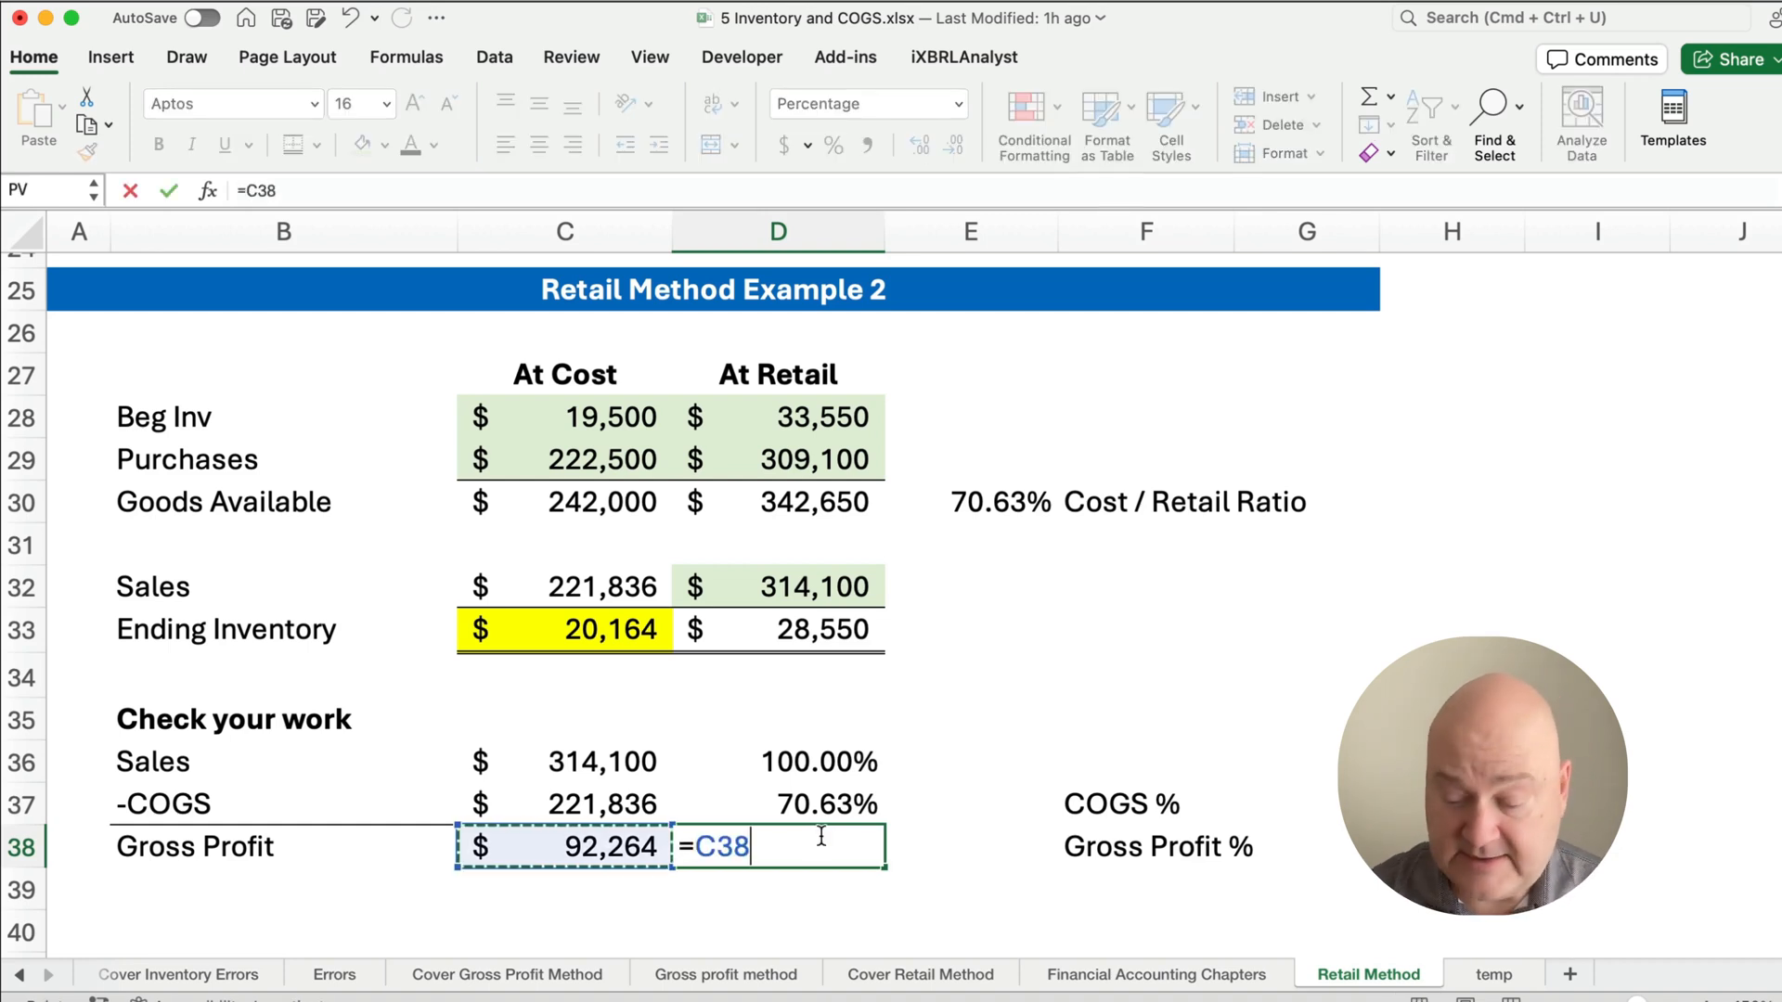
pyautogui.click(565, 761)
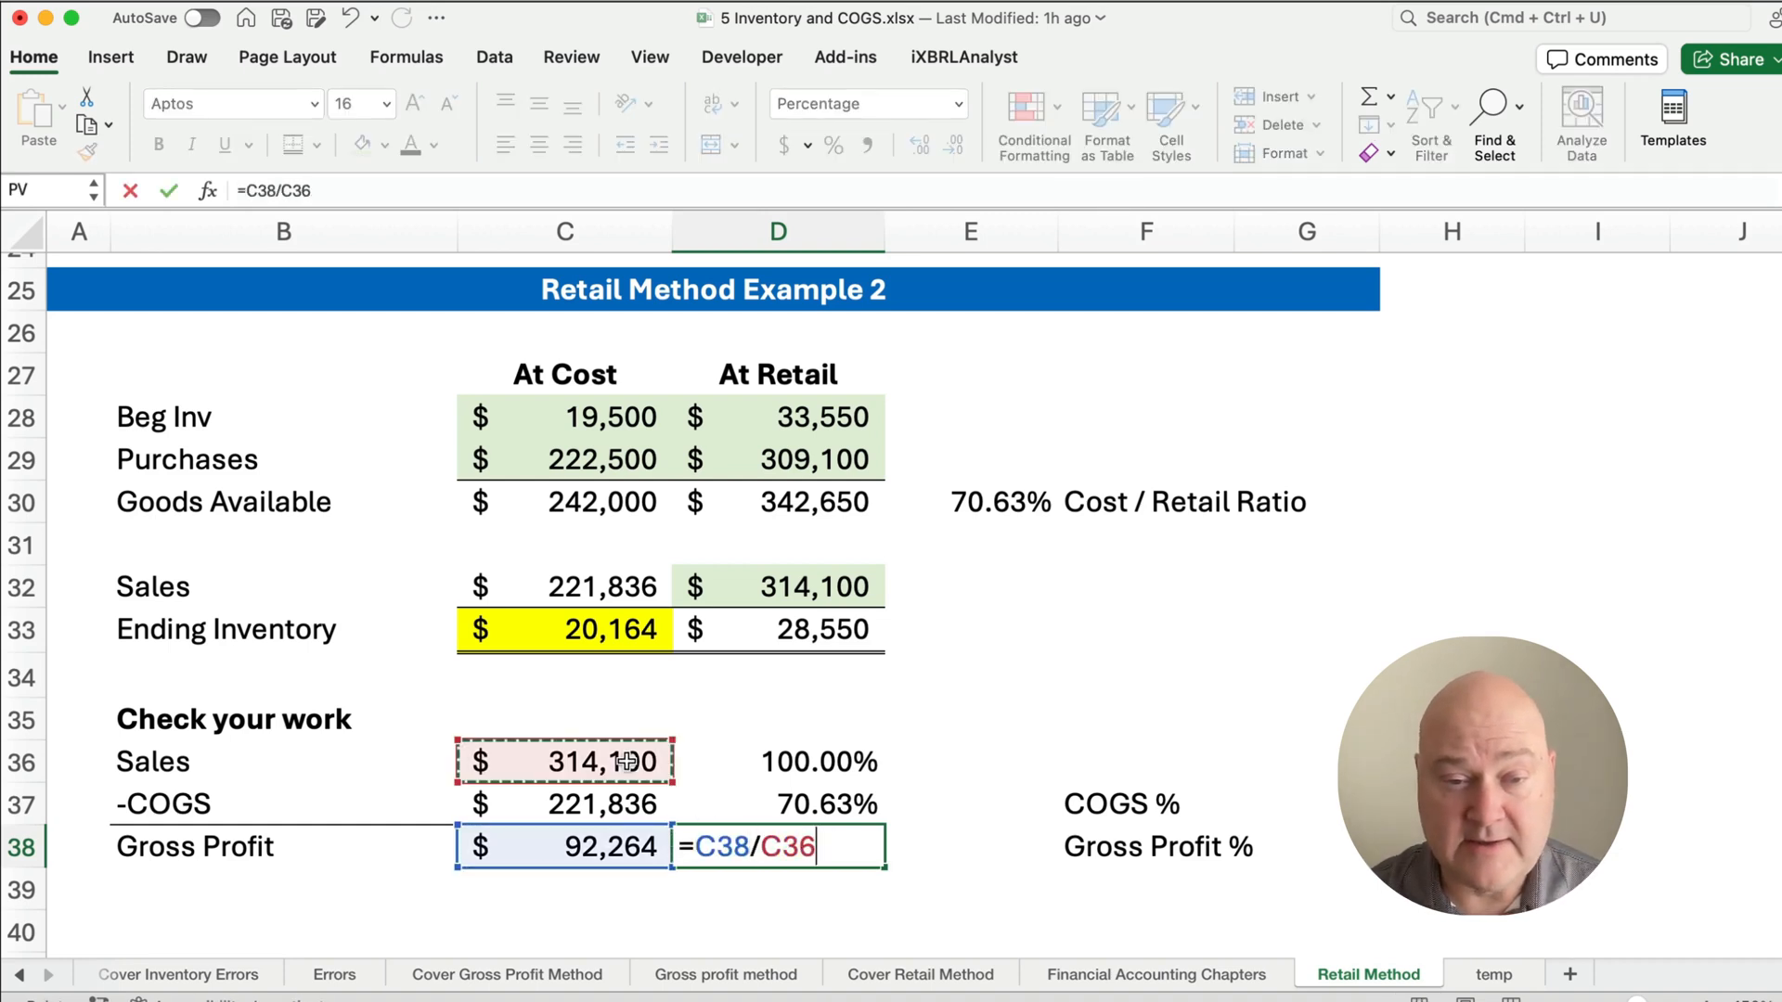
pyautogui.press('Return')
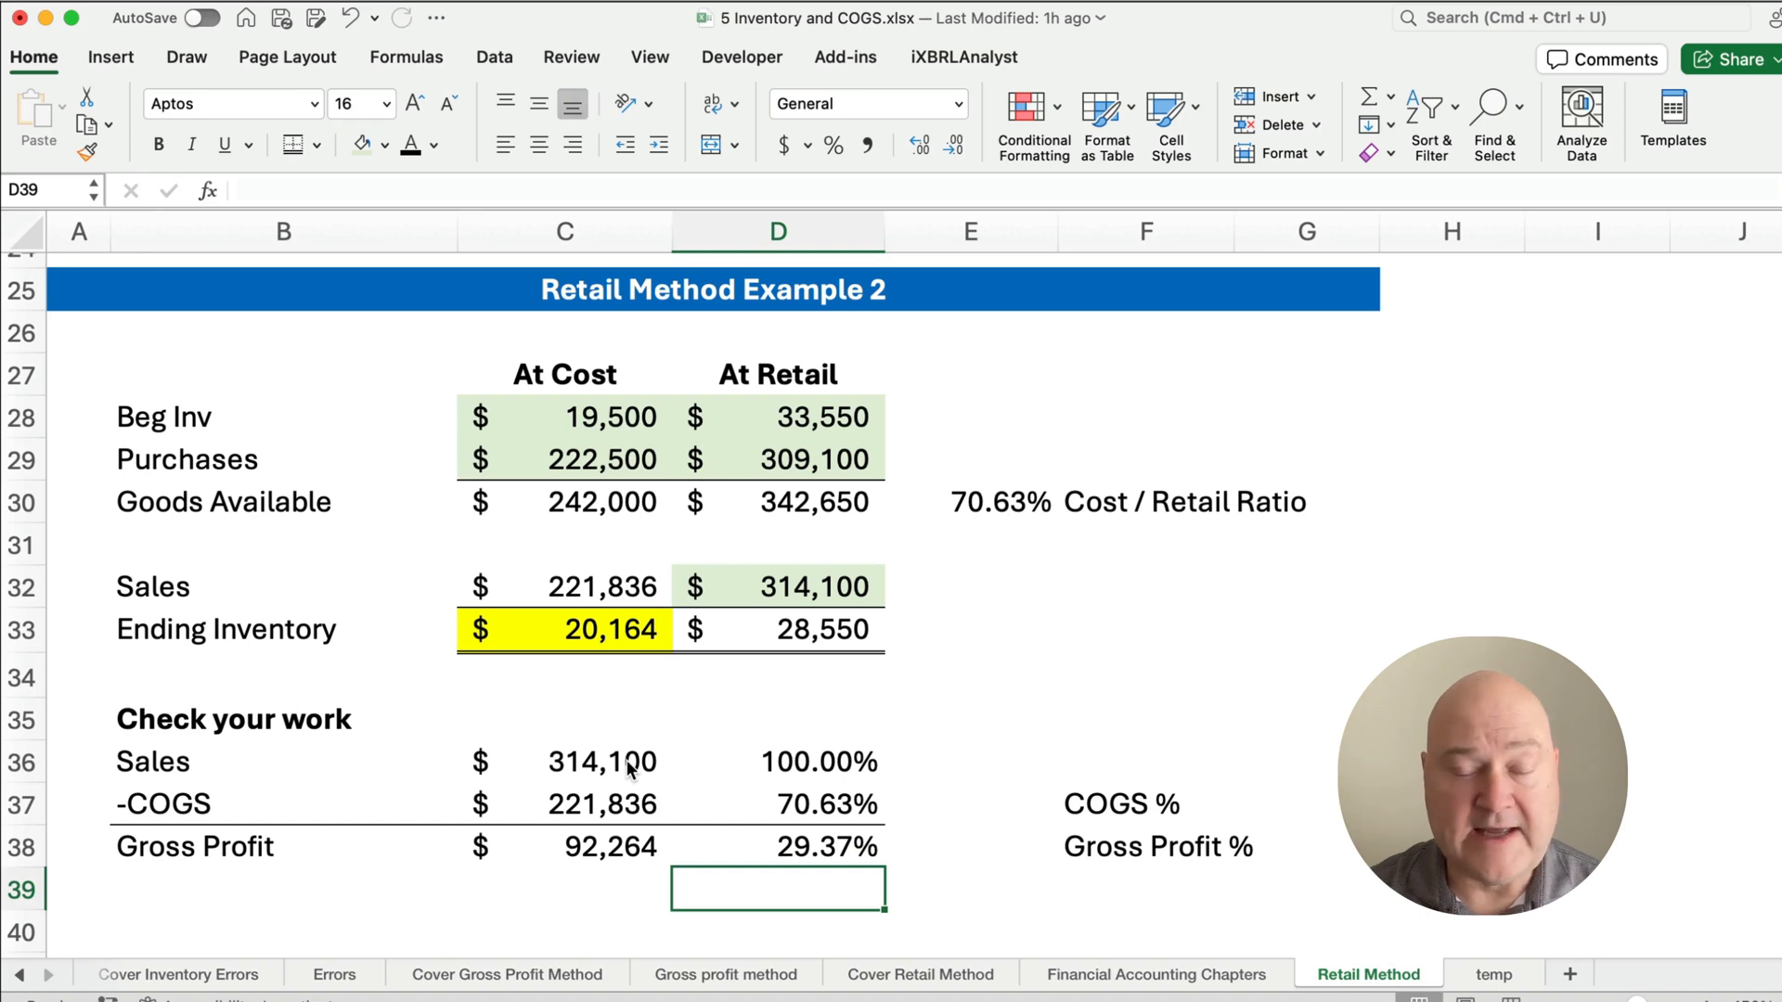